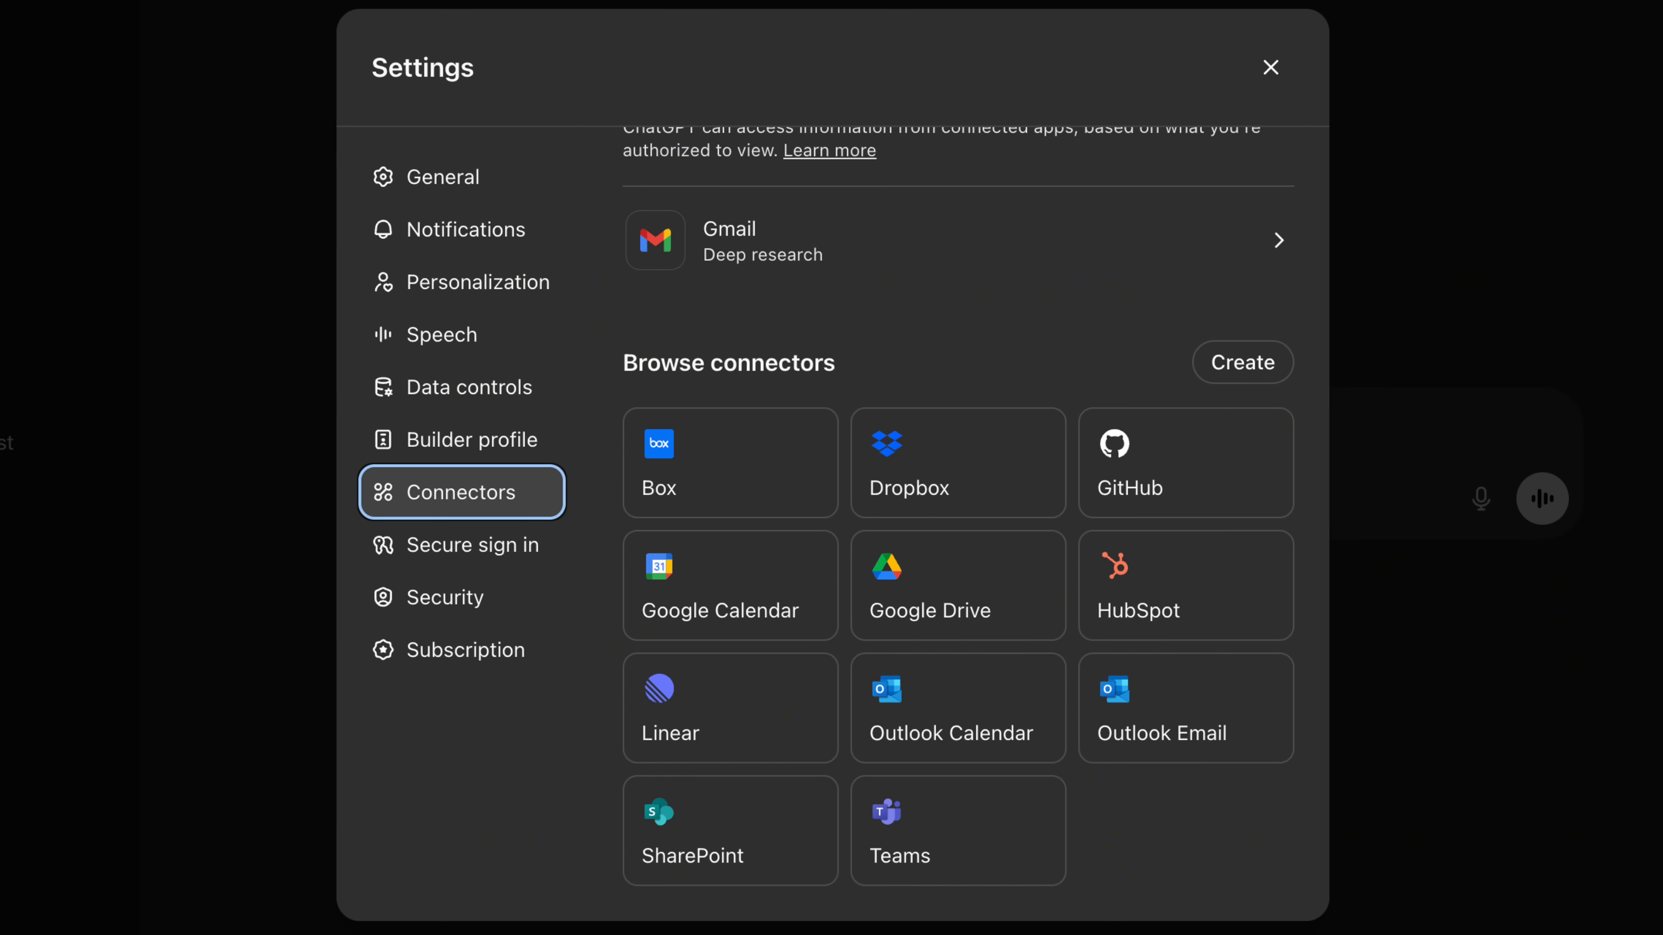
Close the Settings dialog and return to the empty ChatGPT home screen
left_click(1270, 67)
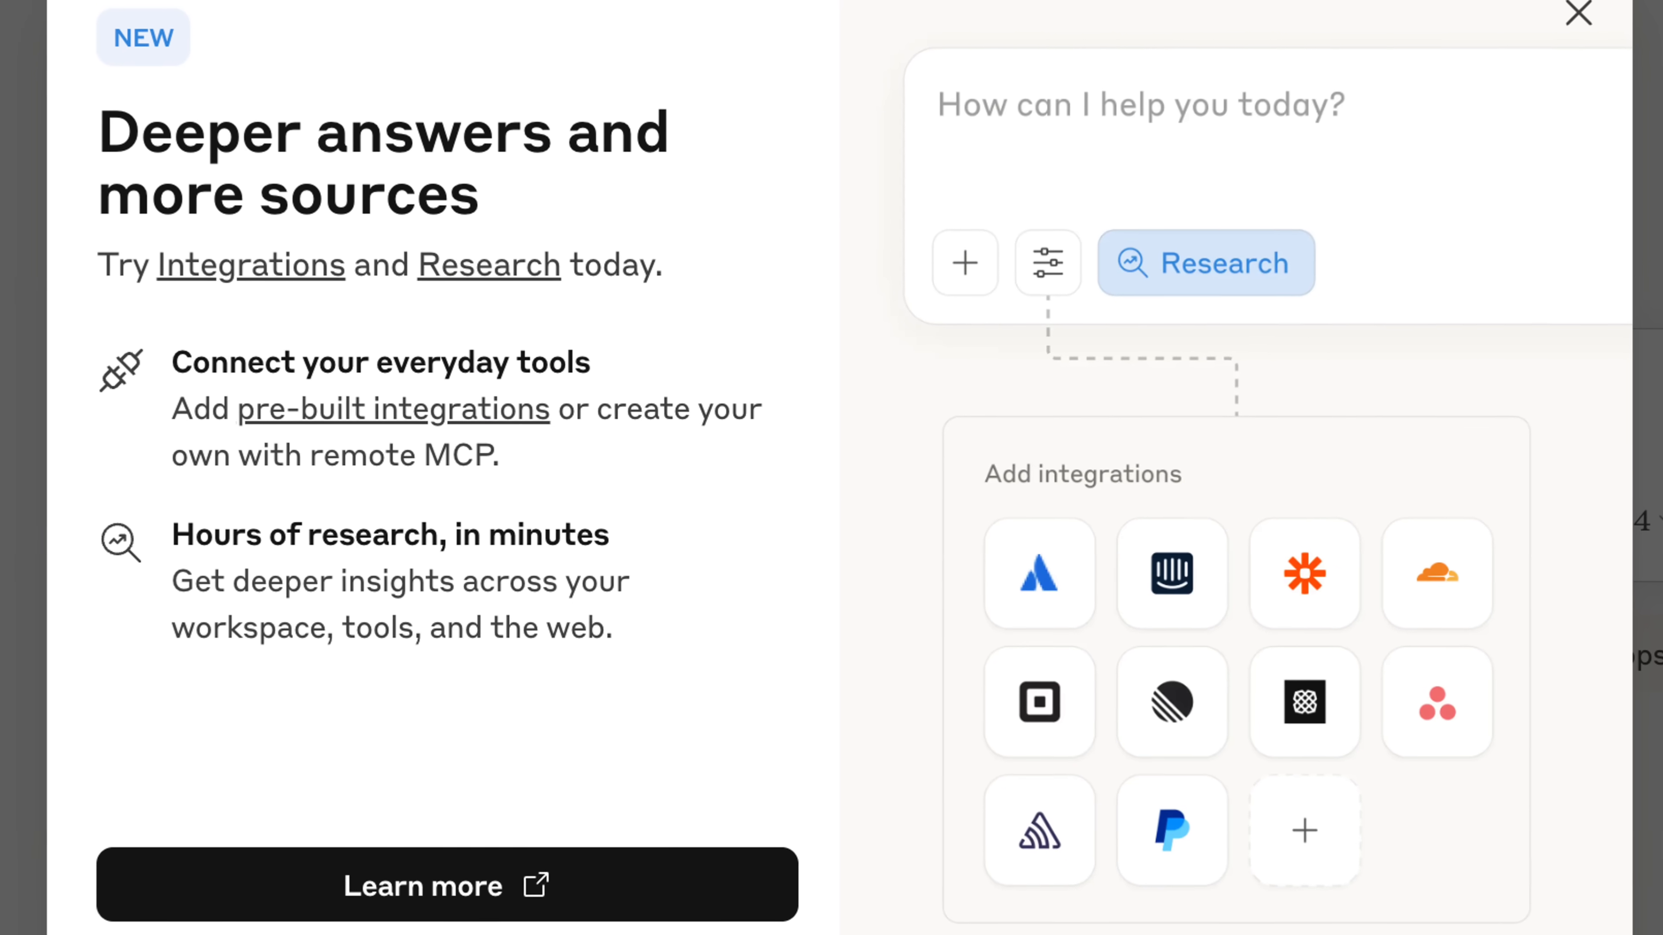
left_click(1577, 13)
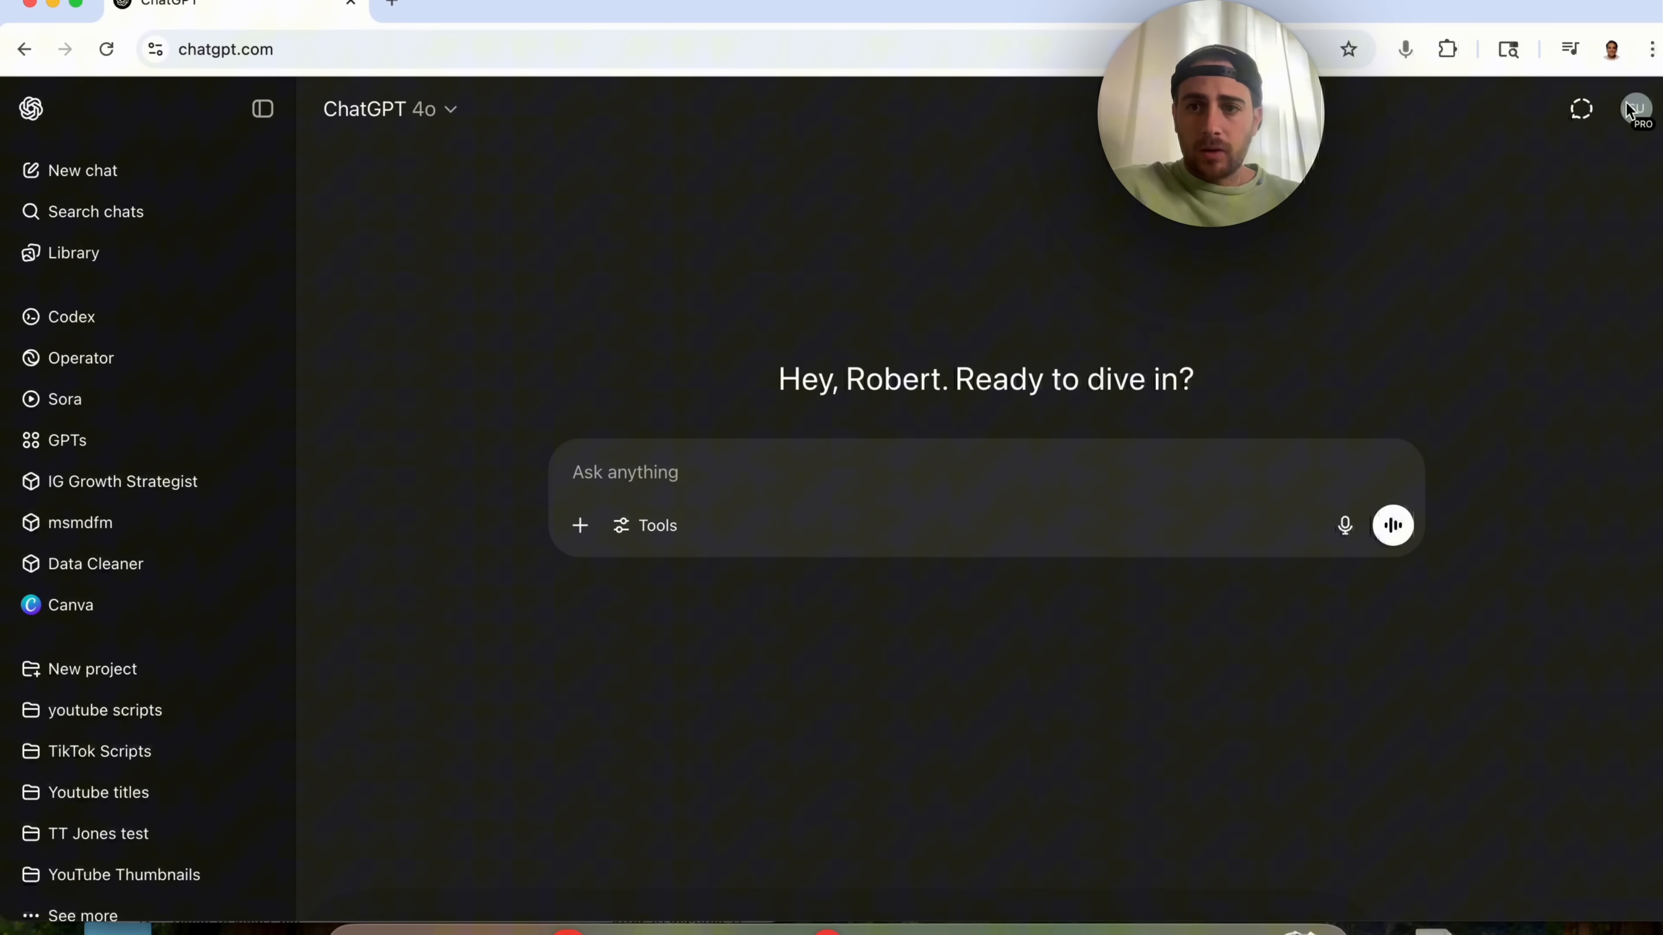
Reopen Settings on the Connectors page listing Box, Gmail, GitHub and Teams
left_click(1632, 108)
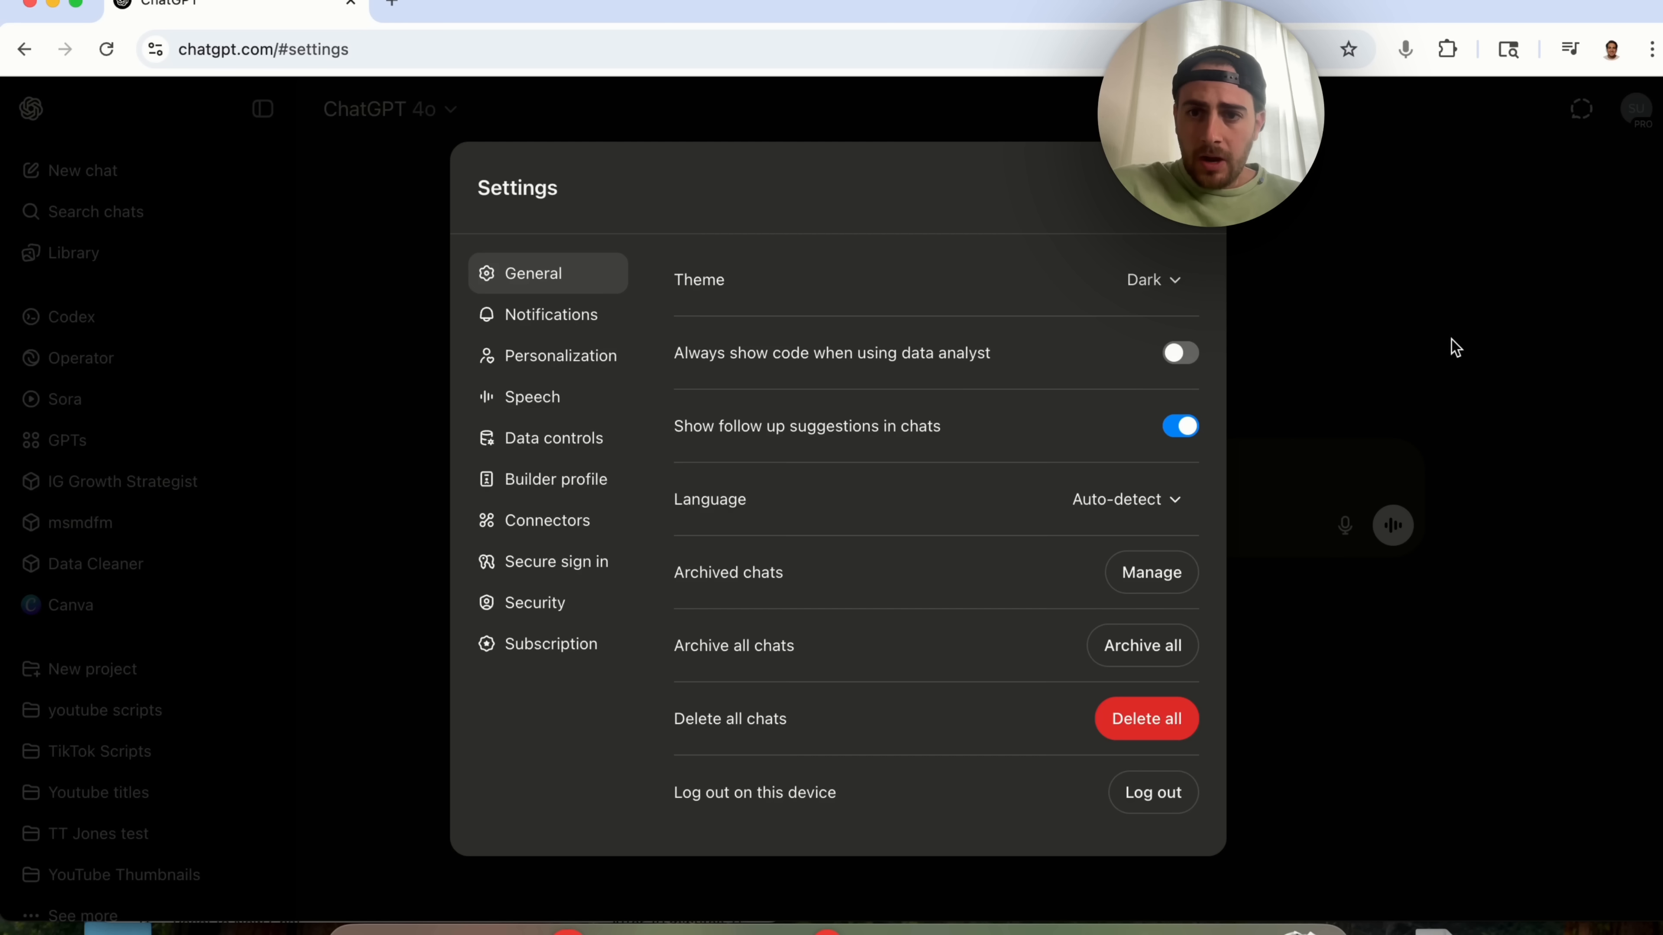
left_click(546, 520)
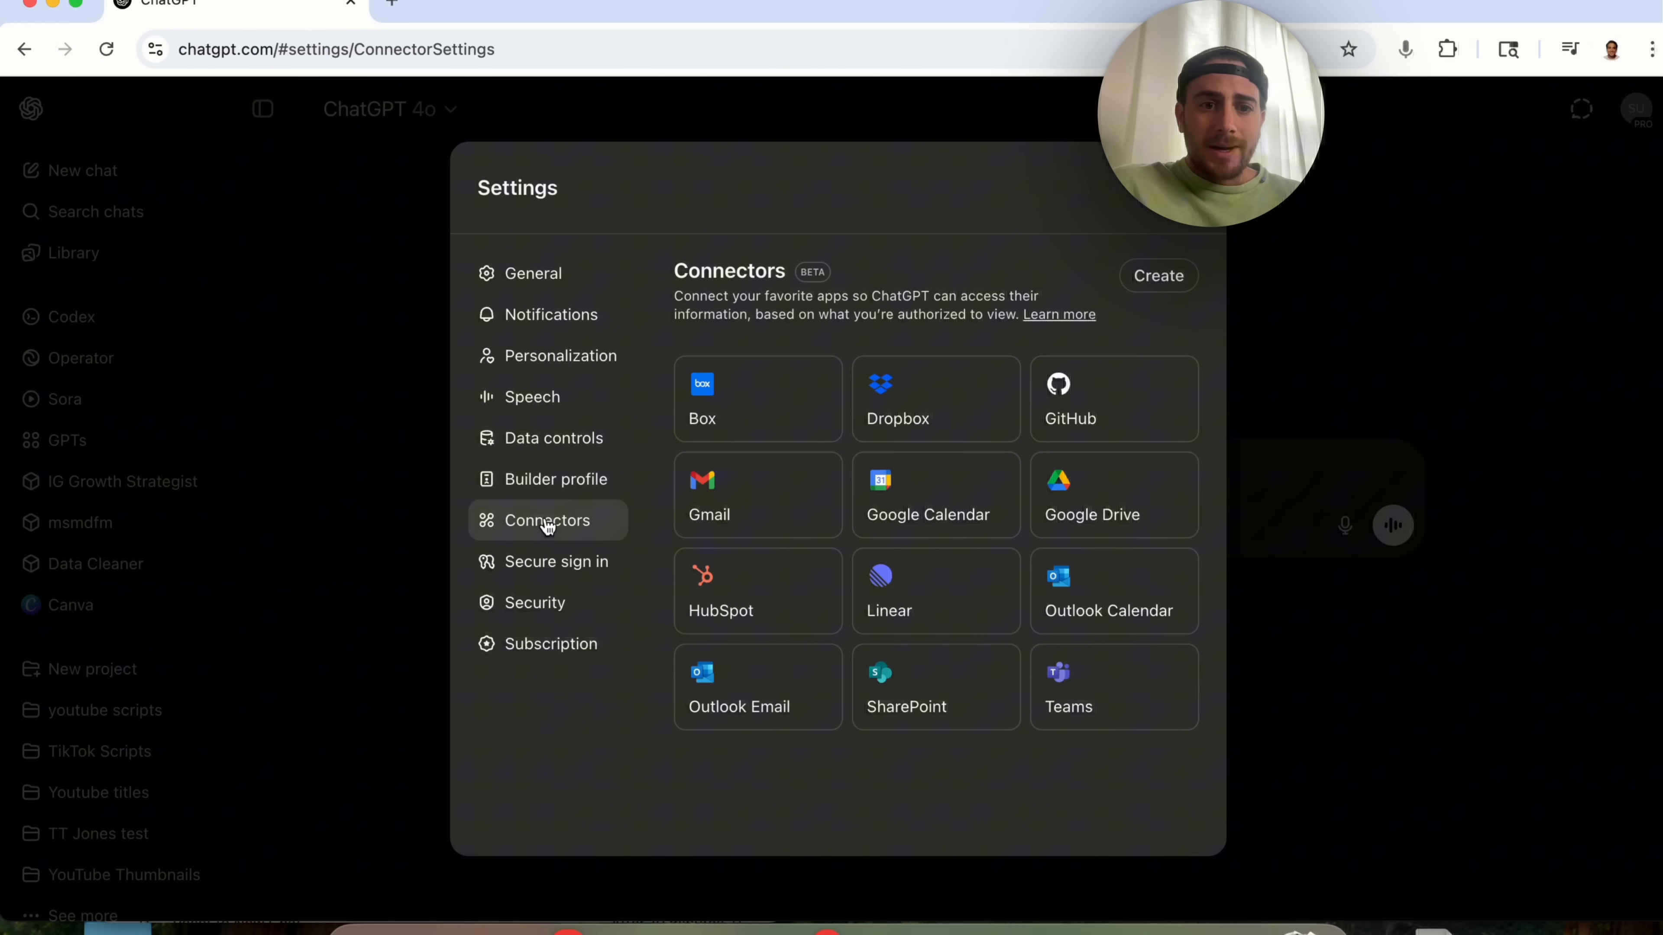
mouse_move(1469, 286)
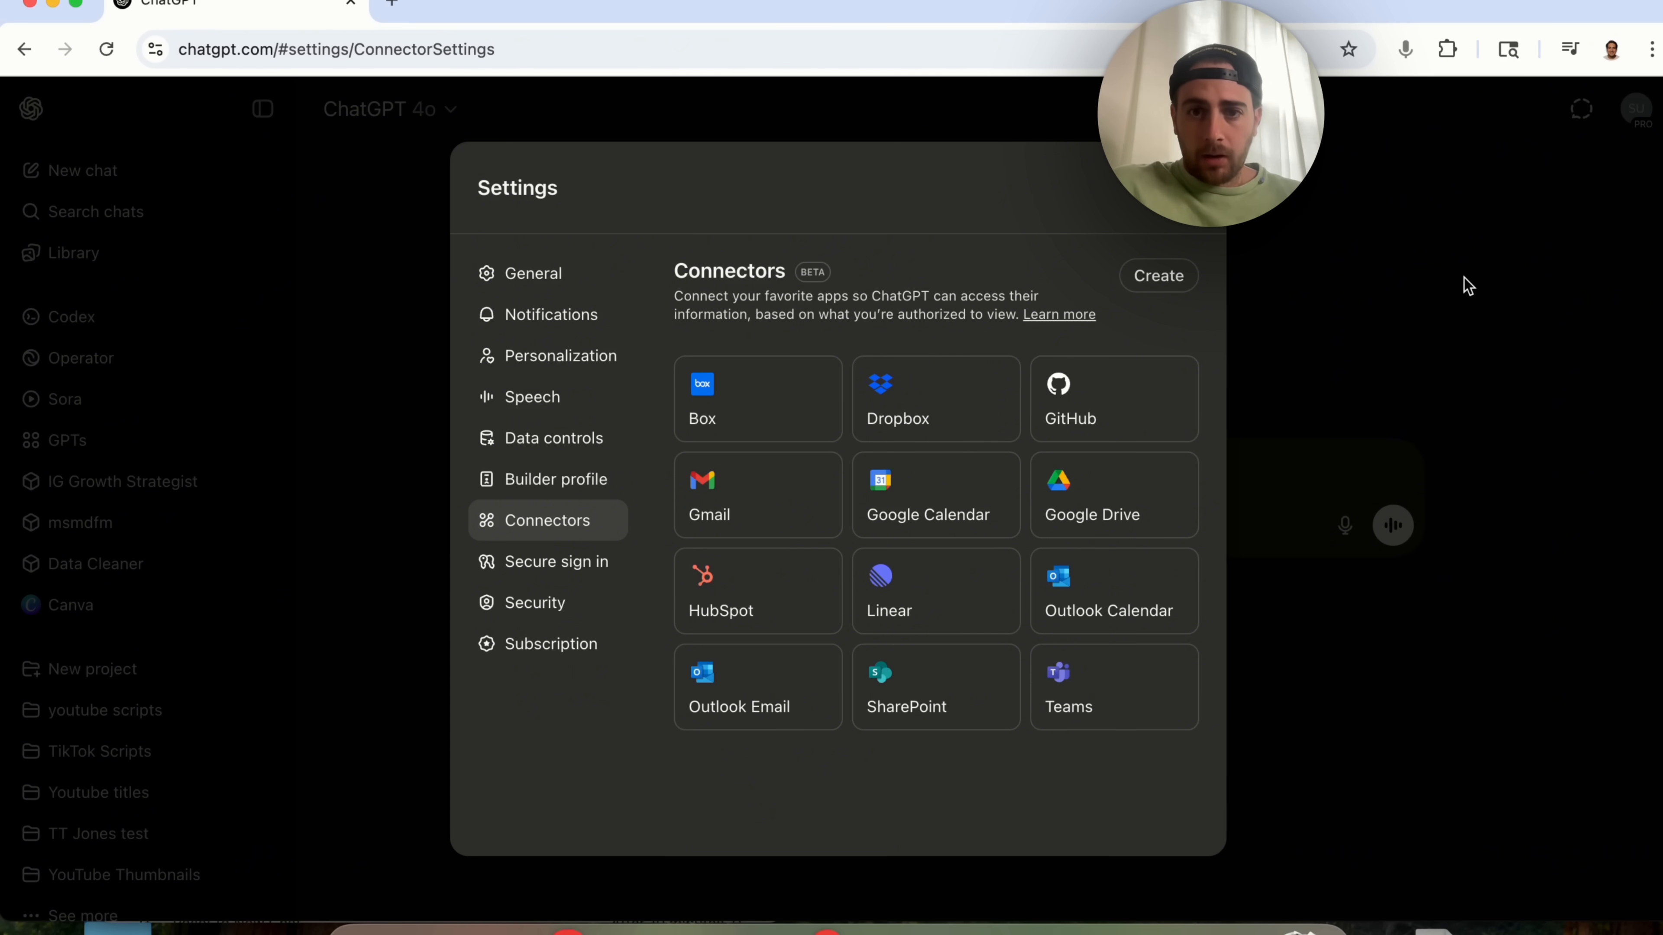
mouse_move(954, 426)
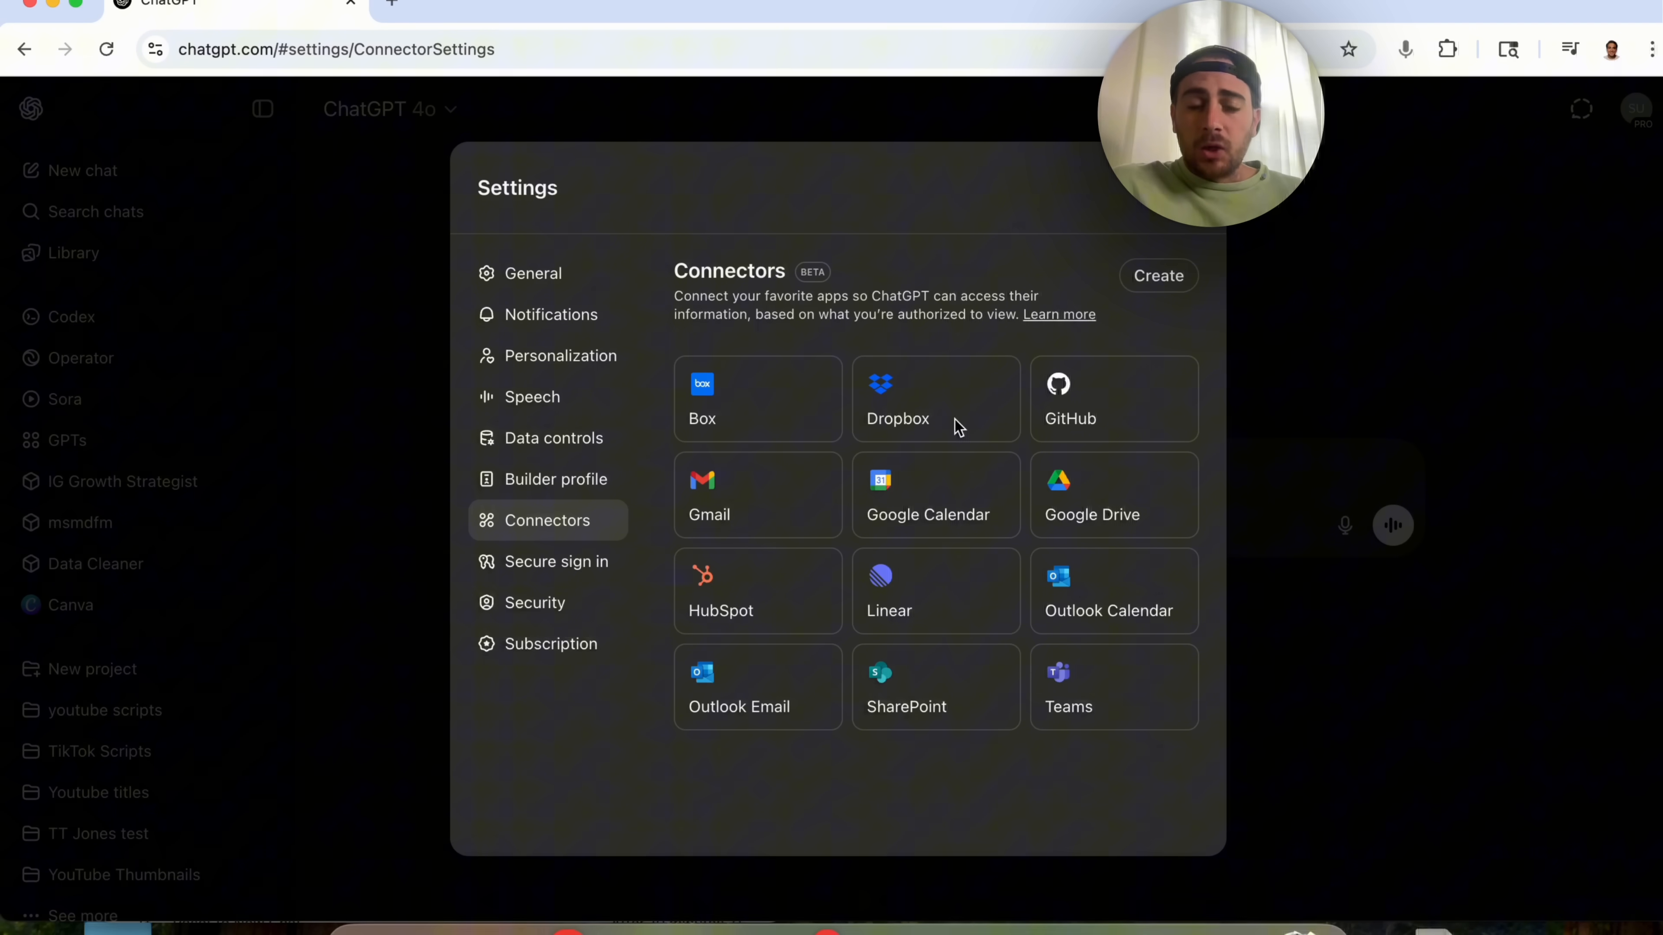
mouse_move(789, 417)
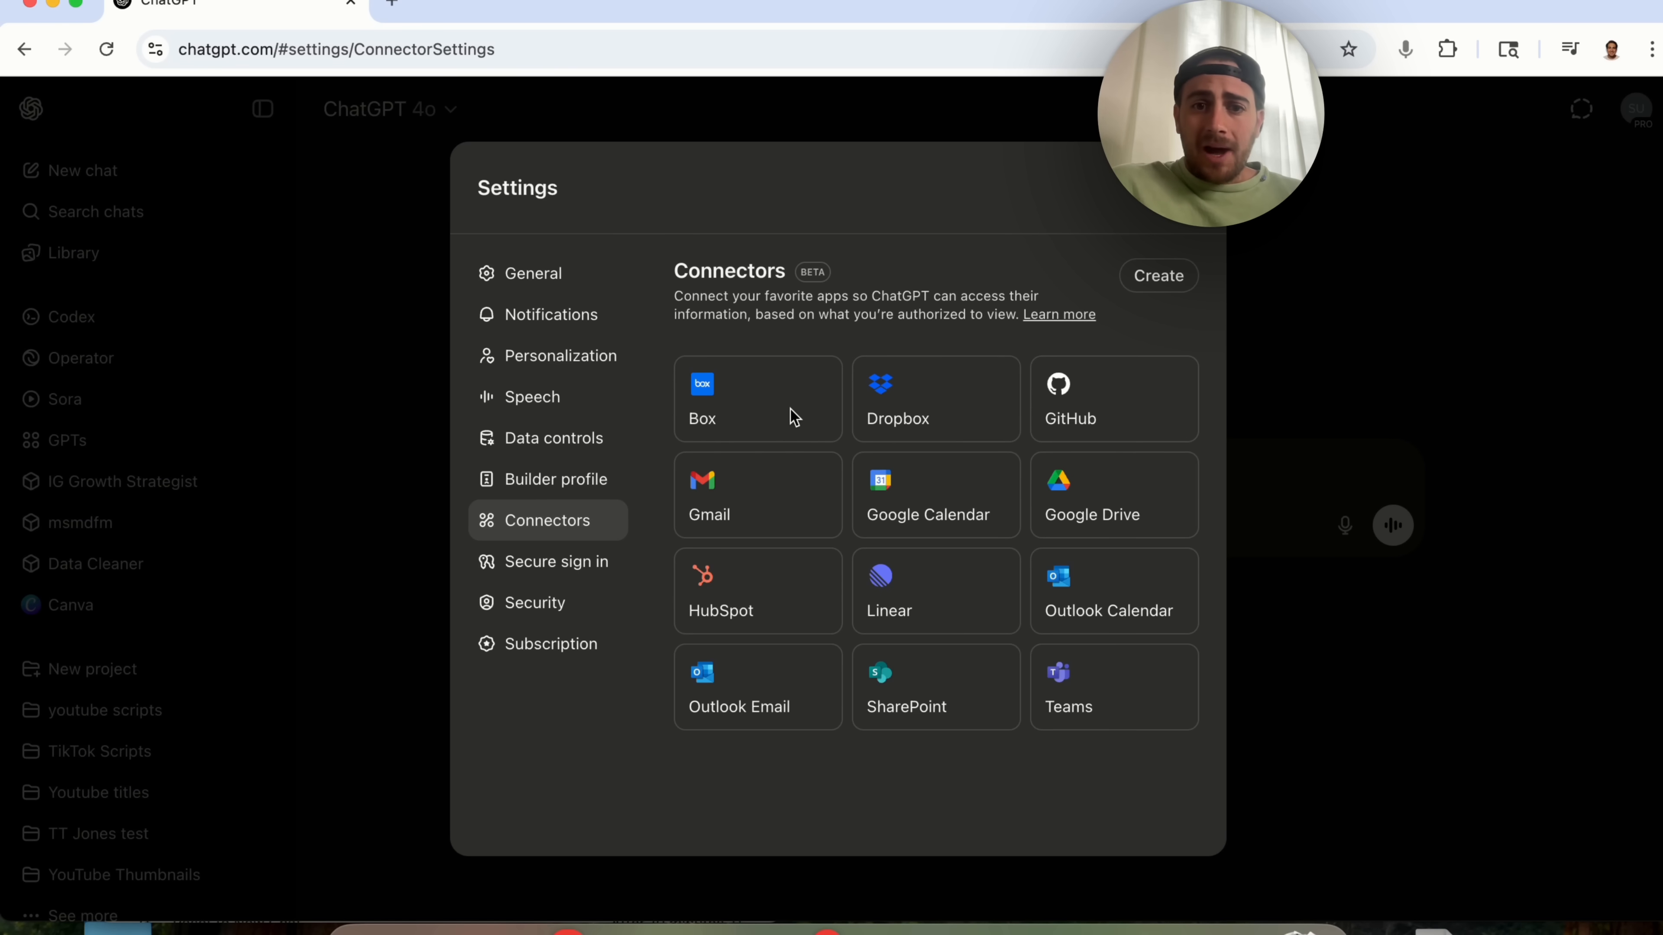
mouse_move(818, 482)
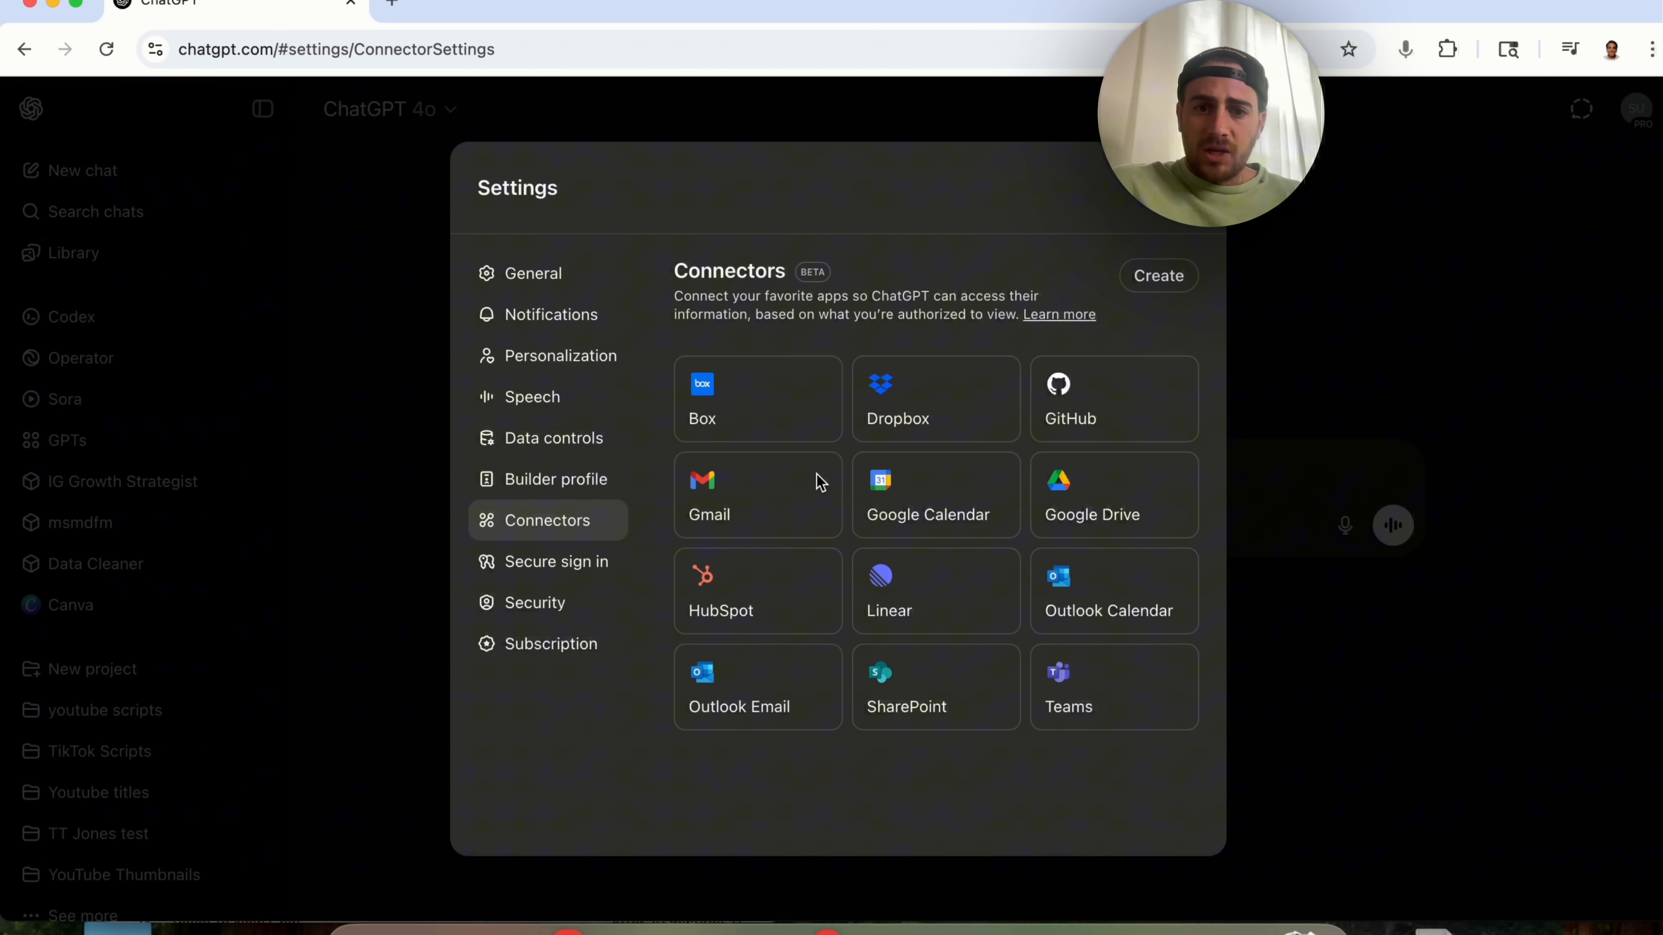
mouse_move(836, 582)
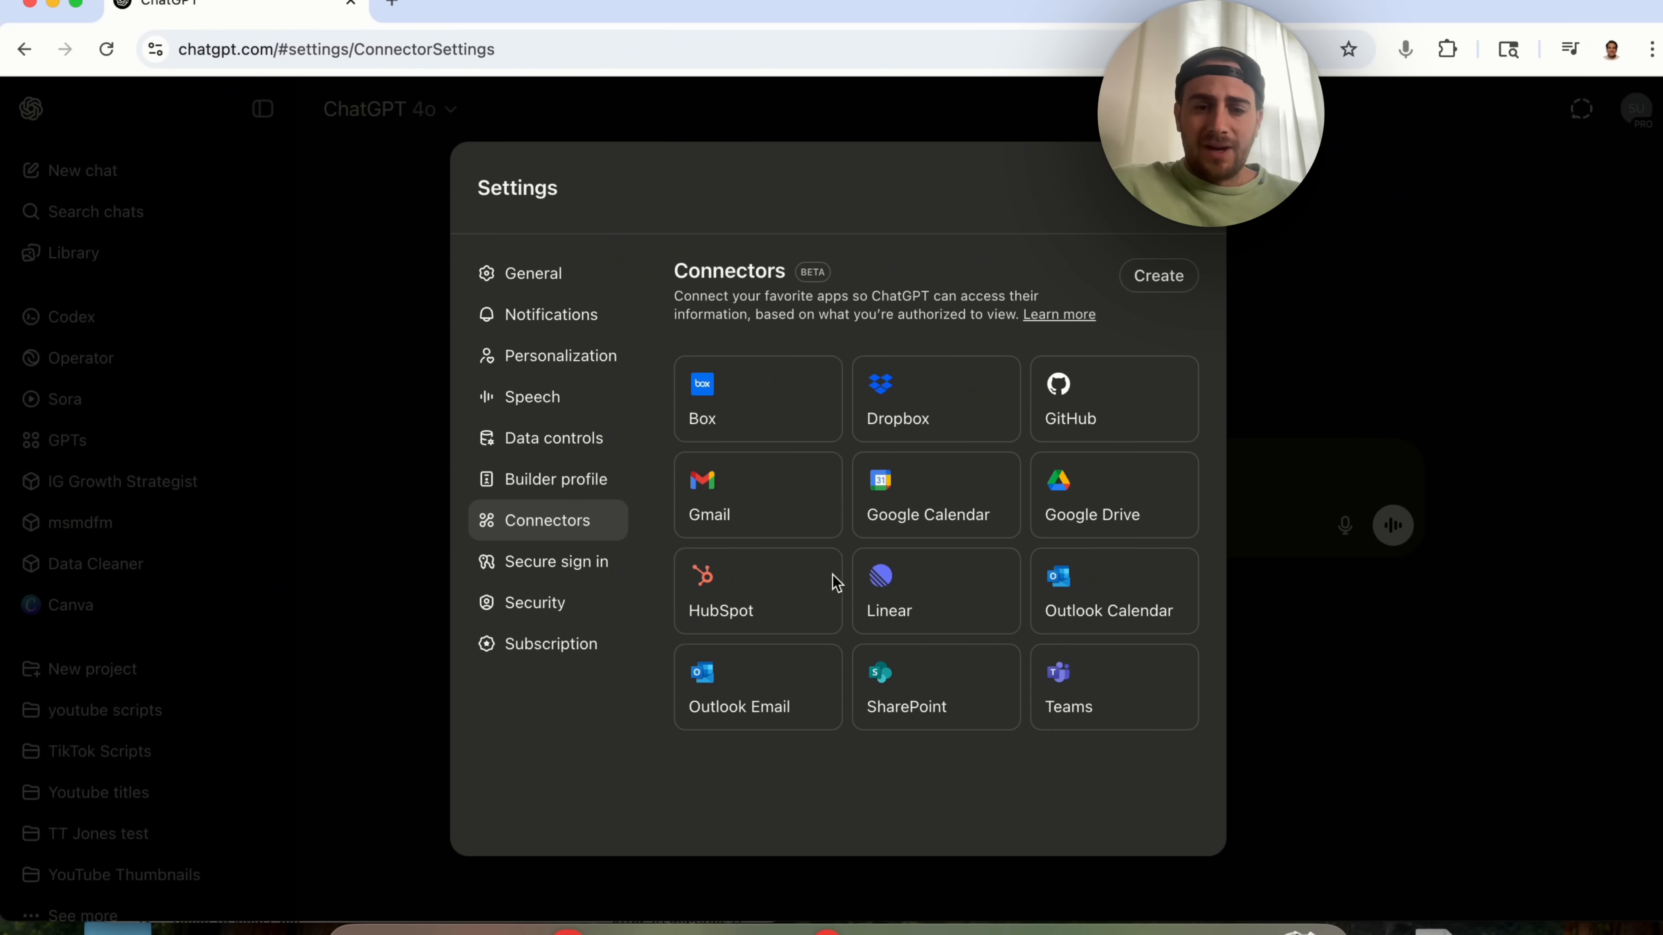
mouse_move(1023, 582)
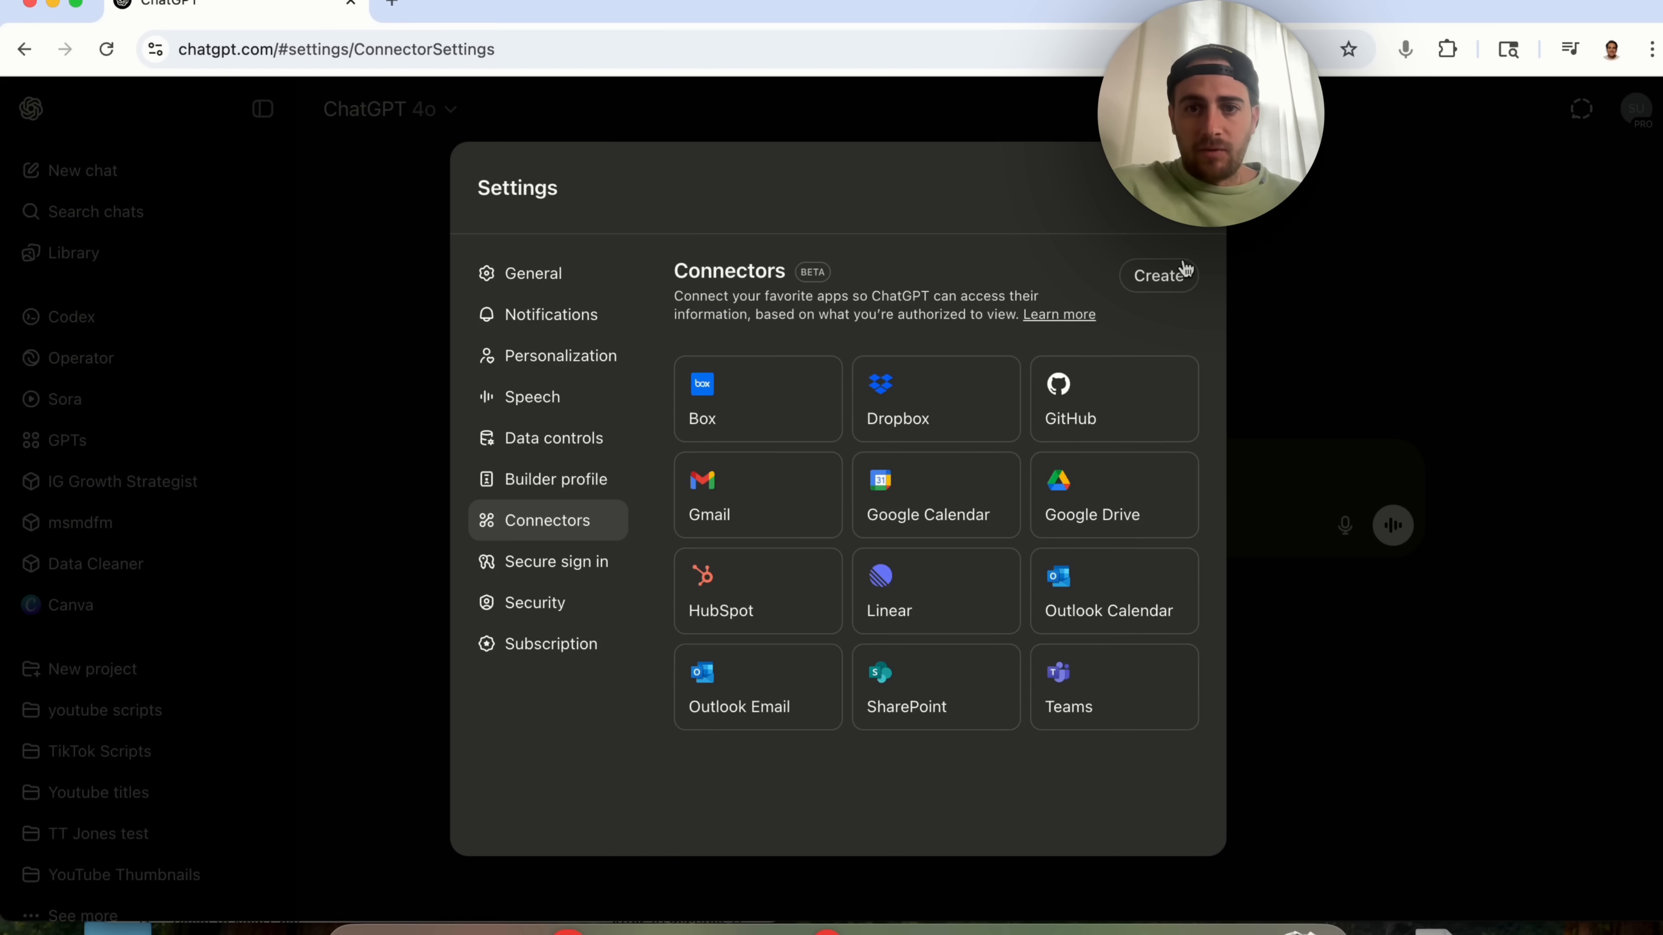
Start creating a custom MCP connector and open its setup guide from the New Connector form
left_click(1158, 274)
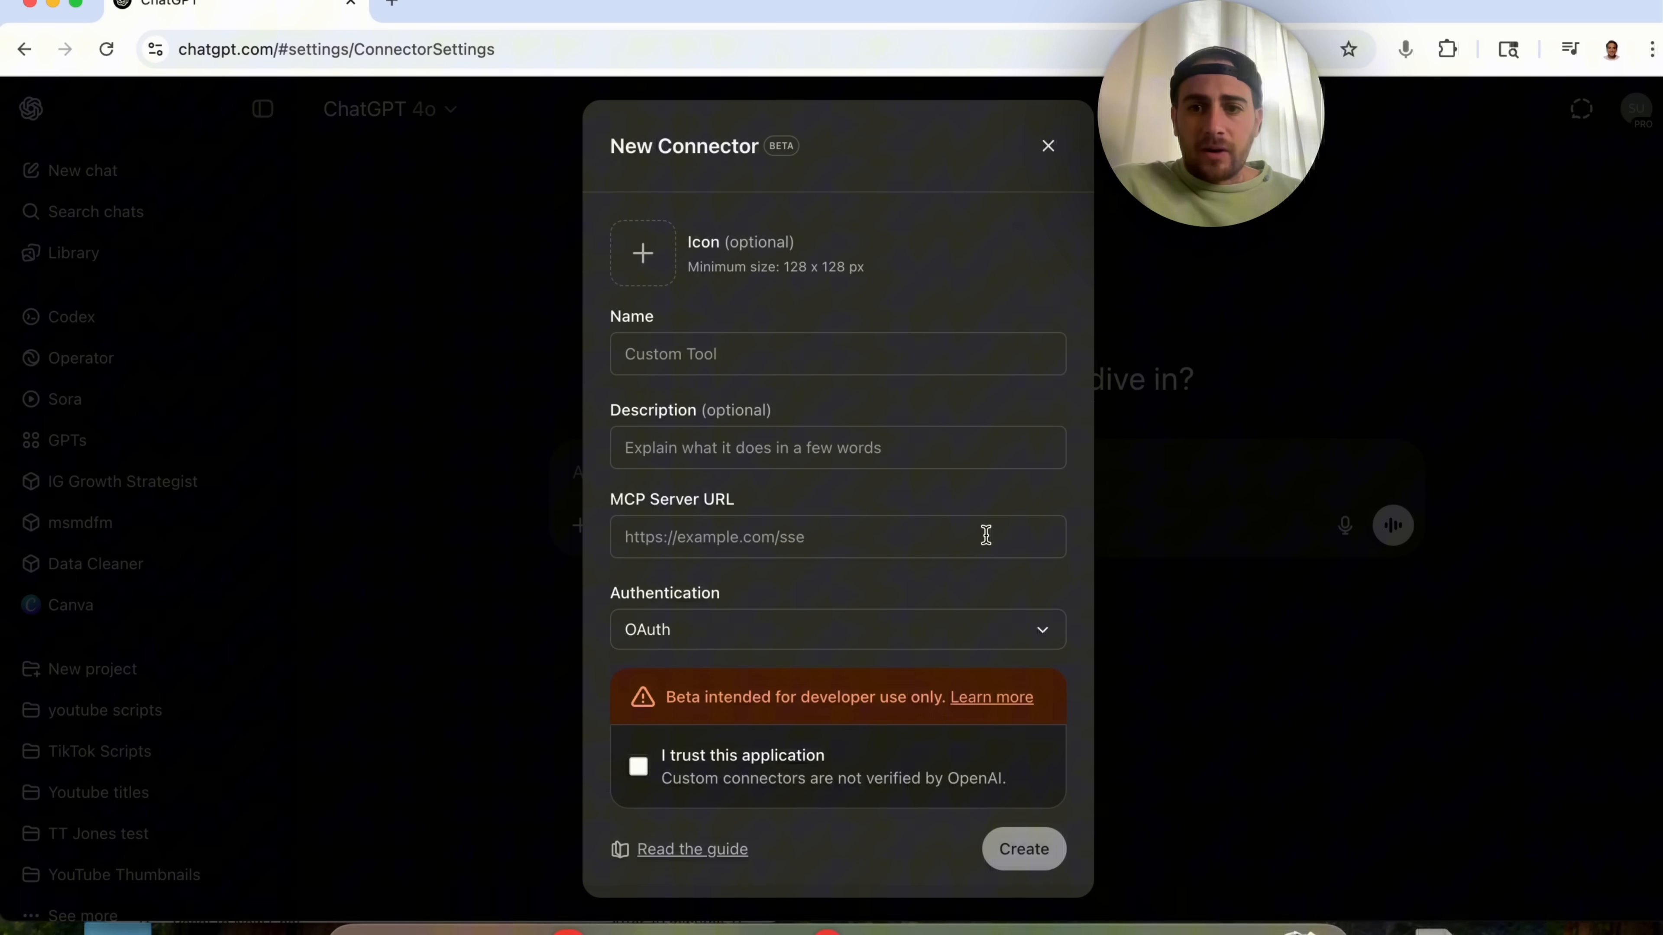
mouse_move(985, 591)
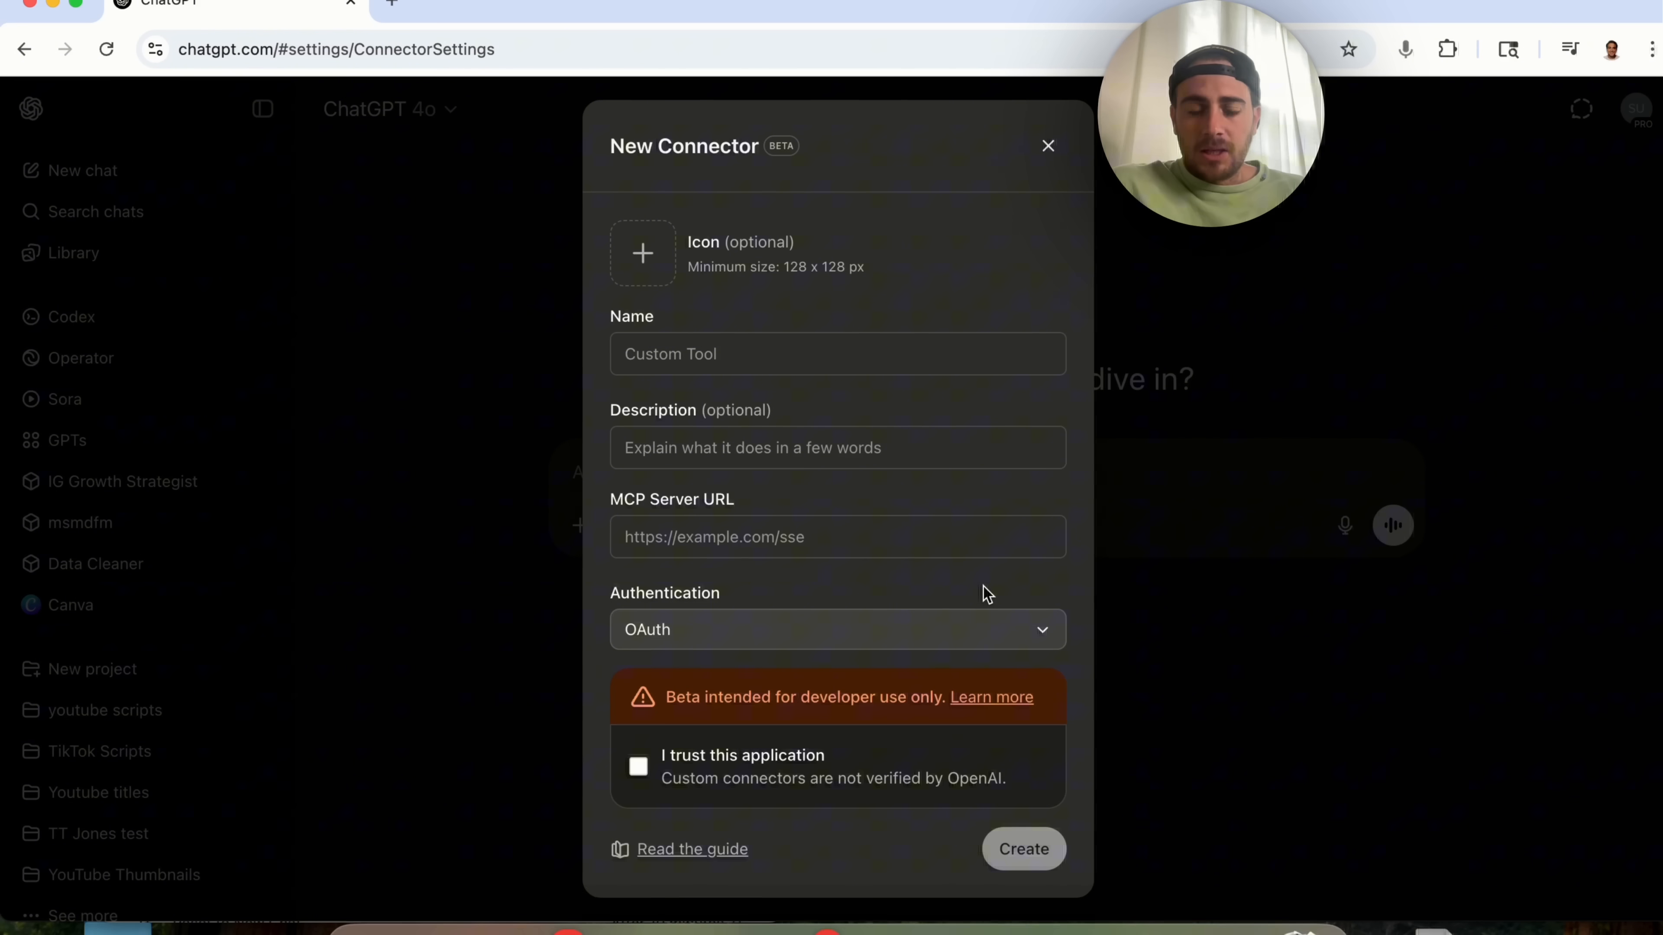
mouse_move(947, 637)
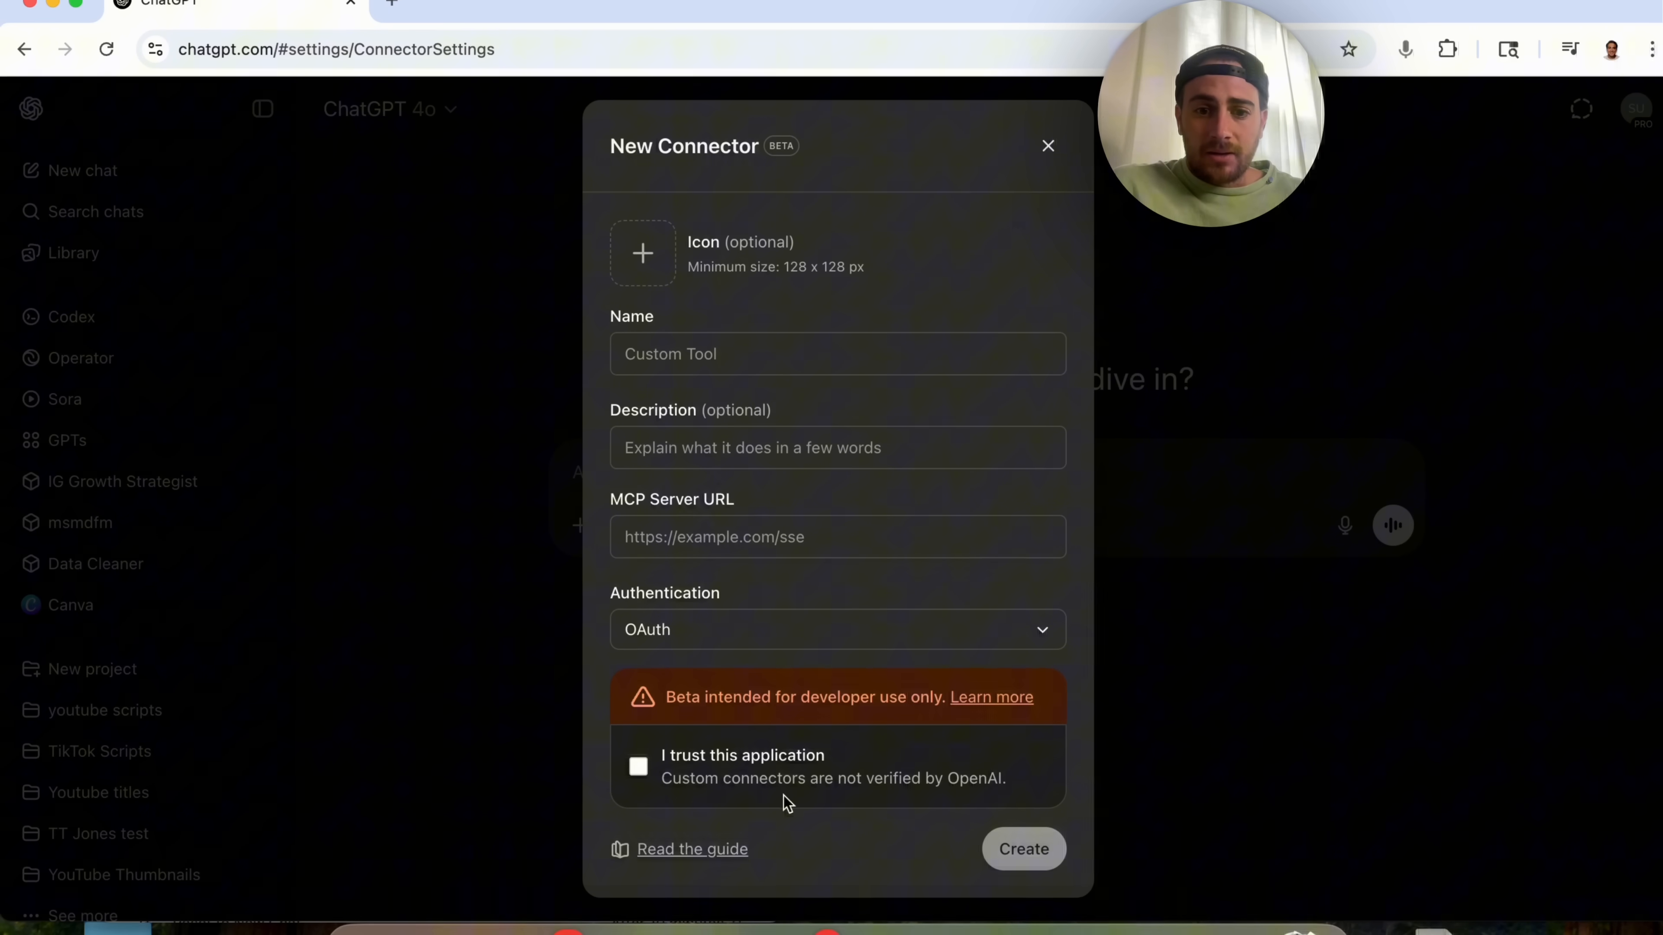
mouse_move(691, 848)
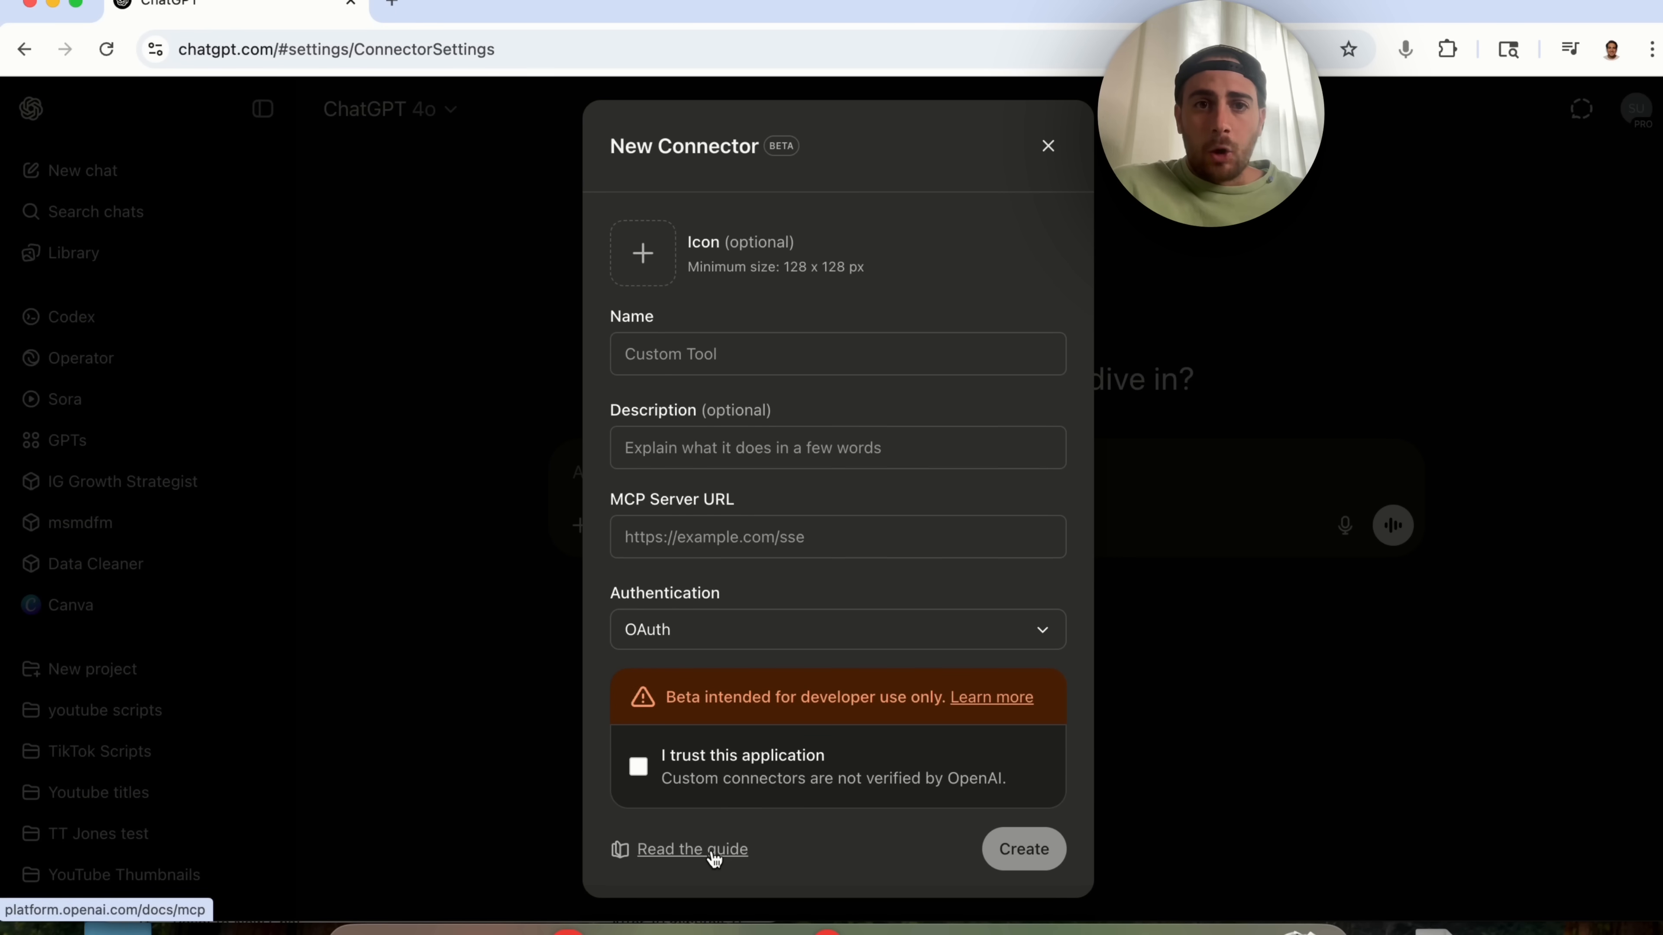
left_click(691, 849)
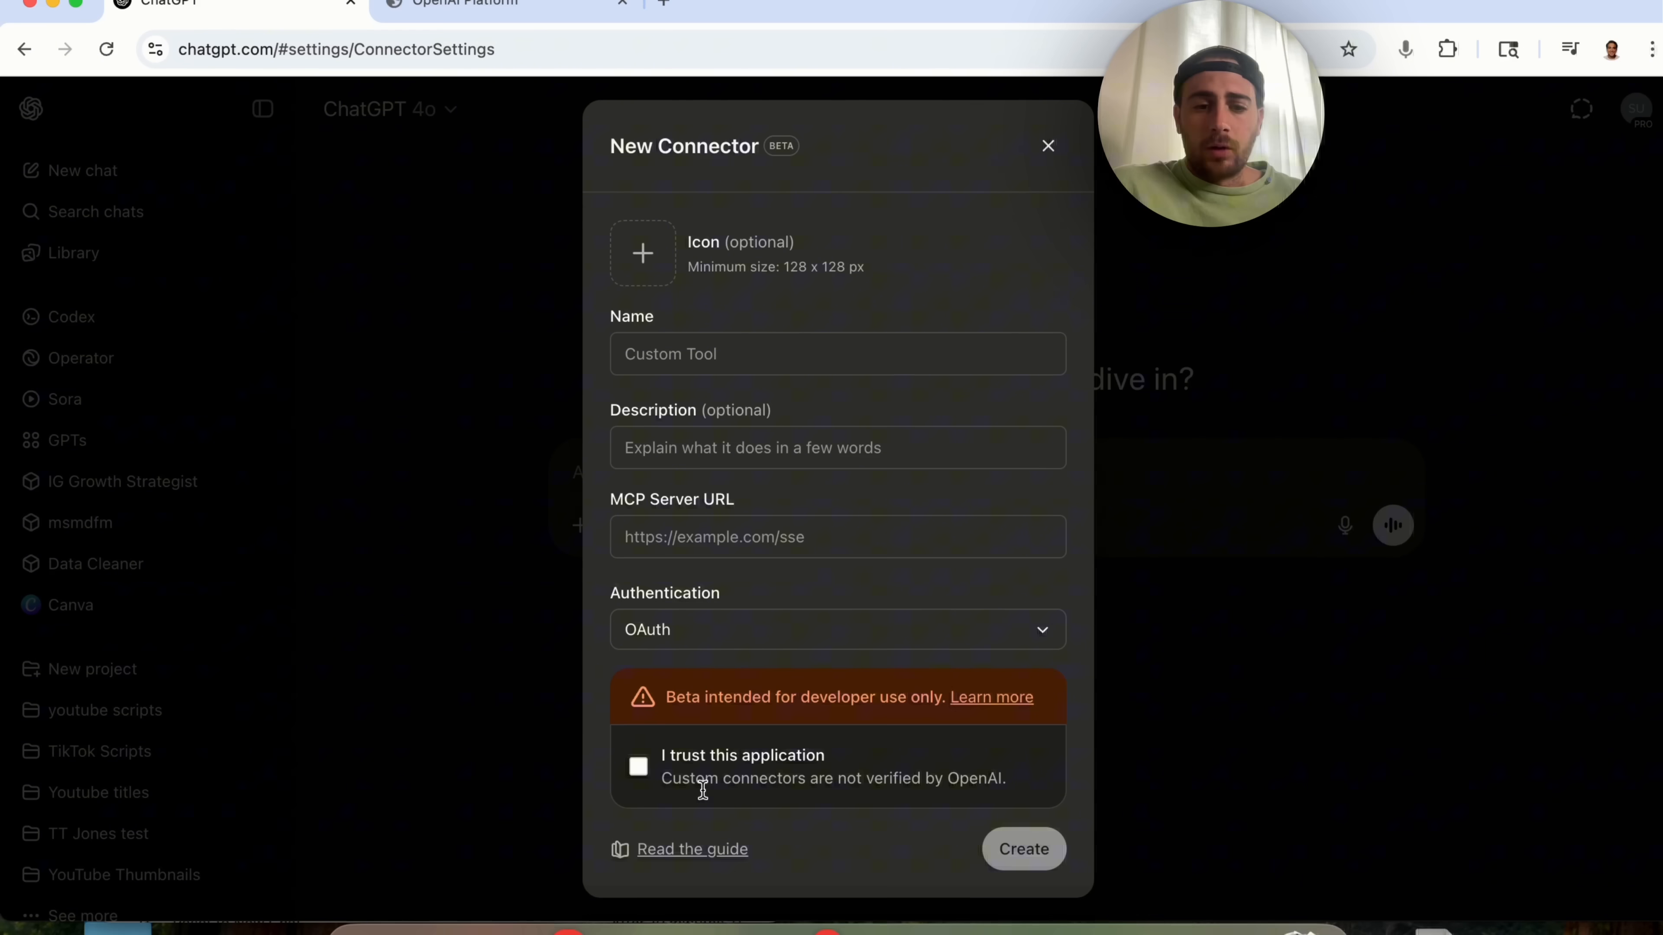
Read through the OpenAI MCP servers guide down to its safety and deployment sections
left_click(477, 4)
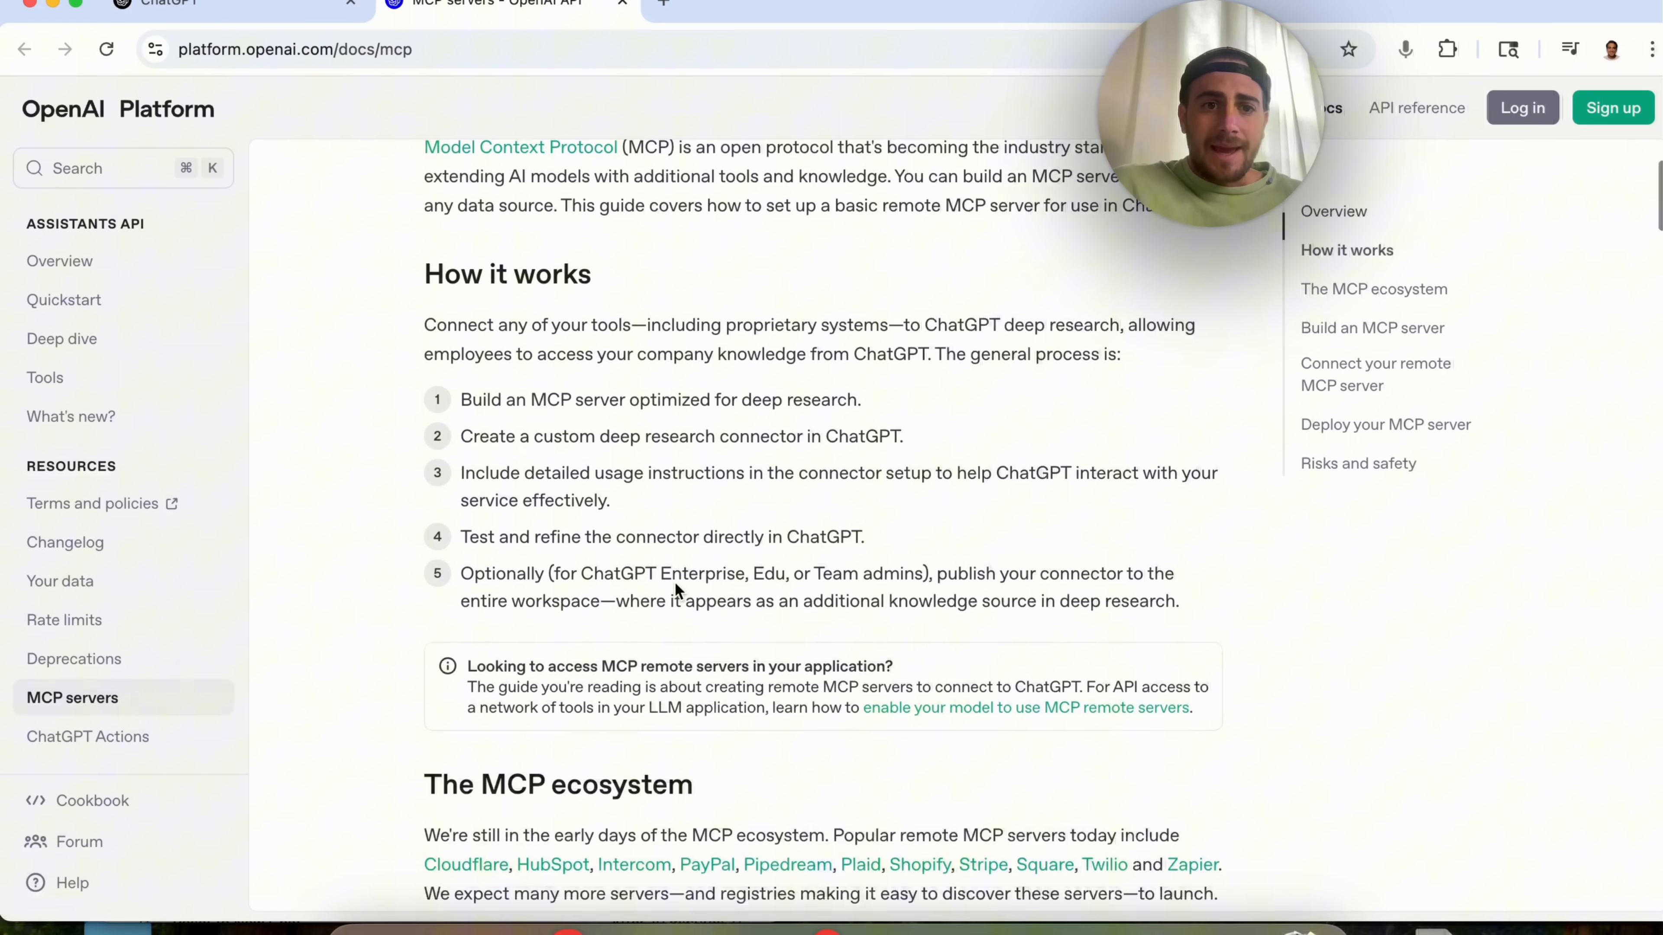
scroll("down", 3)
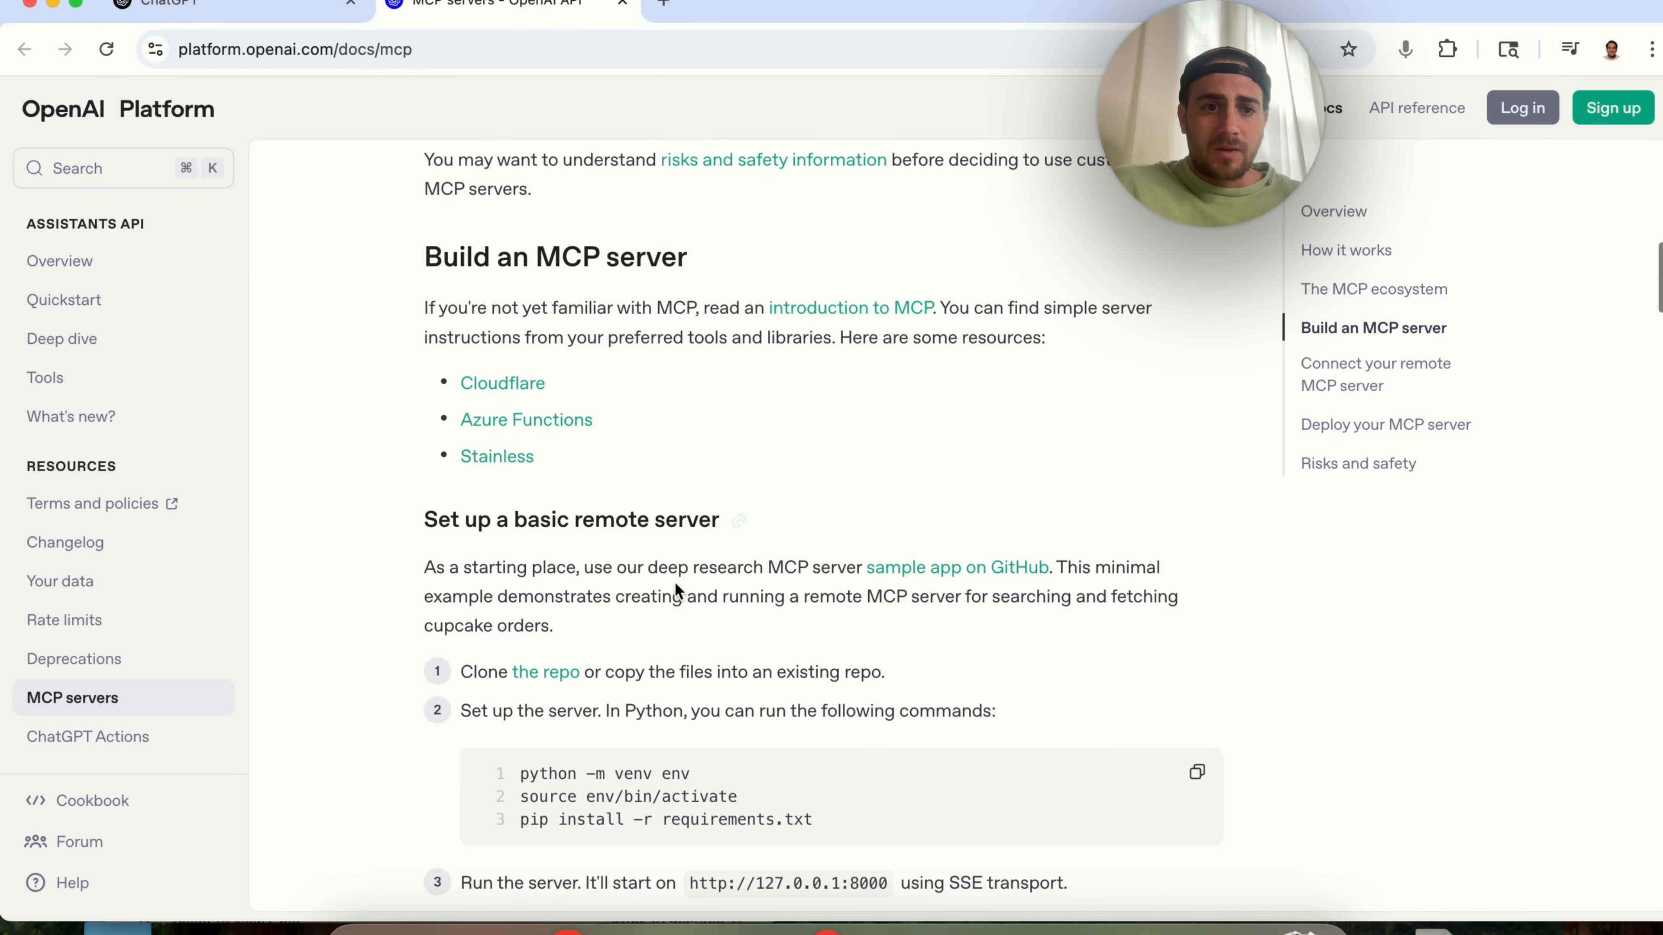
scroll("down", 3)
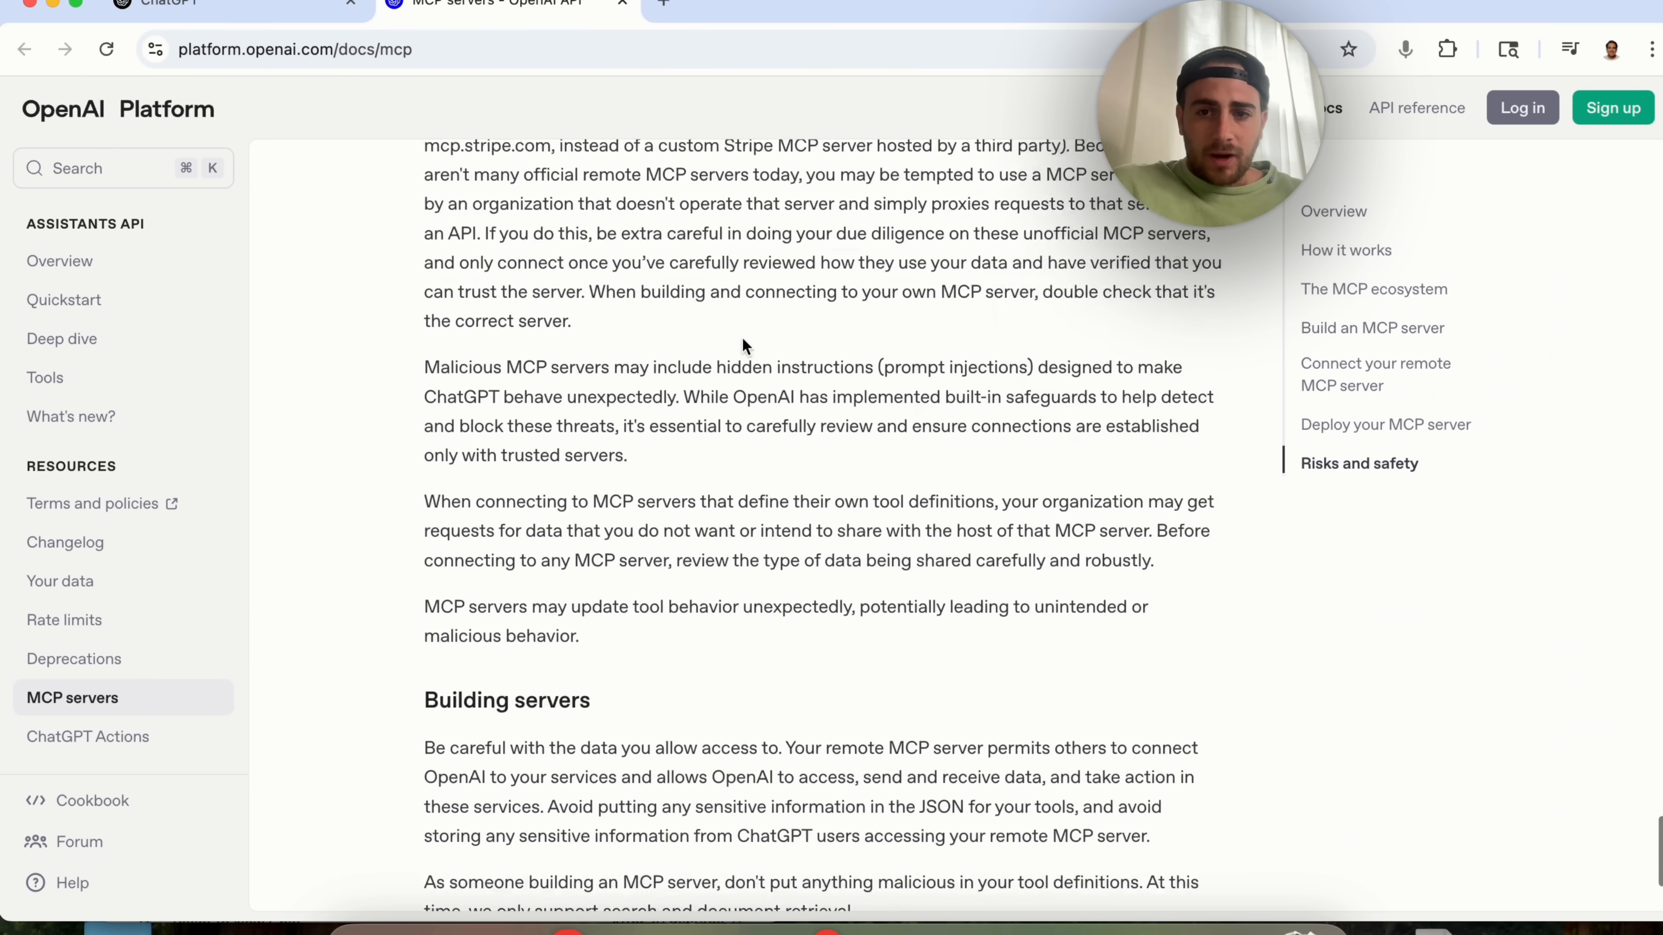
scroll("down", 3)
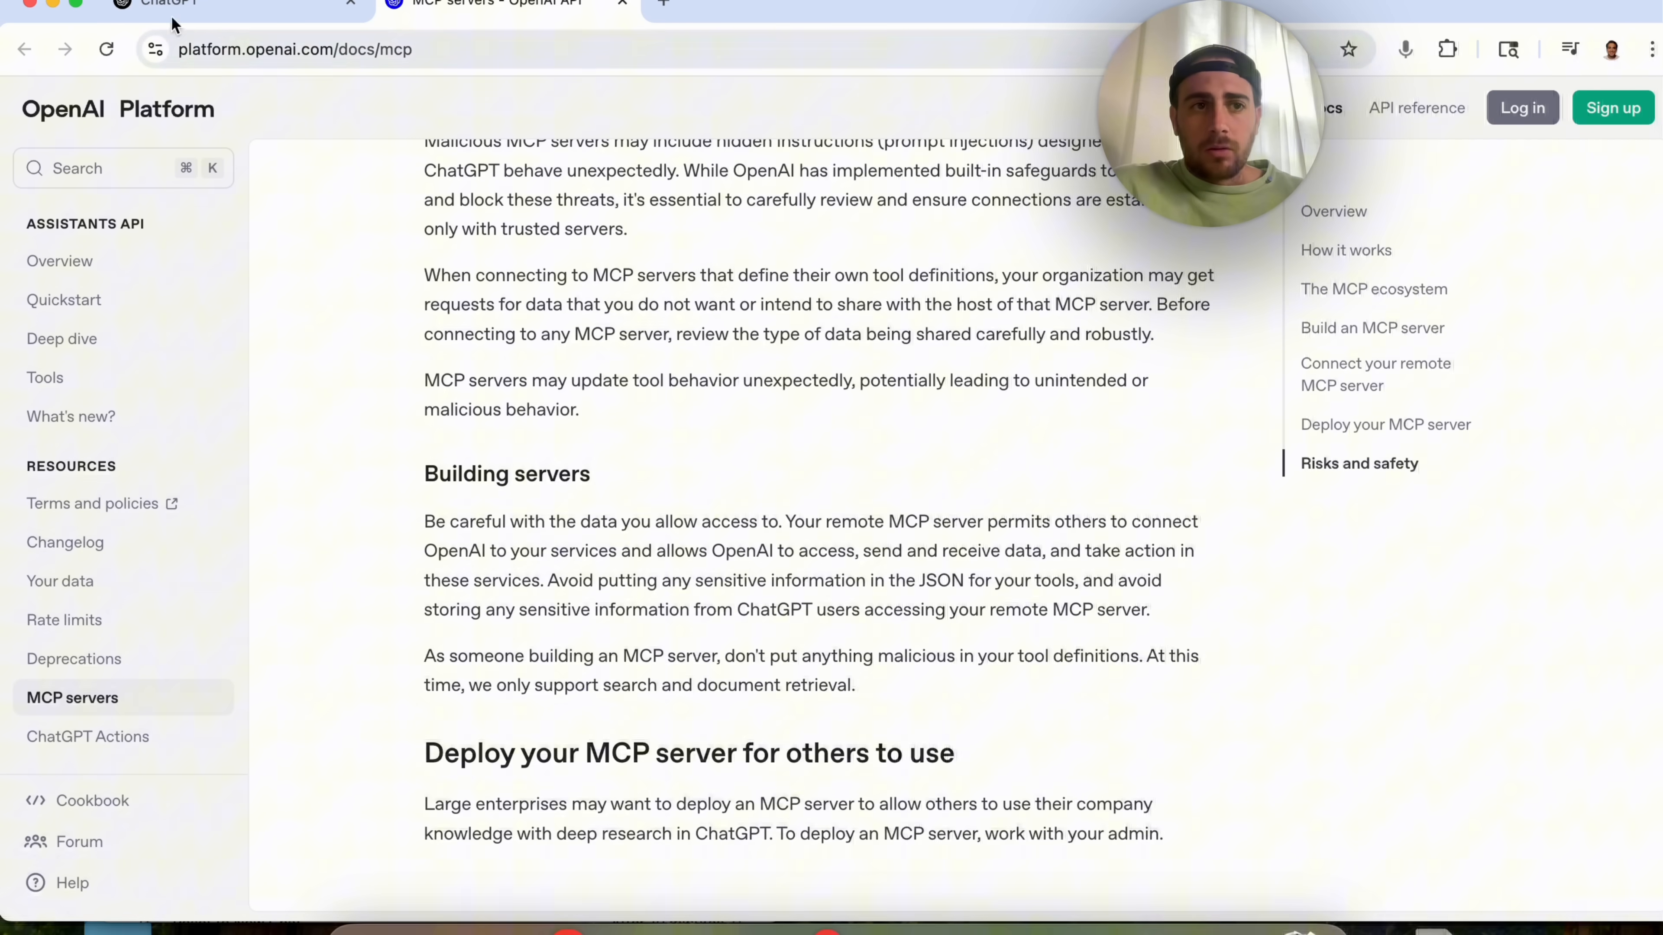
mouse_move(180, 8)
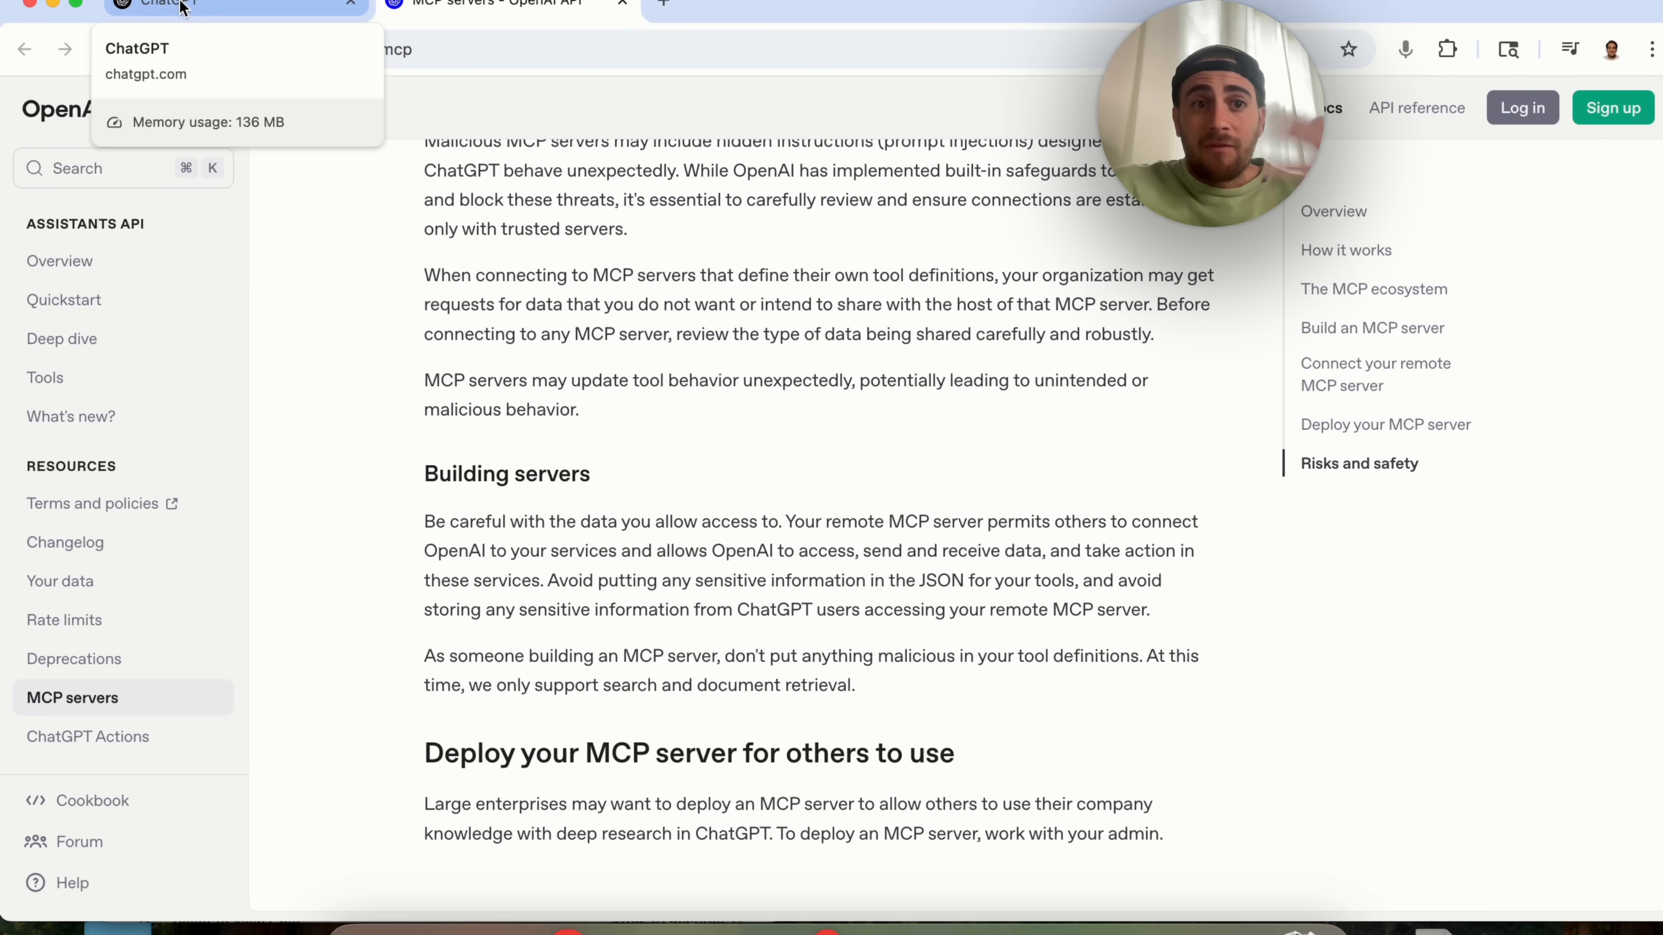
Return to ChatGPT, reopen and close the New Connector form, leaving the Connectors list
left_click(180, 5)
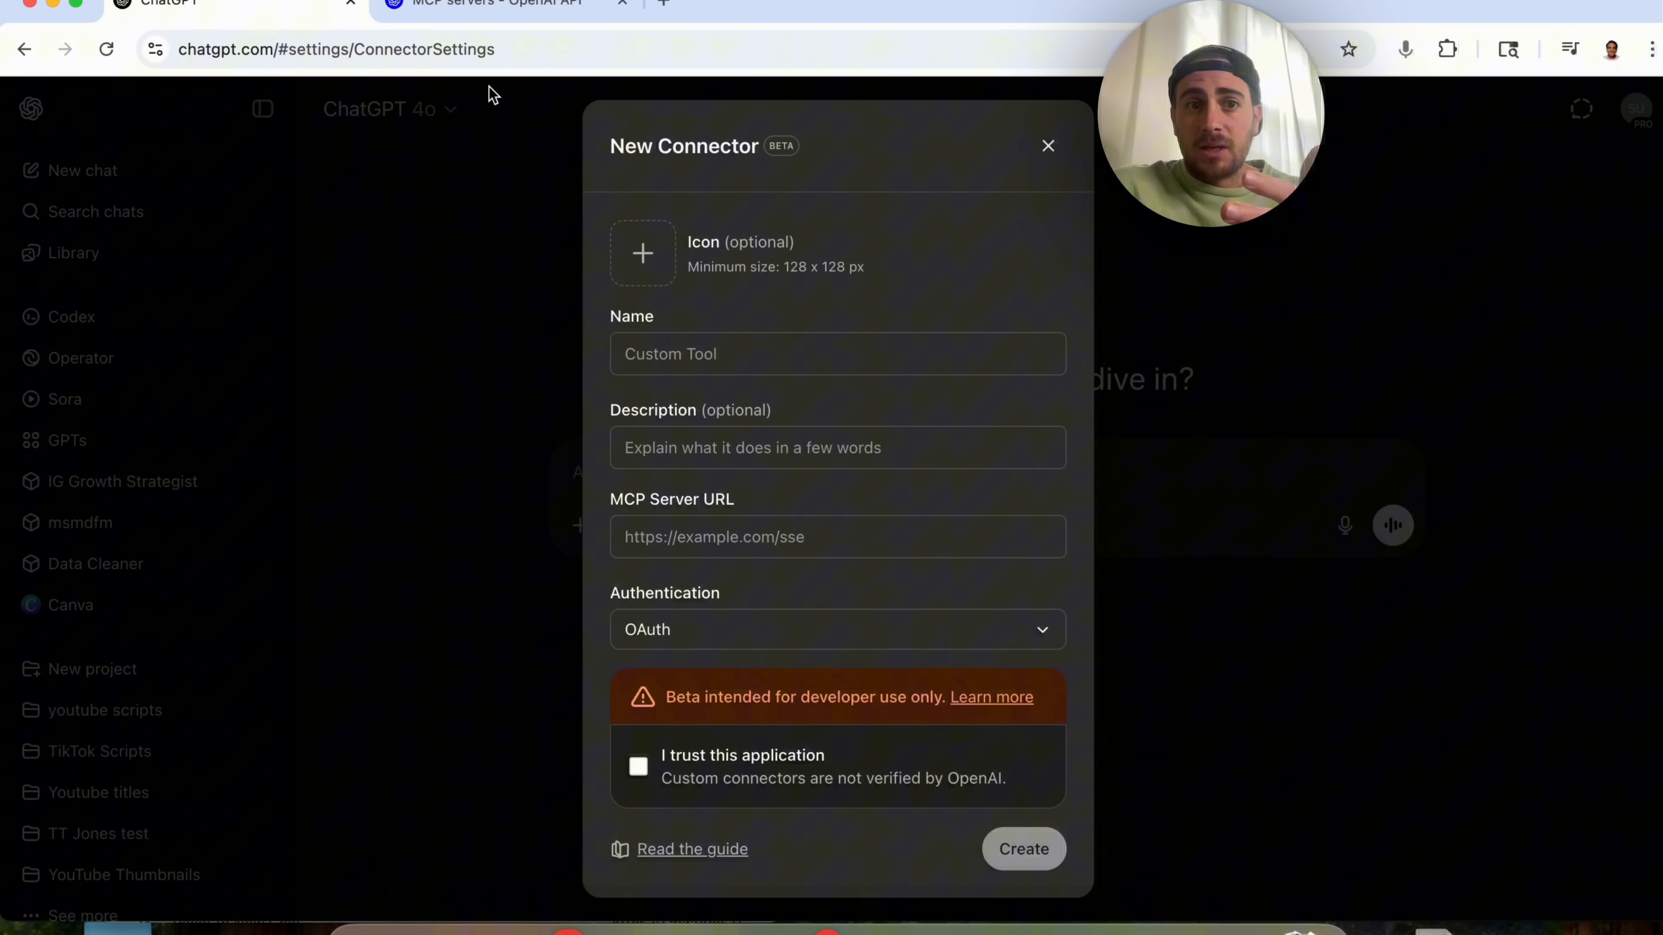
mouse_move(657, 136)
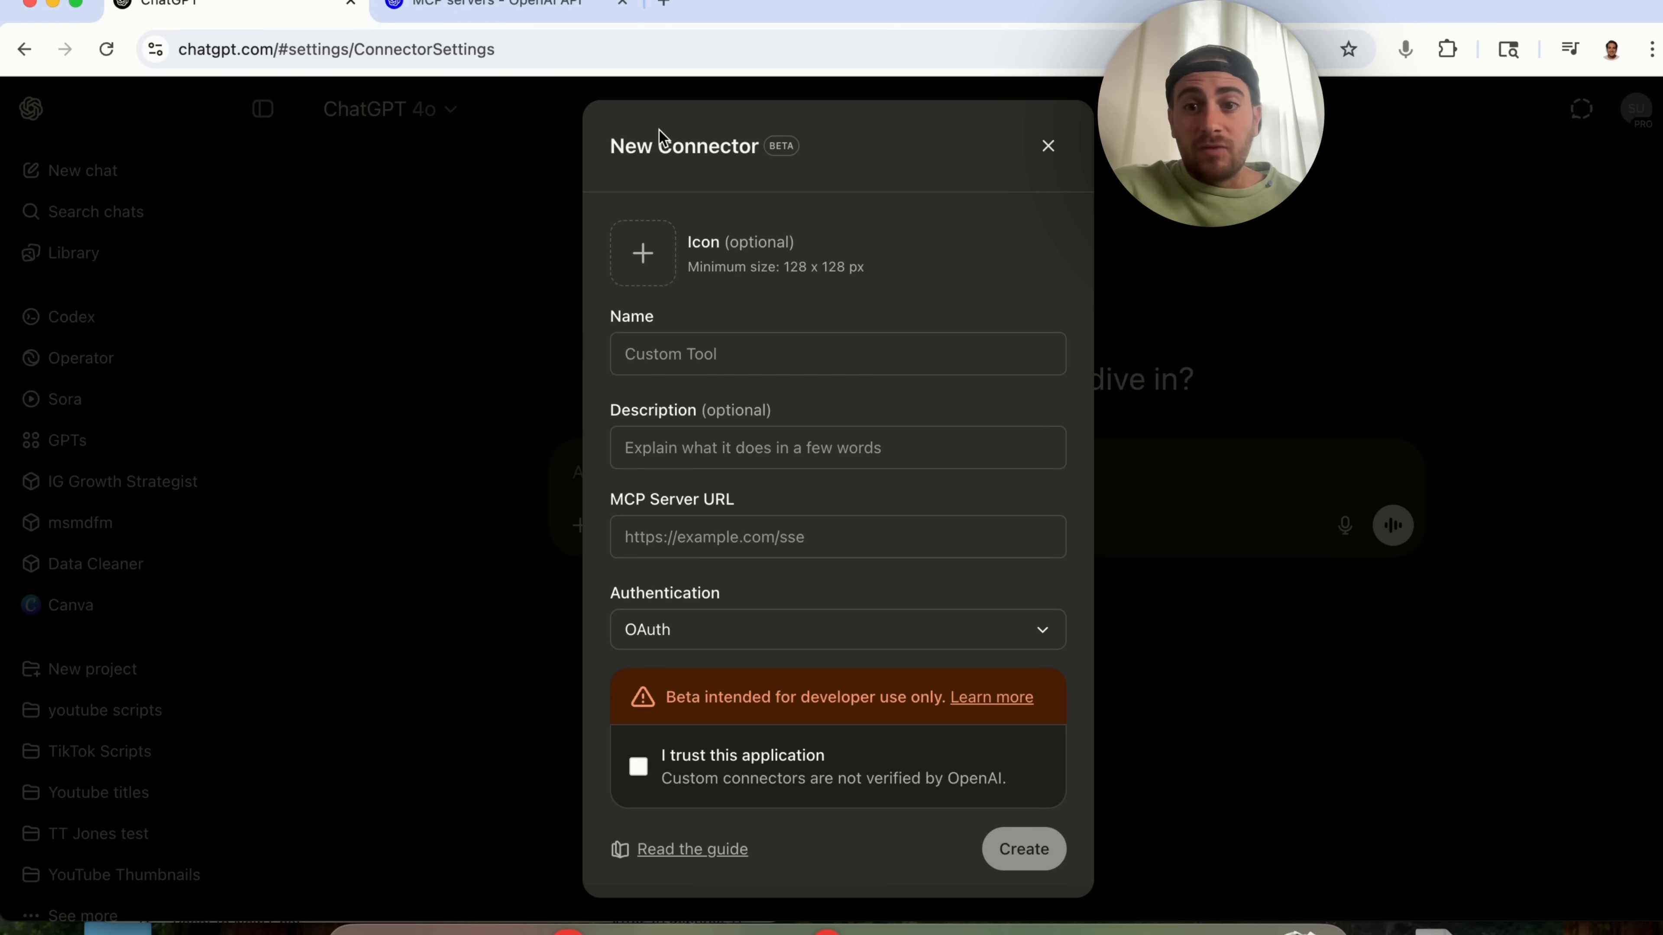
mouse_move(1039, 129)
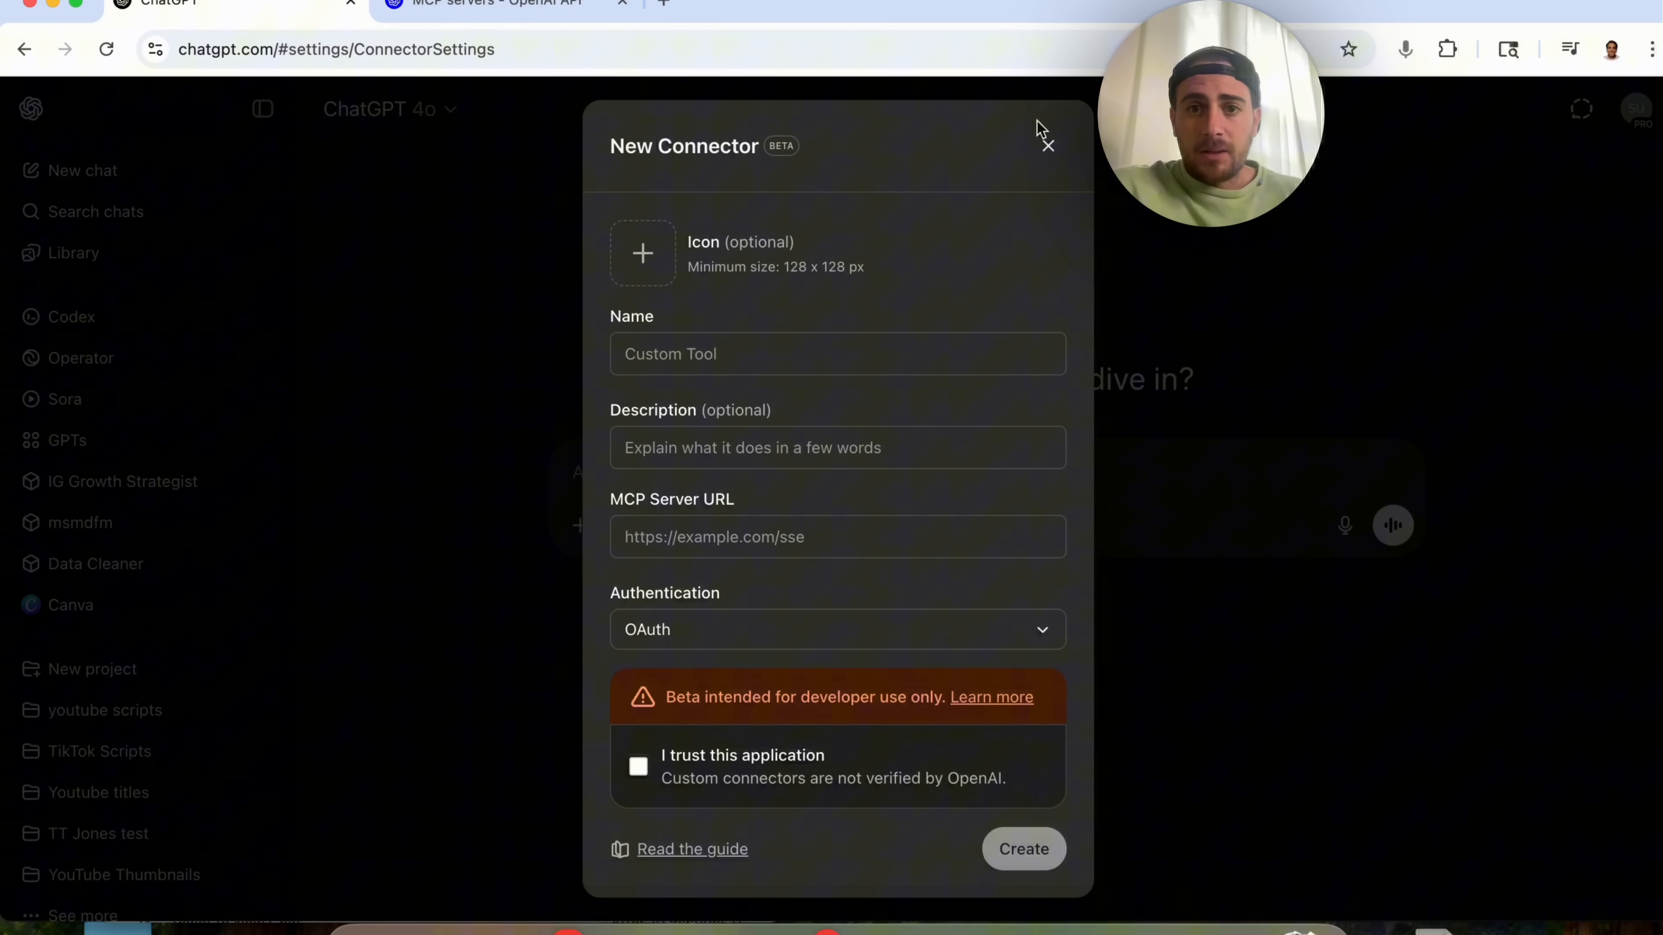
left_click(1045, 143)
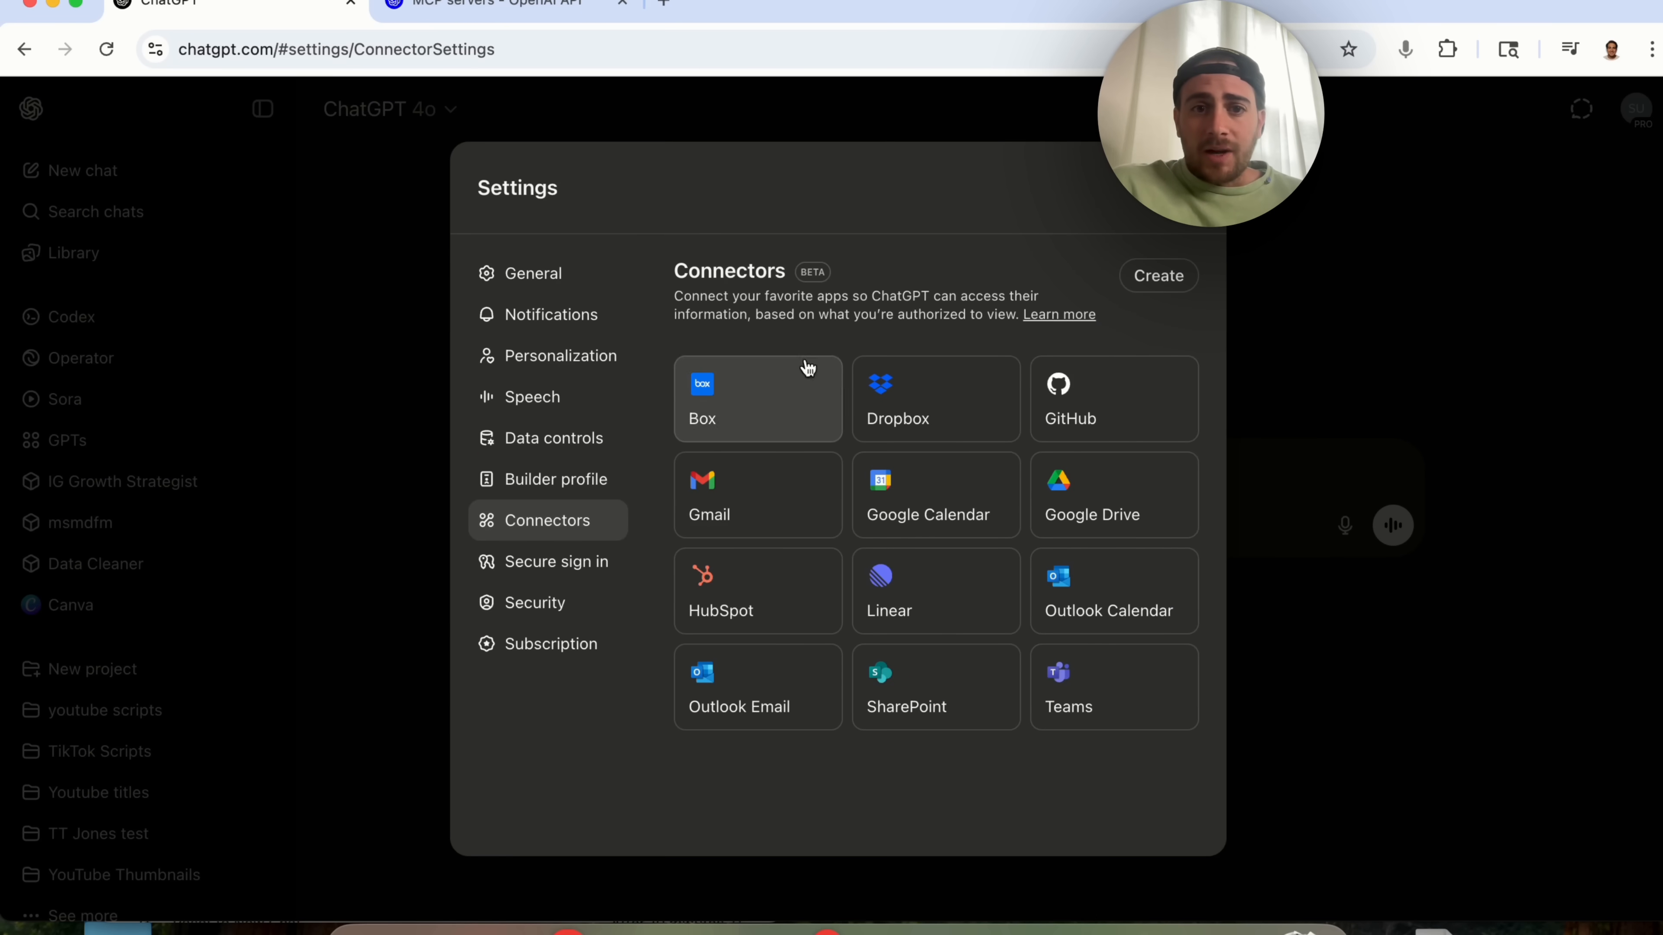
mouse_move(849, 543)
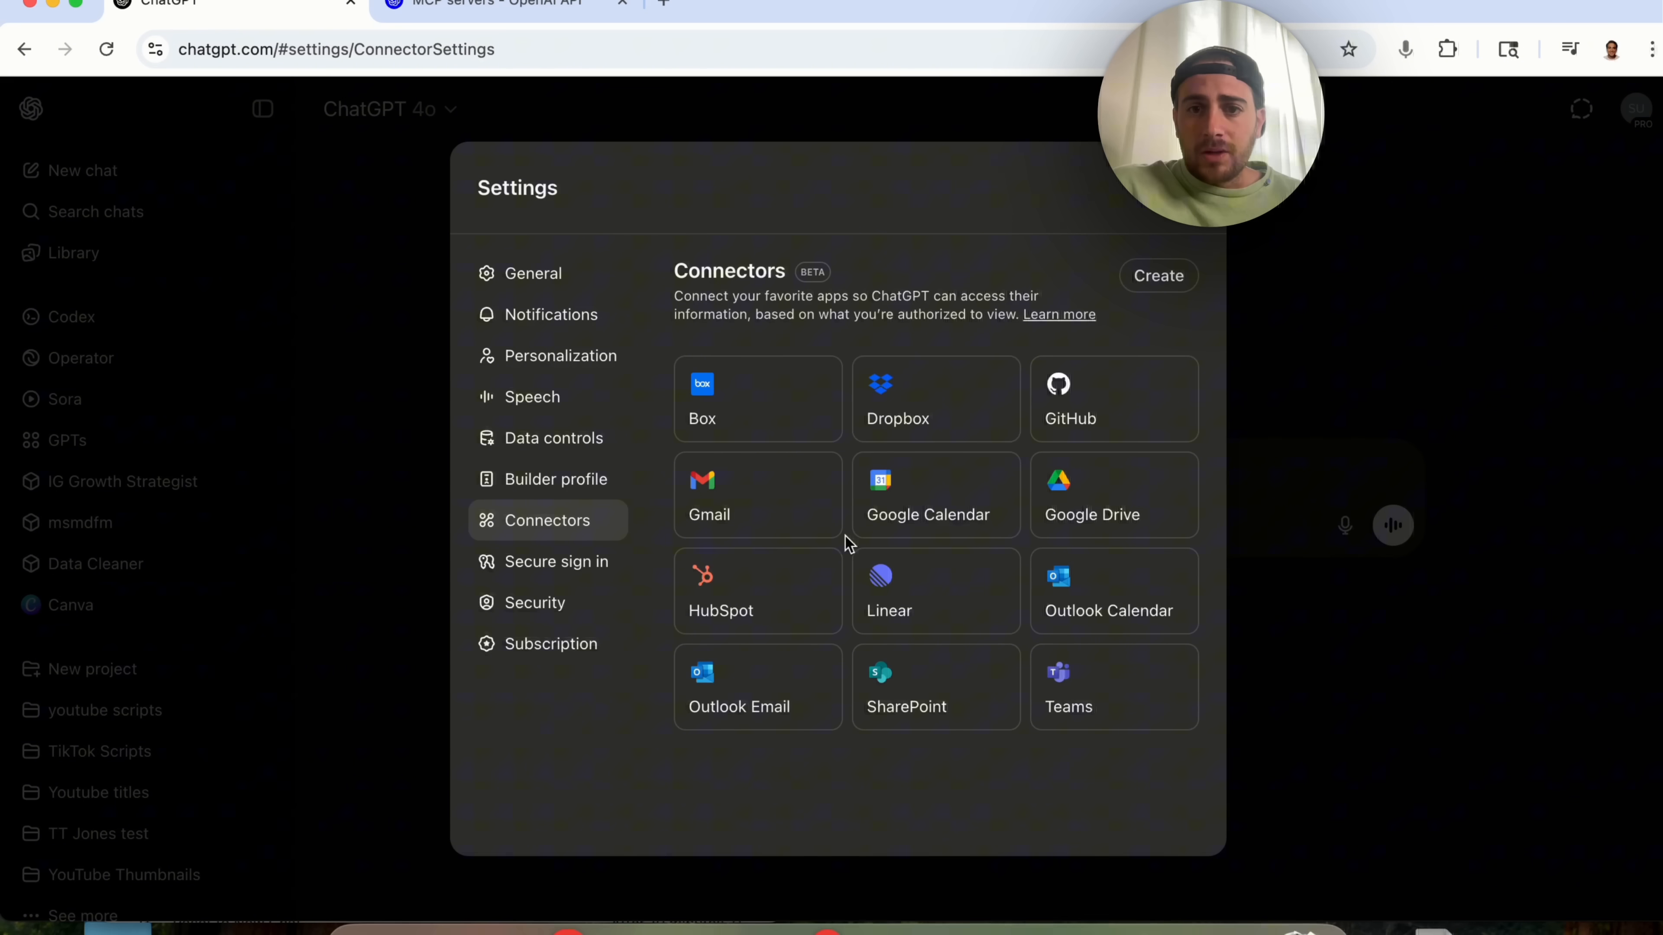
left_click(1157, 276)
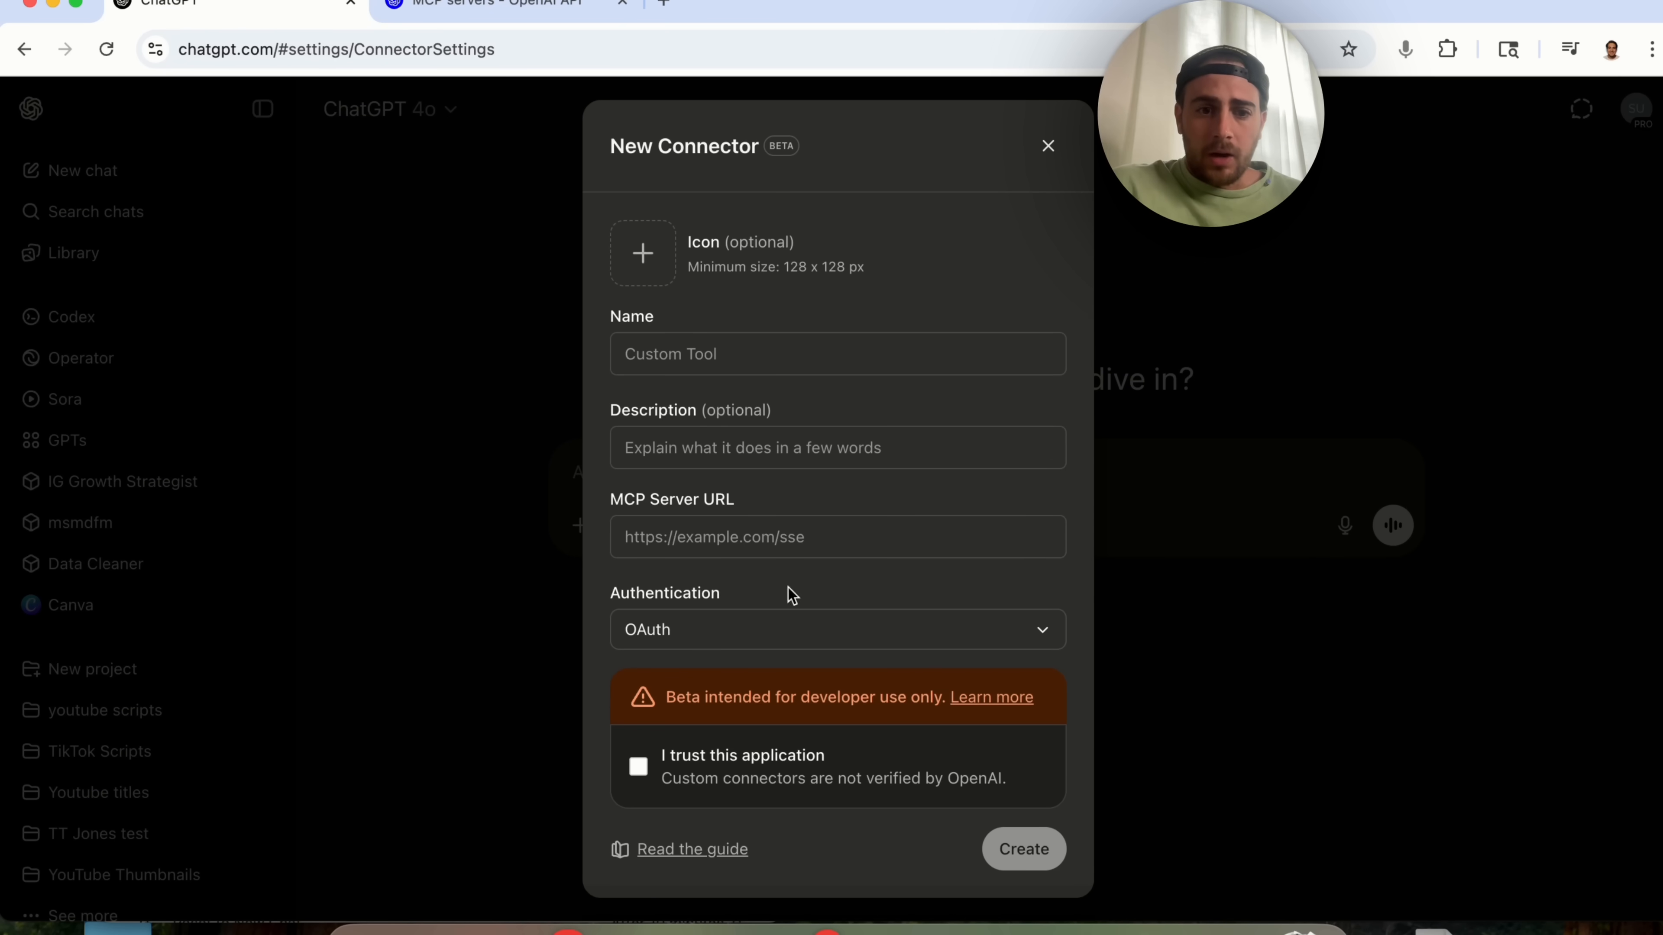
left_click(1047, 145)
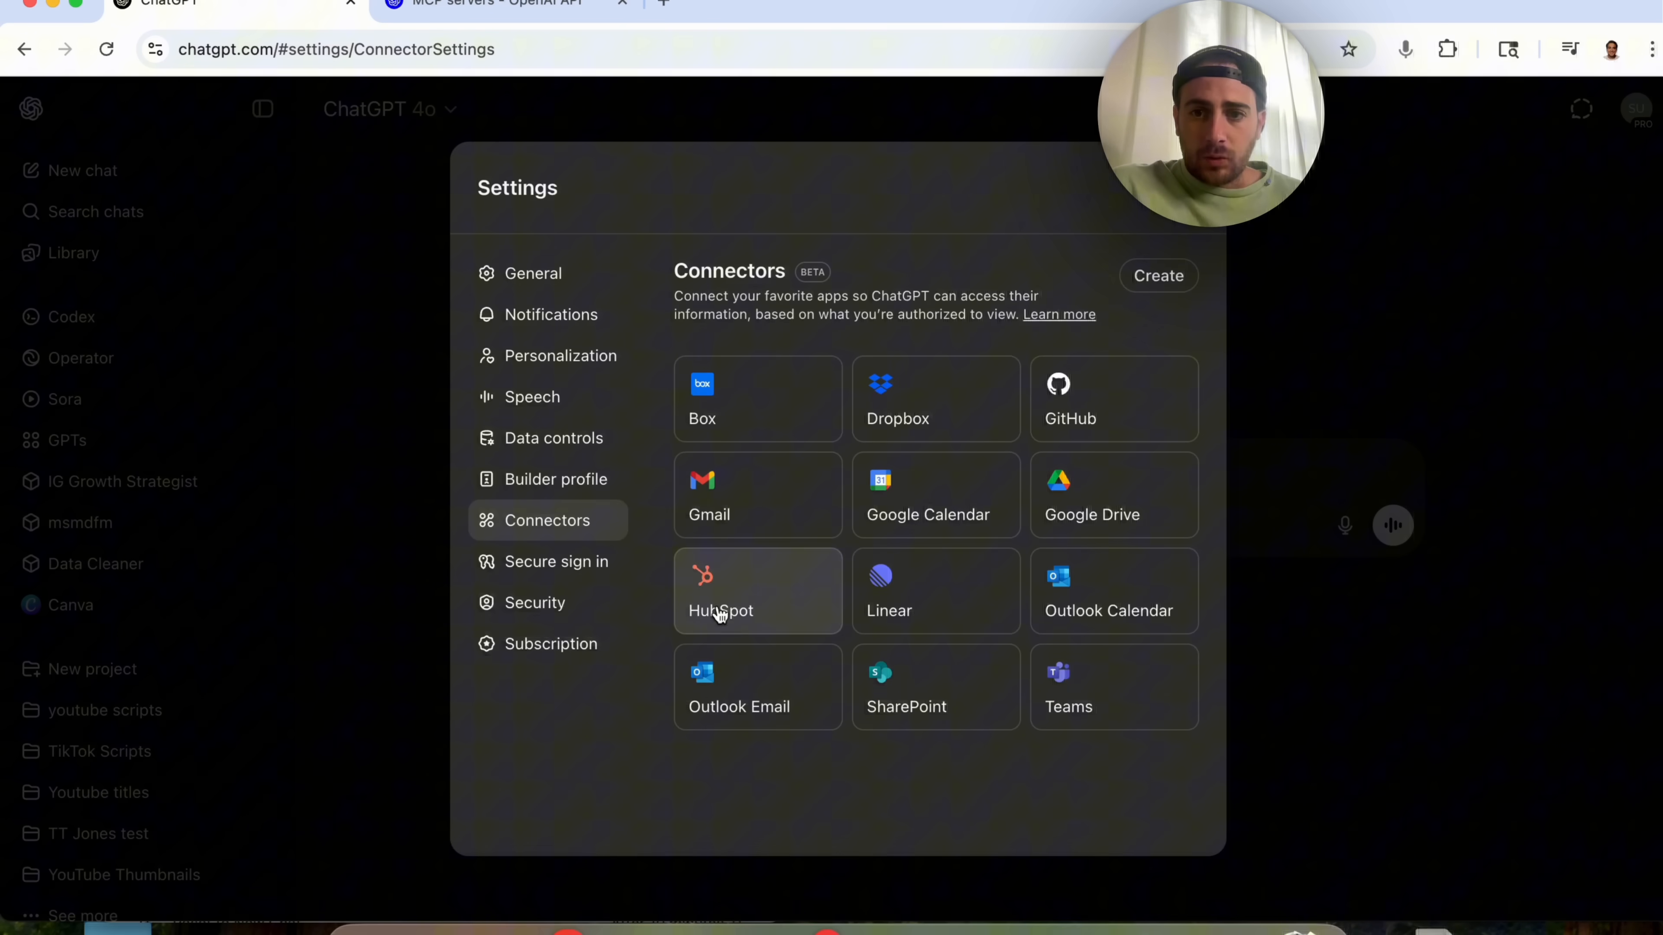
mouse_move(833, 604)
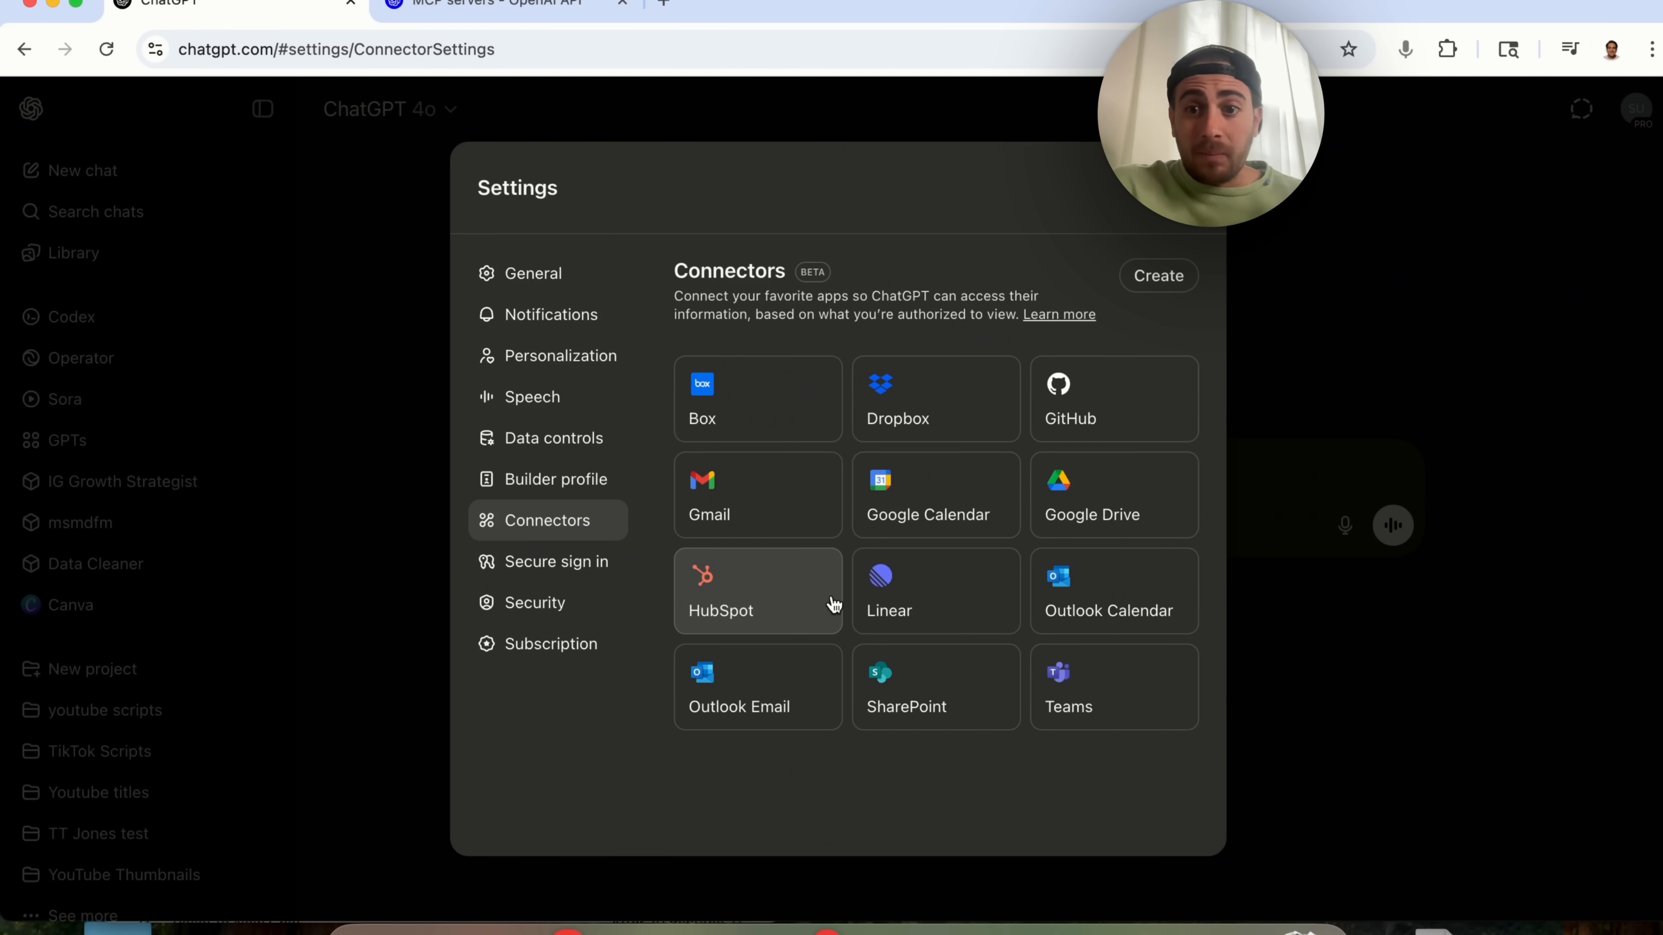
mouse_move(997, 550)
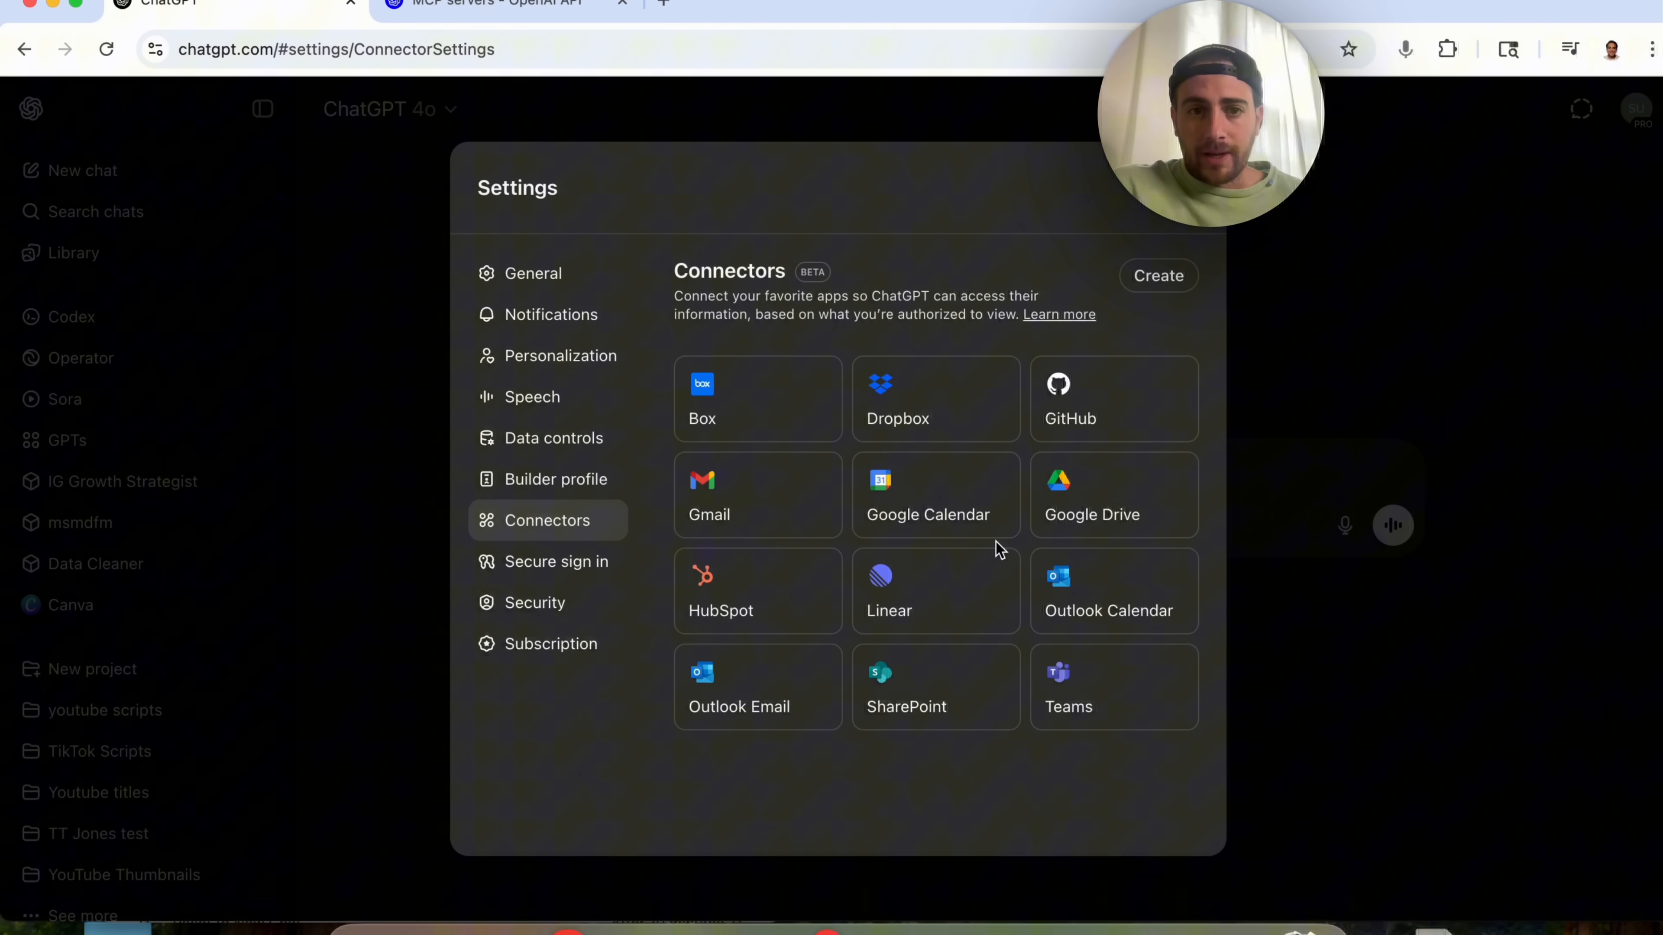
left_click(499, 3)
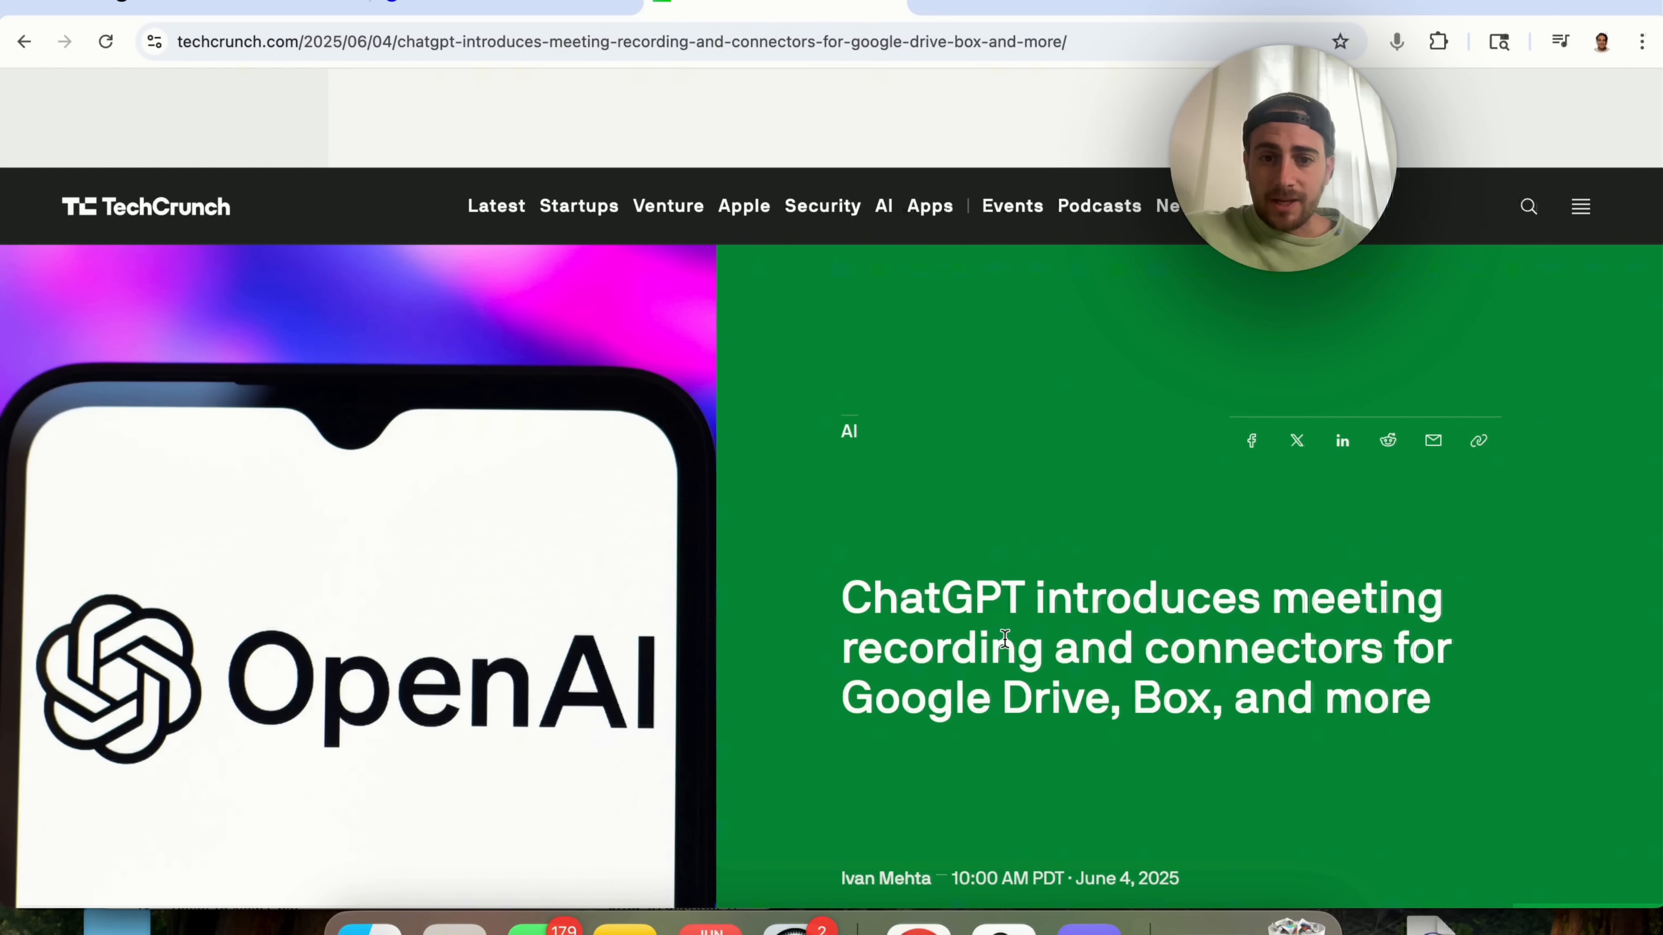
mouse_move(1155, 633)
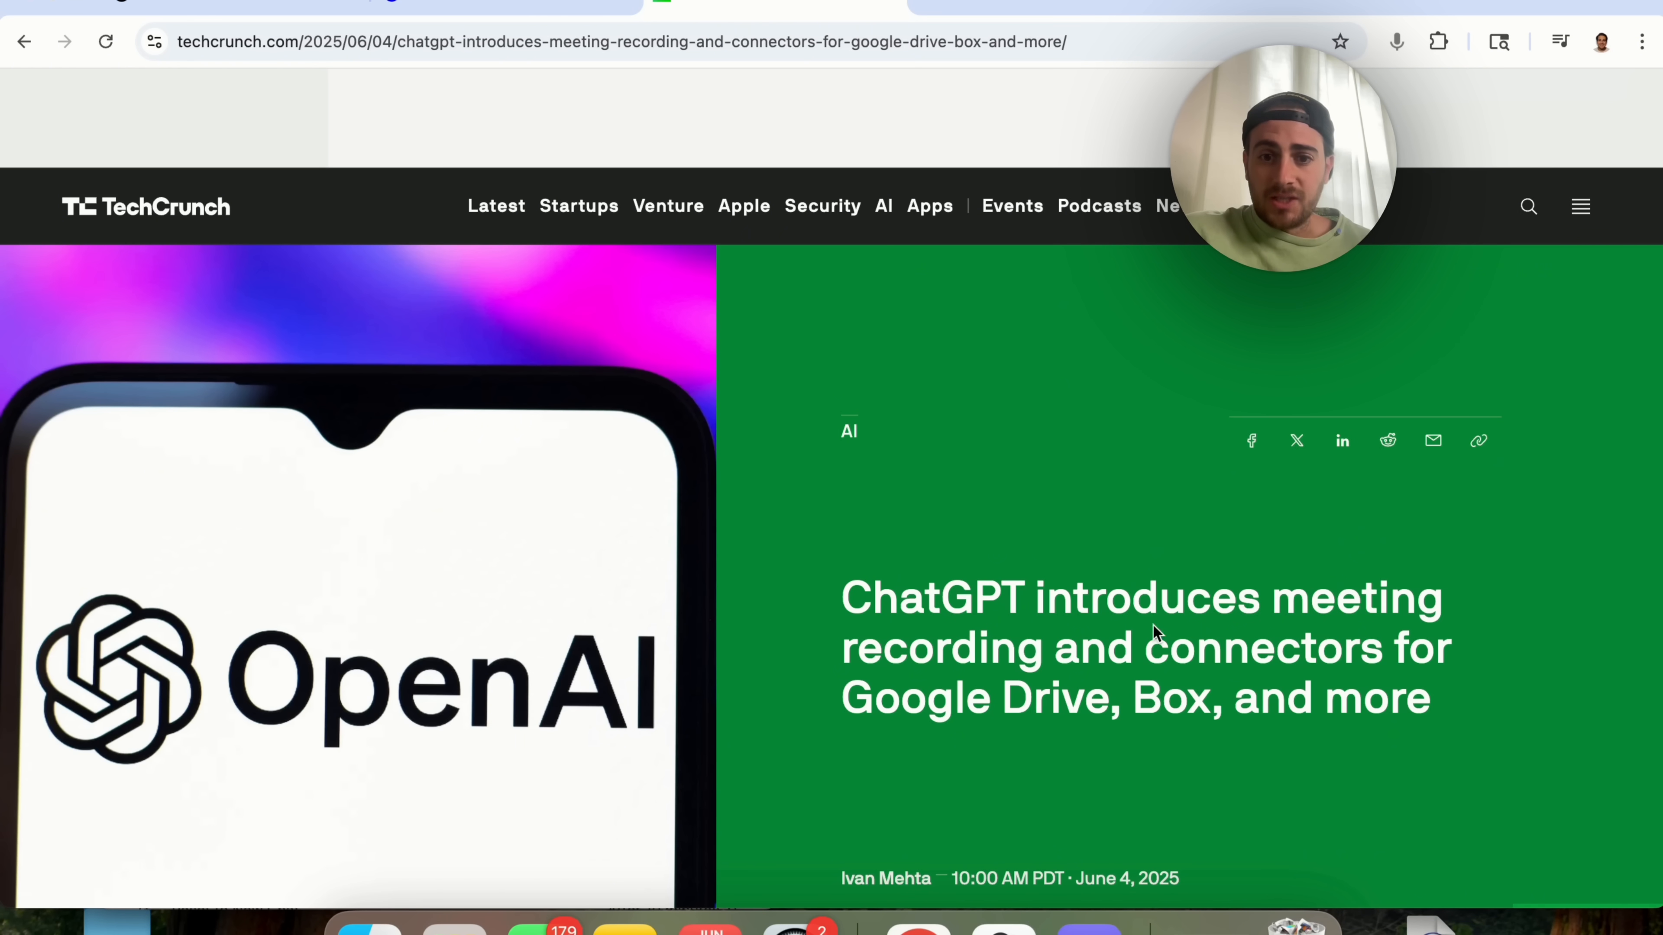
type("recording")
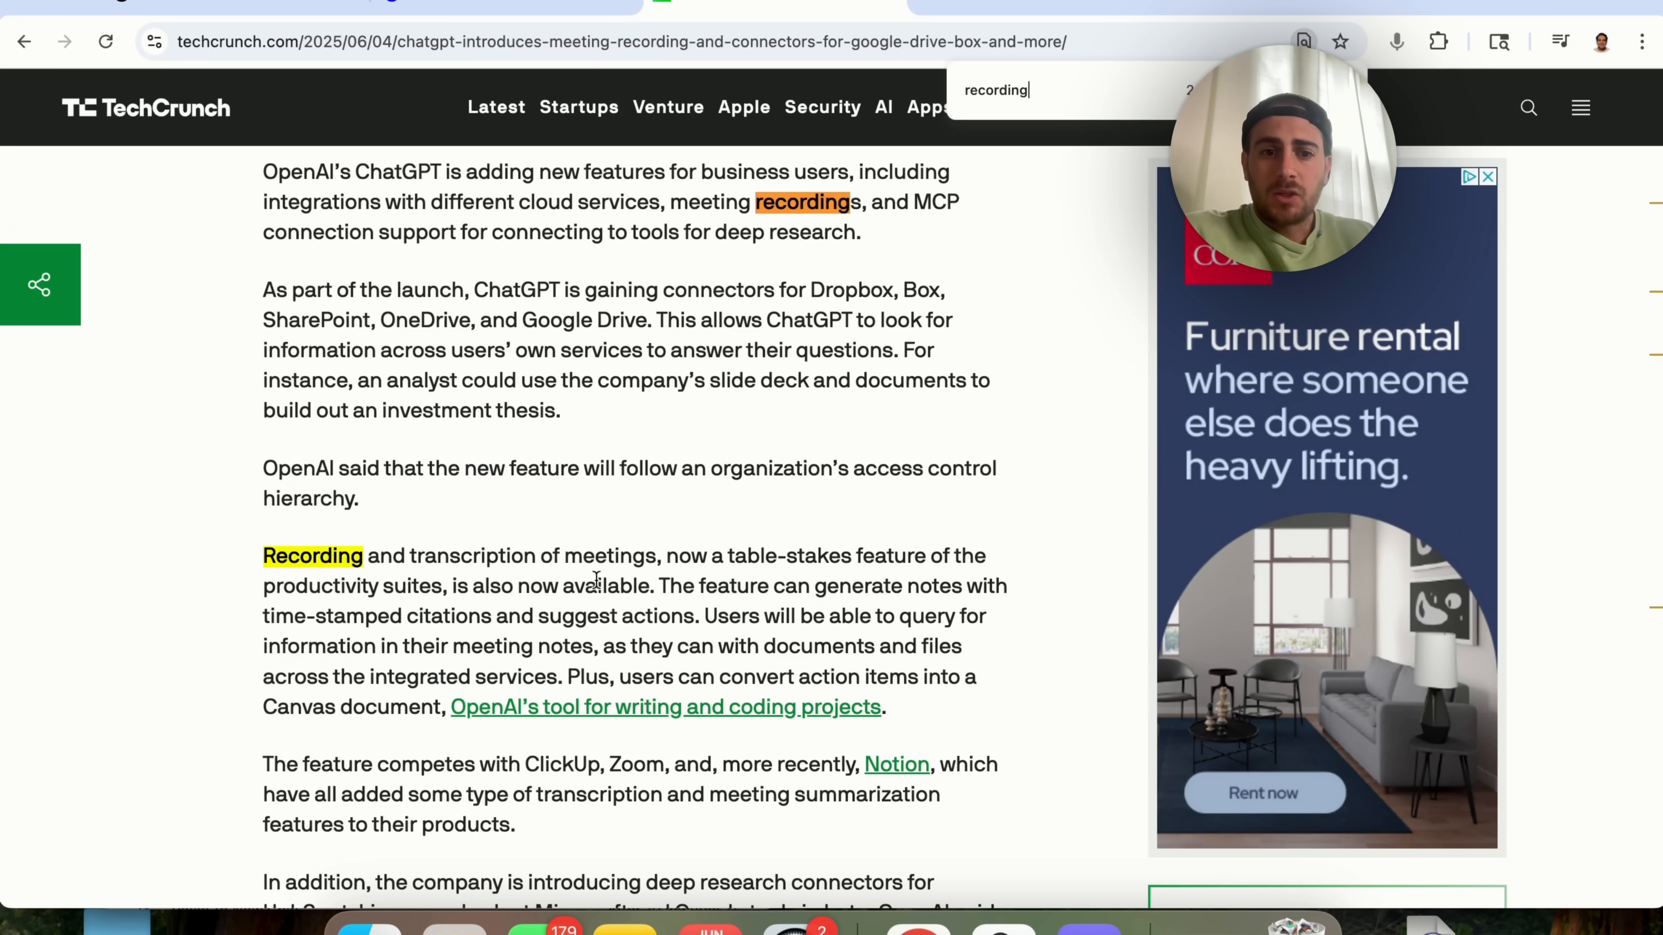
left_click_drag(668, 585, 700, 616)
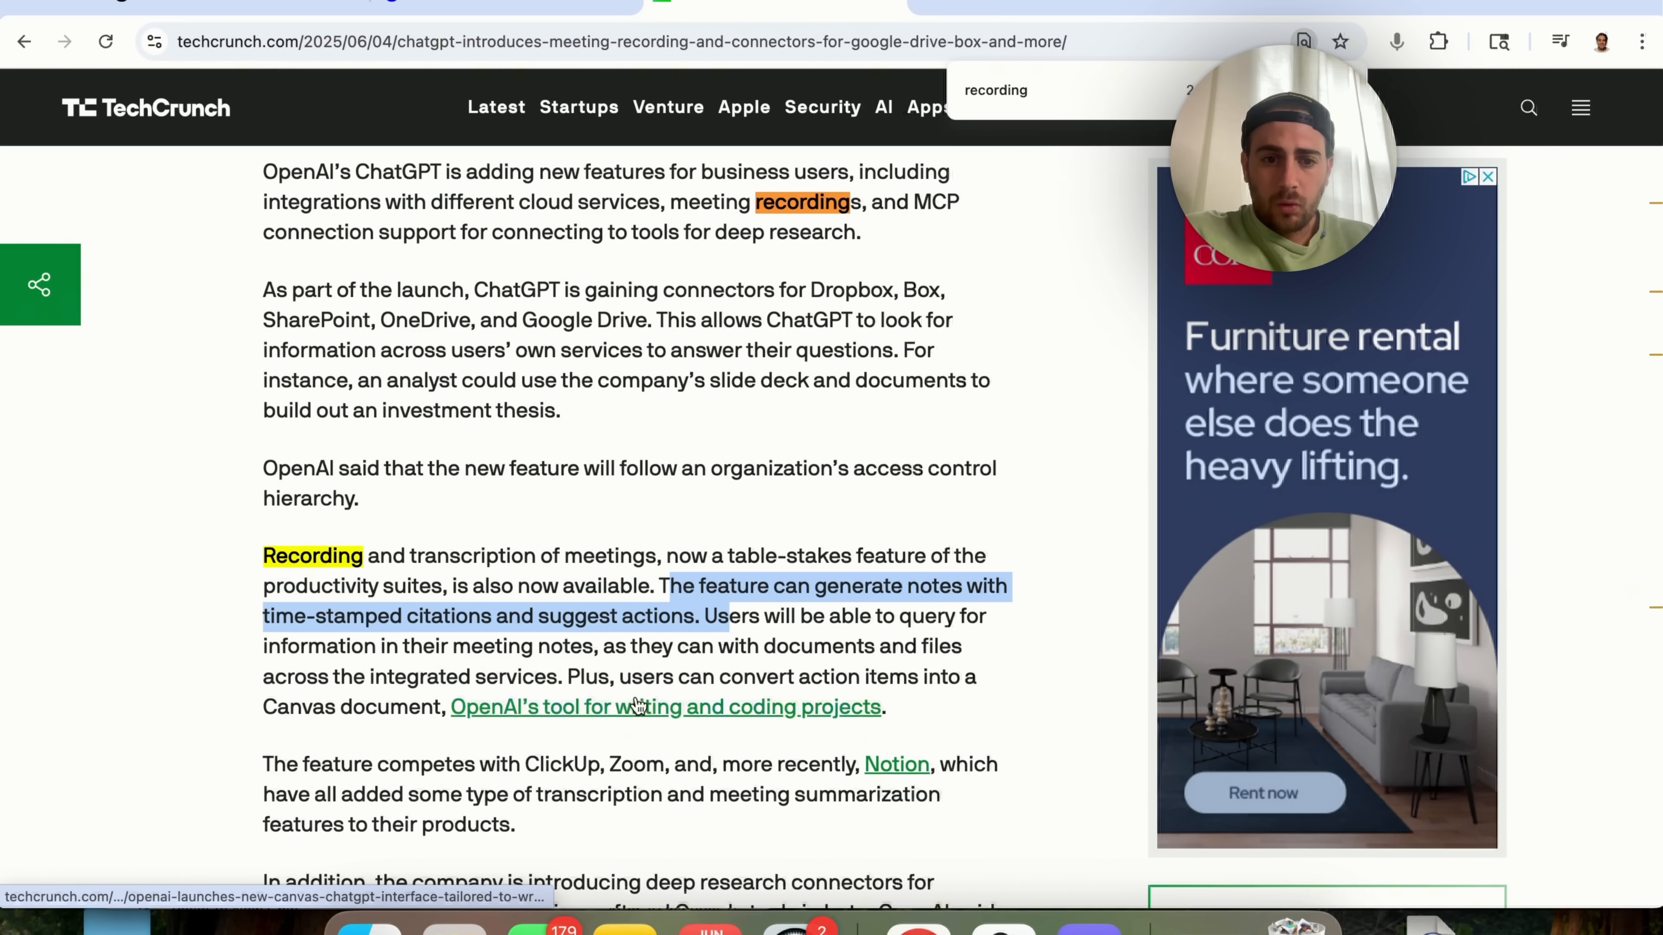
scroll("down", 3)
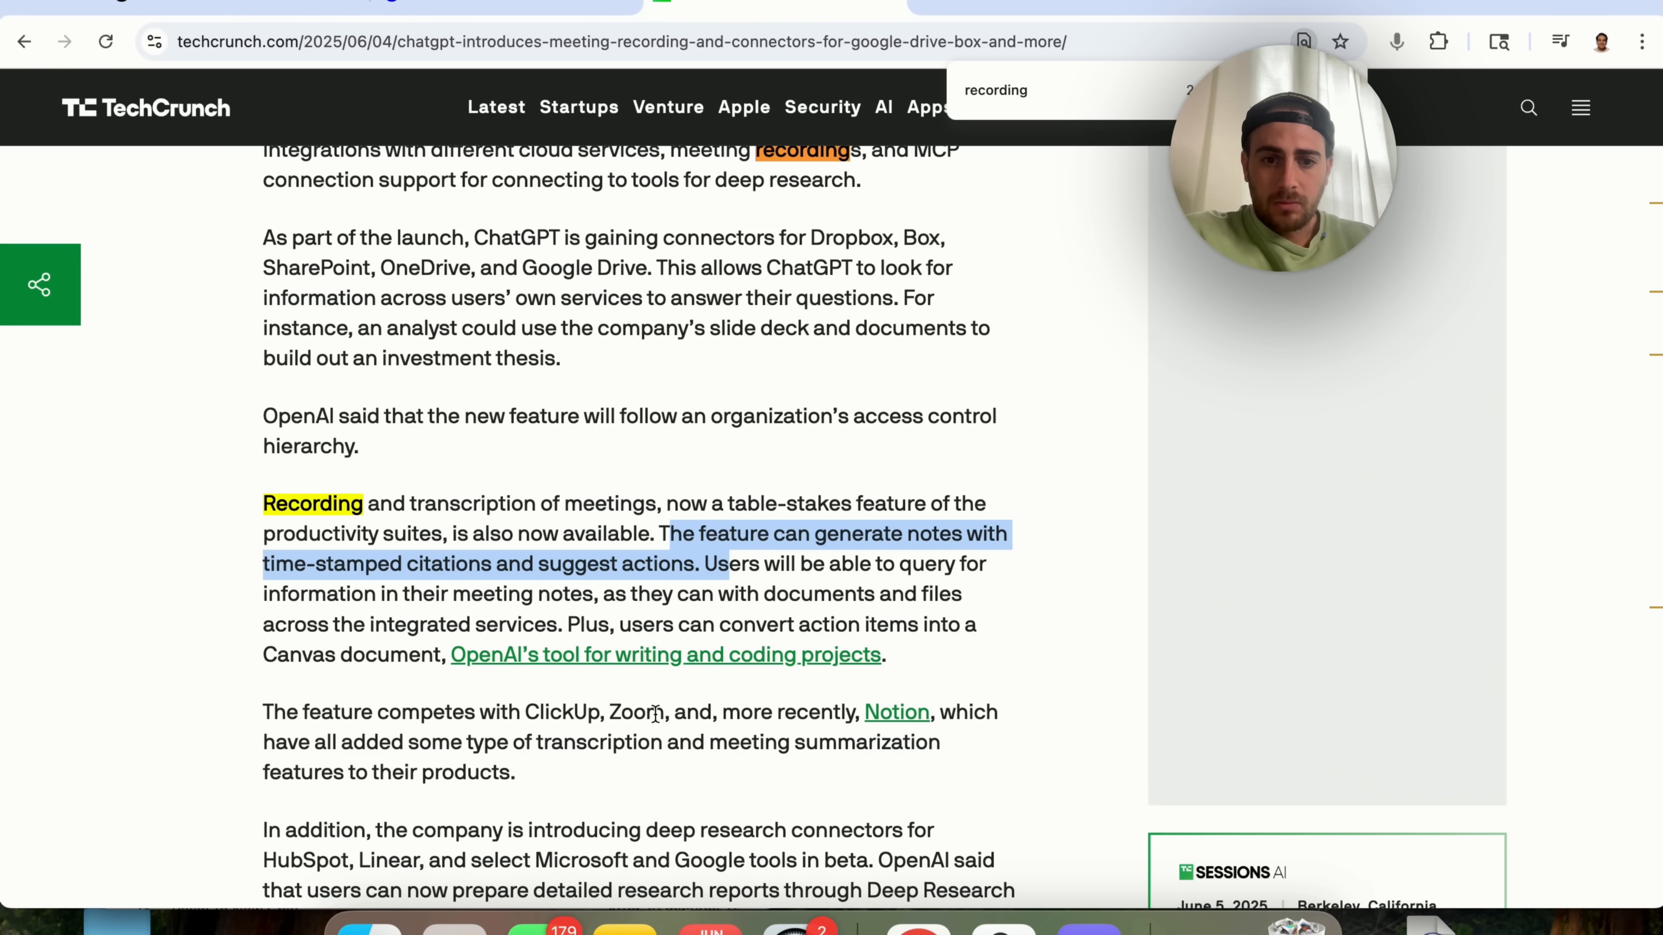
scroll("down", 3)
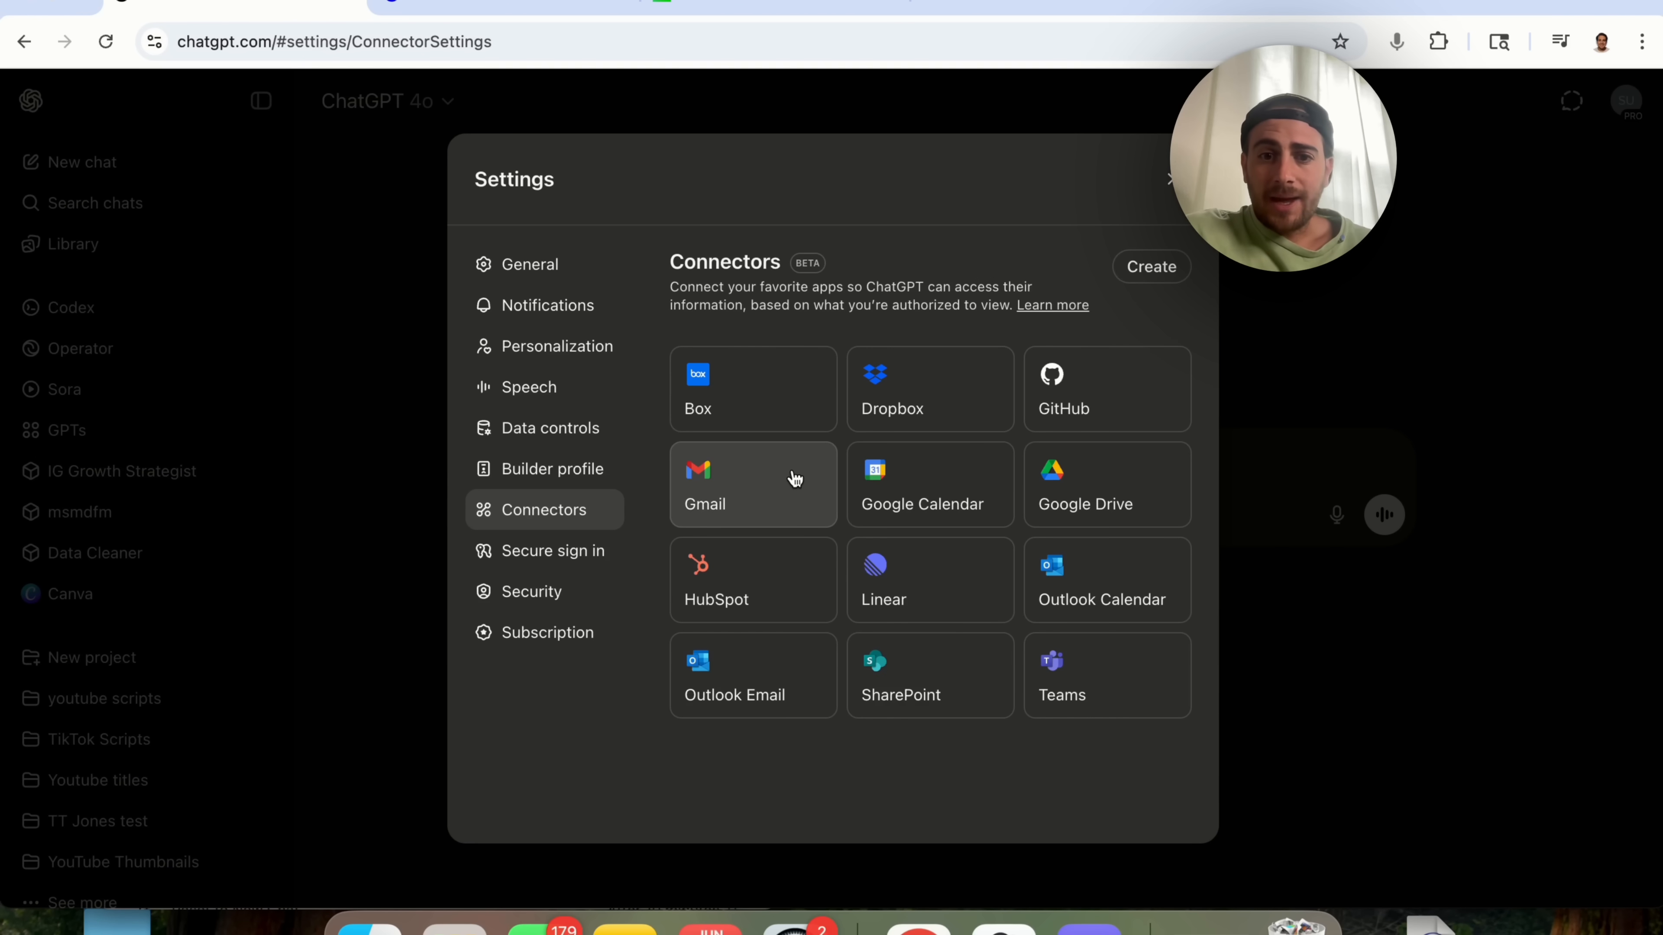
Start connecting the Gmail connector and continue to Google to authorize access
left_click(751, 485)
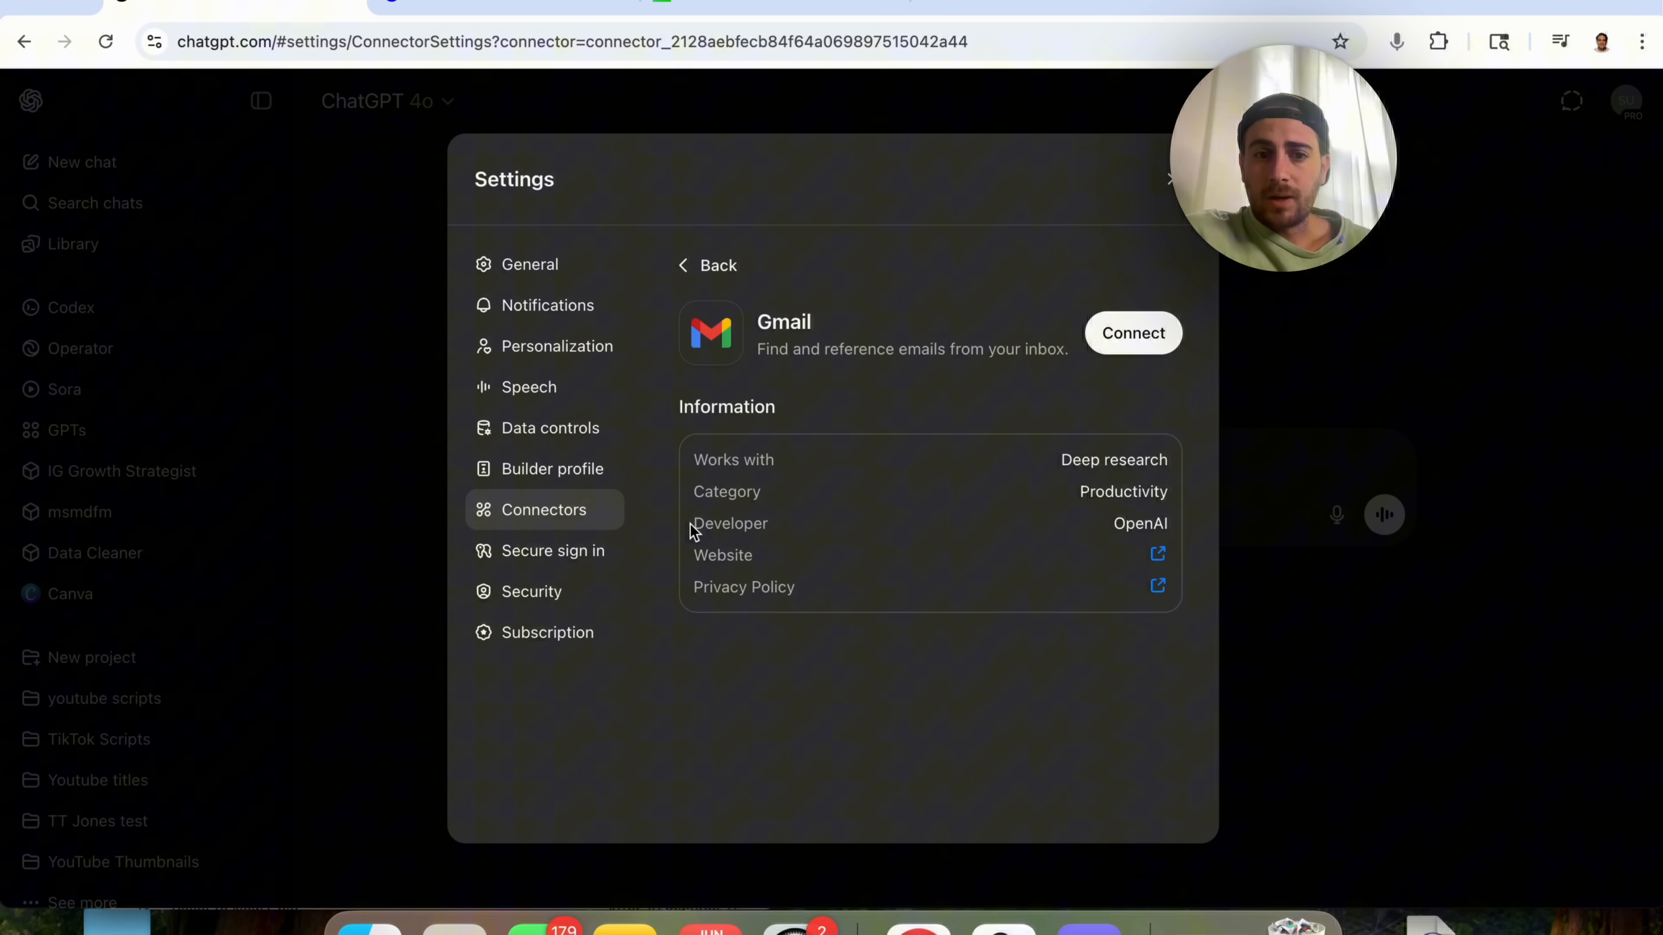
mouse_move(751, 605)
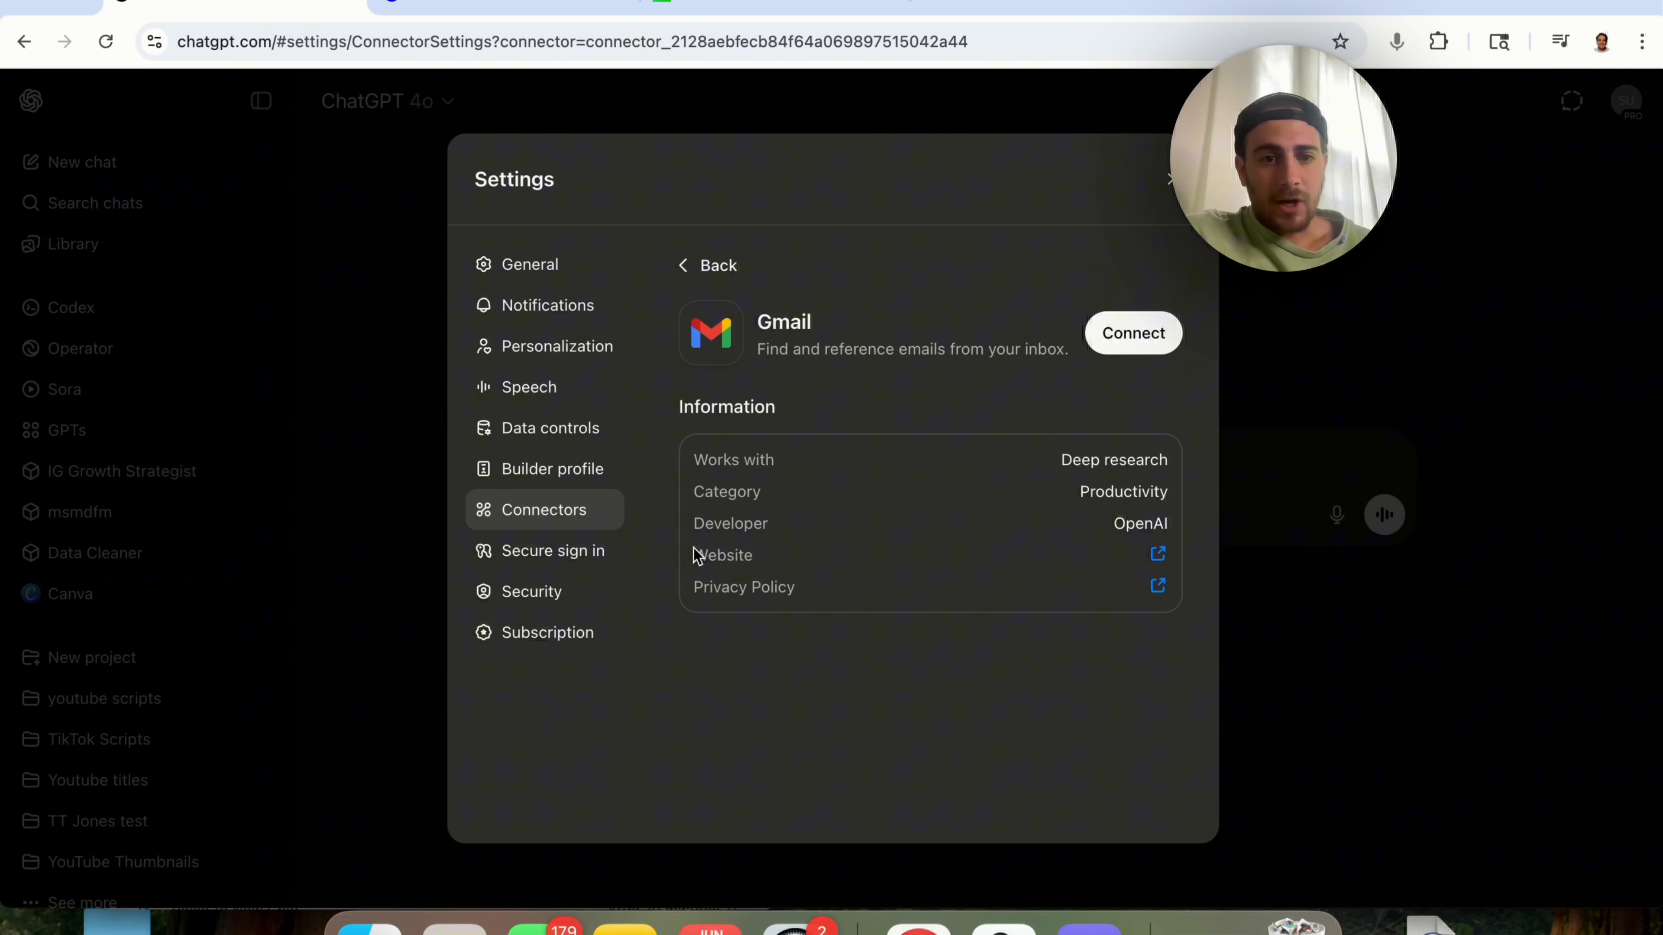
mouse_move(822, 535)
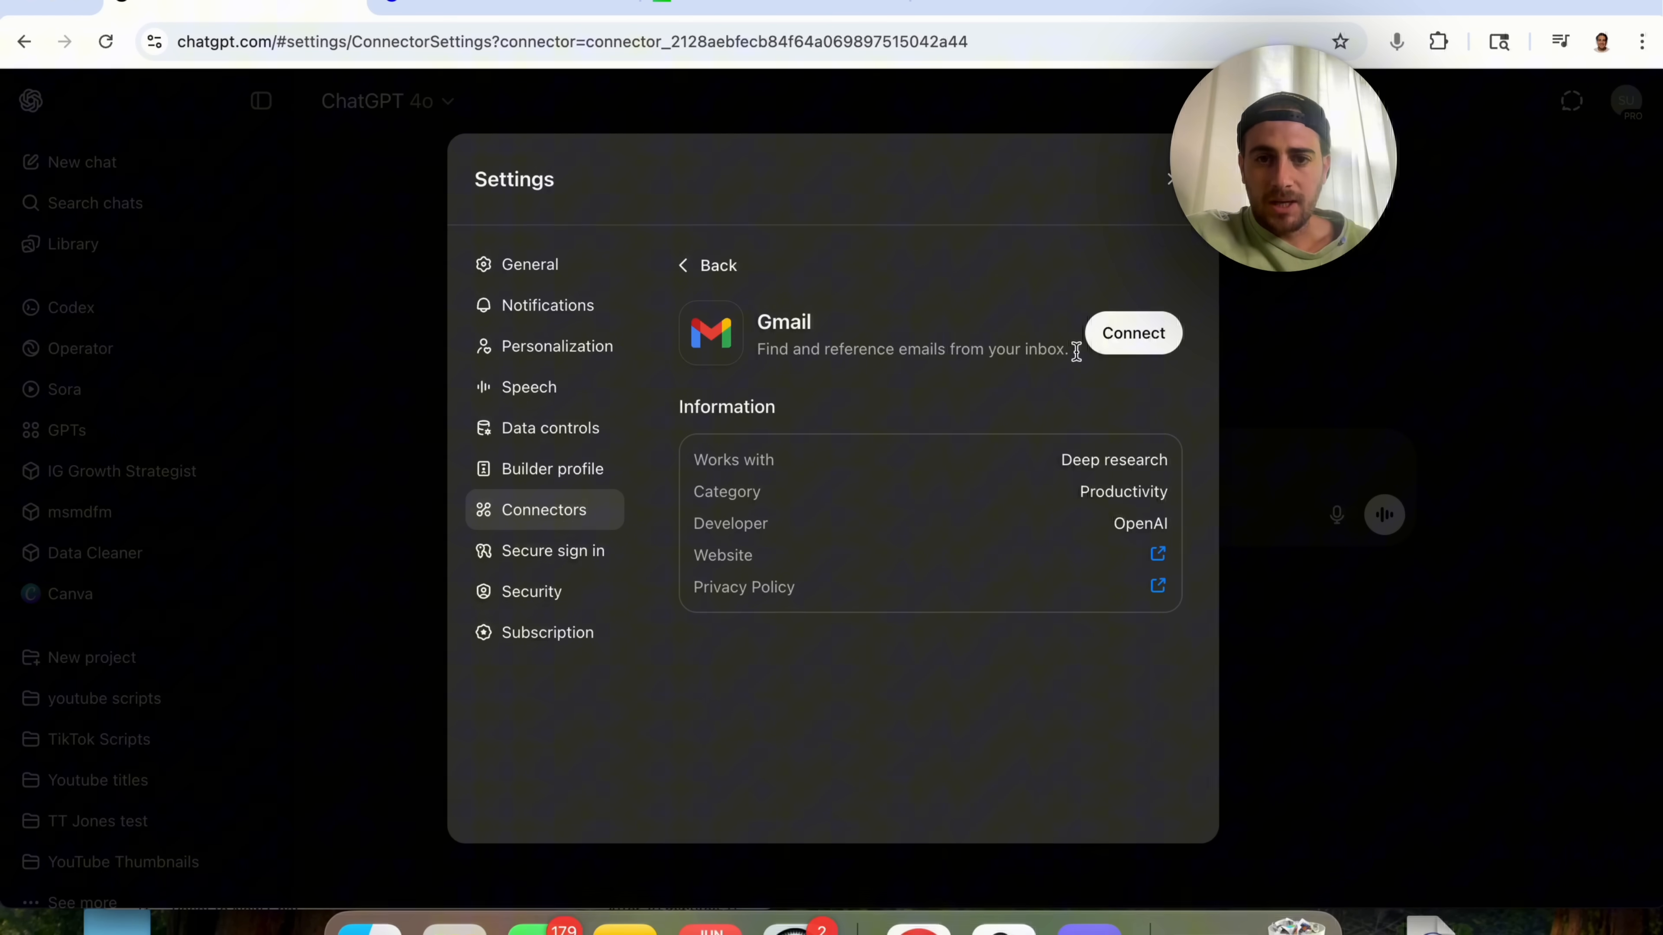
left_click(1133, 333)
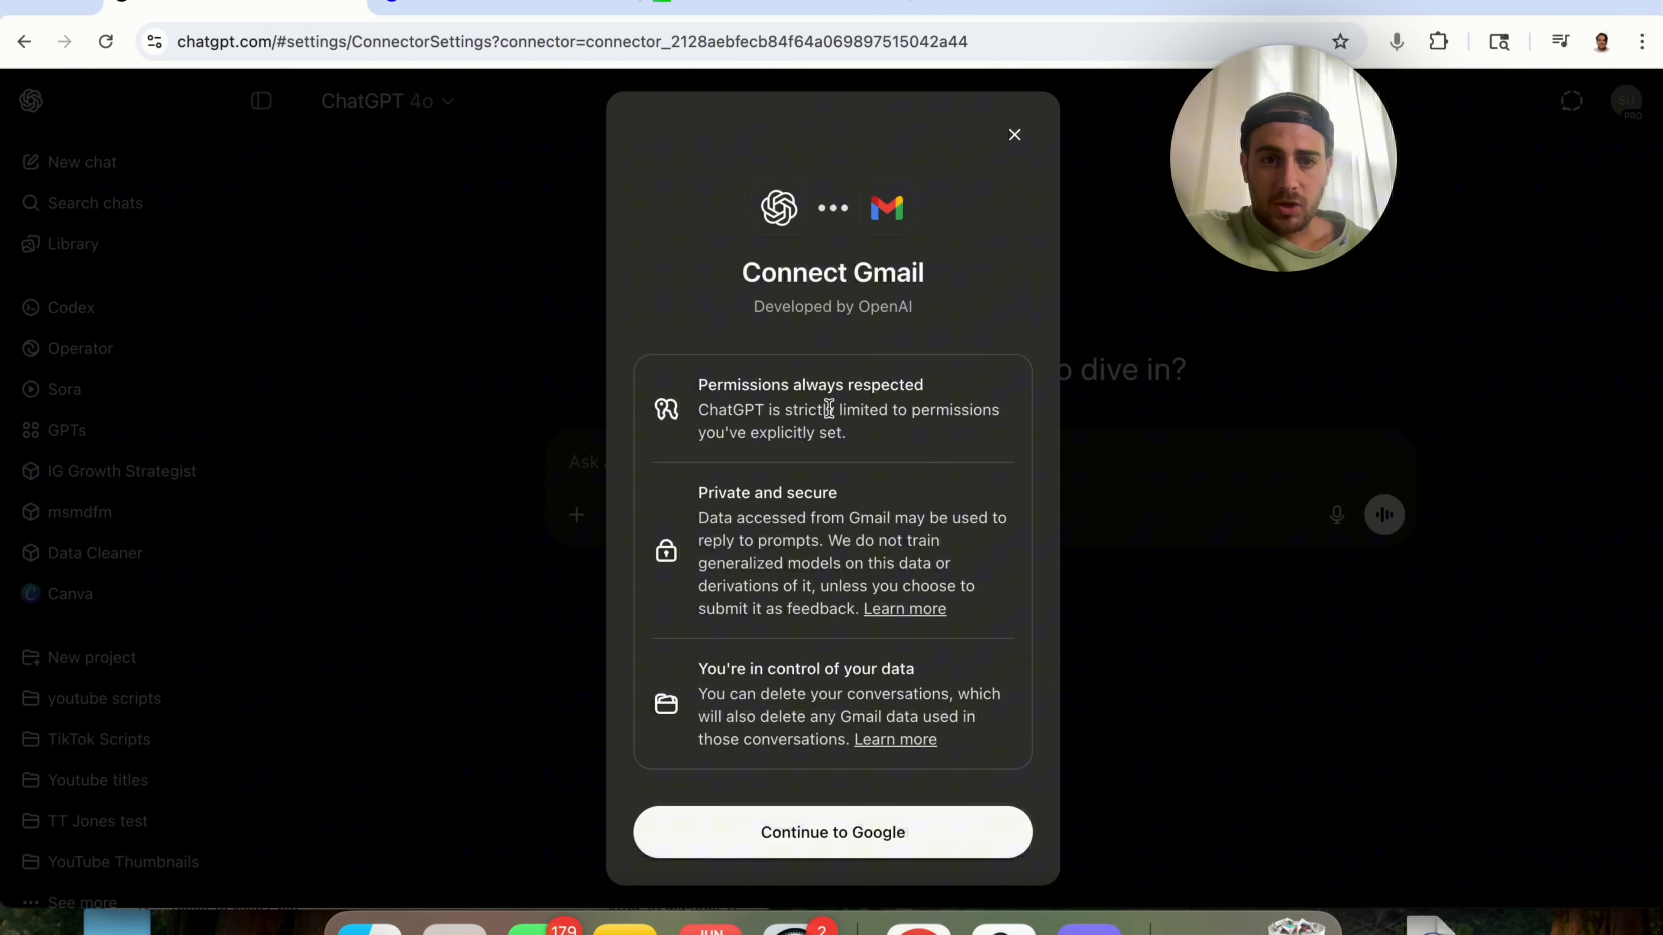
mouse_move(732, 670)
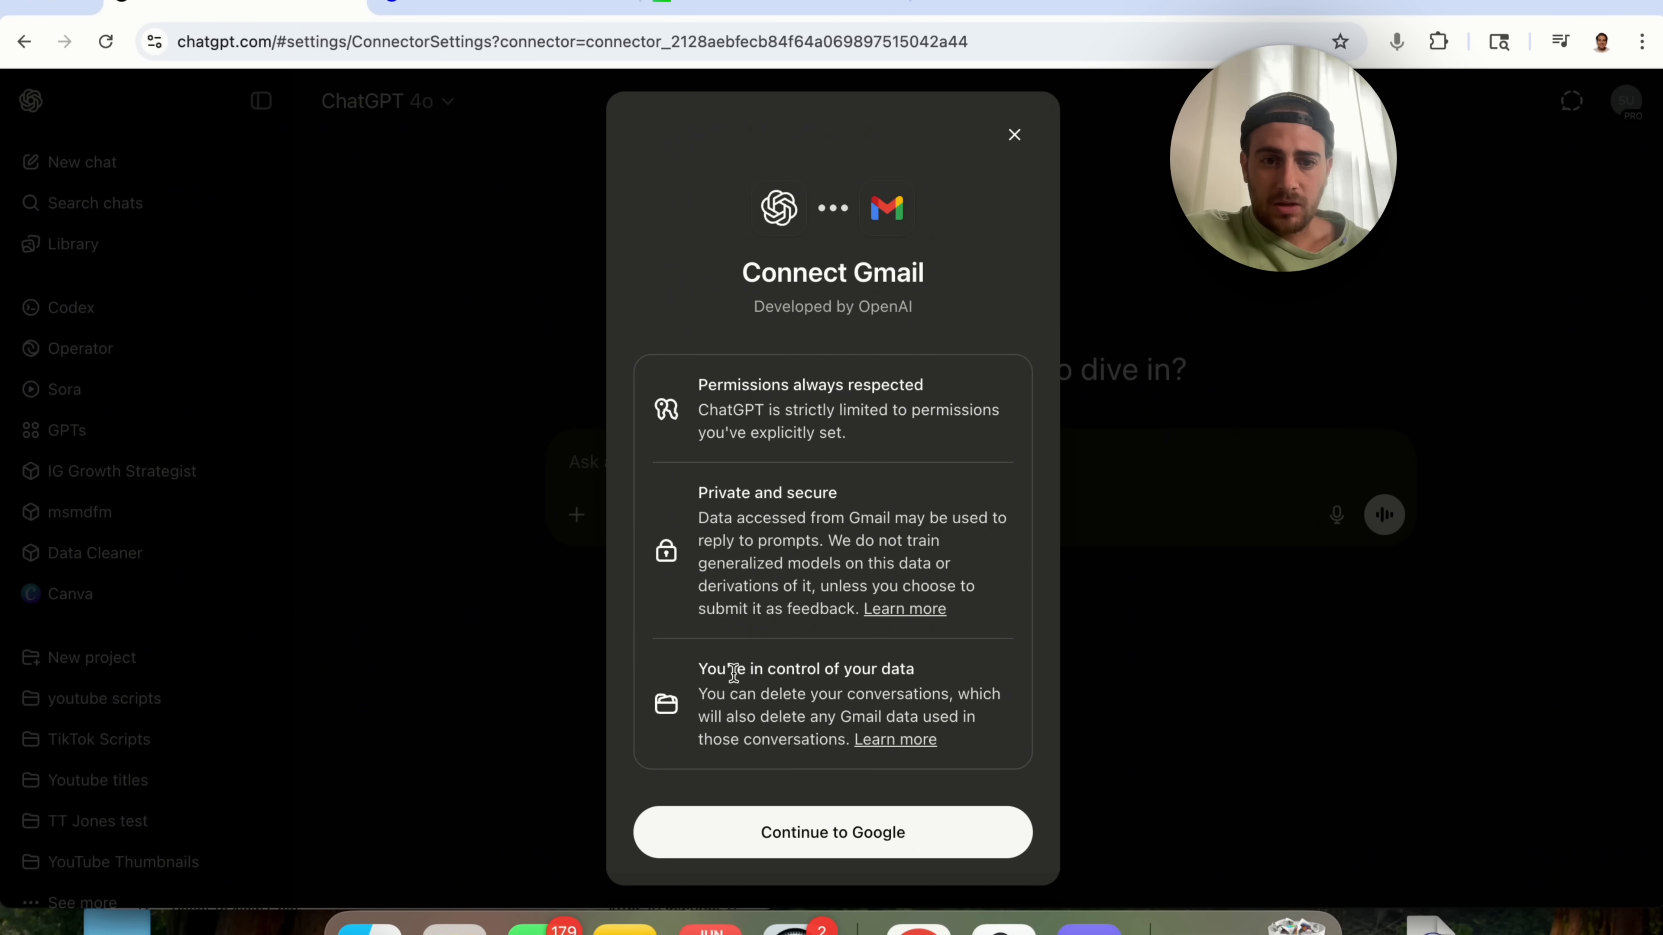
left_click(831, 831)
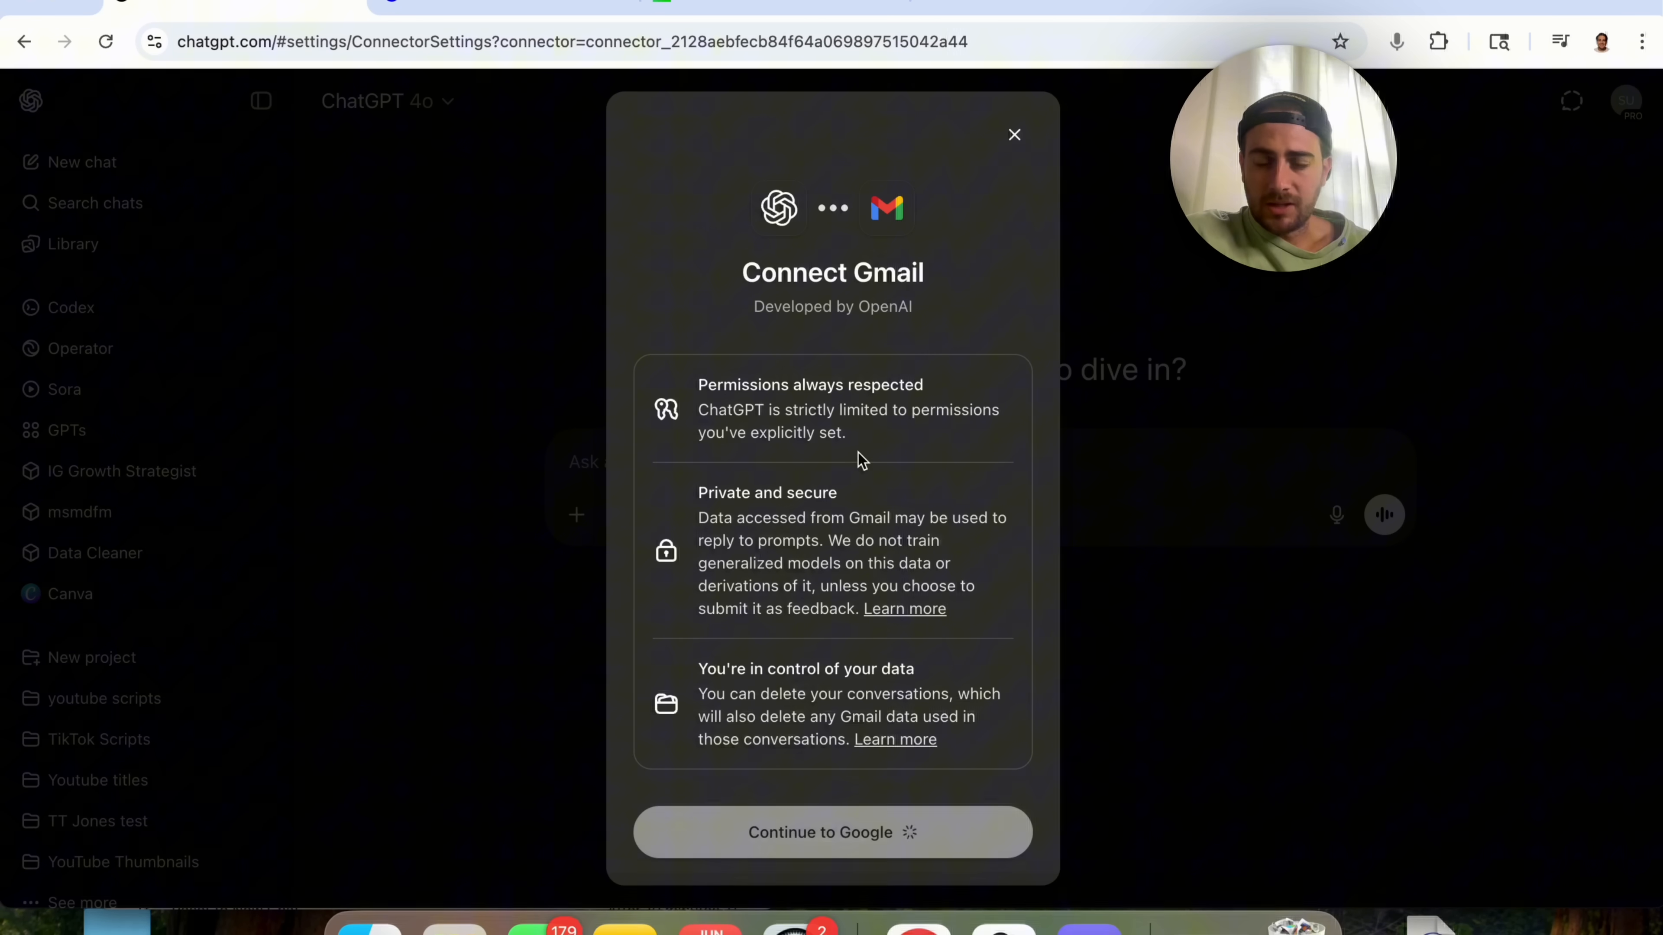
left_click(831, 832)
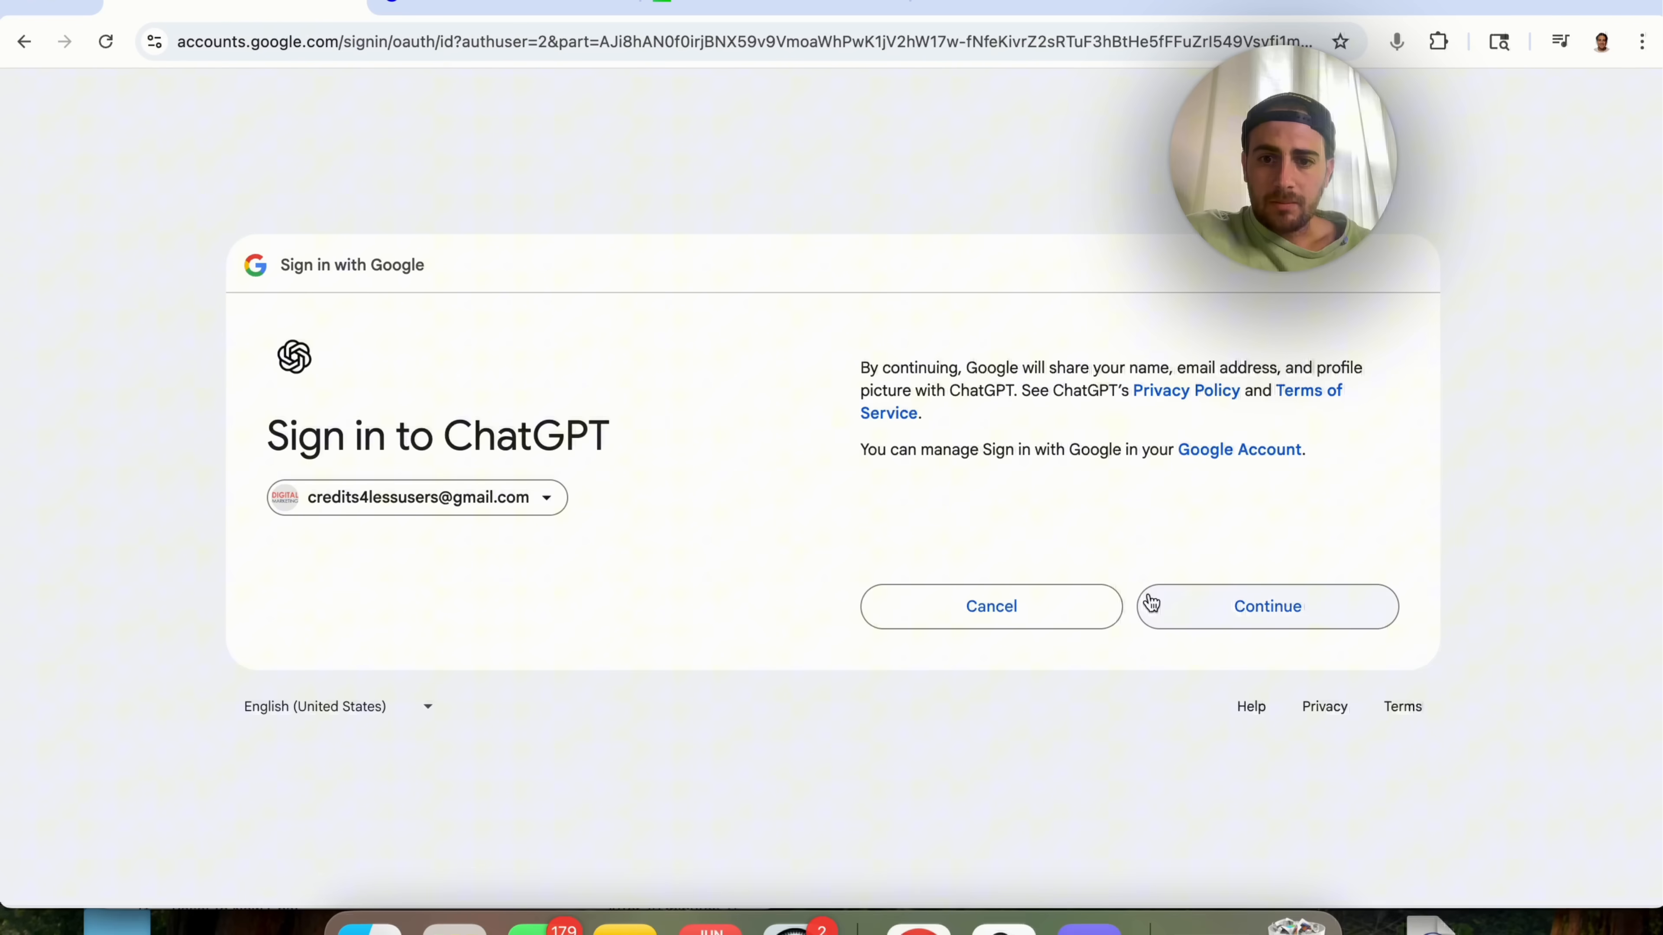
Approve ChatGPT's Gmail access in Google sign-in and close Settings with Gmail connected
left_click(1266, 606)
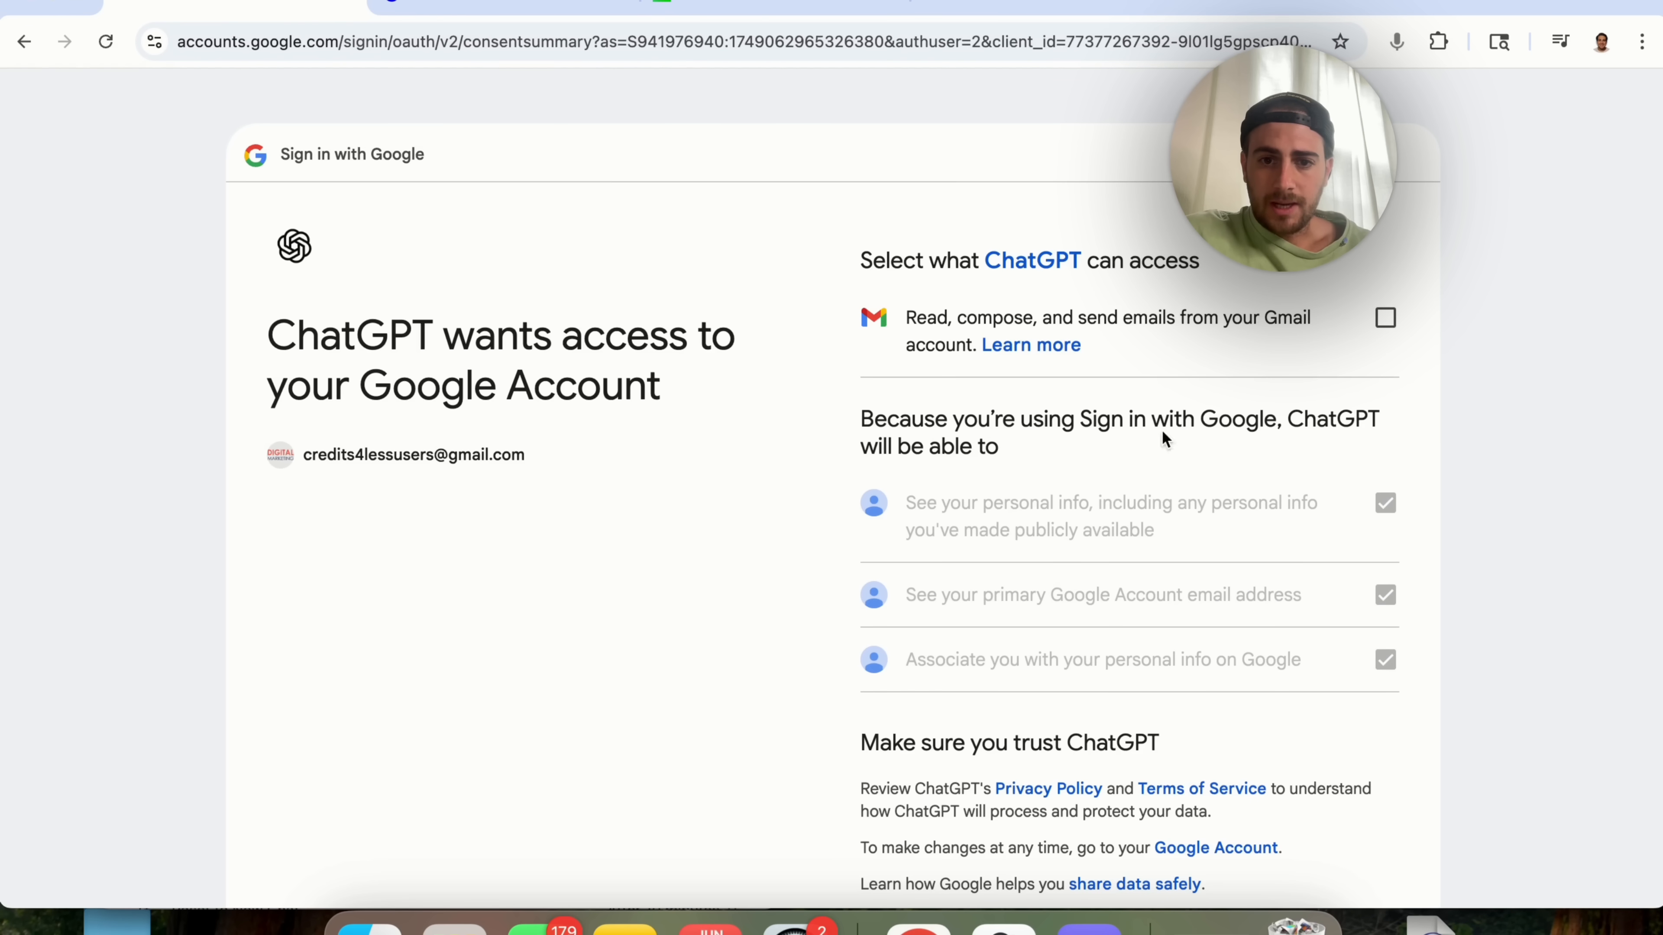
scroll("down", 3)
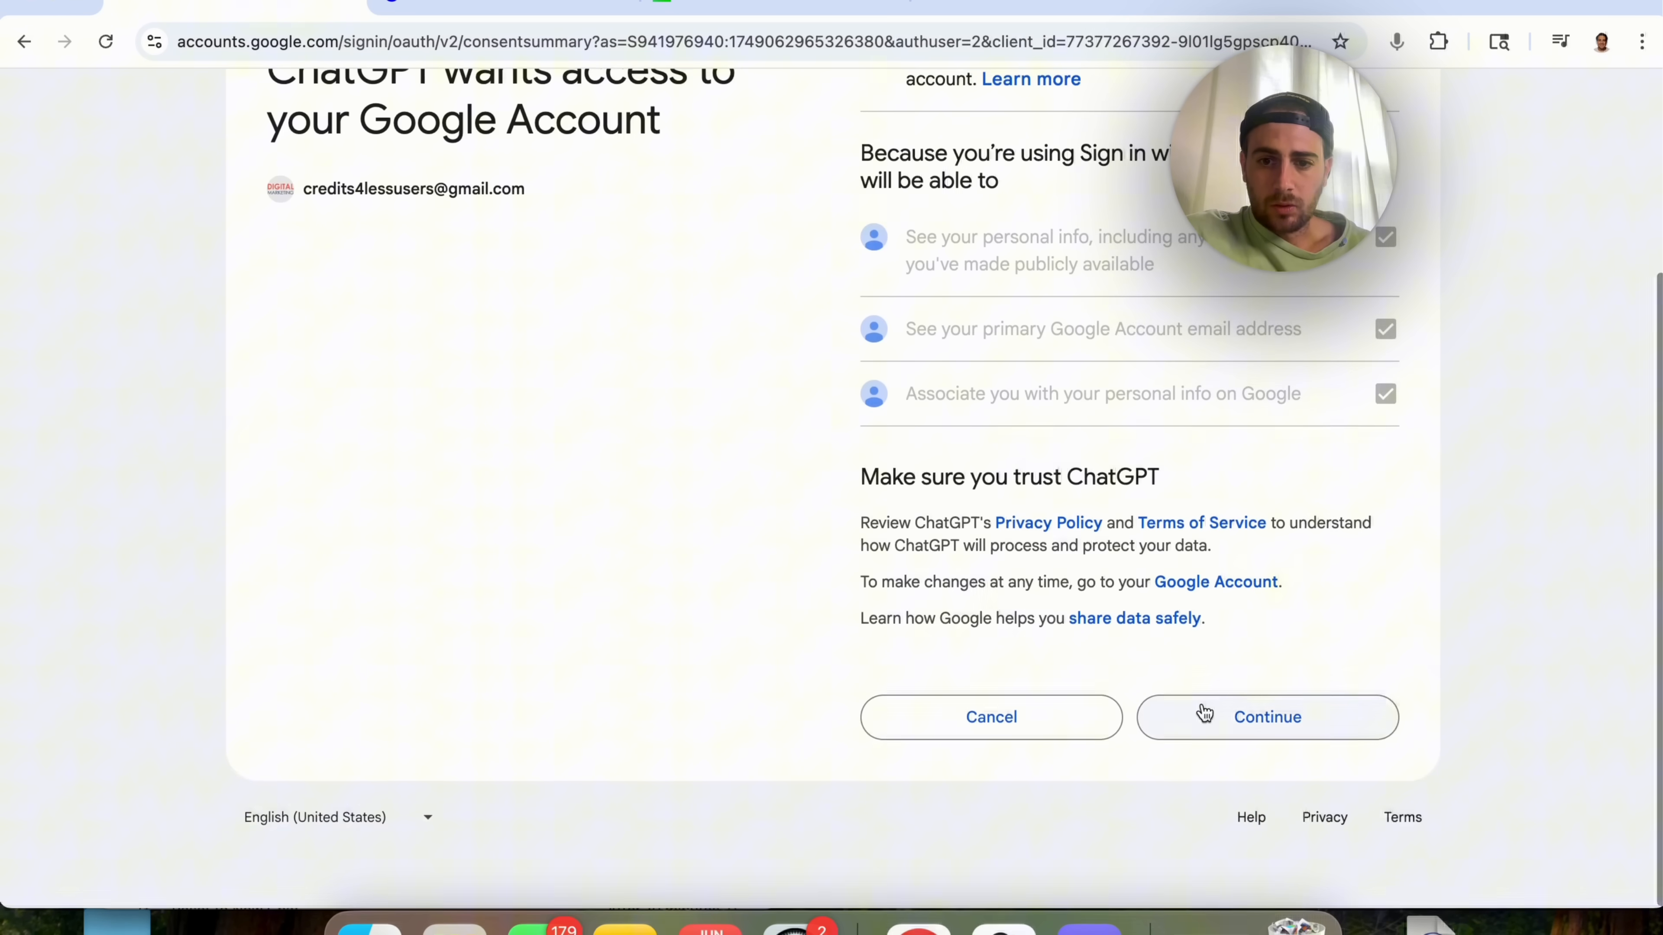
left_click(1266, 717)
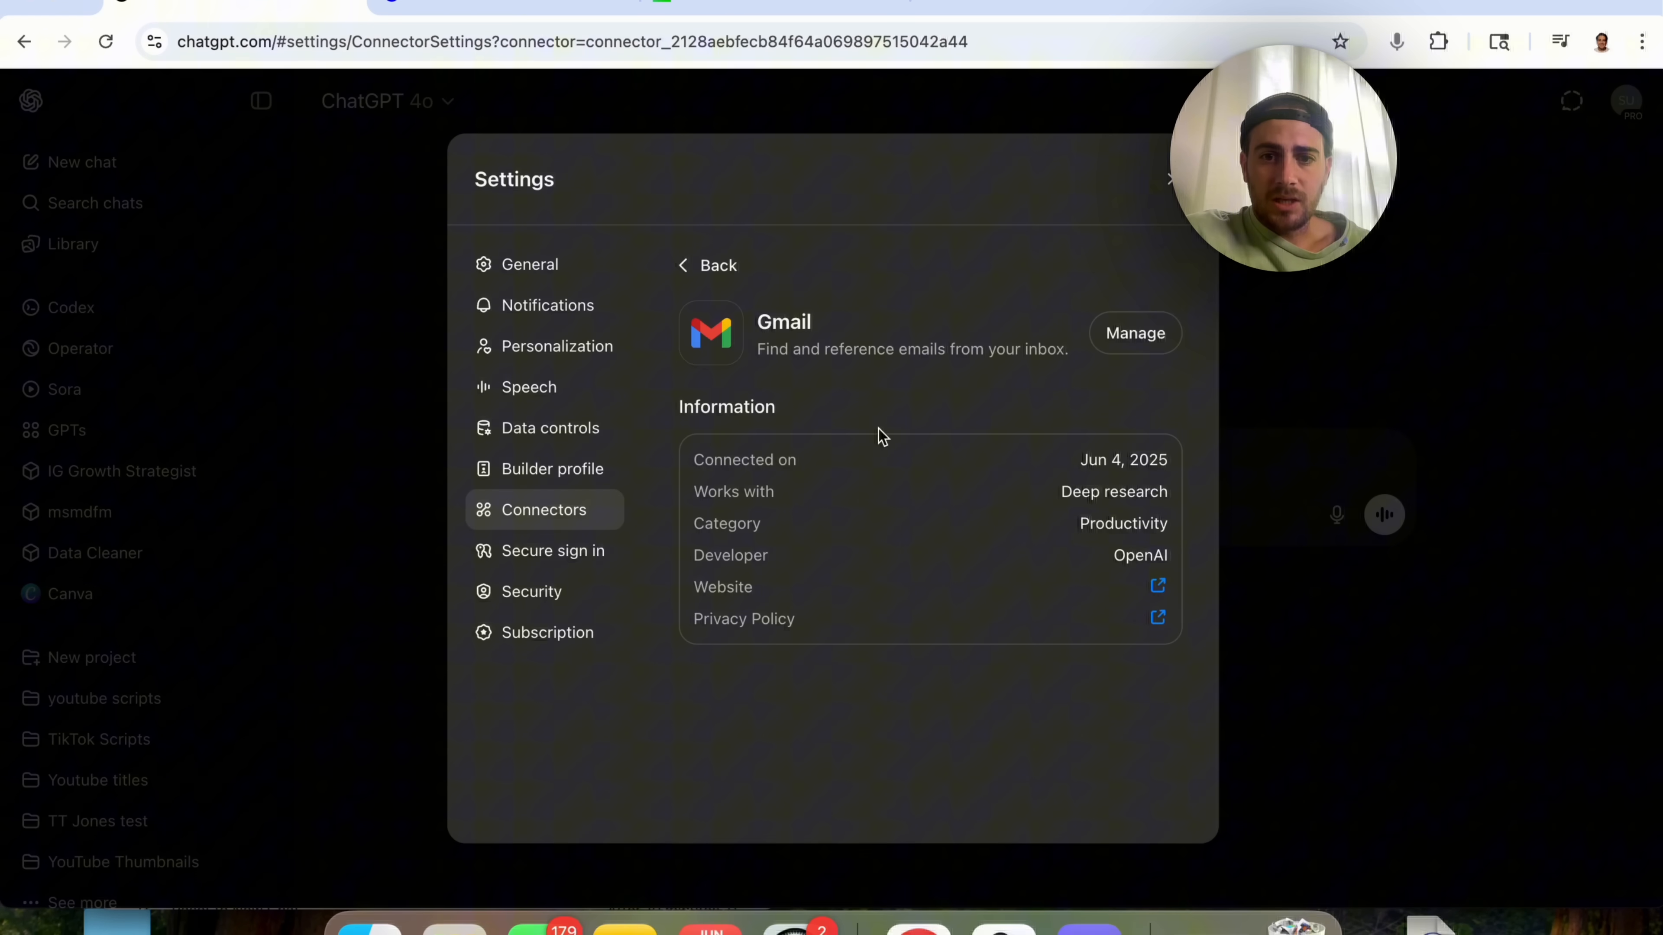
left_click(1134, 332)
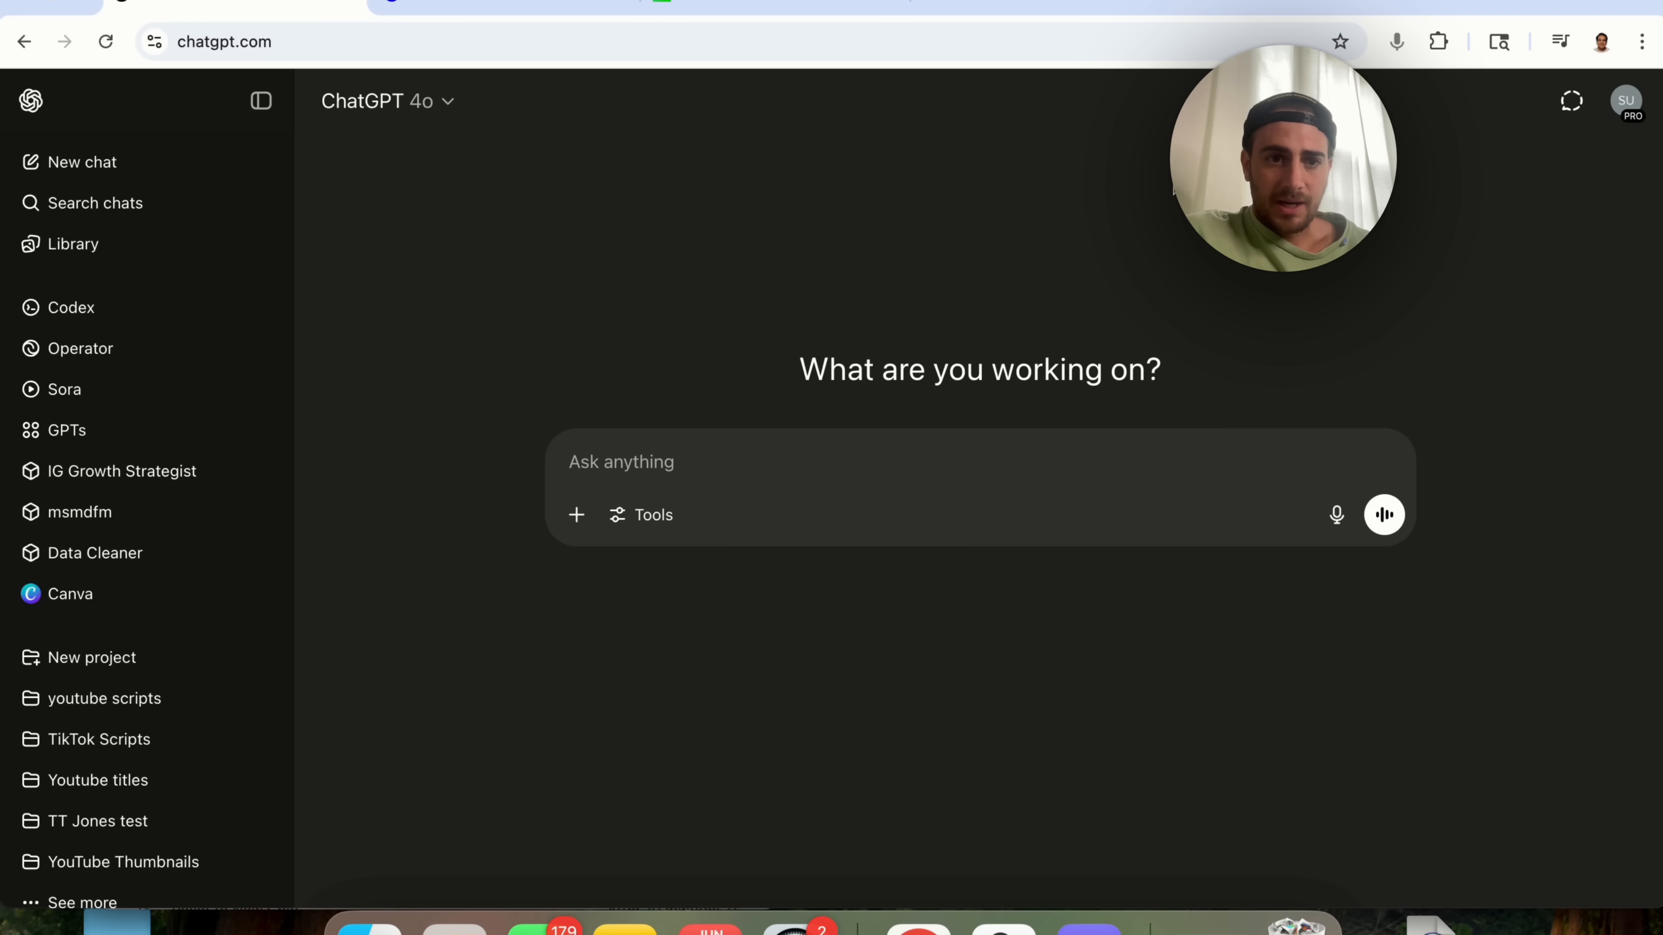
Switch the prompt to deep research mode with web search and Gmail enabled as sources
left_click(641, 515)
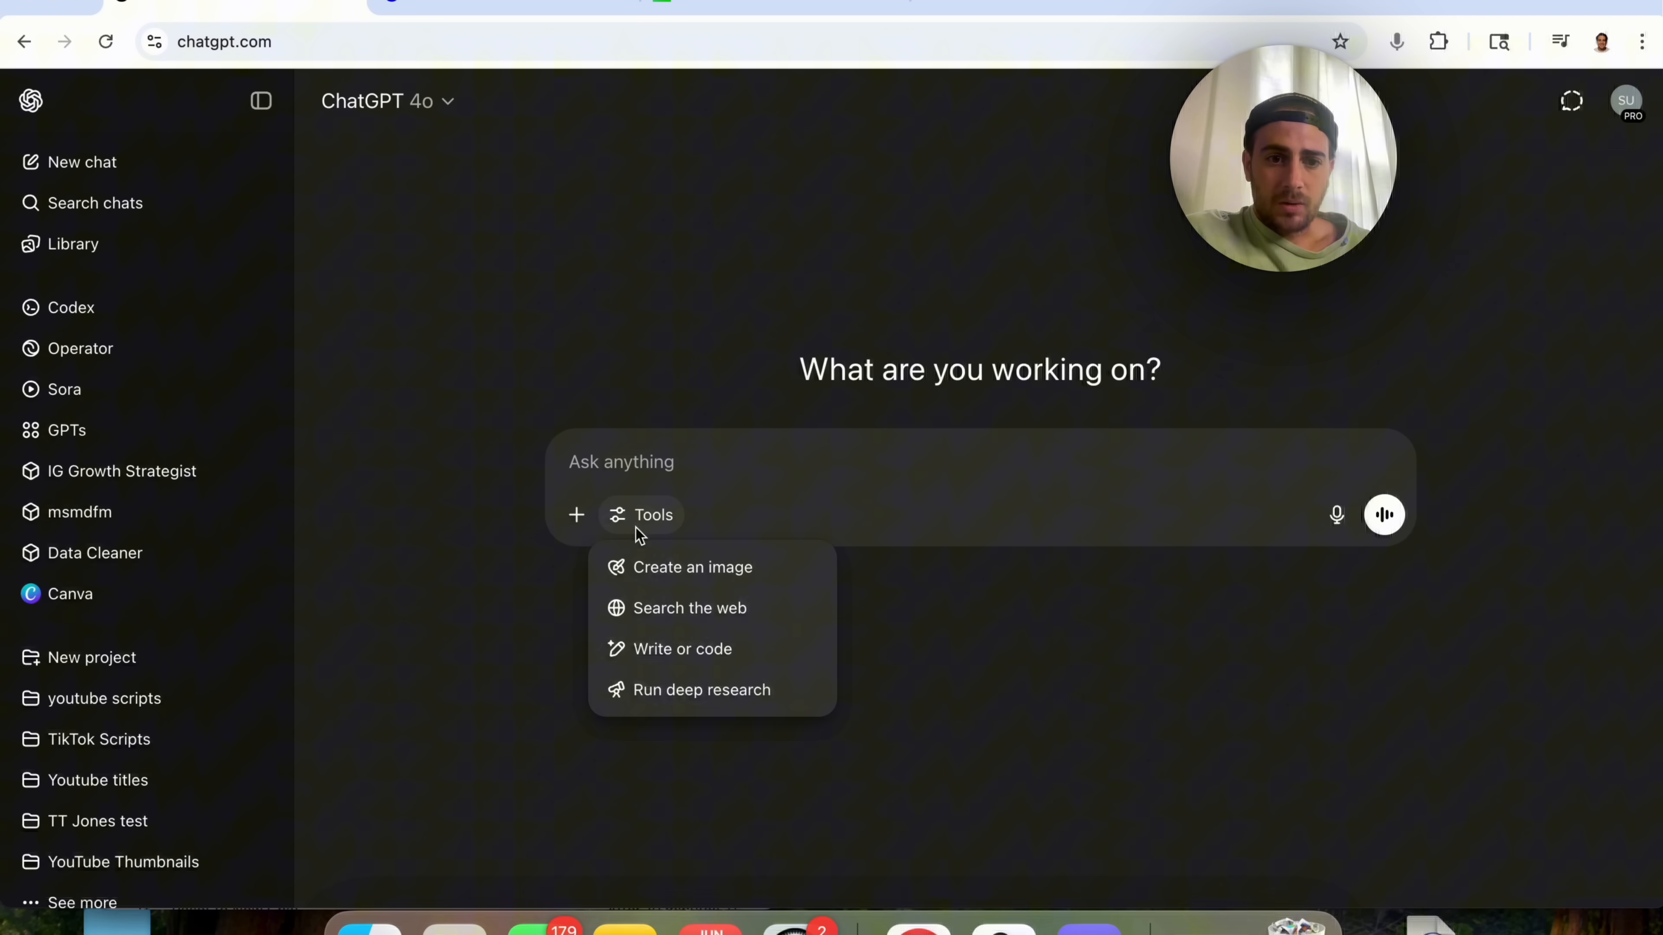
left_click(702, 689)
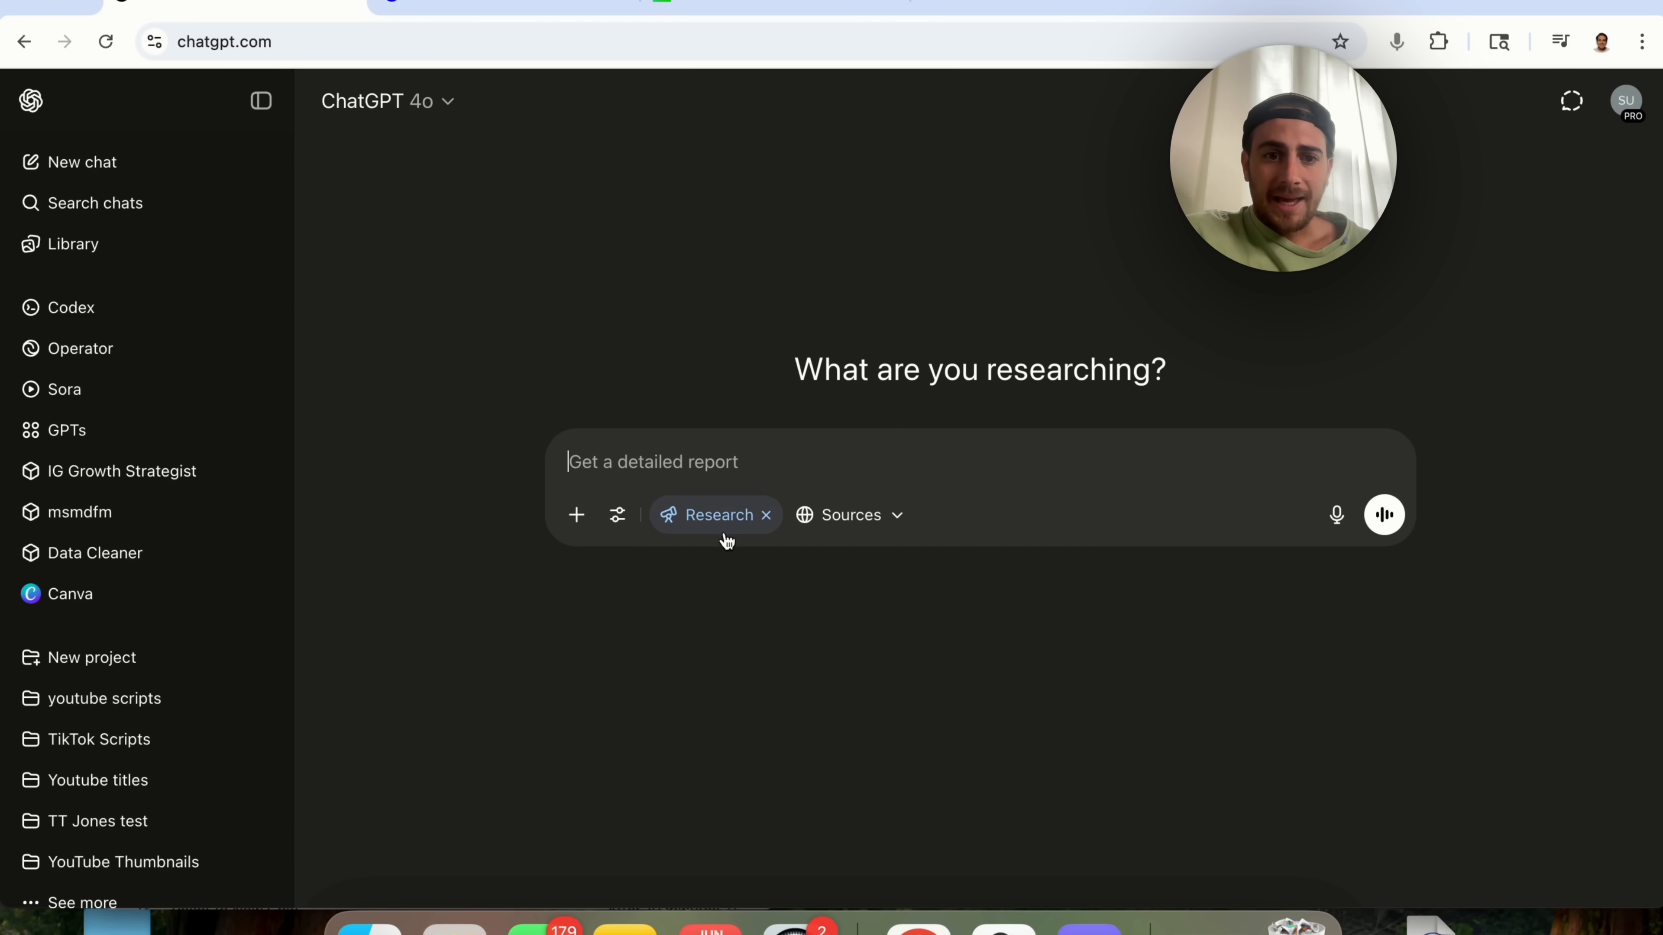
left_click(848, 516)
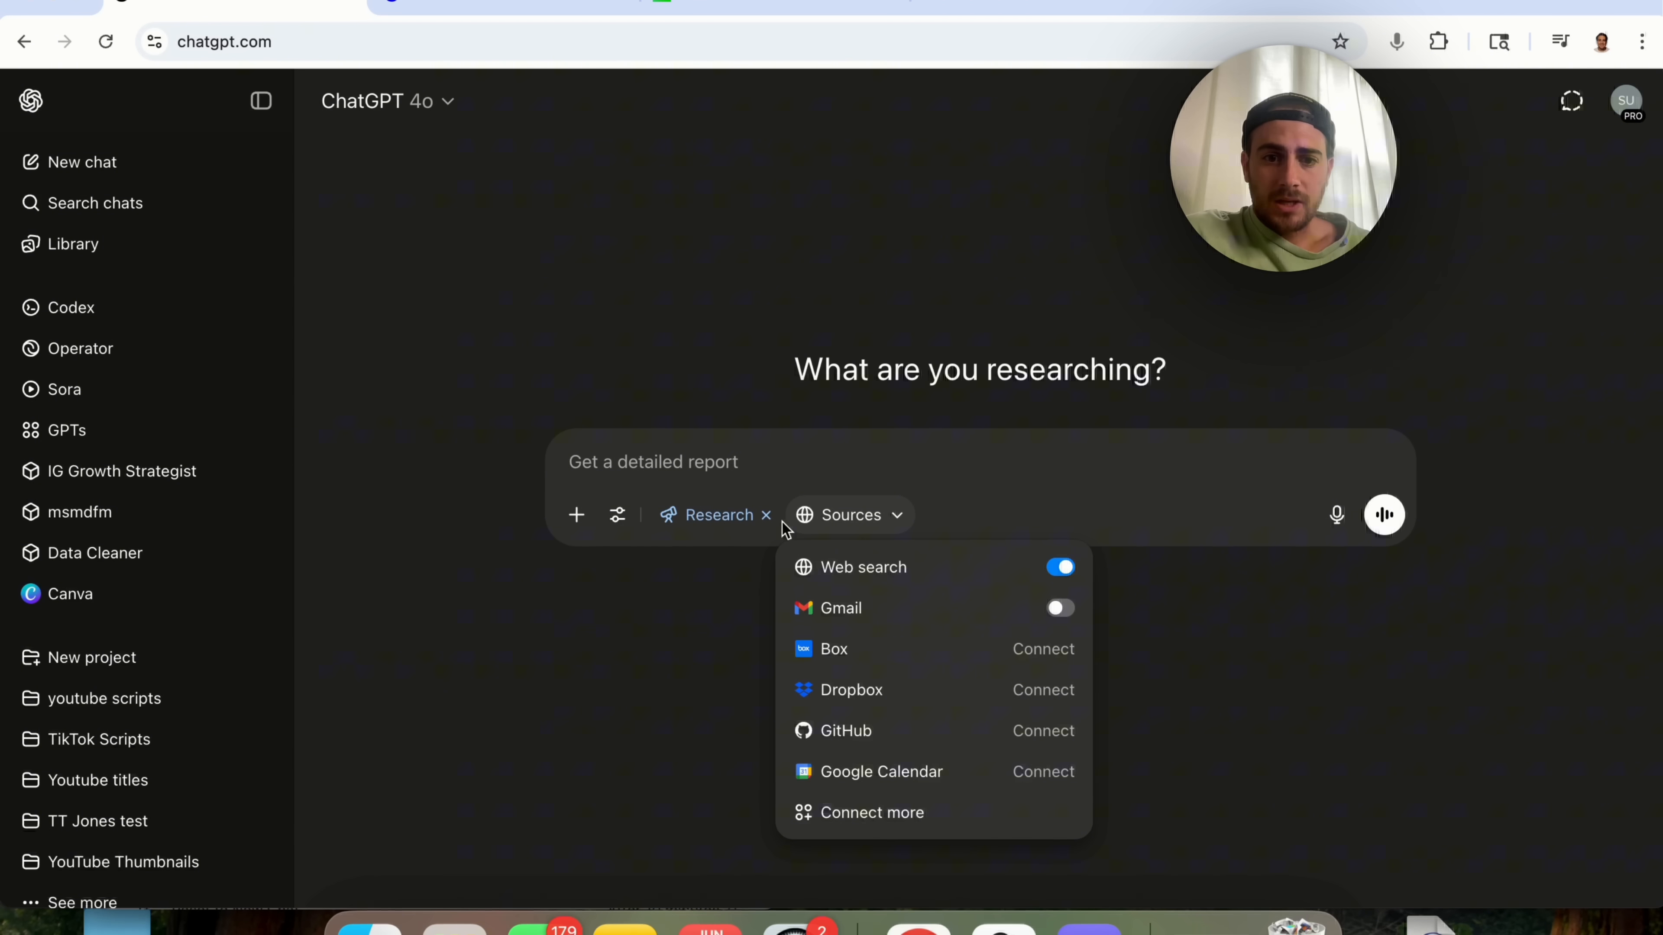
left_click(1058, 608)
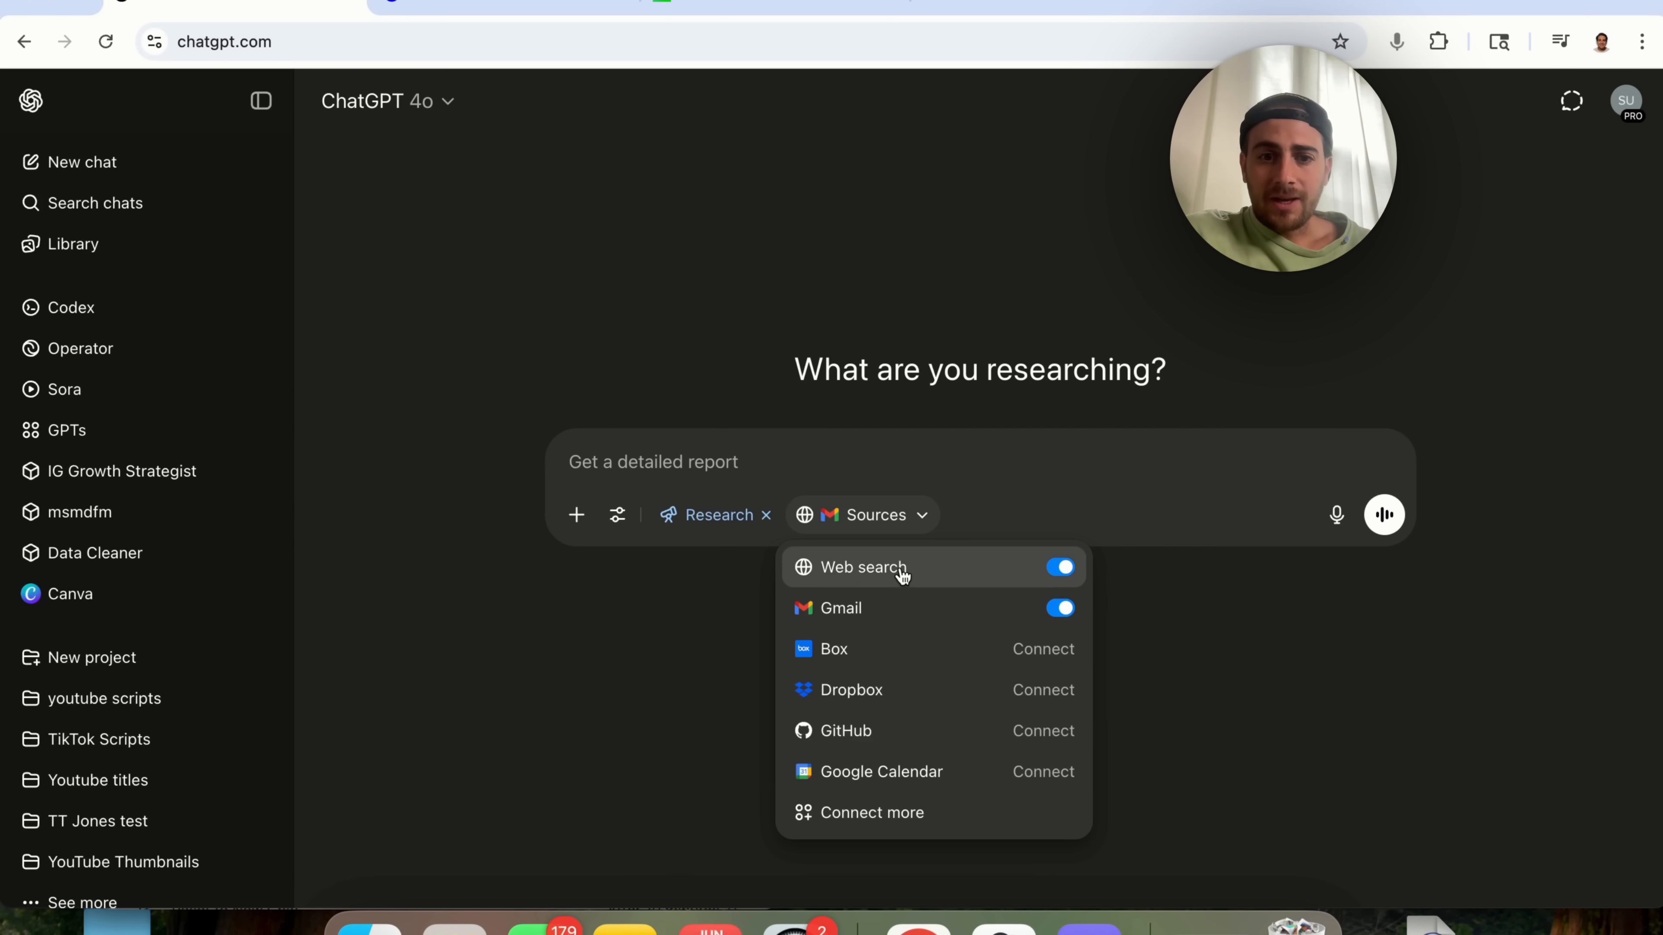
mouse_move(872, 812)
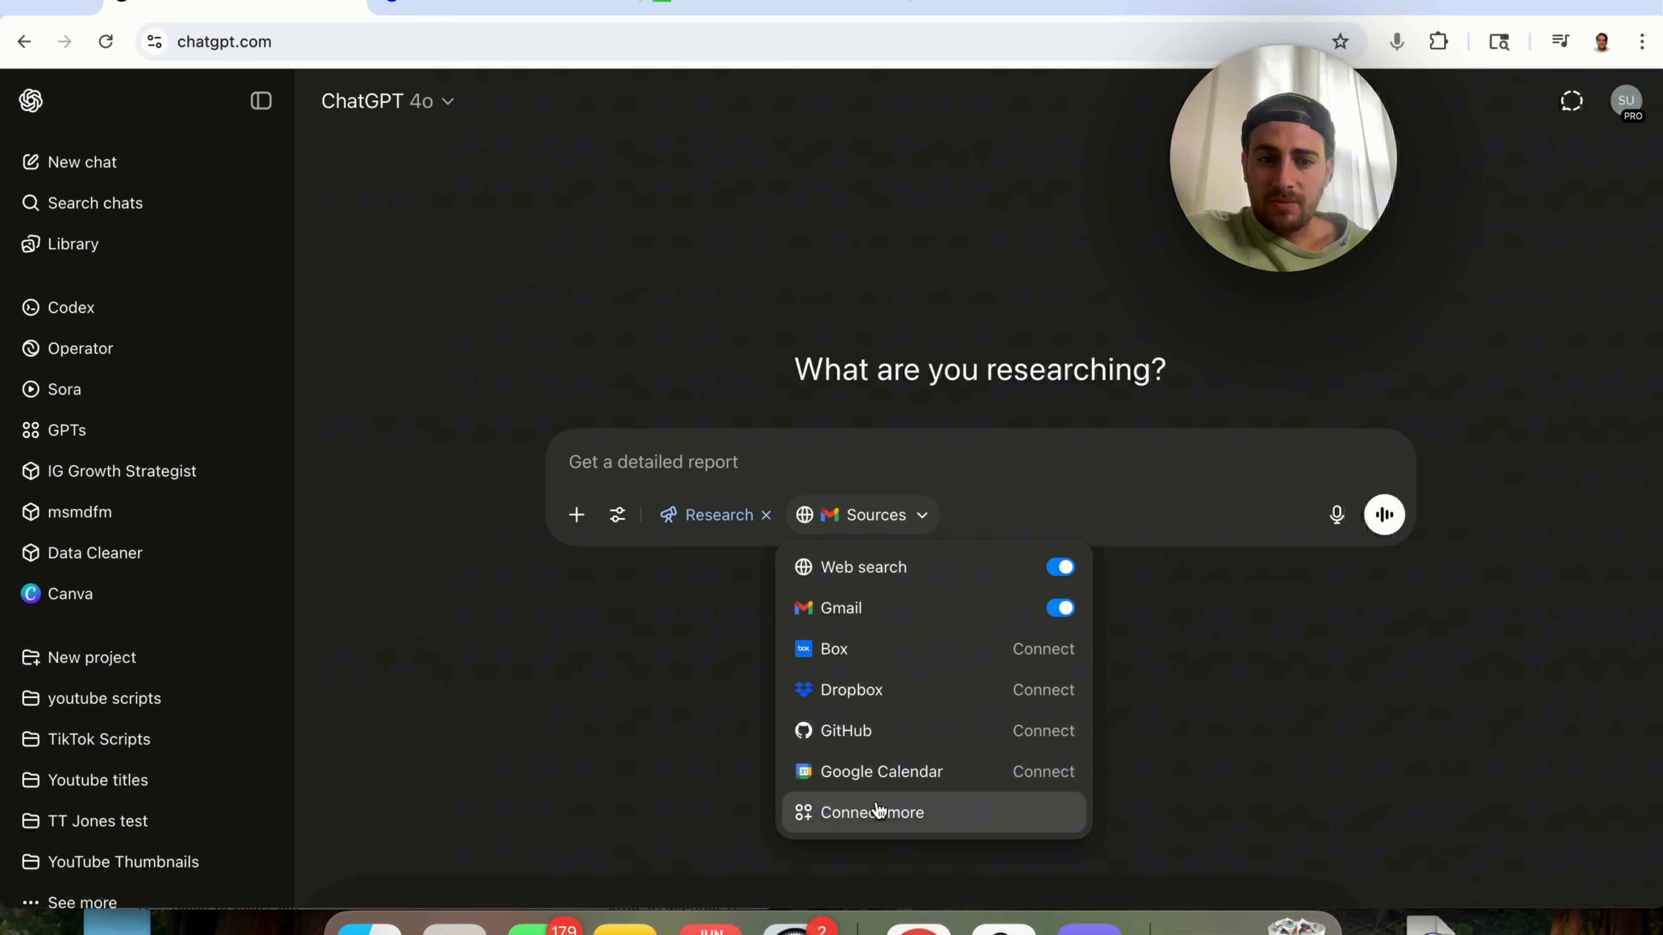
left_click(871, 812)
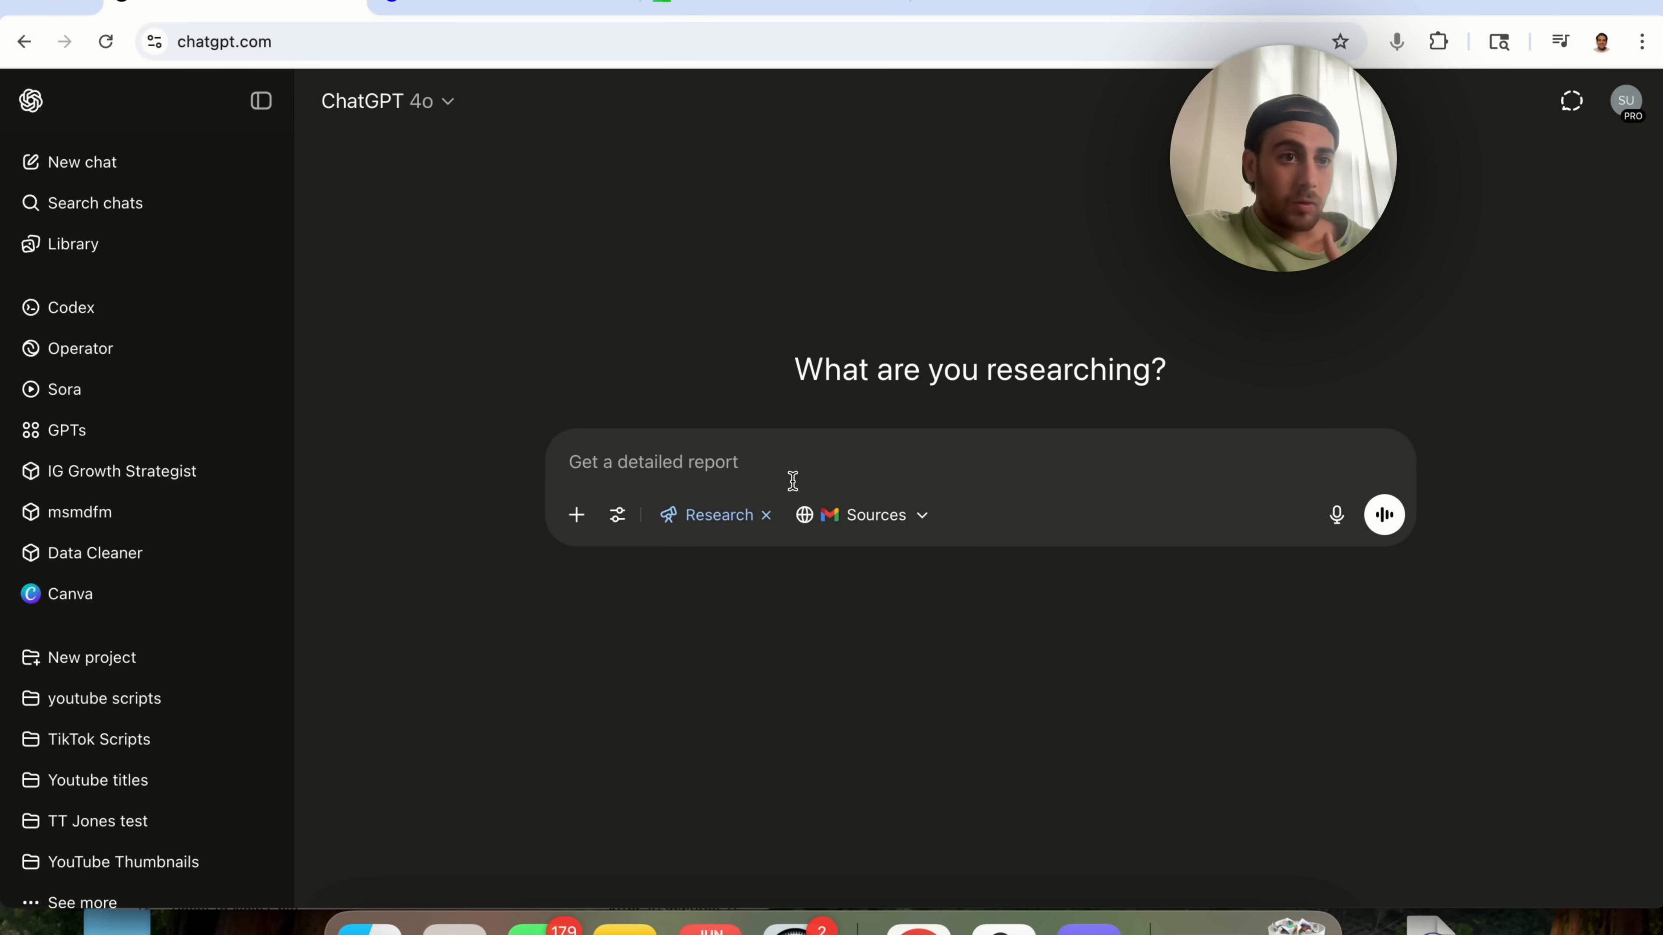
left_click(862, 514)
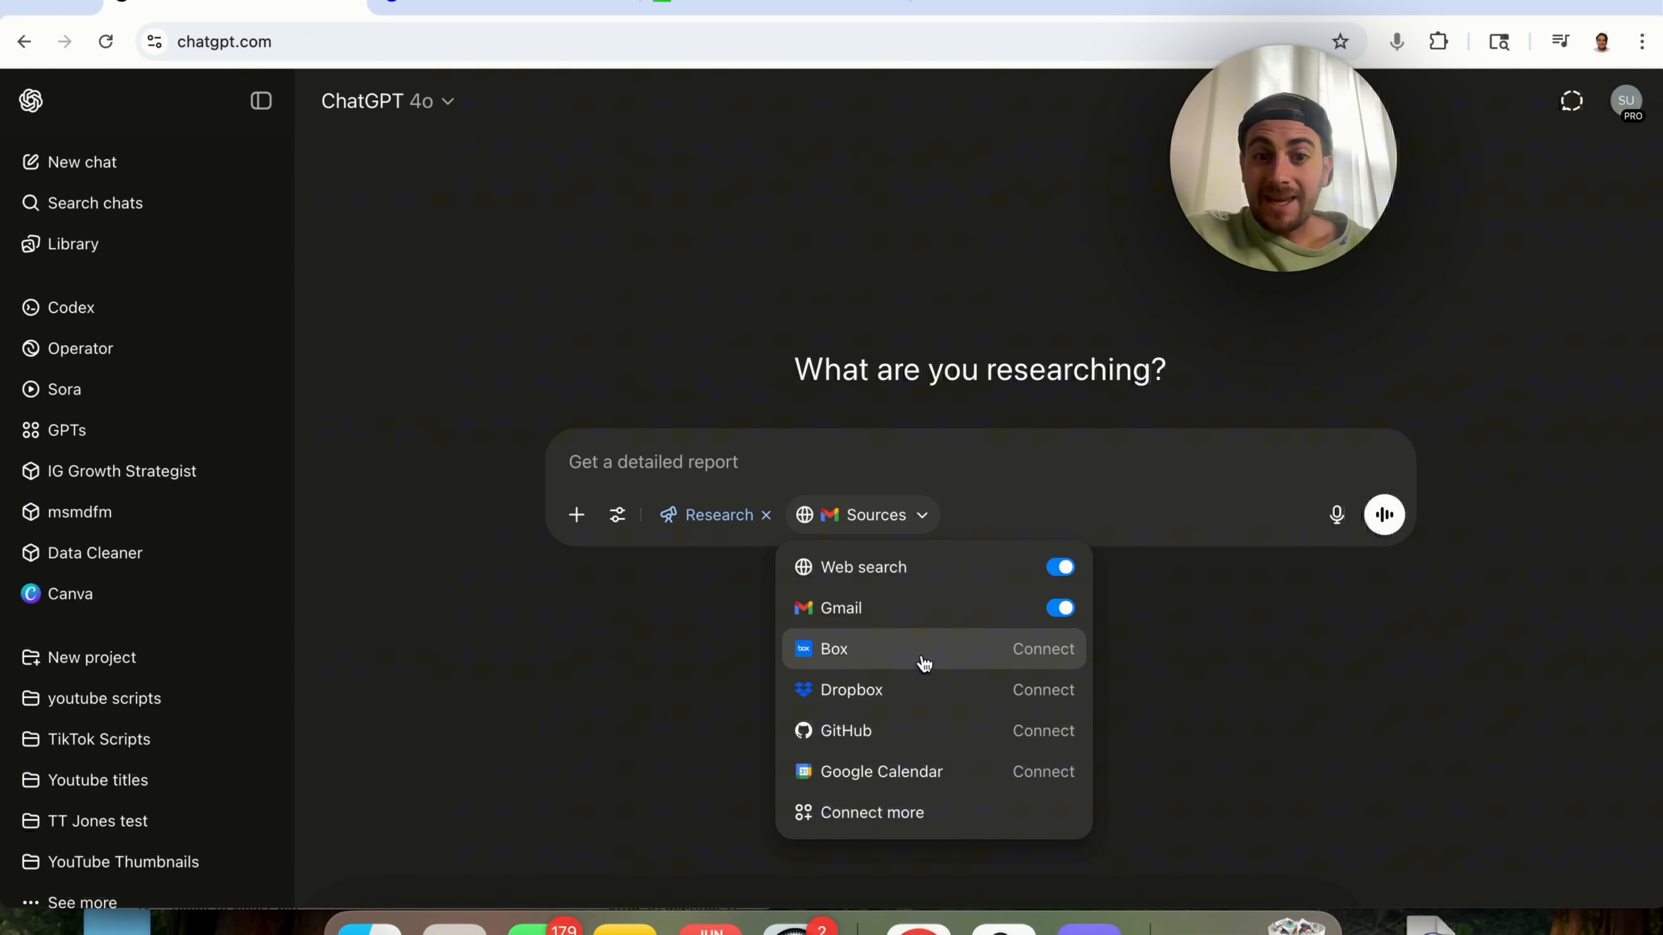
mouse_move(974, 737)
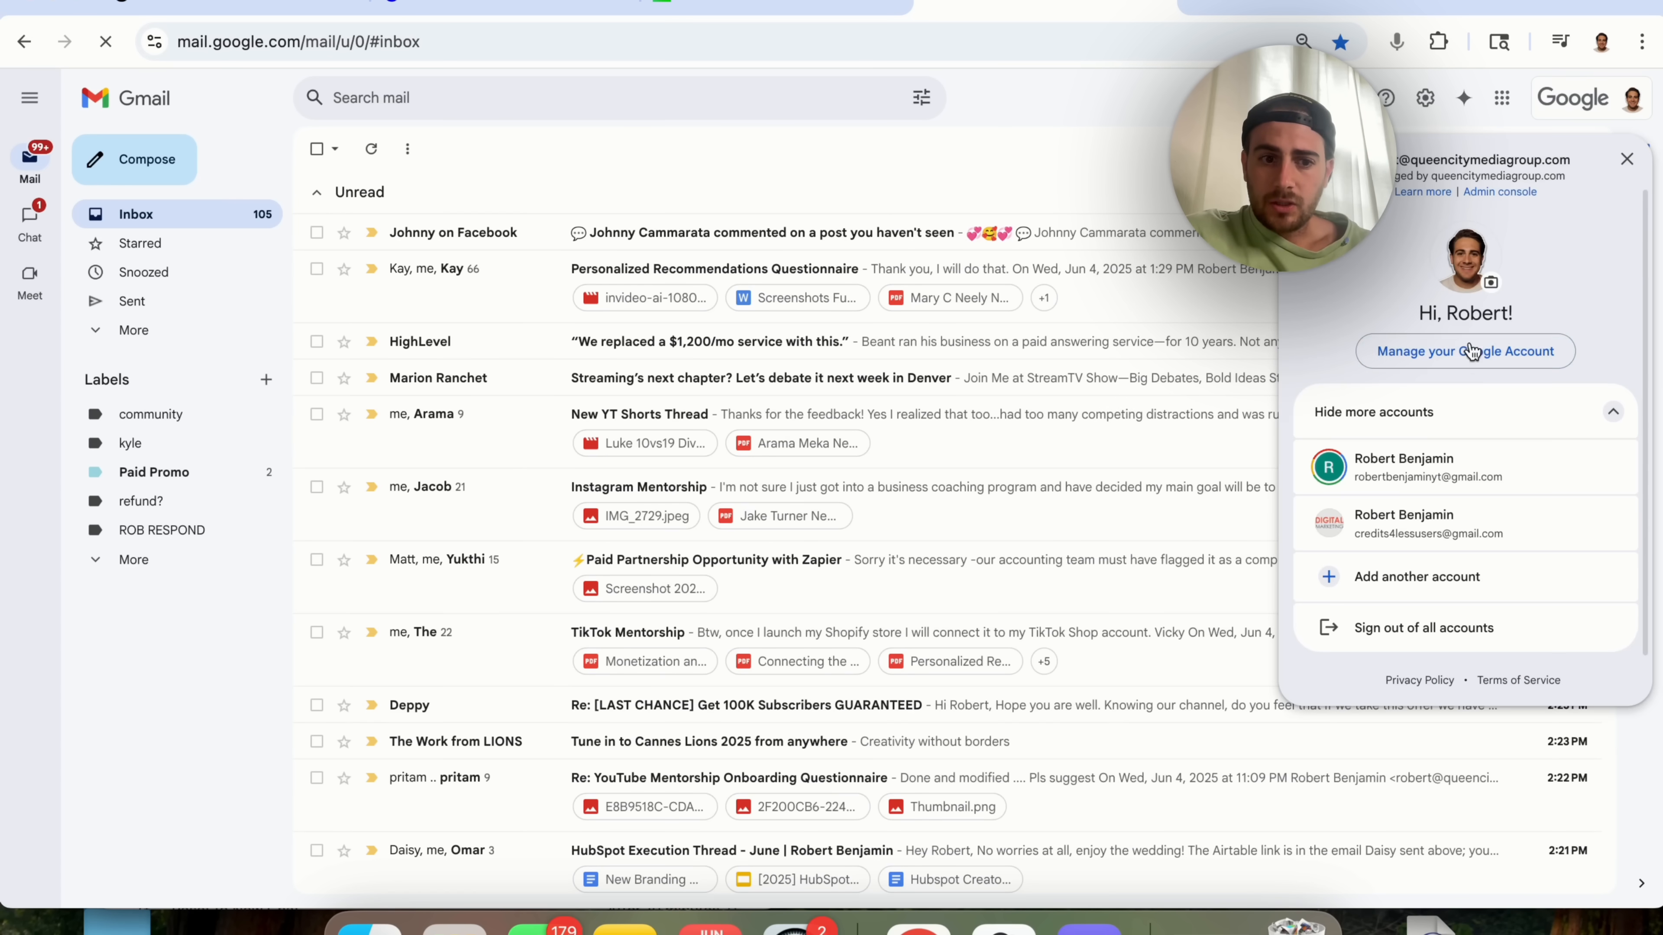
left_click(1402, 523)
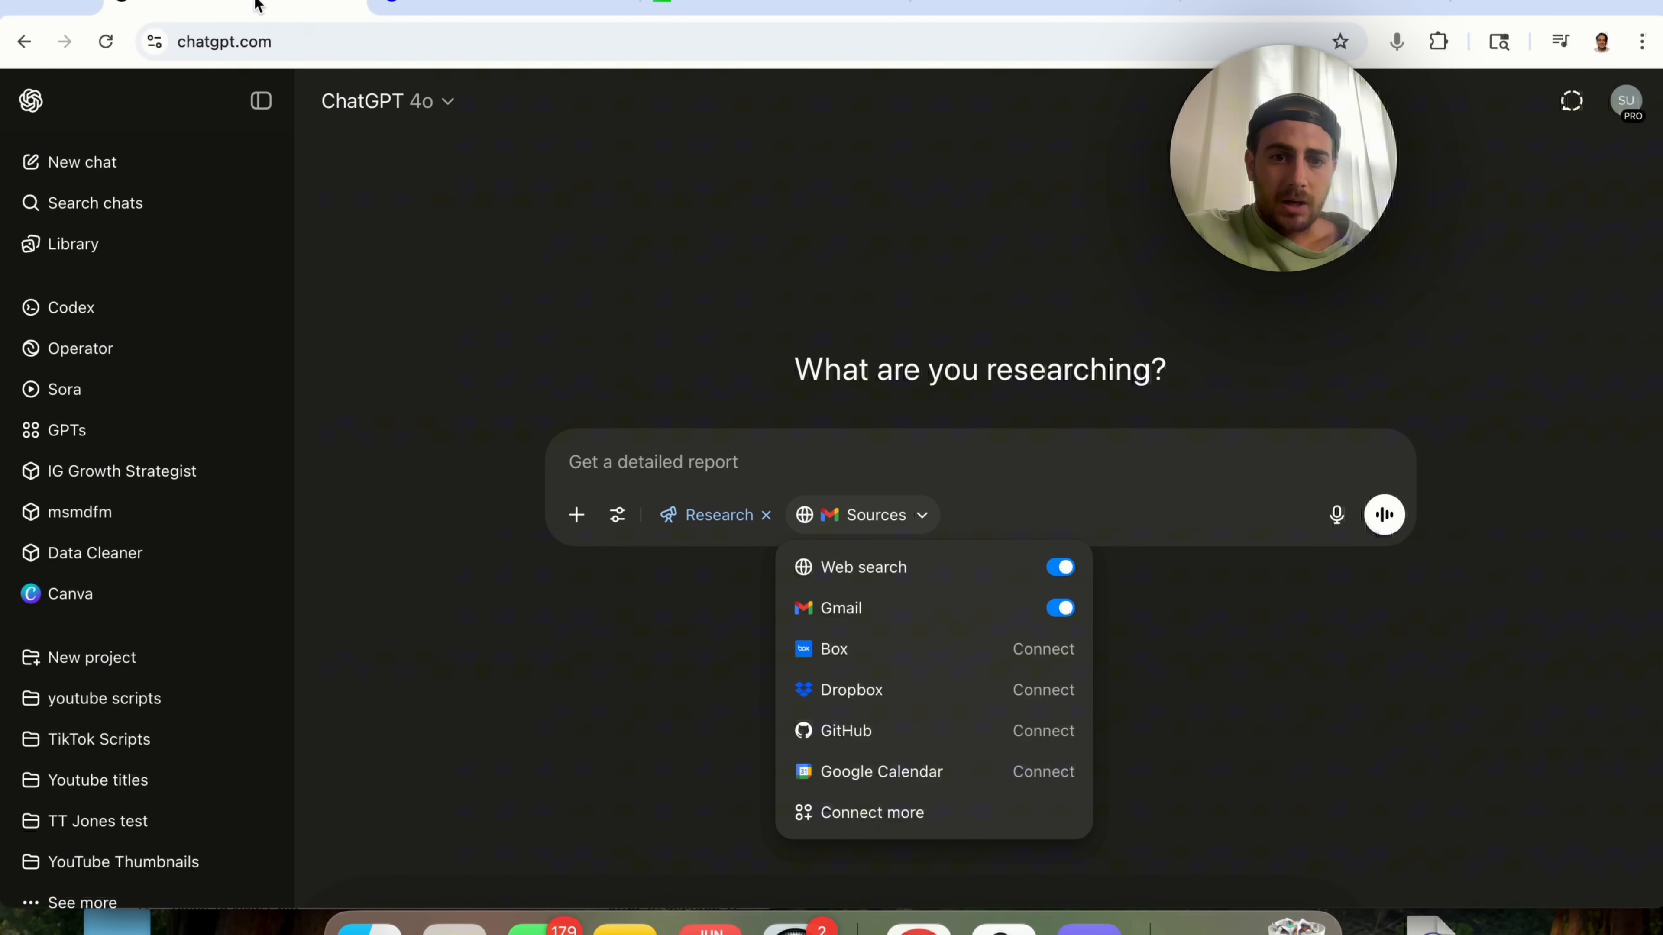
Send a deep research request for a detailed report about AI Automation School
type("Please write me a detaile")
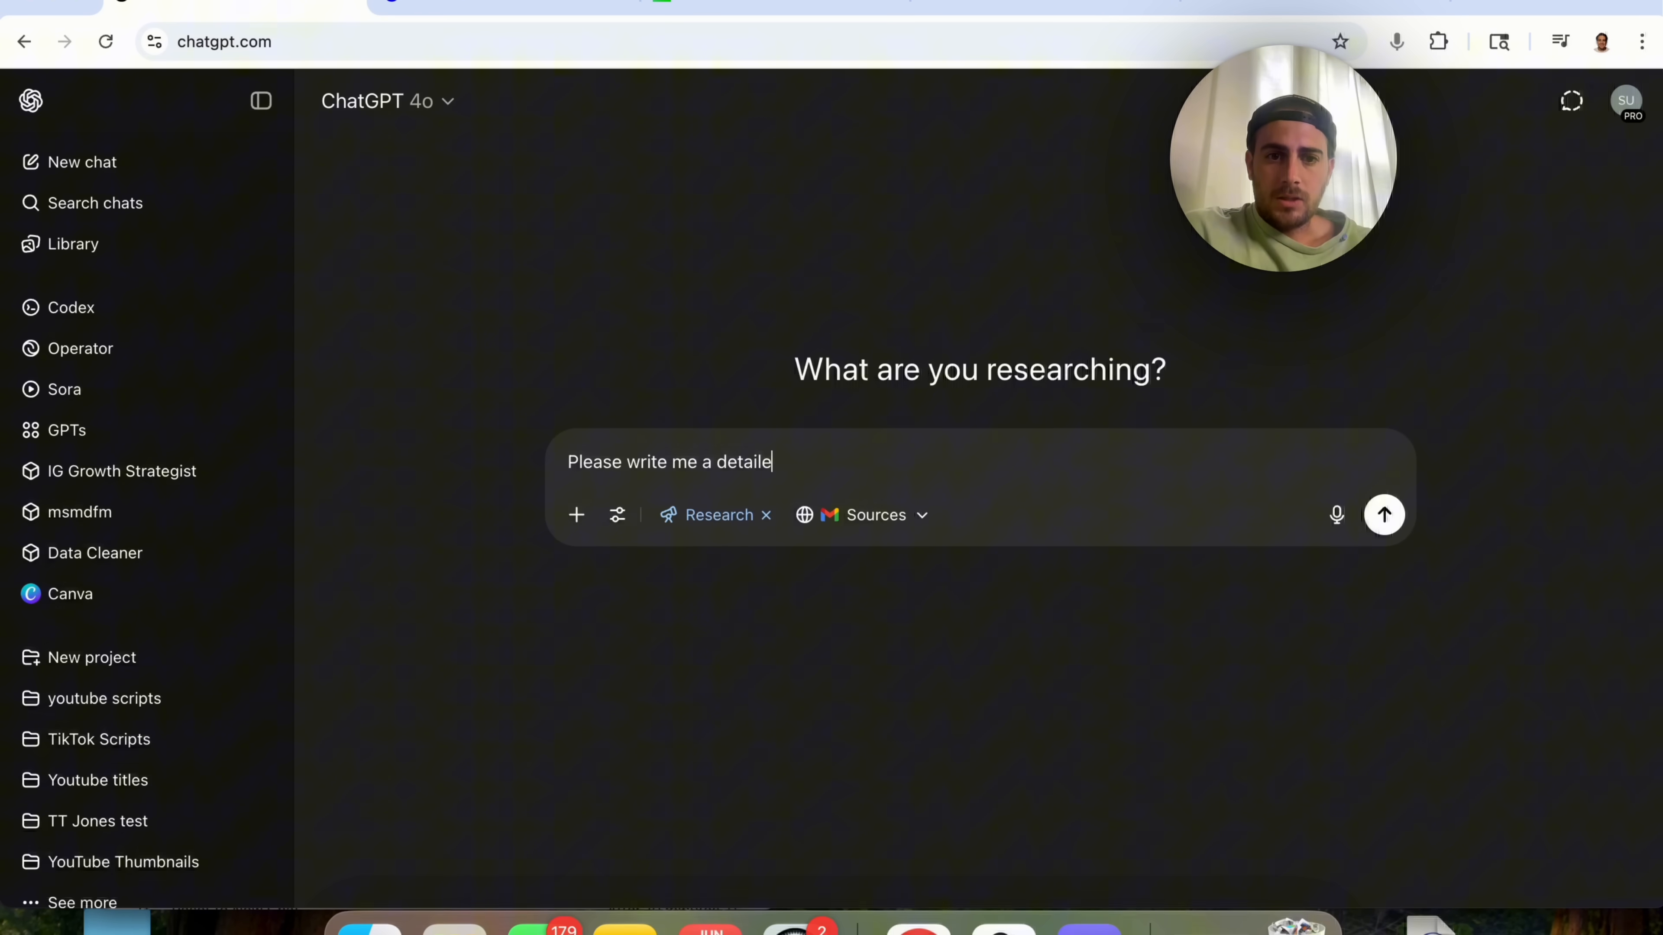
type("d report about AI")
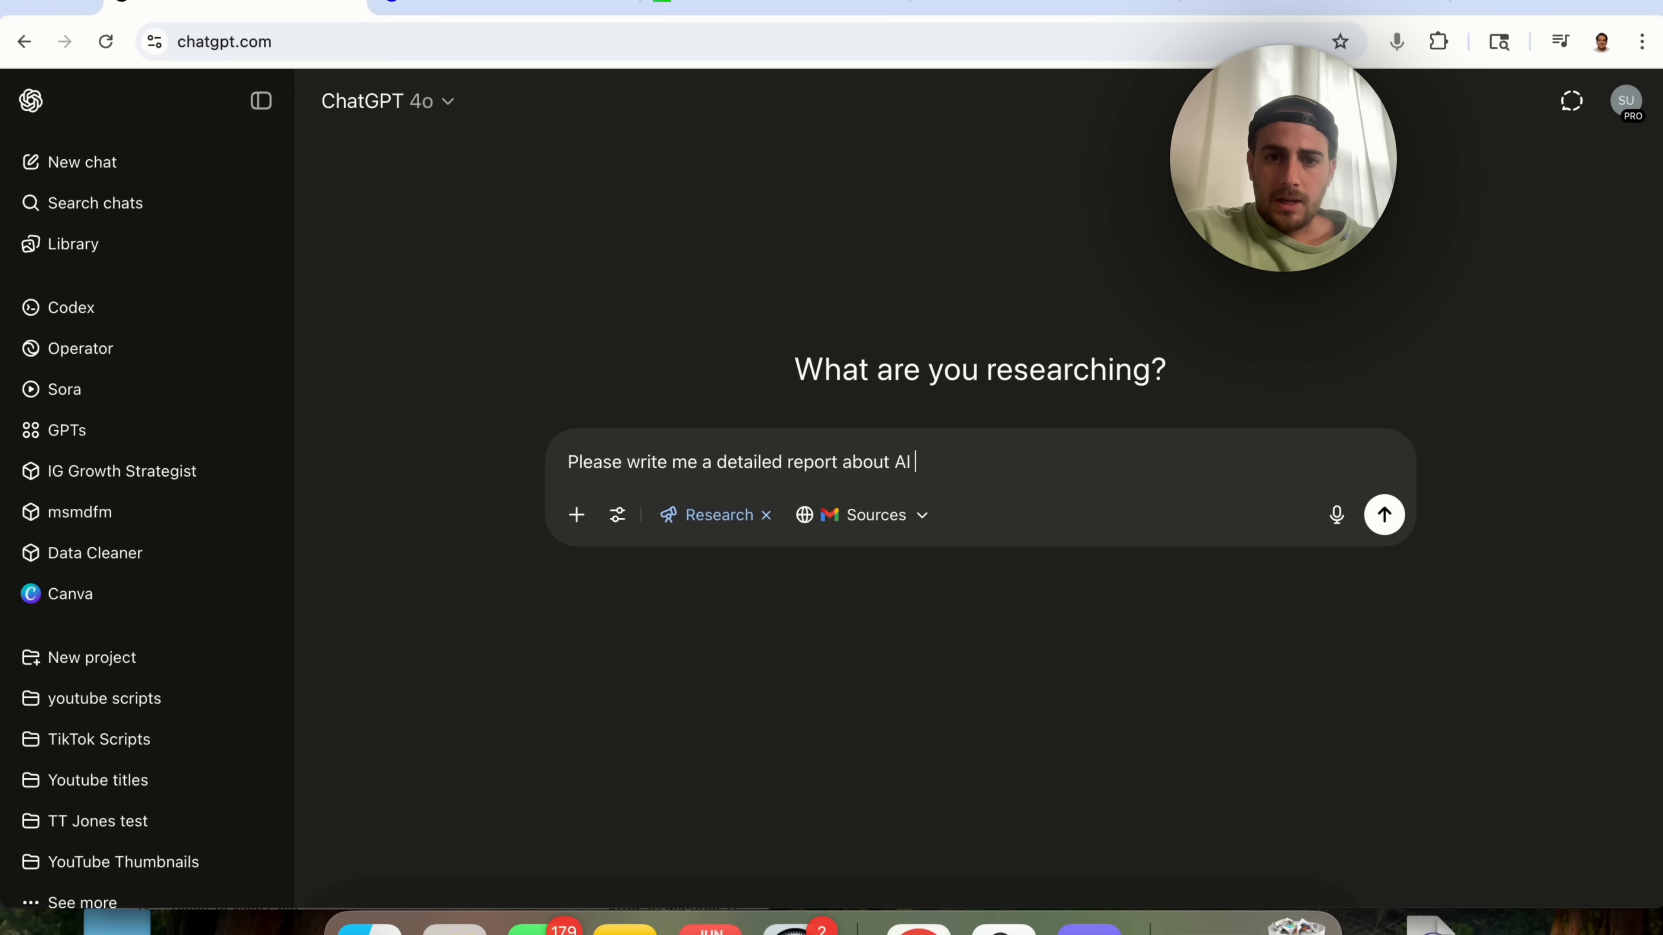
type("Automation School")
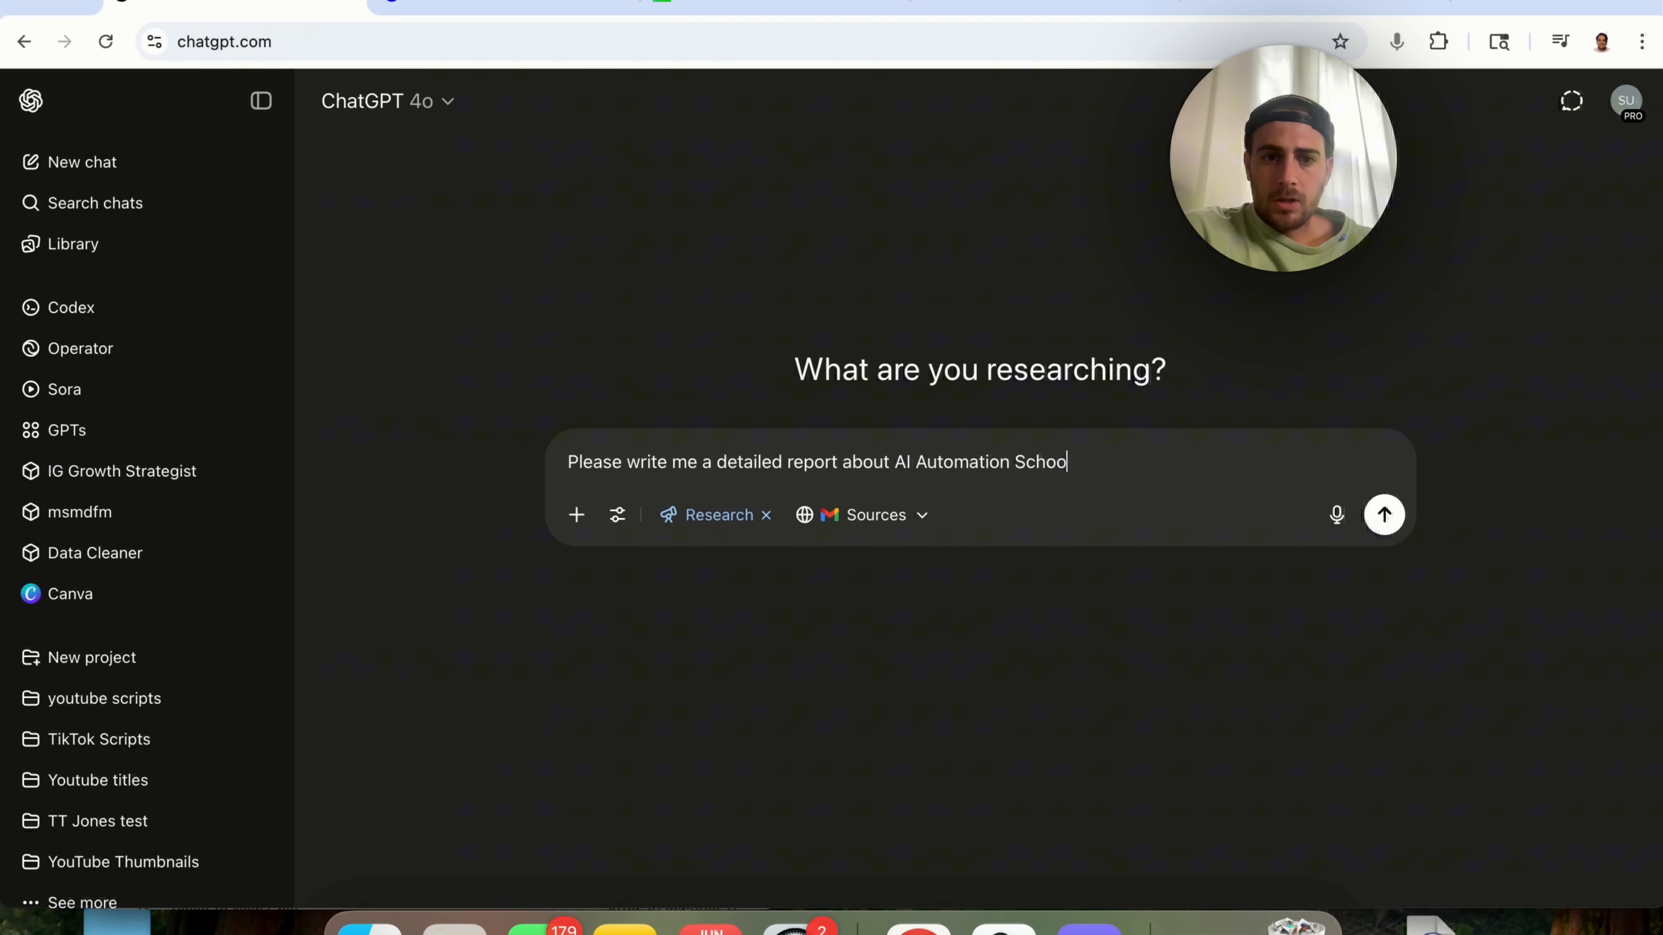
left_click(1383, 515)
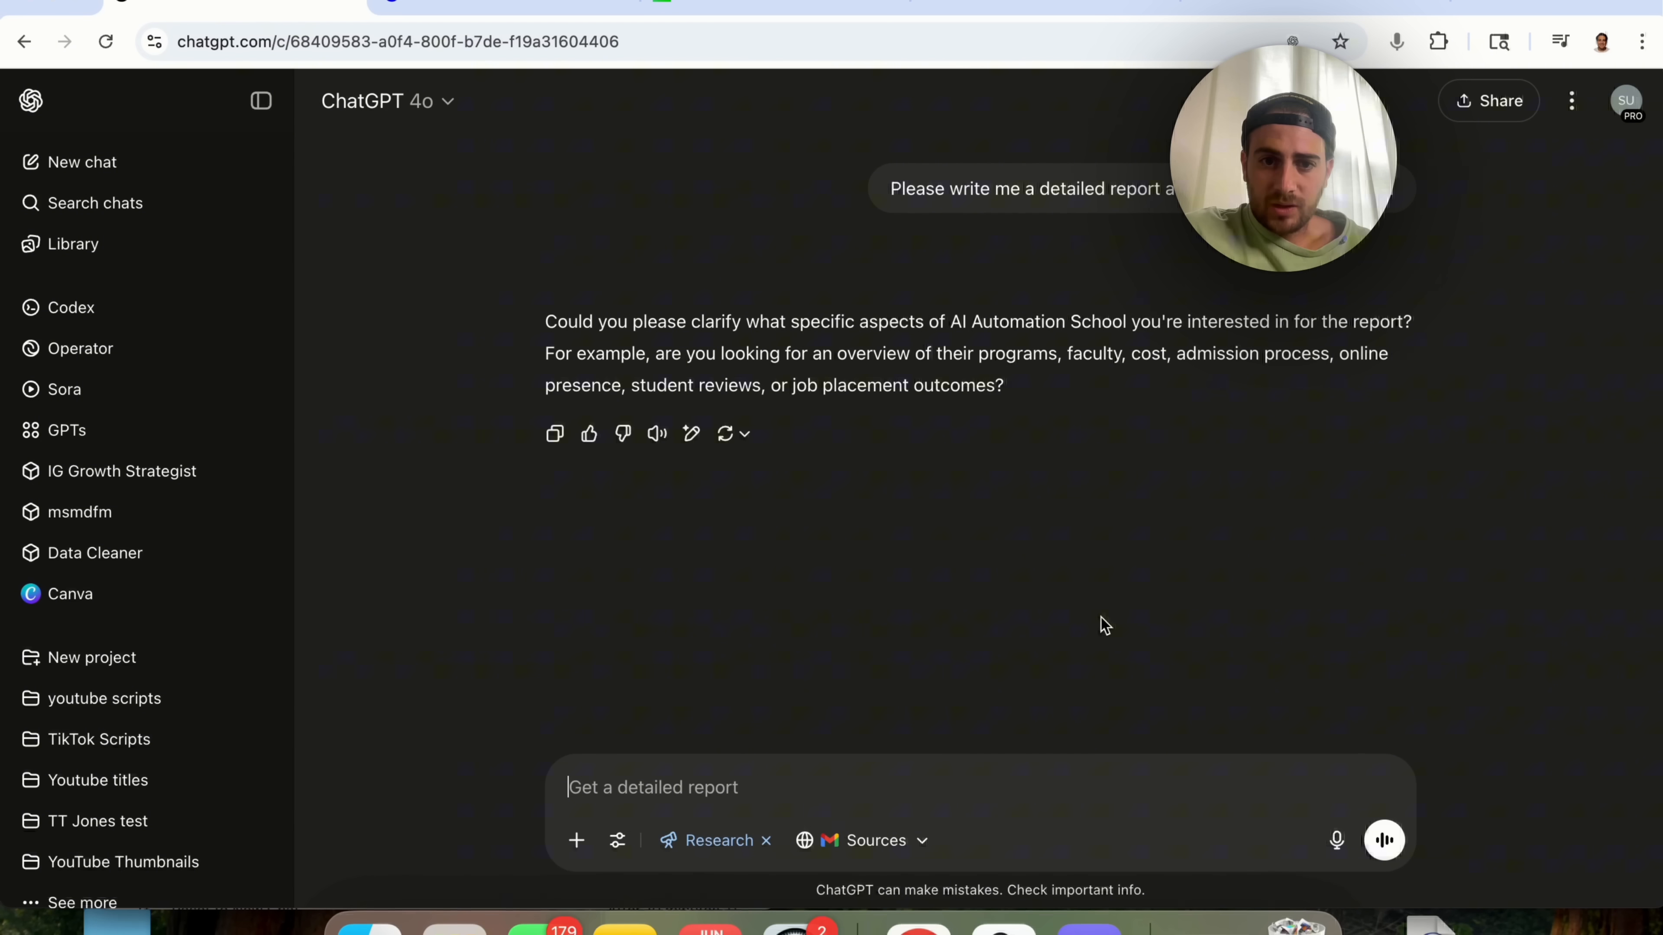
mouse_move(771, 728)
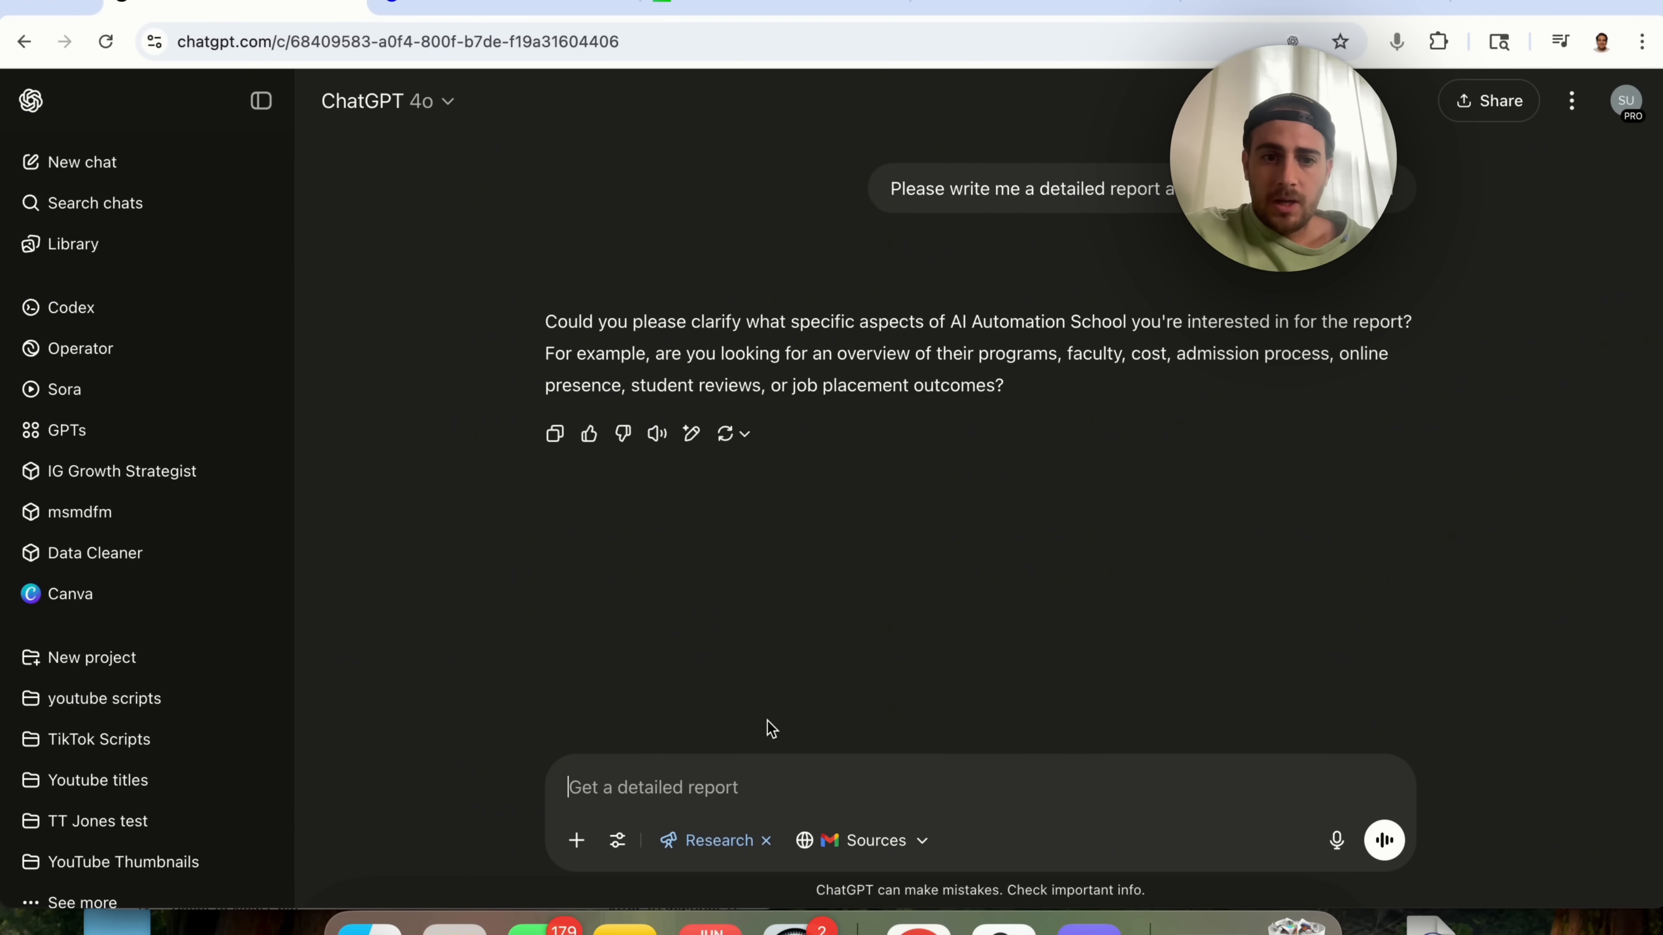
Reply 'all of these' so deep research on AI Automation School starts gathering sources
type("all of thee")
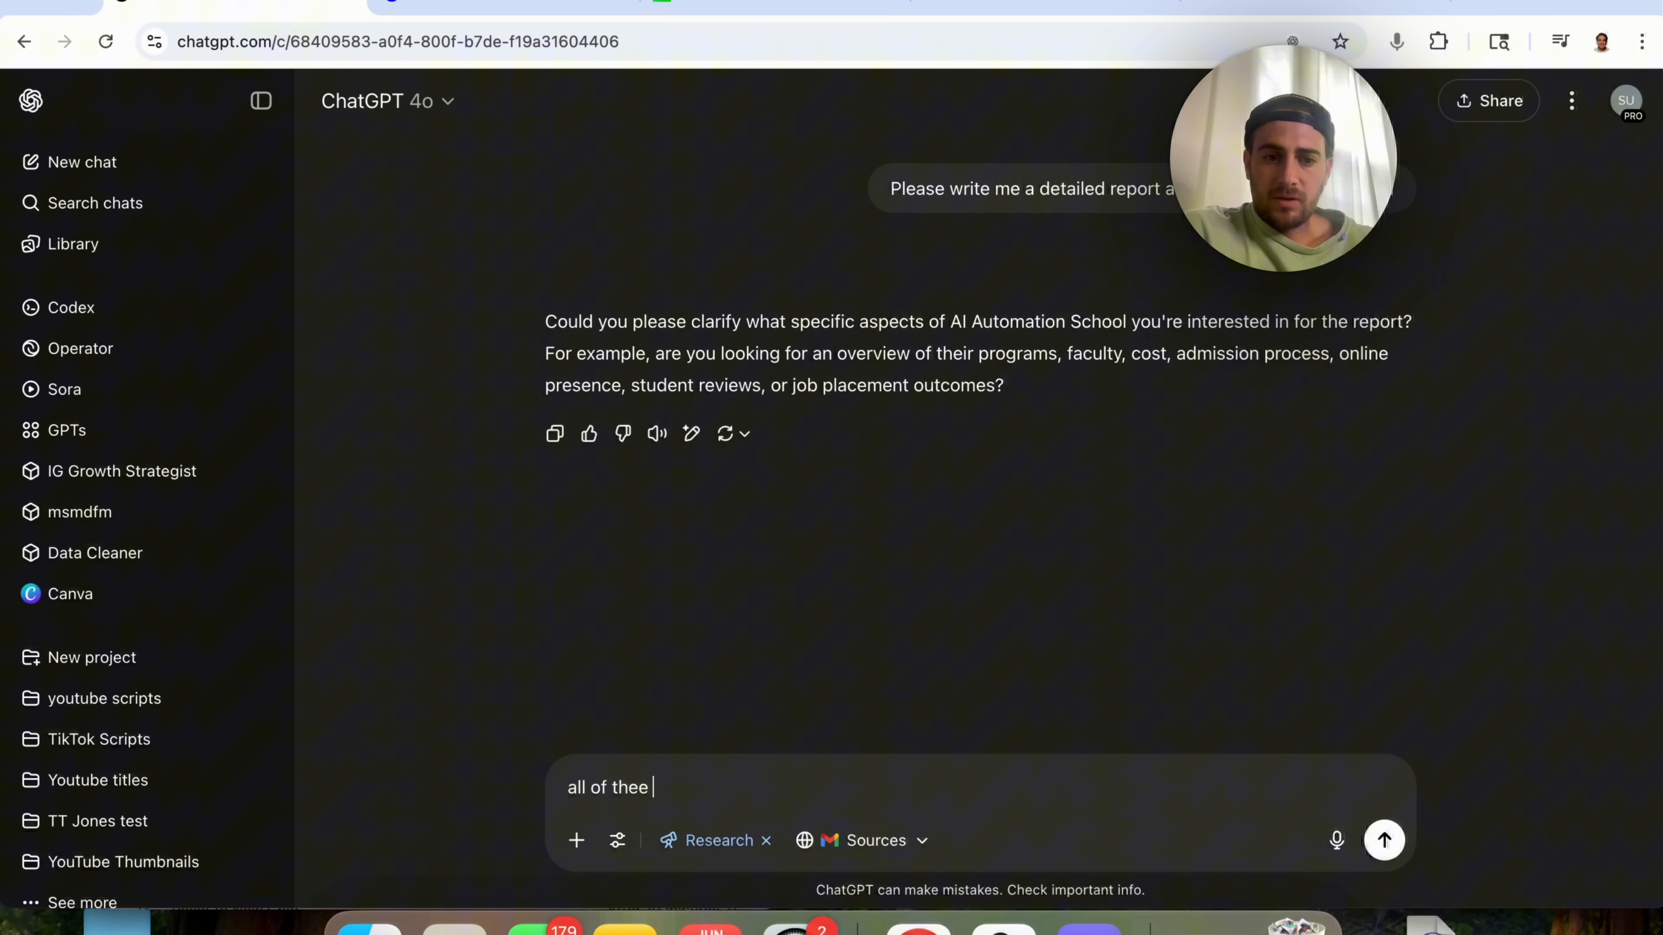
left_click(1384, 840)
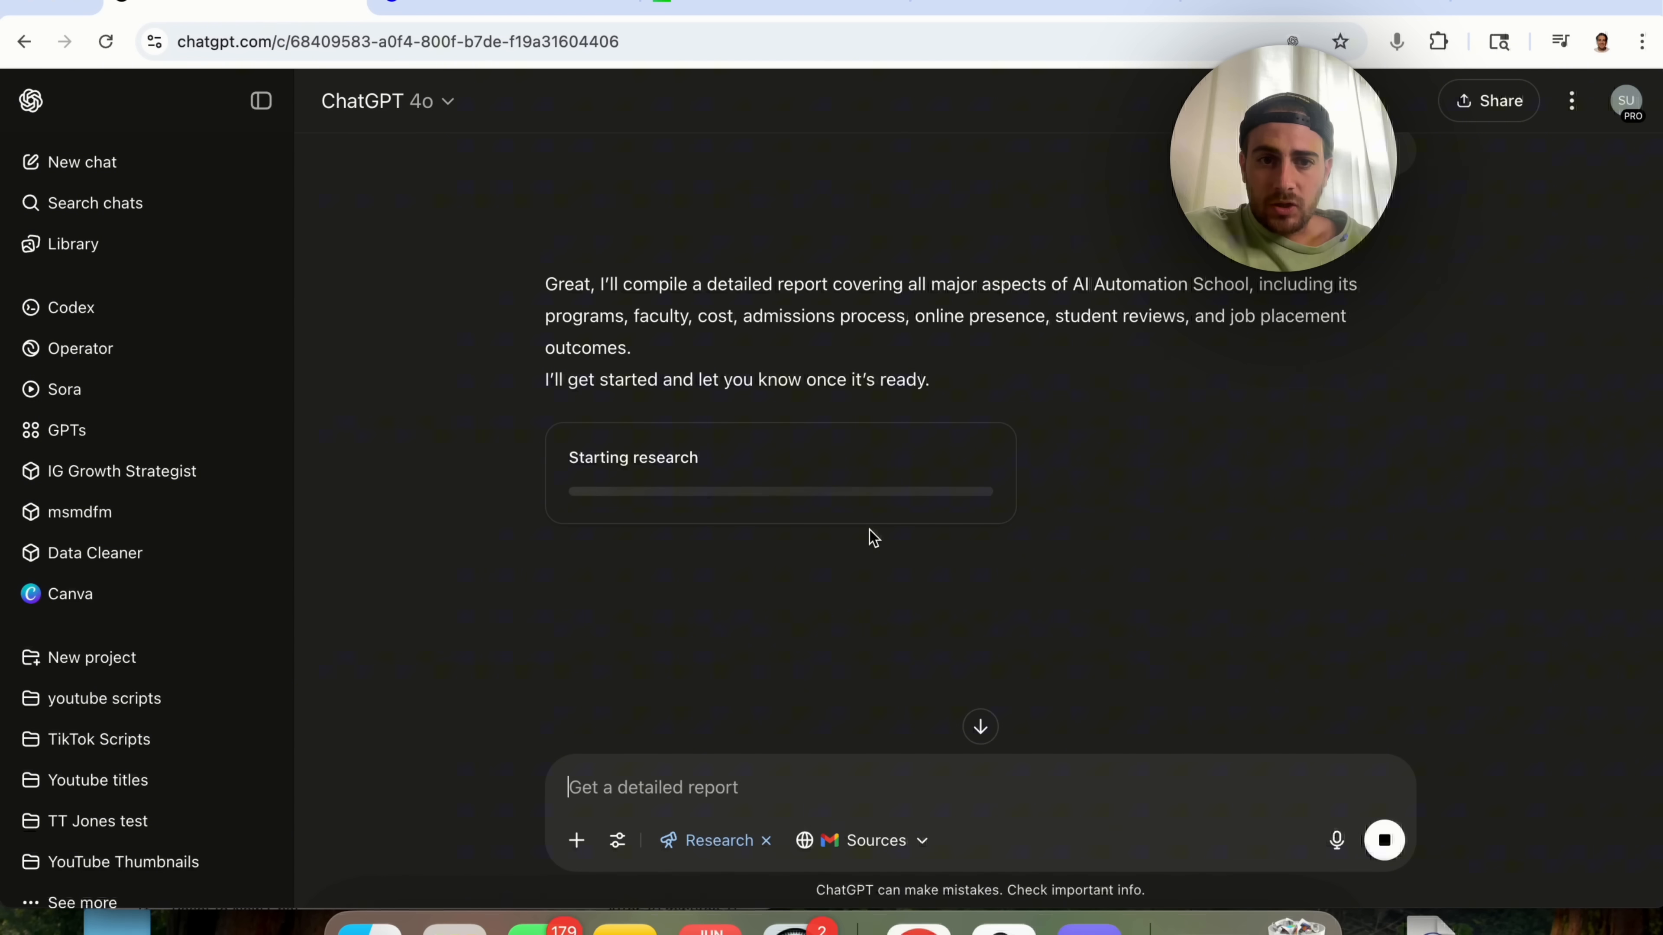
mouse_move(914, 434)
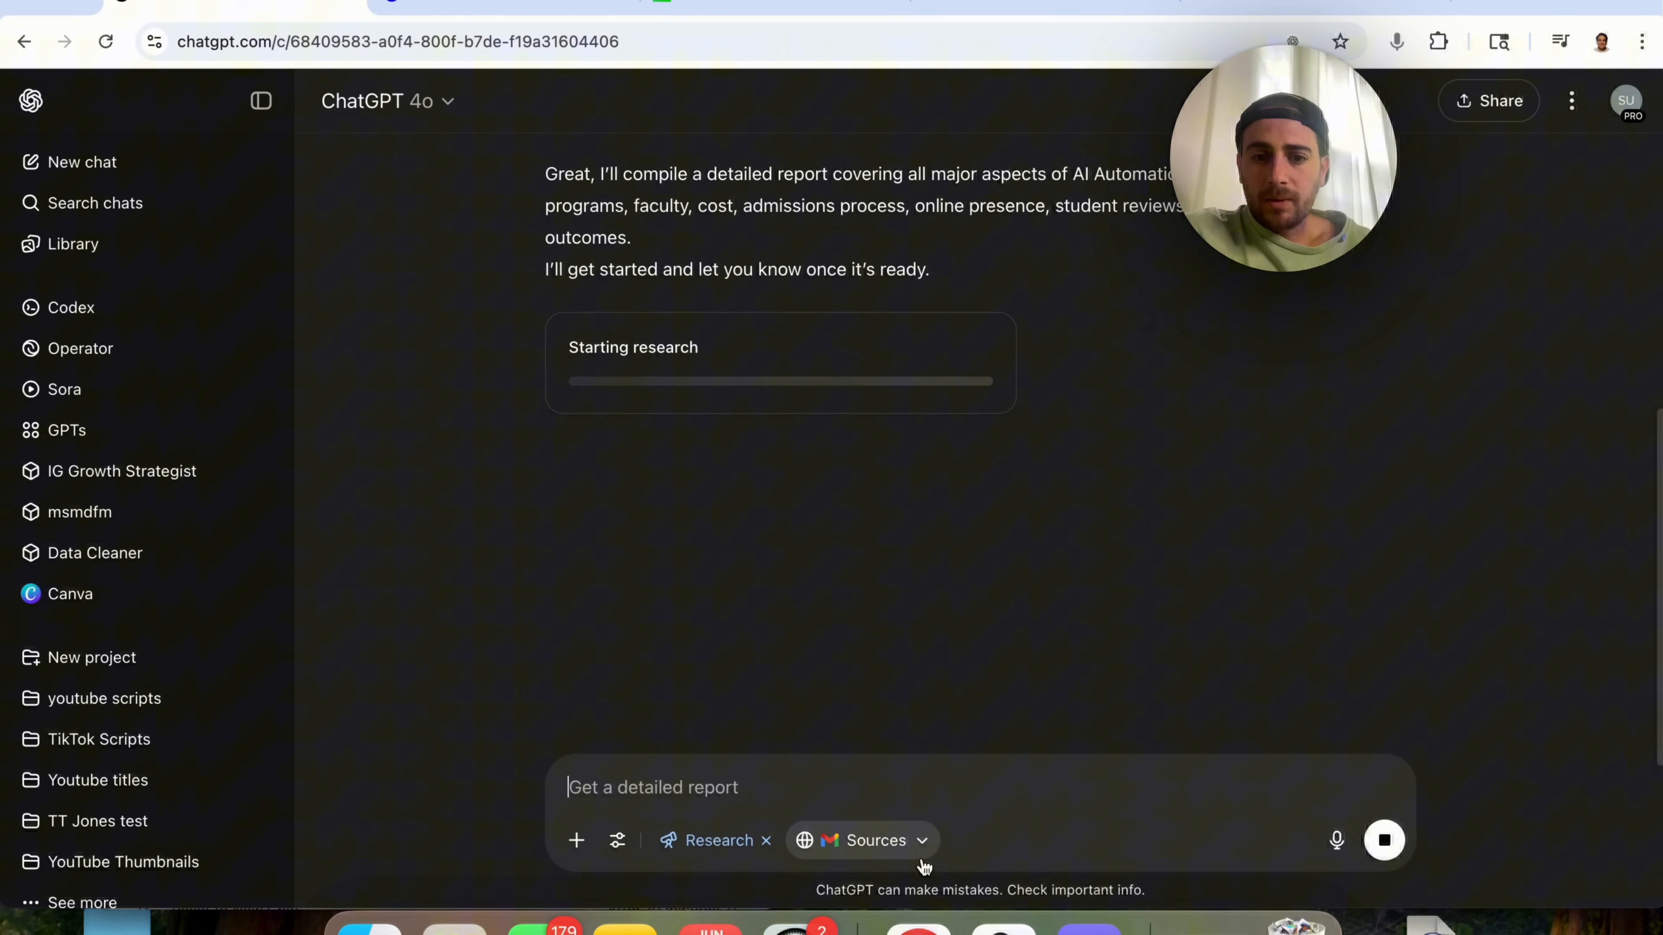
left_click(863, 840)
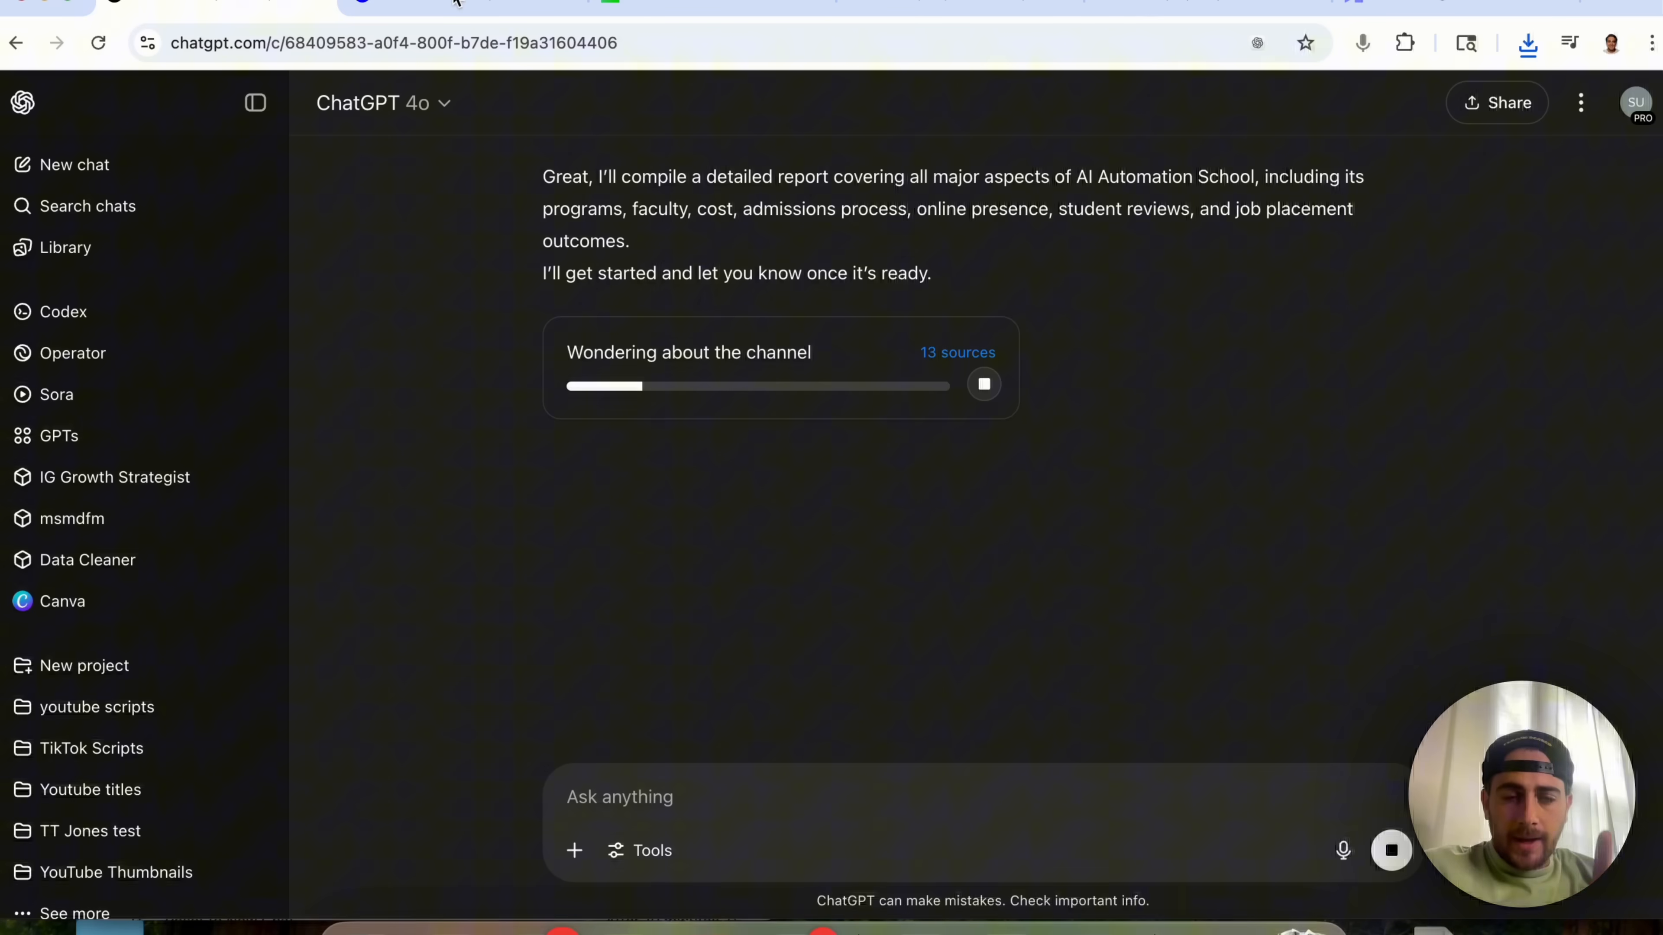
Go to claude.ai, review the connectable apps, then reach the Integrations settings from the tools menu
type("clu")
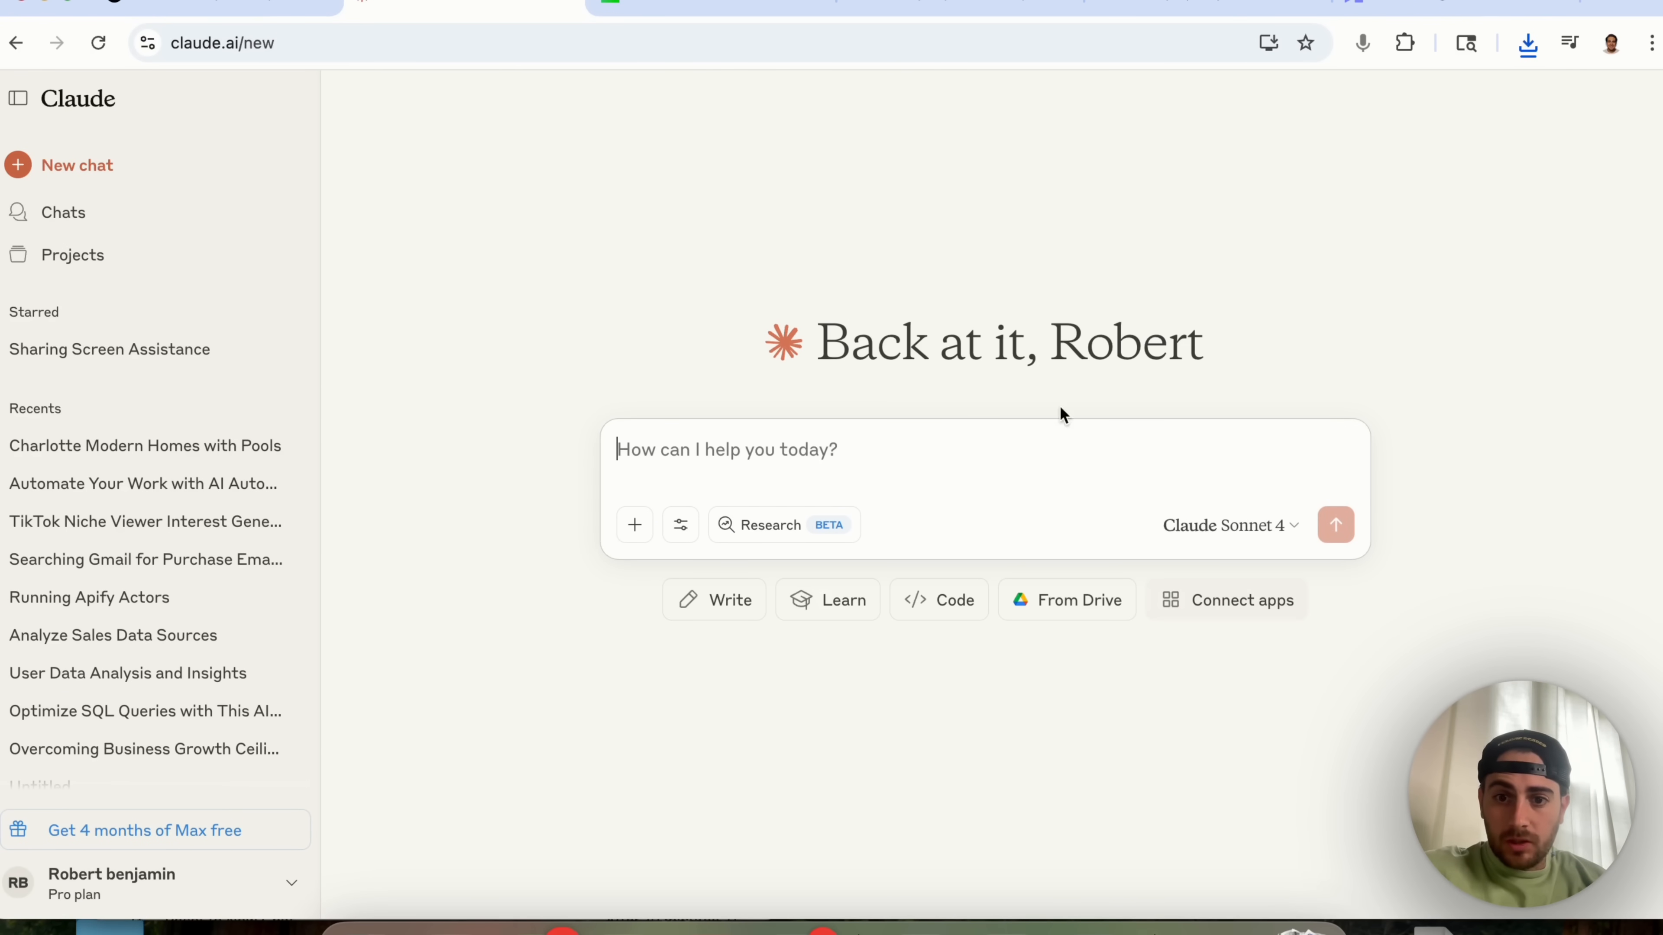
mouse_move(1285, 395)
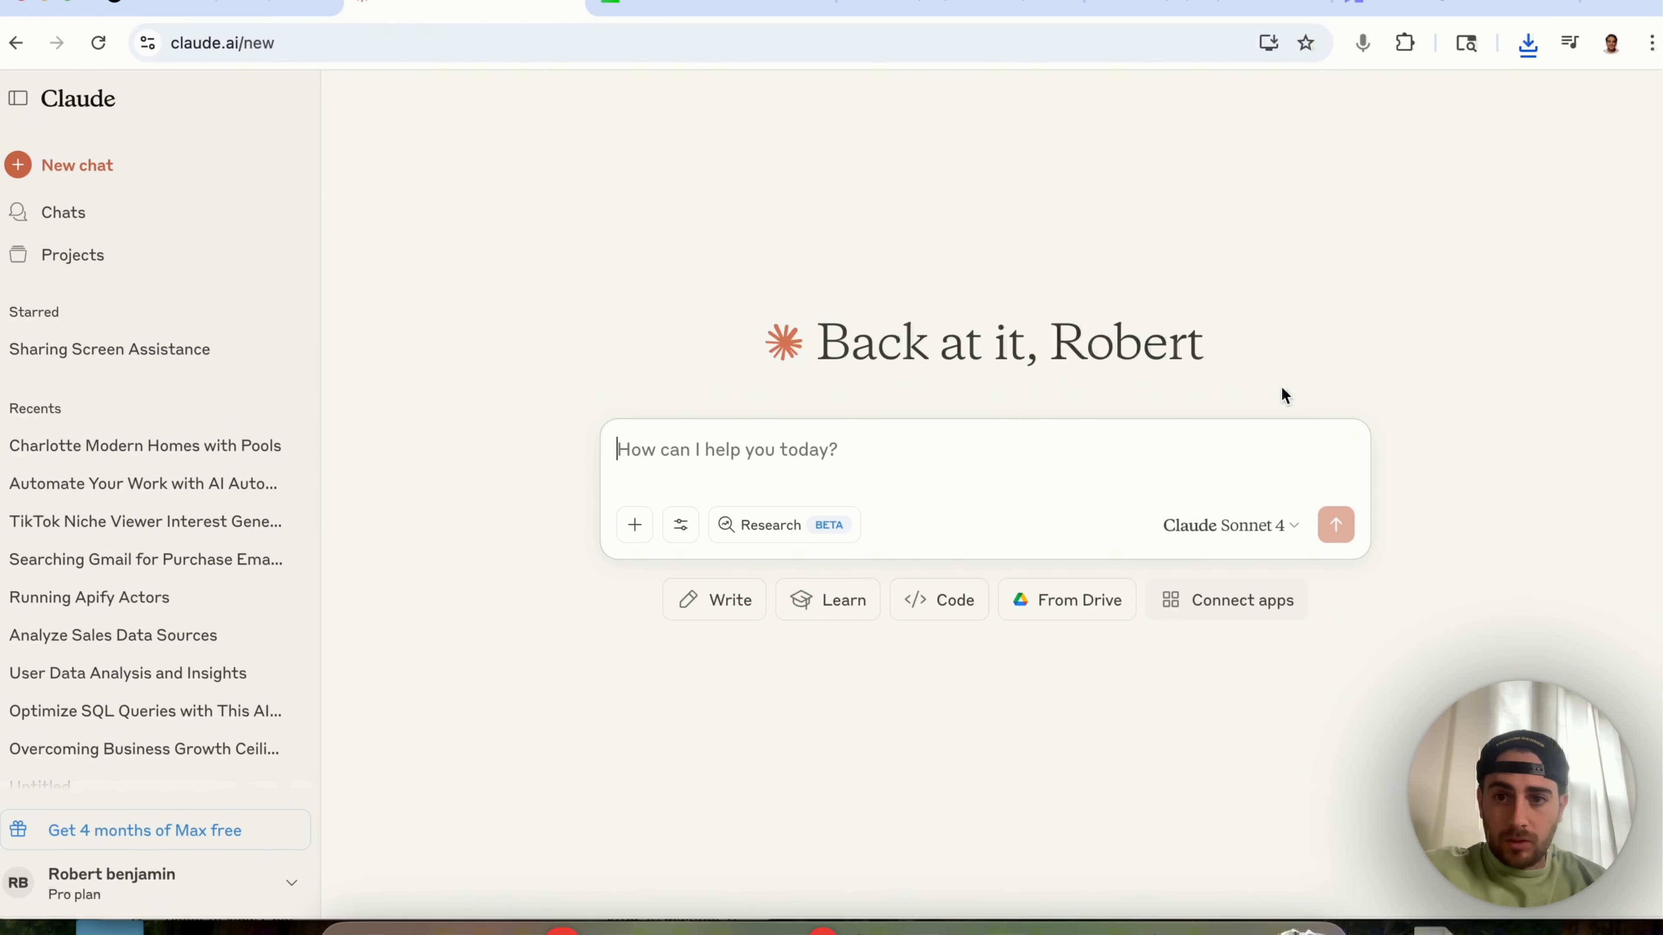
mouse_move(1196, 591)
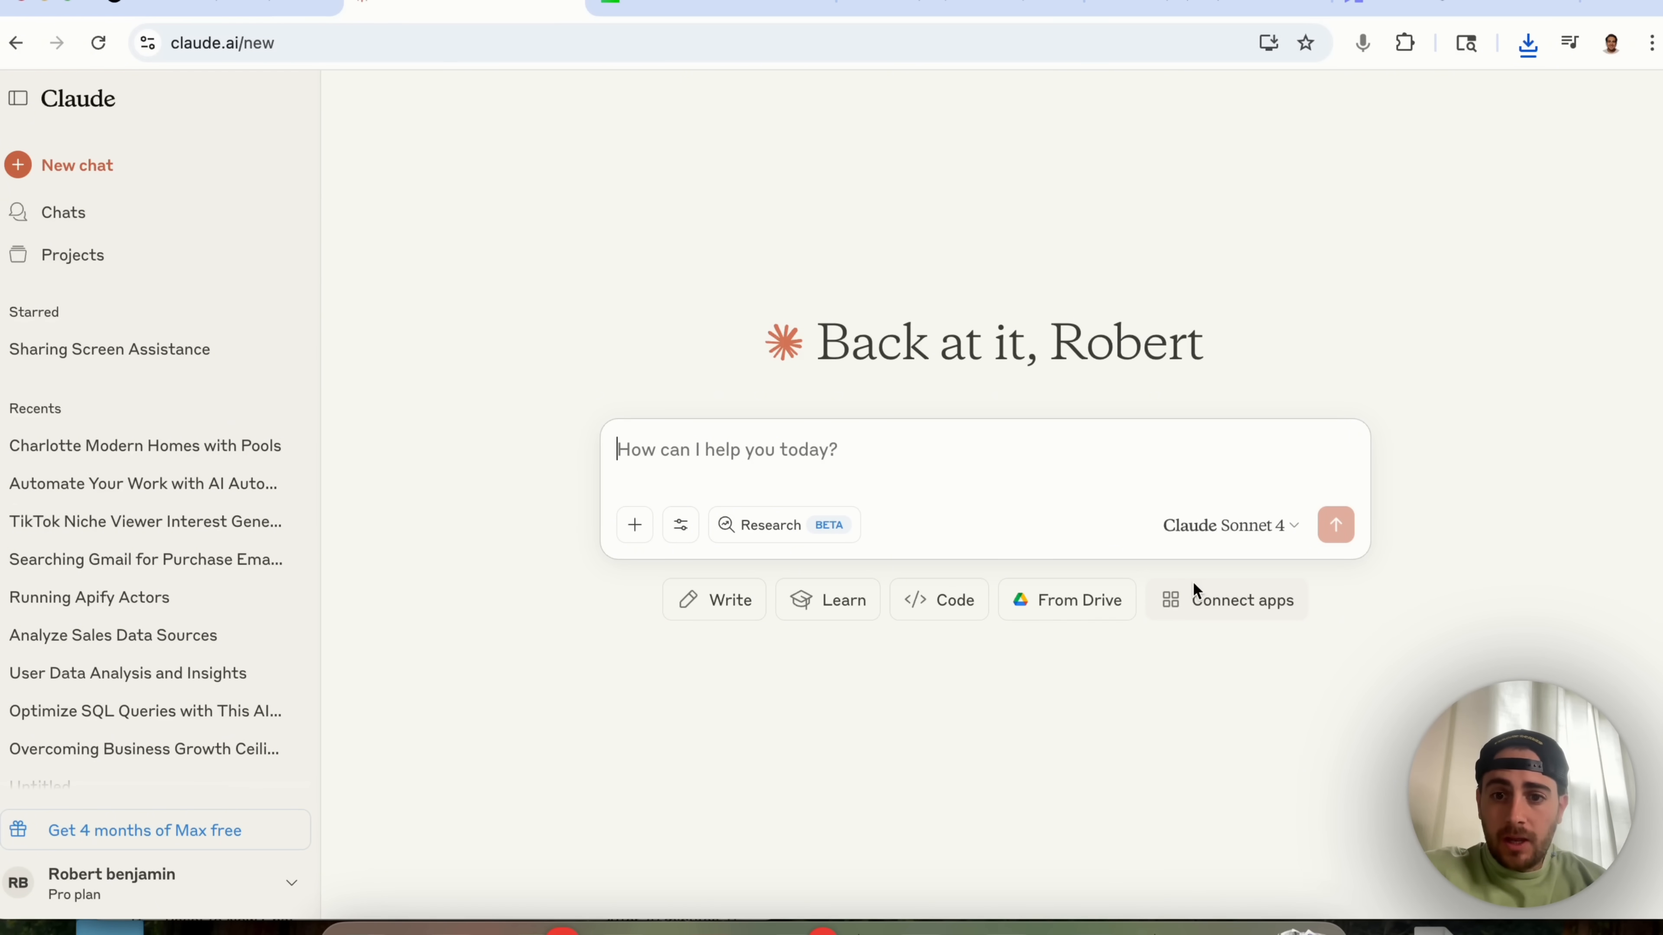
left_click(1227, 600)
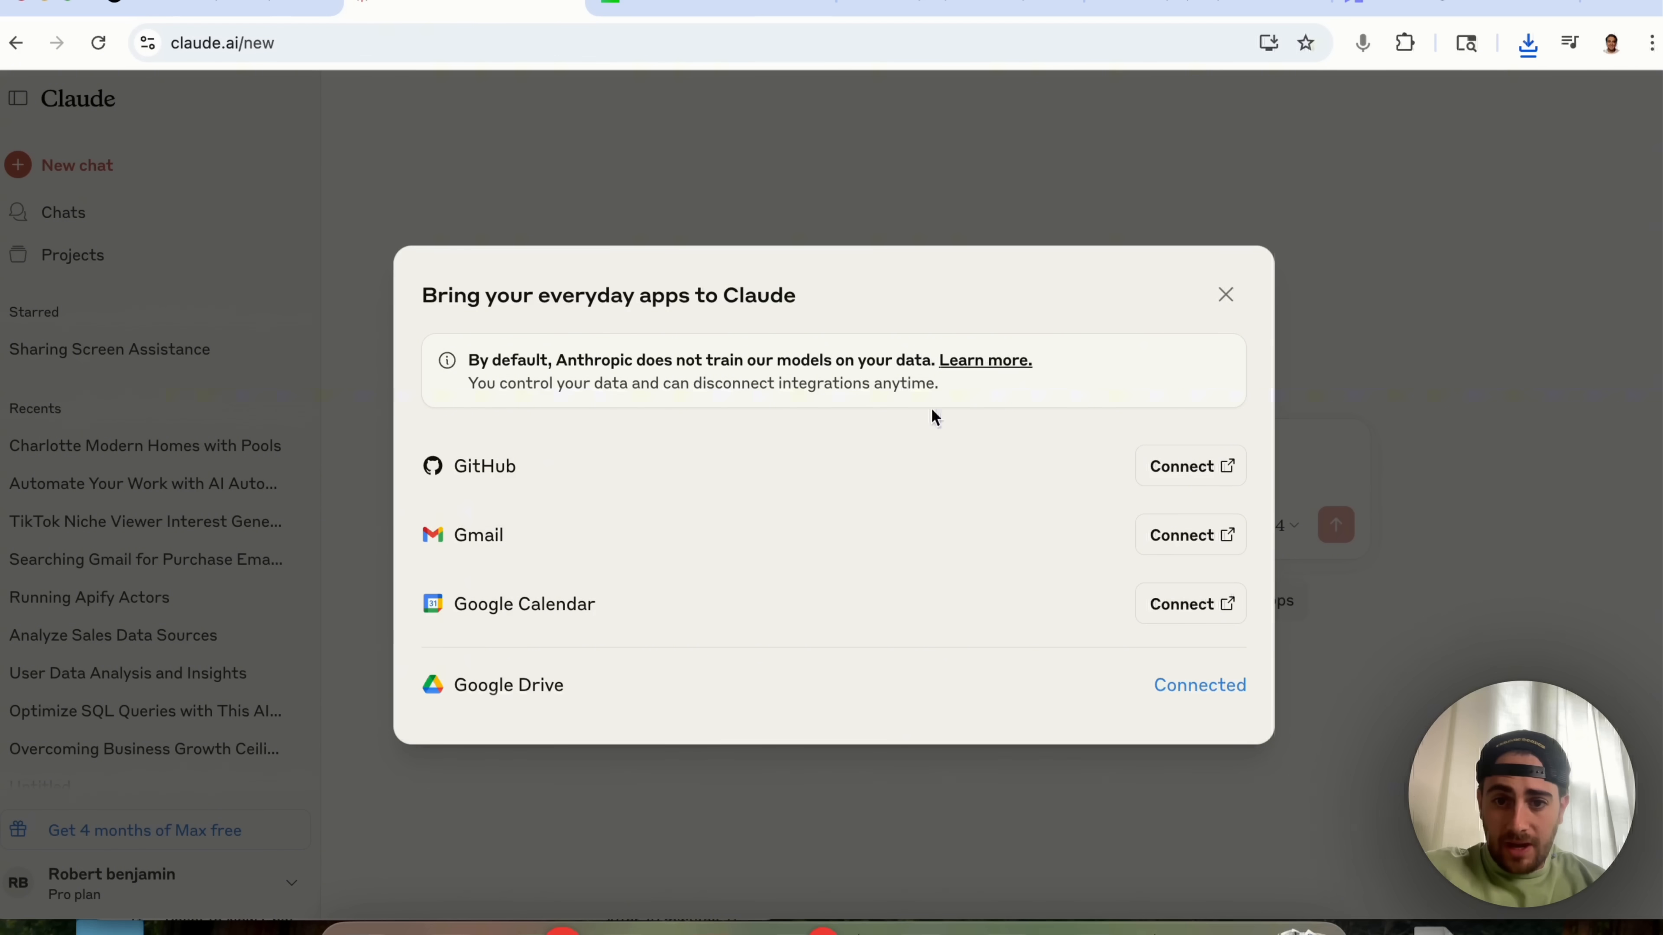
left_click(1225, 294)
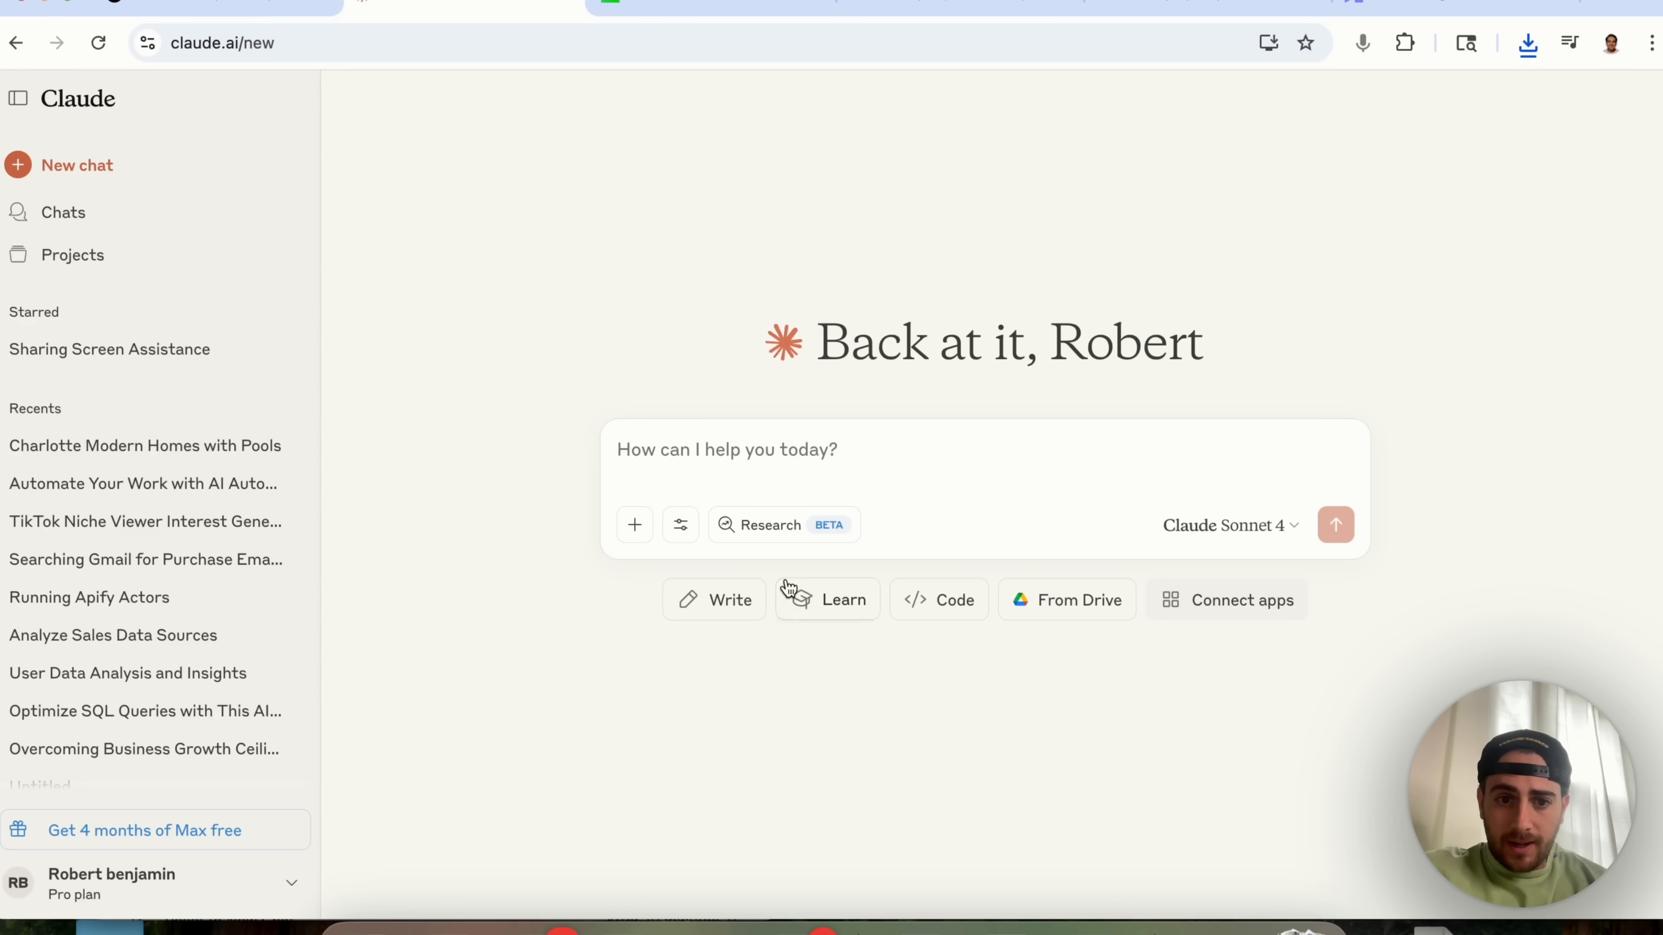
left_click(679, 524)
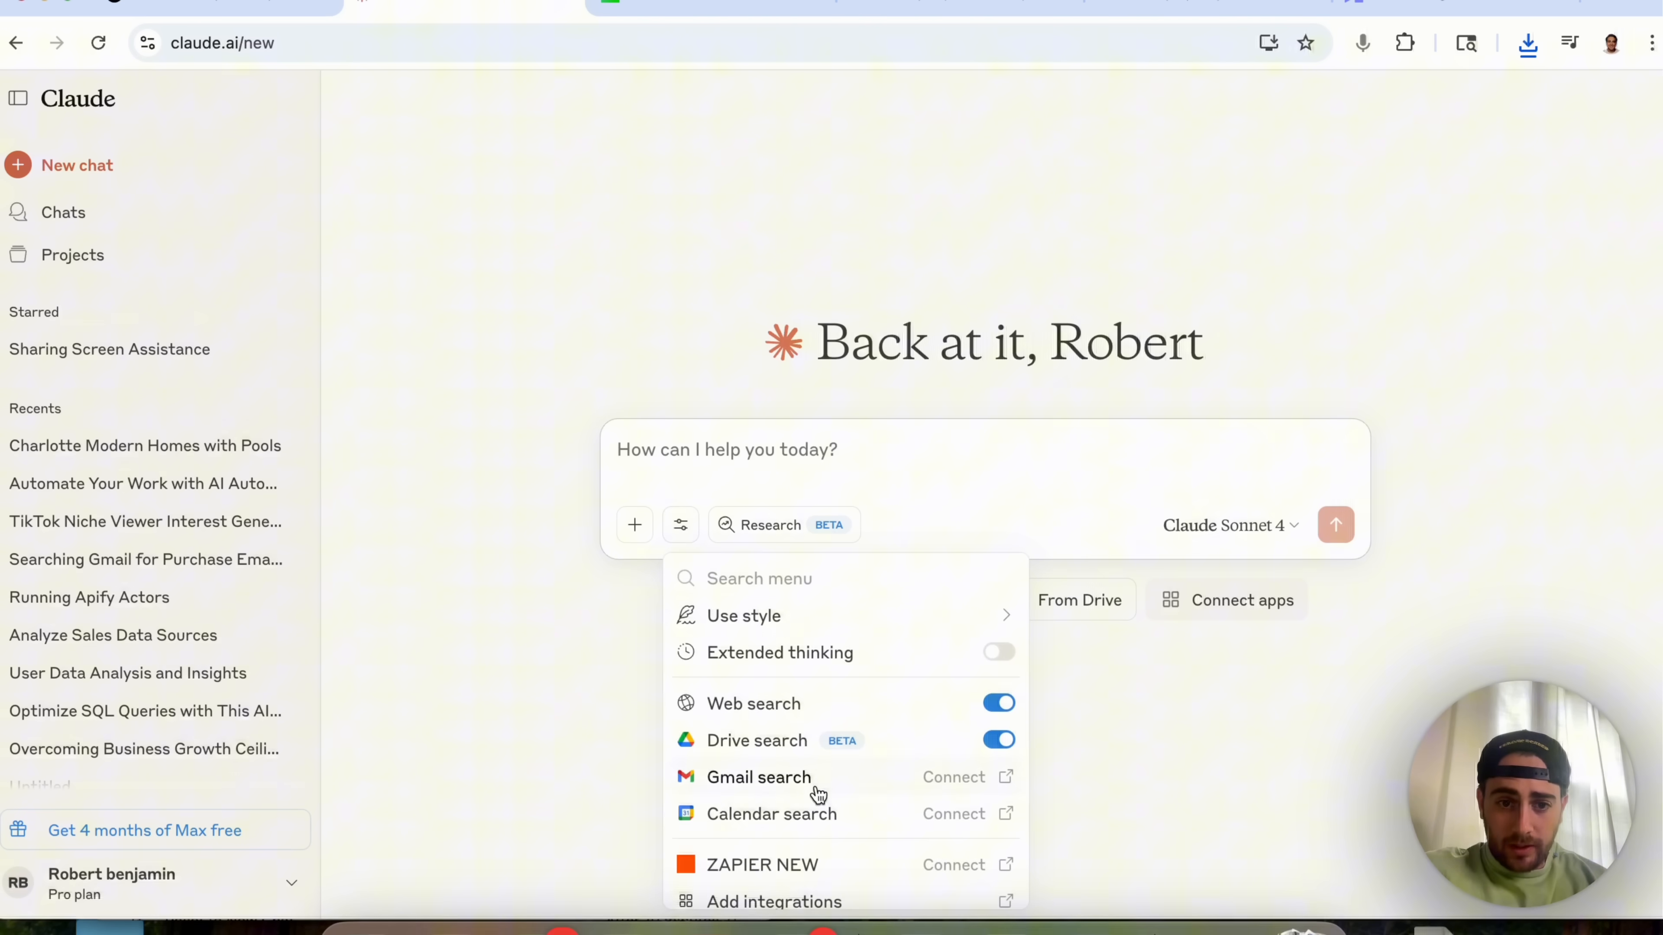
left_click(783, 524)
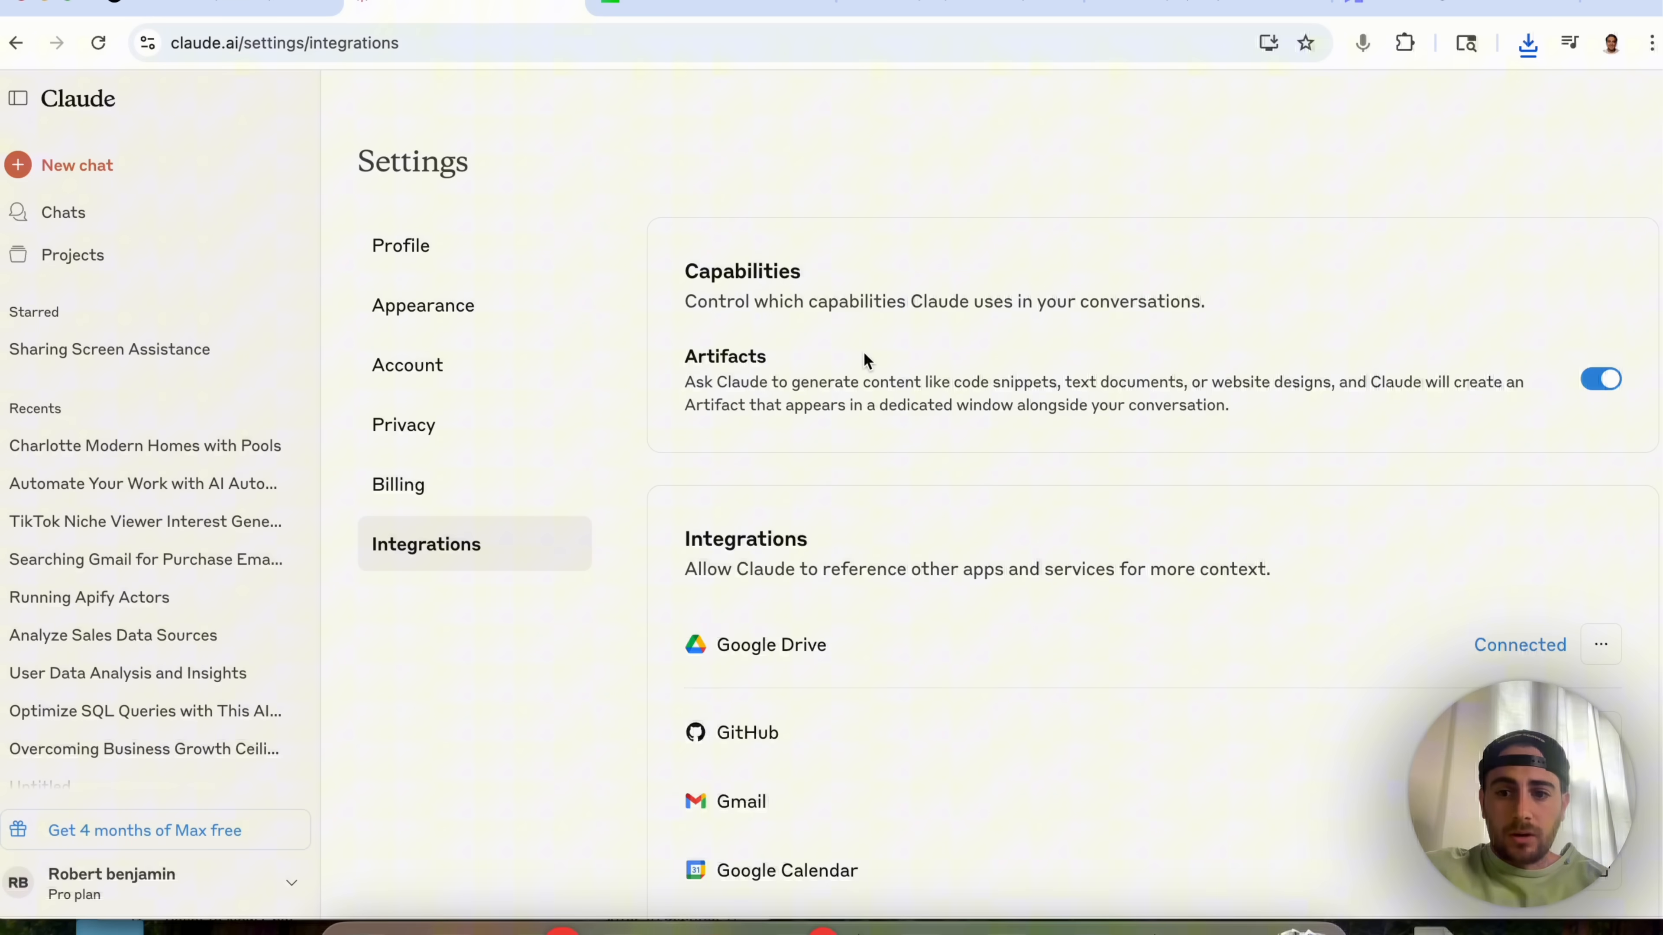
Start a new integration in Settings > Integrations, then cancel the empty form
scroll("down", 3)
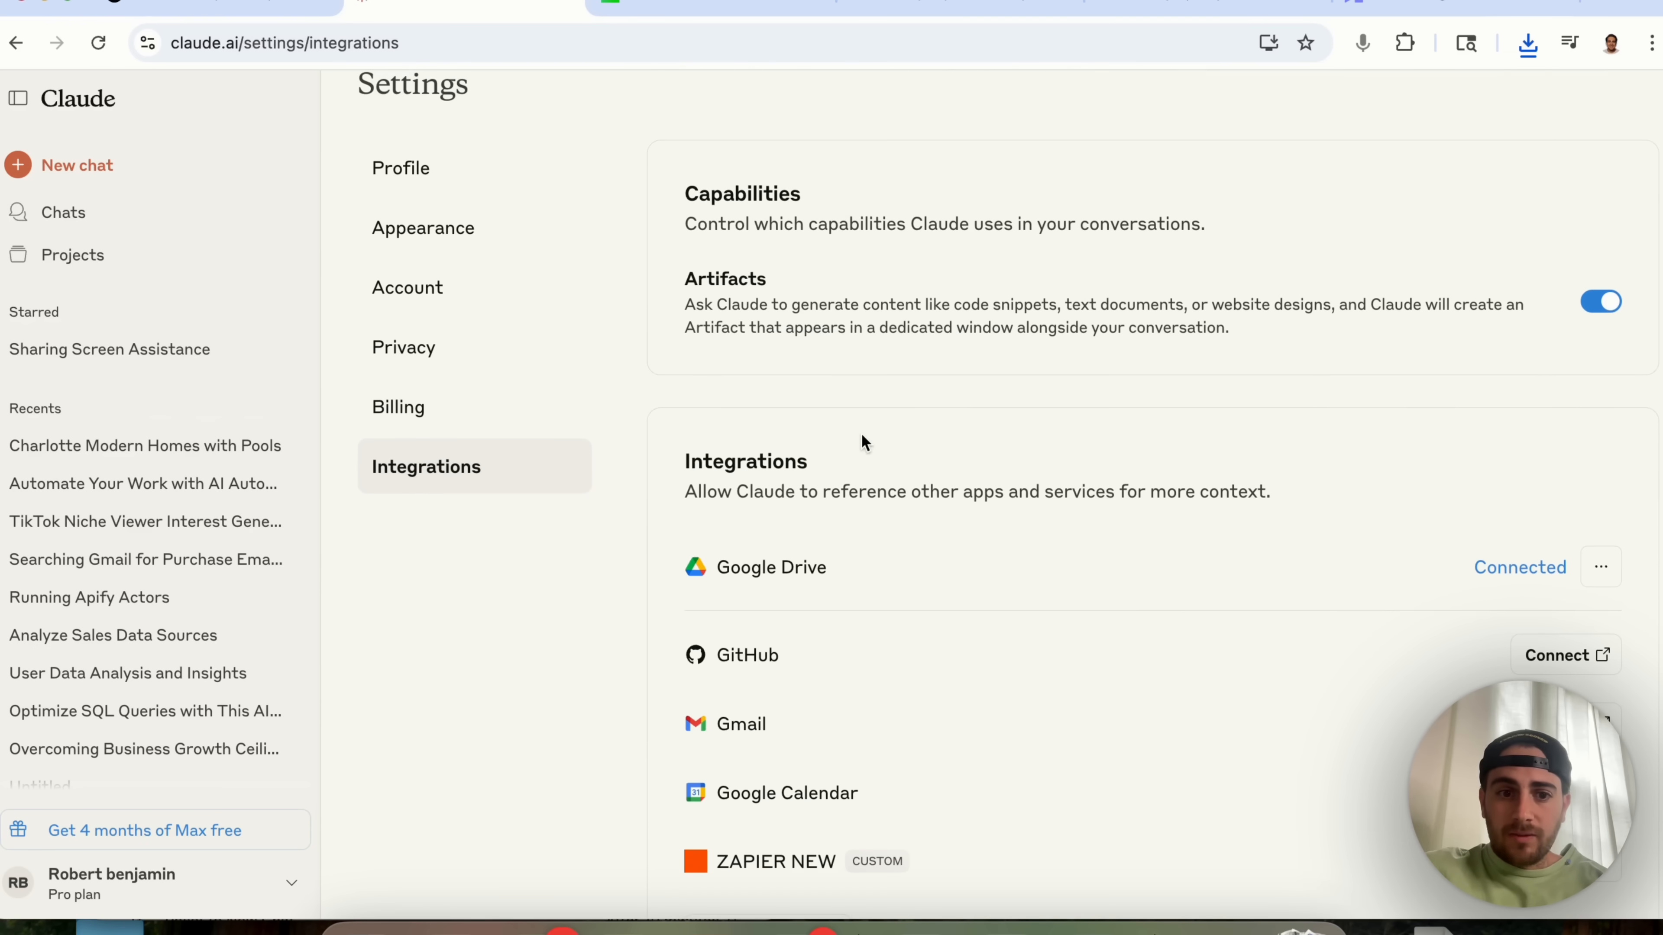
scroll("down", 3)
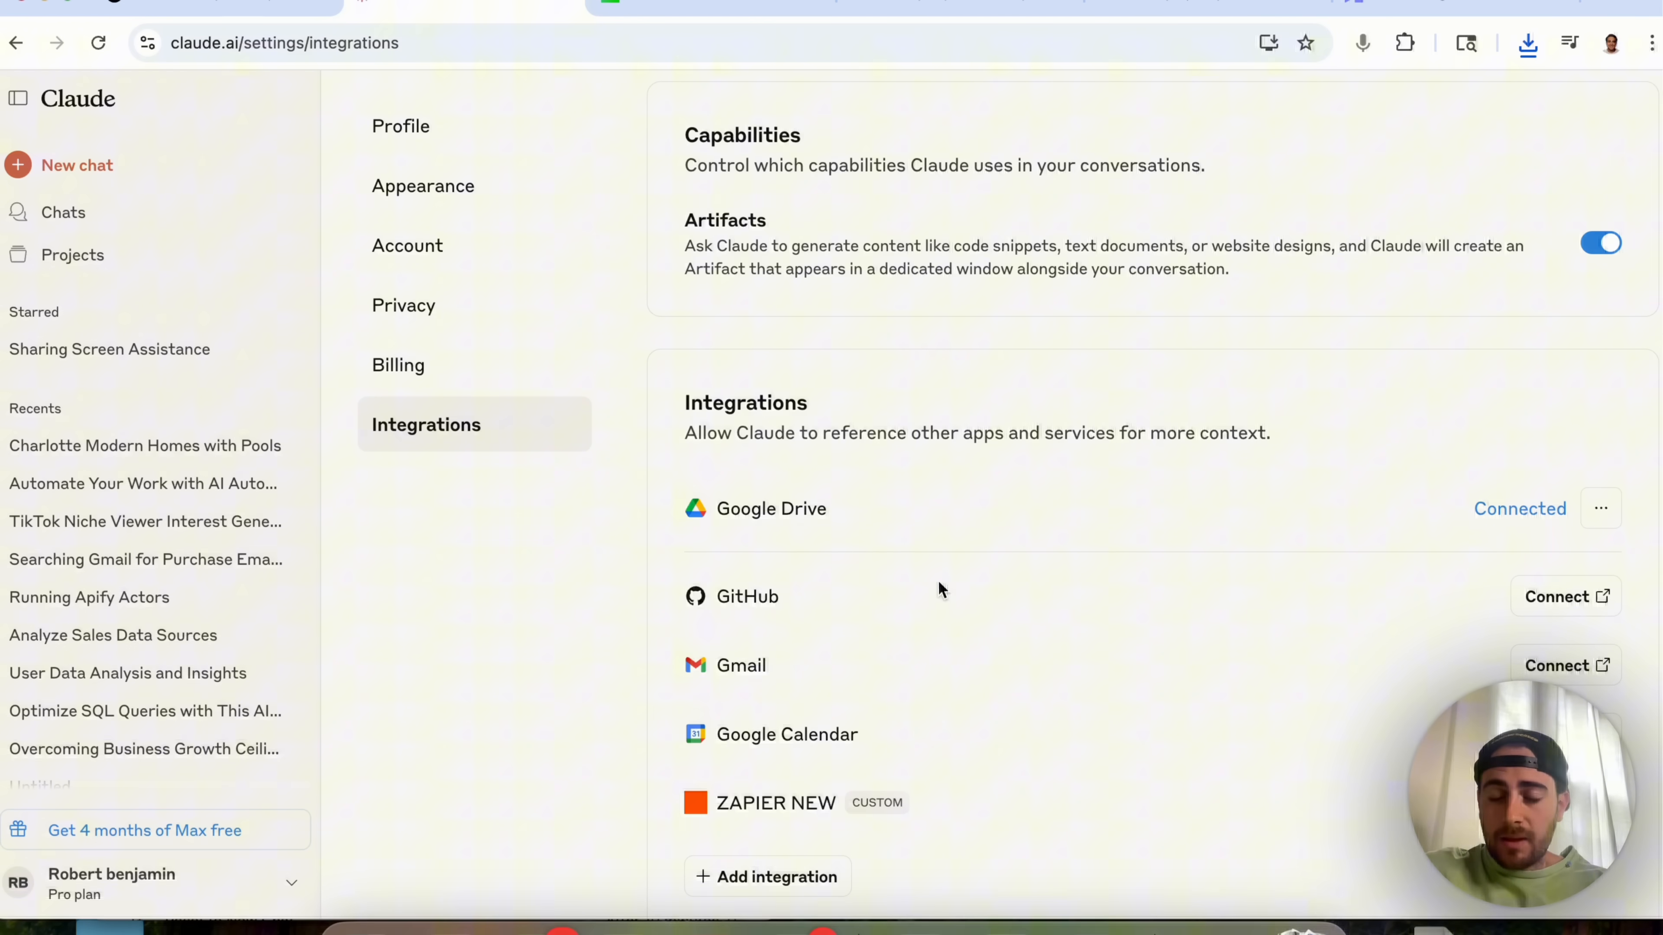
scroll("down", 3)
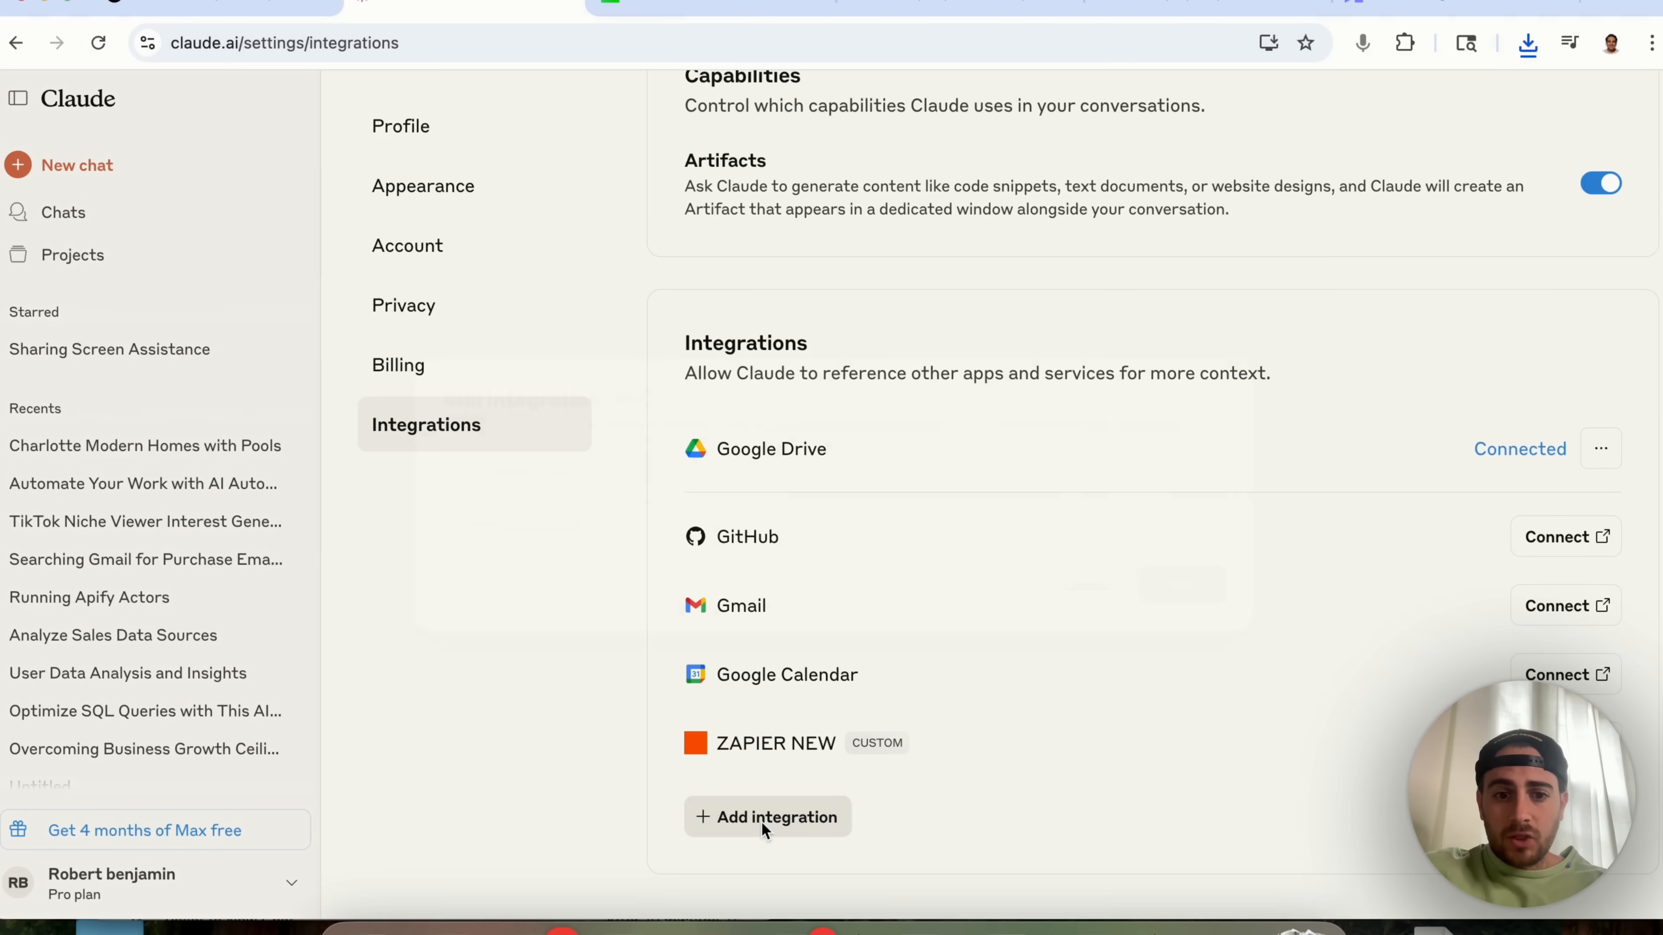
left_click(767, 817)
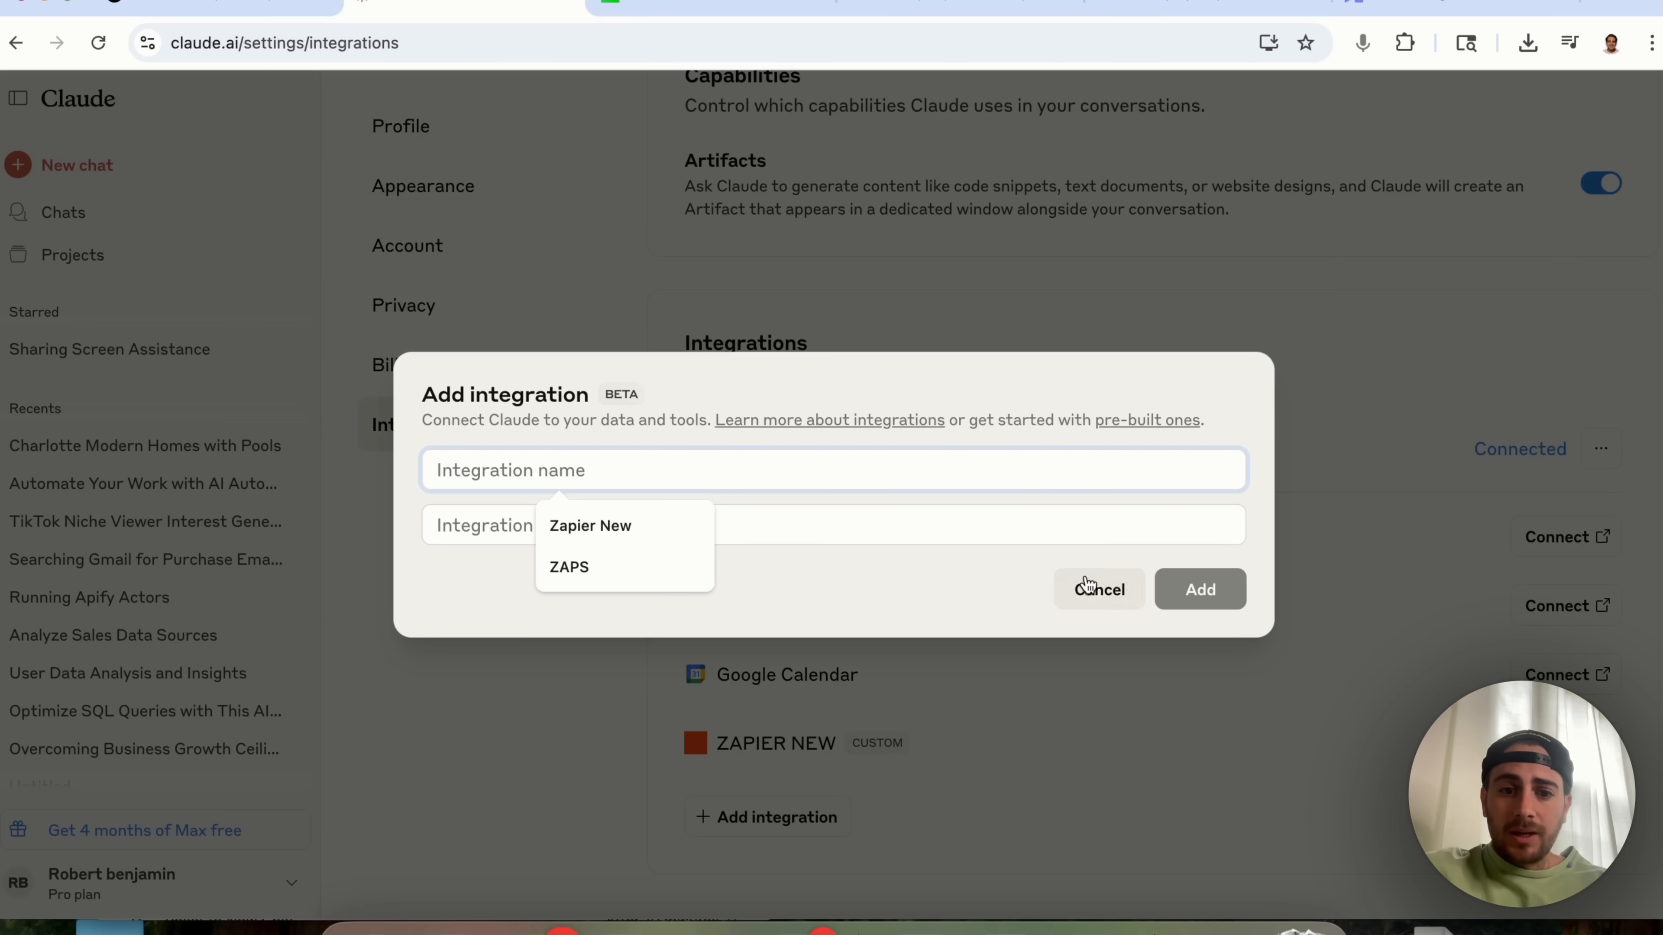
left_click(1099, 589)
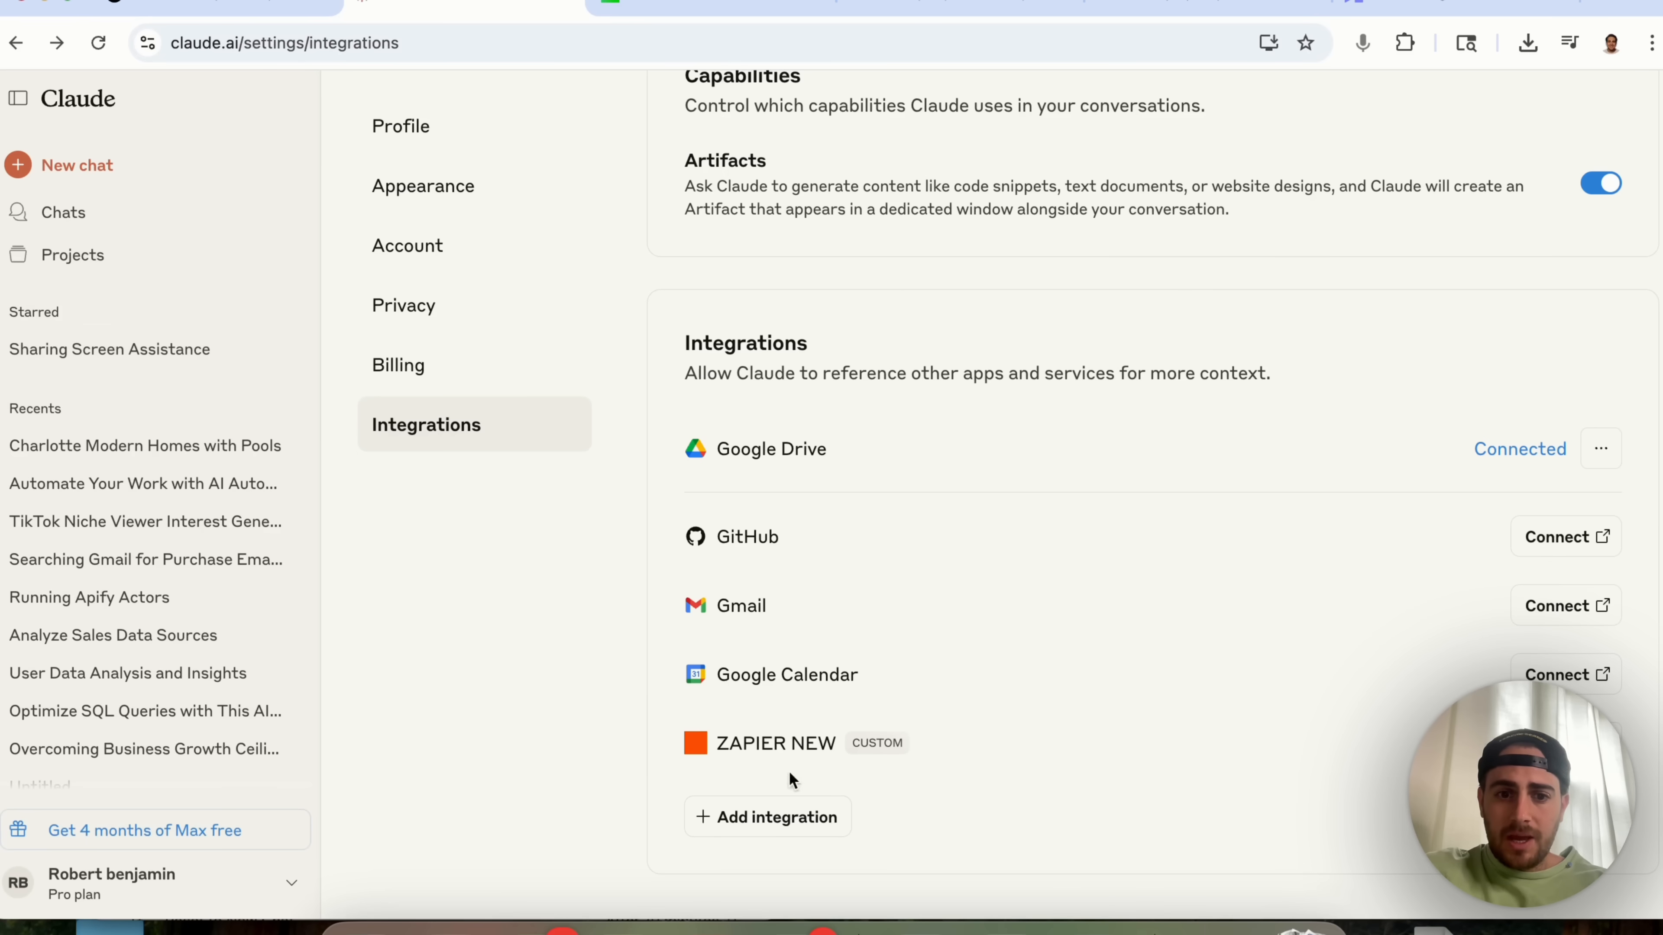
Add an integration named 'zapier' with the copied Zapier MCP server URL
left_click(766, 817)
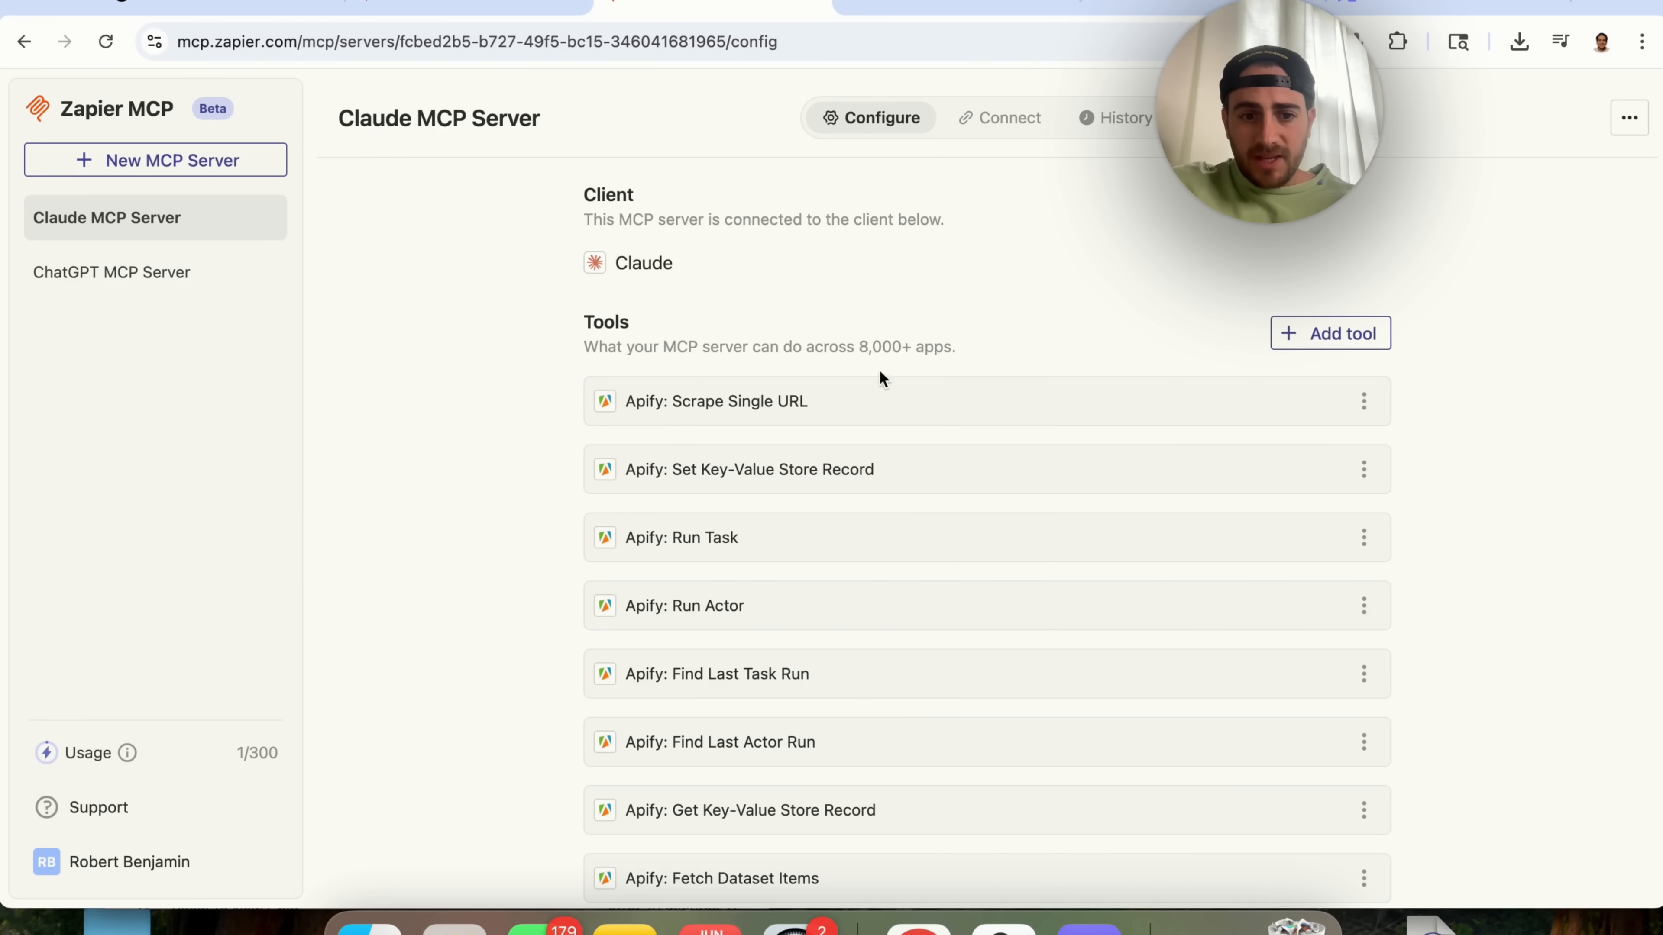
mouse_move(997, 117)
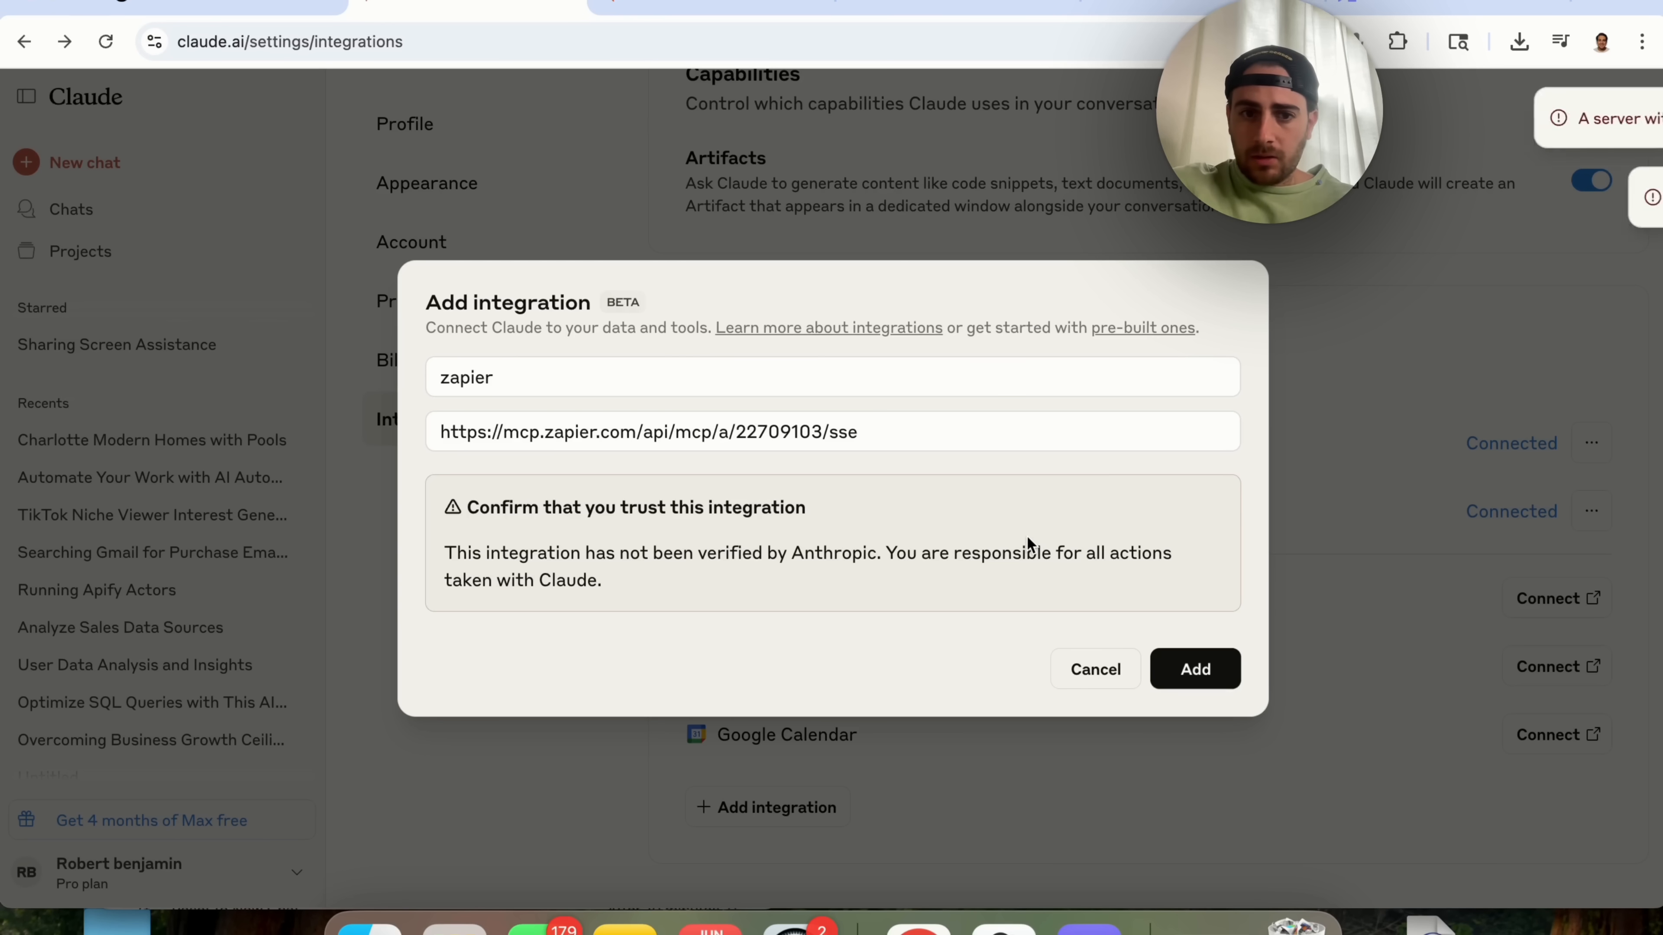
left_click(1194, 670)
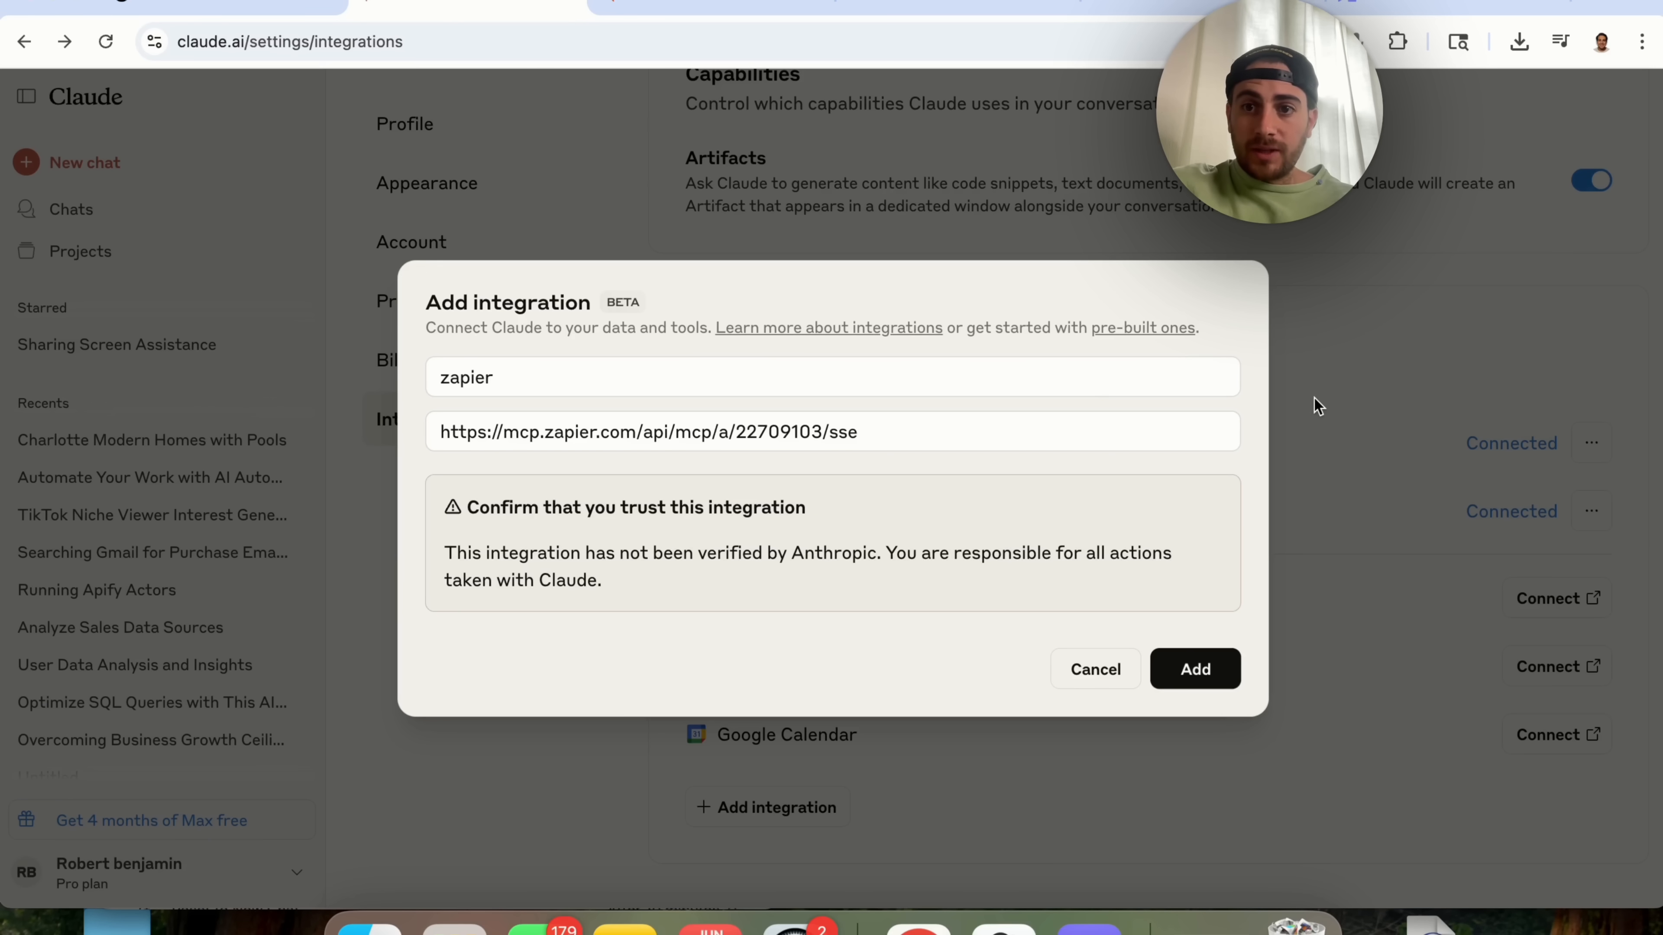
mouse_move(1196, 668)
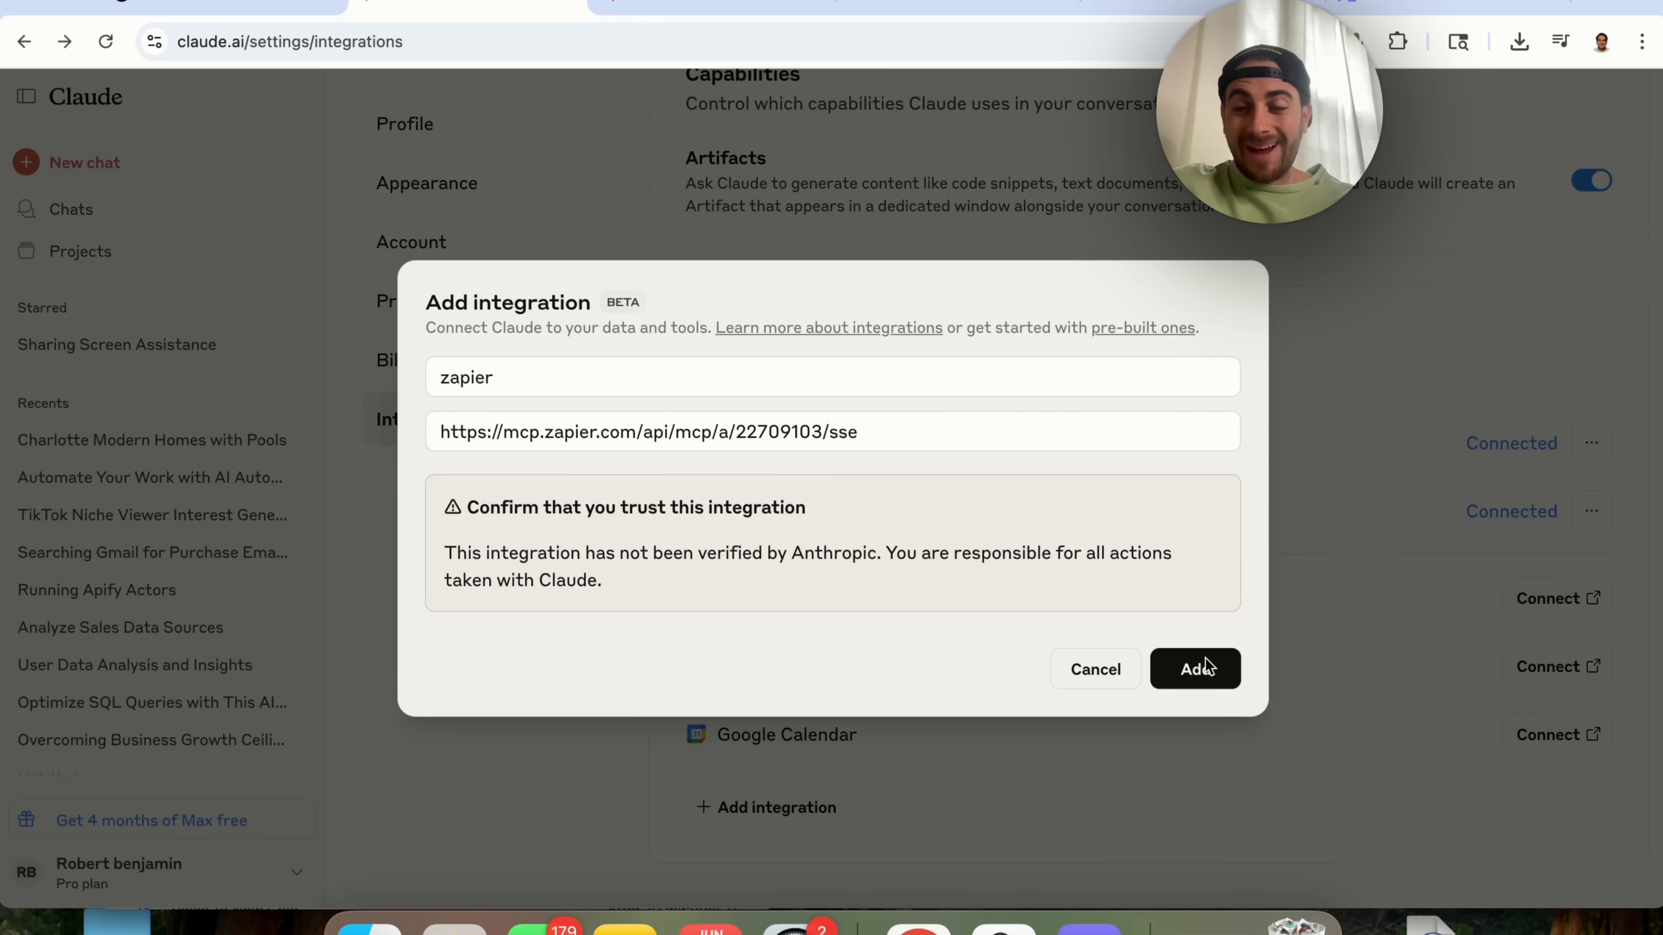
left_click(1195, 670)
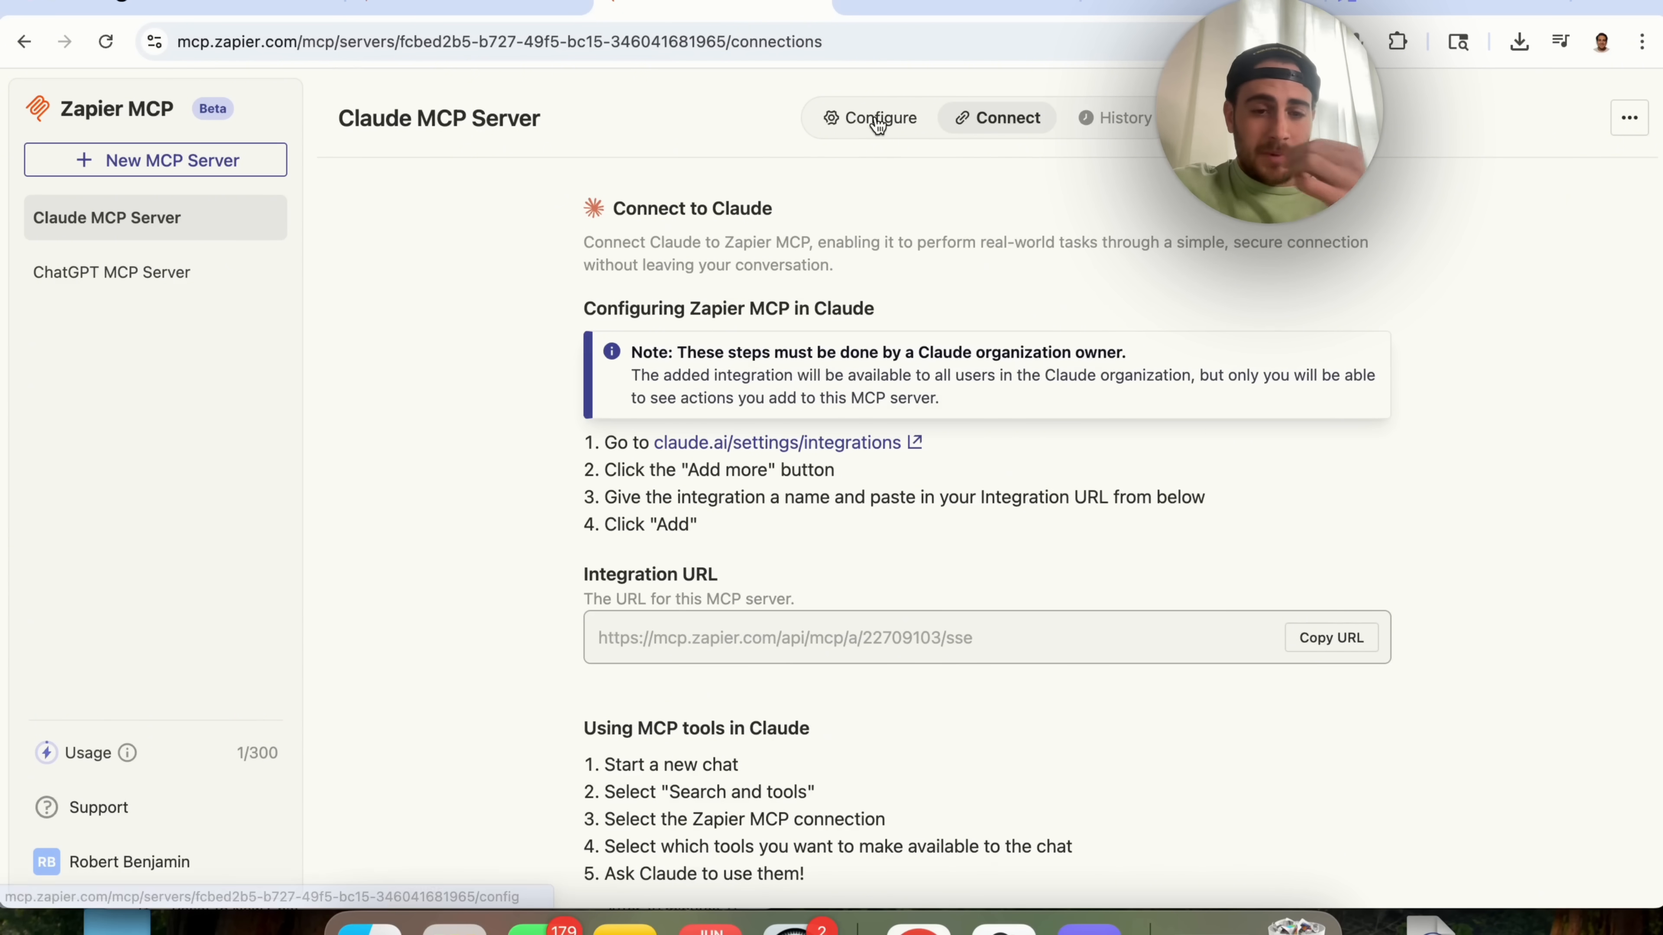
In Zapier MCP's Configure tab, add all Gmail tools to the Claude server and confirm
left_click(870, 118)
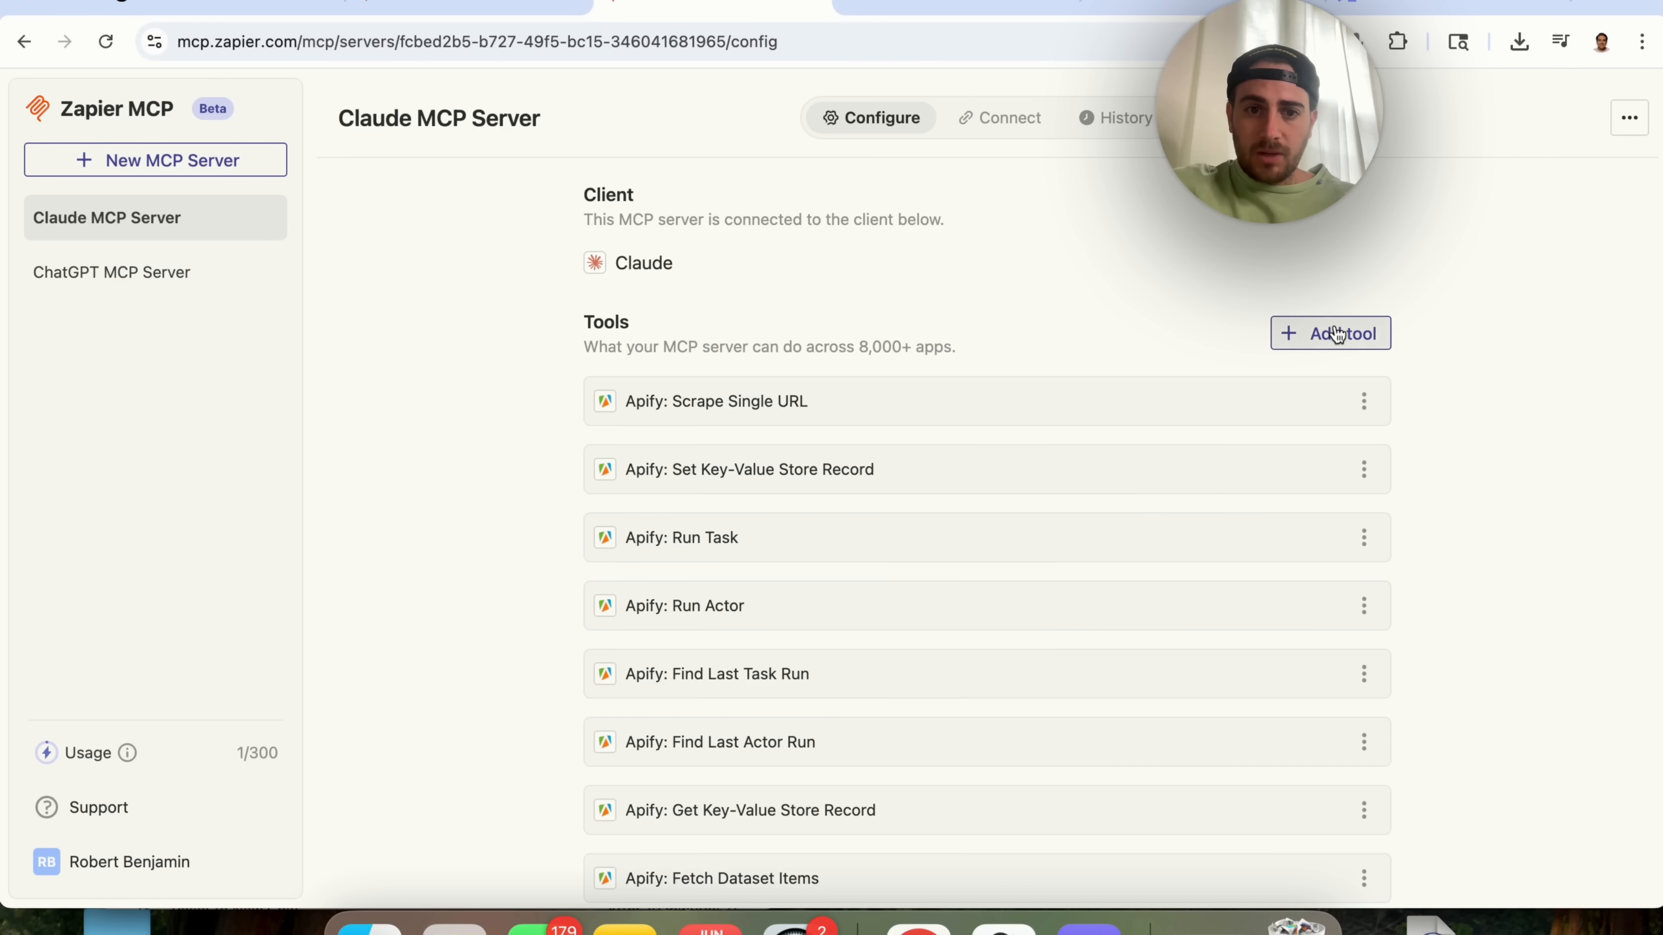
left_click(1330, 333)
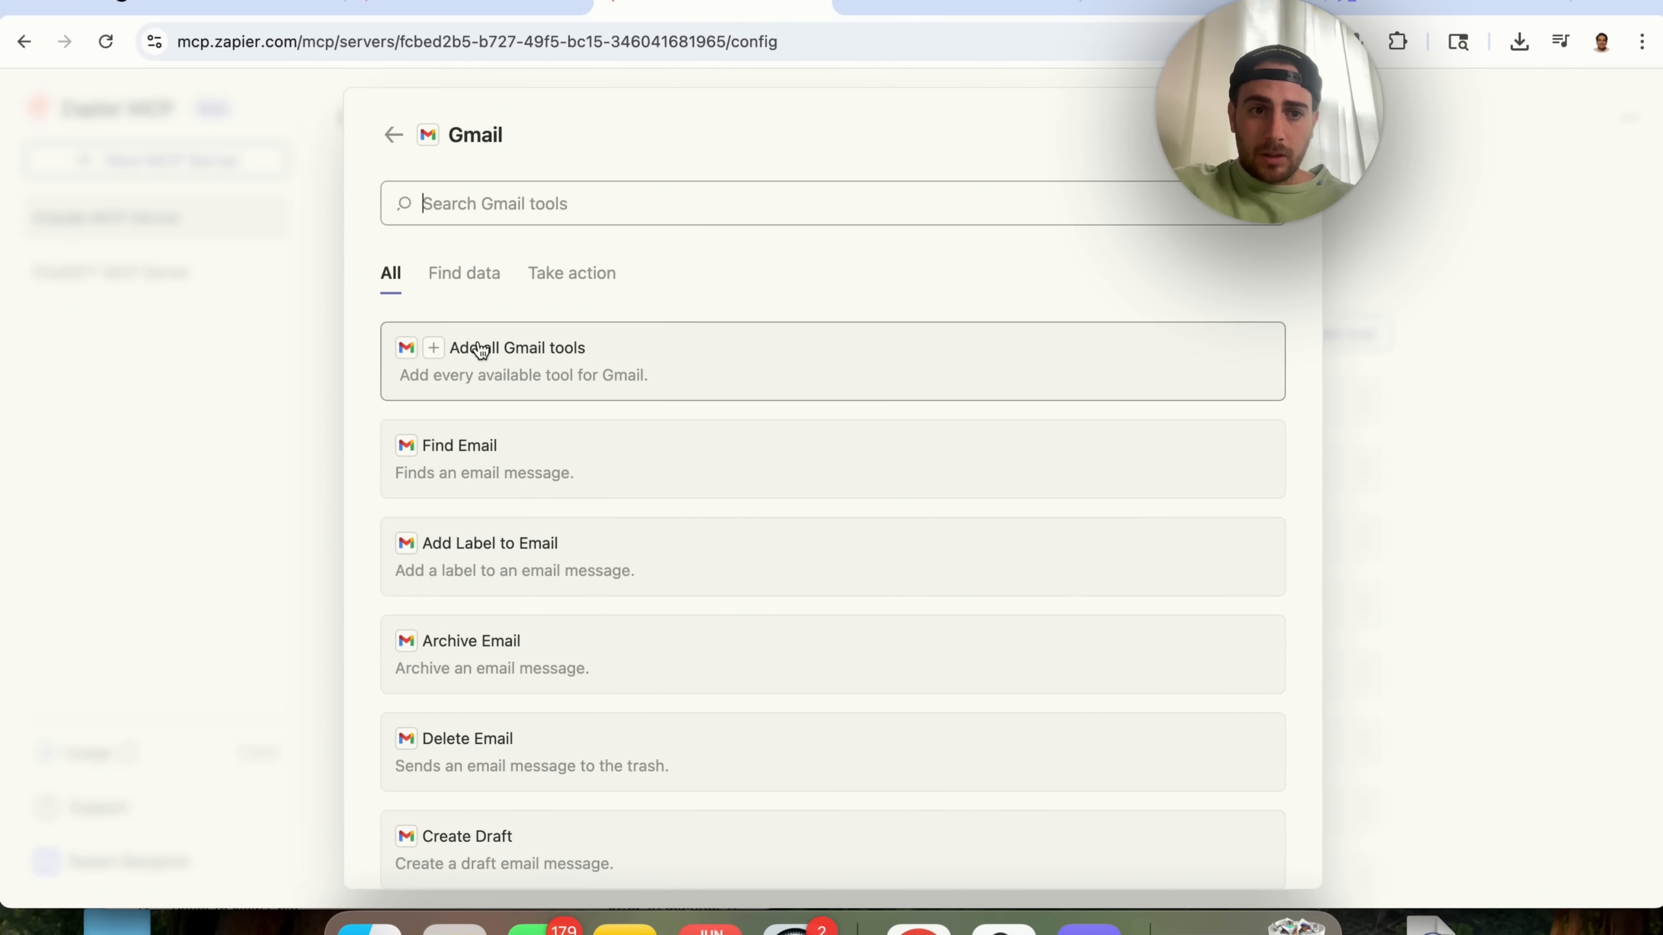
left_click(516, 348)
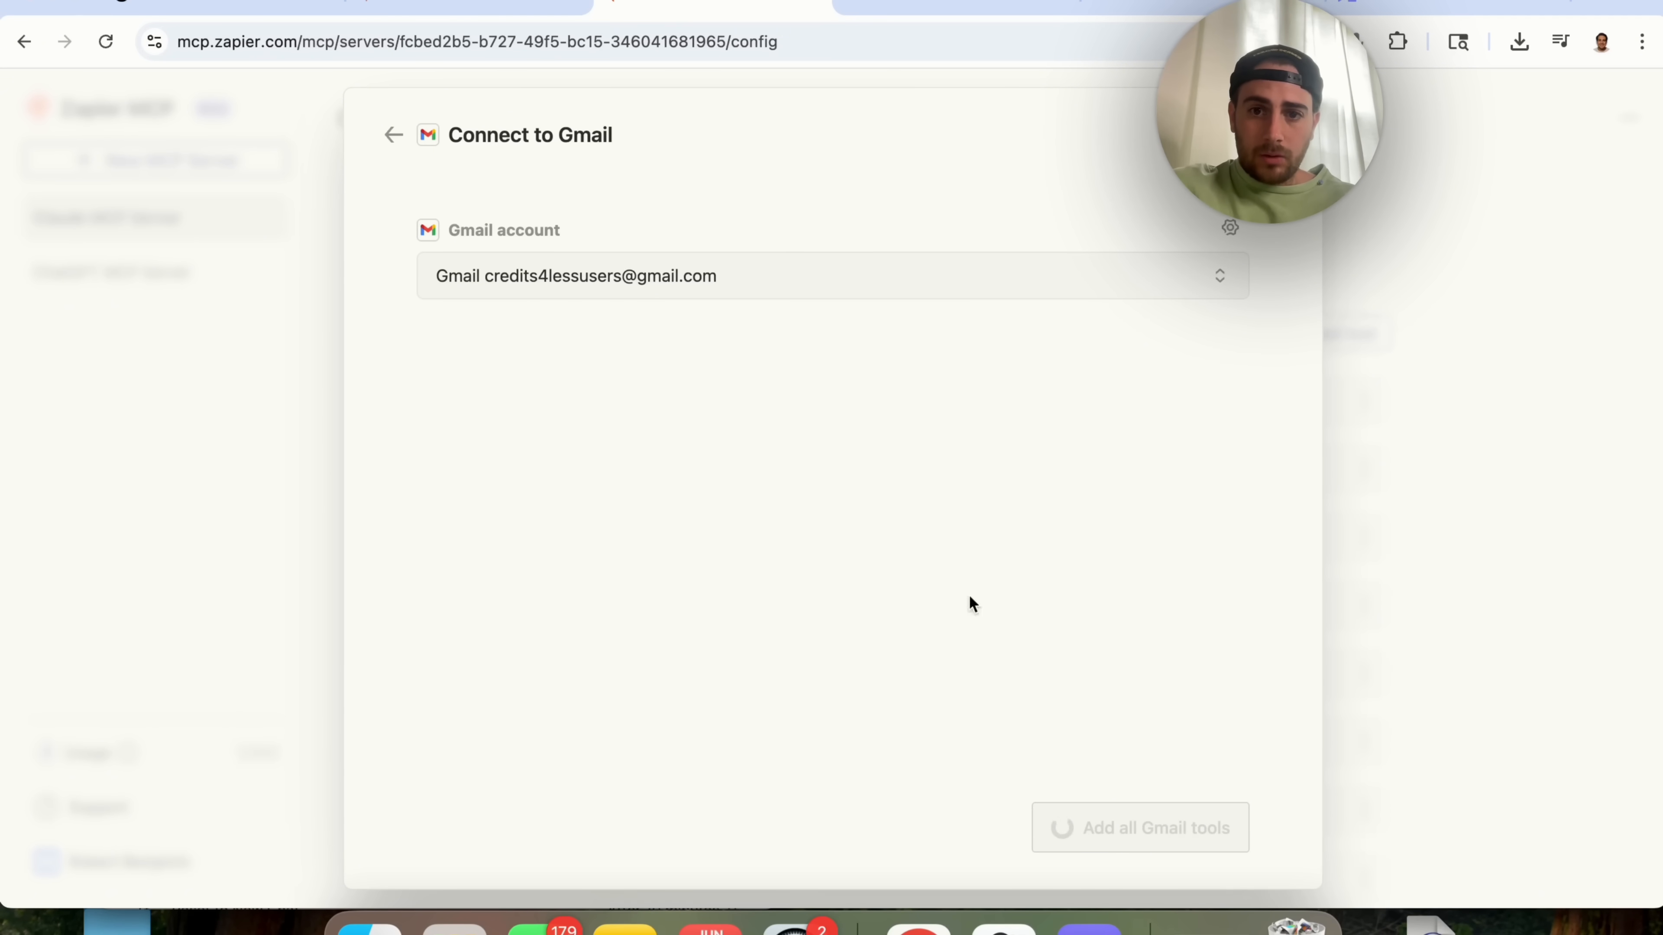
left_click(393, 135)
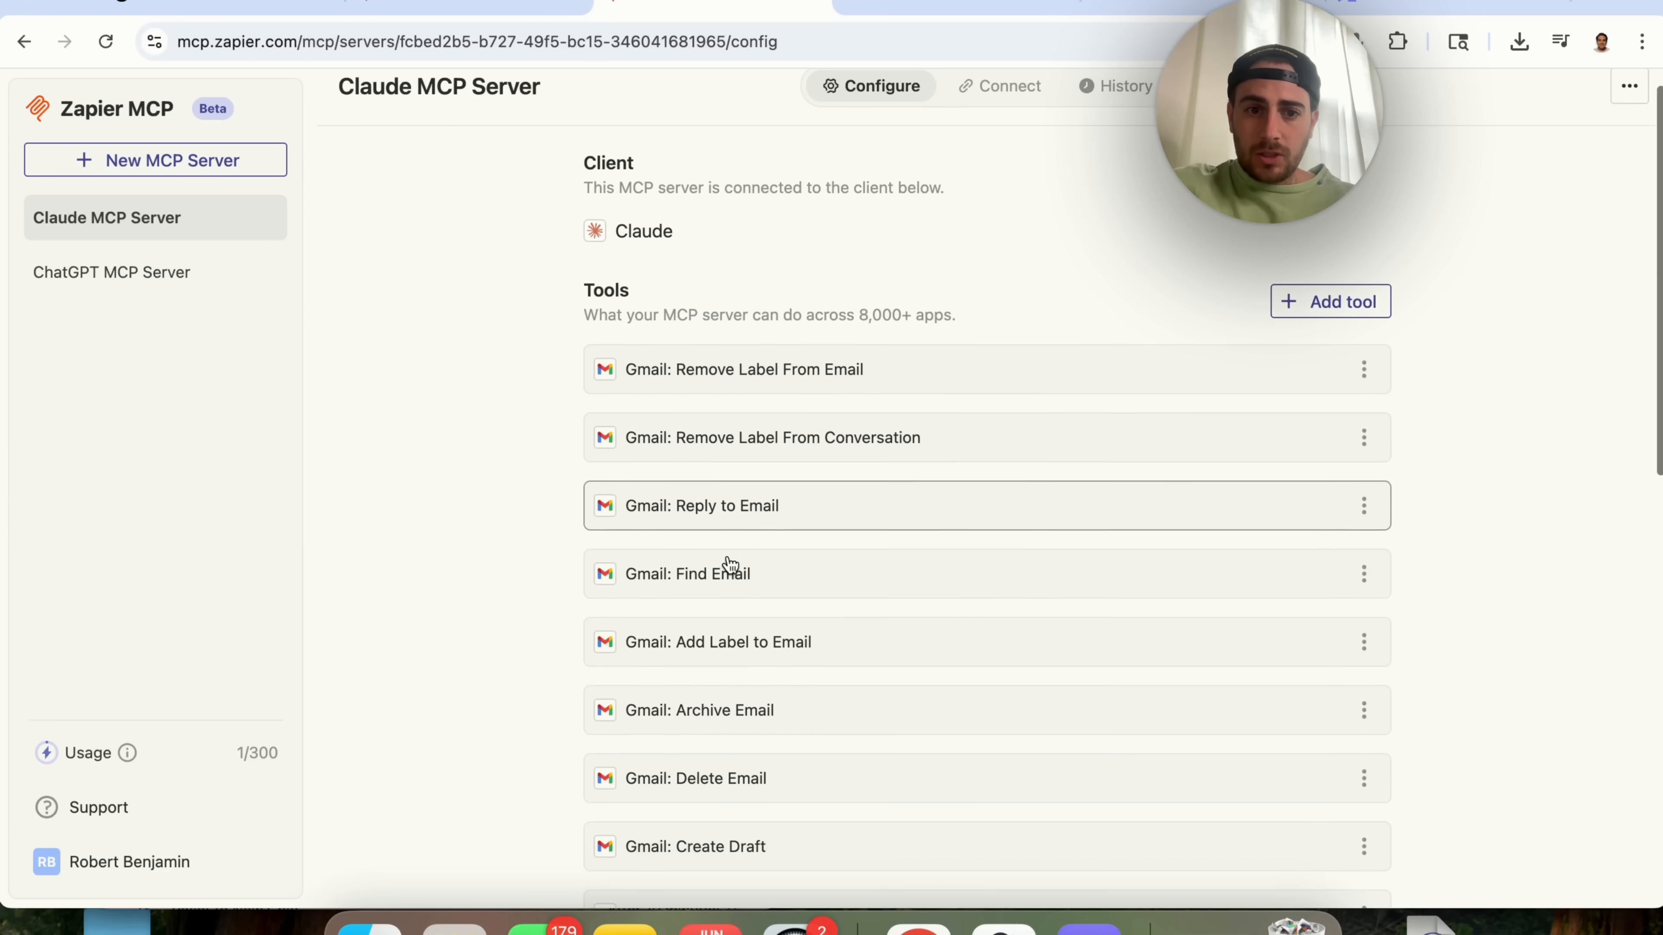
scroll("down", 3)
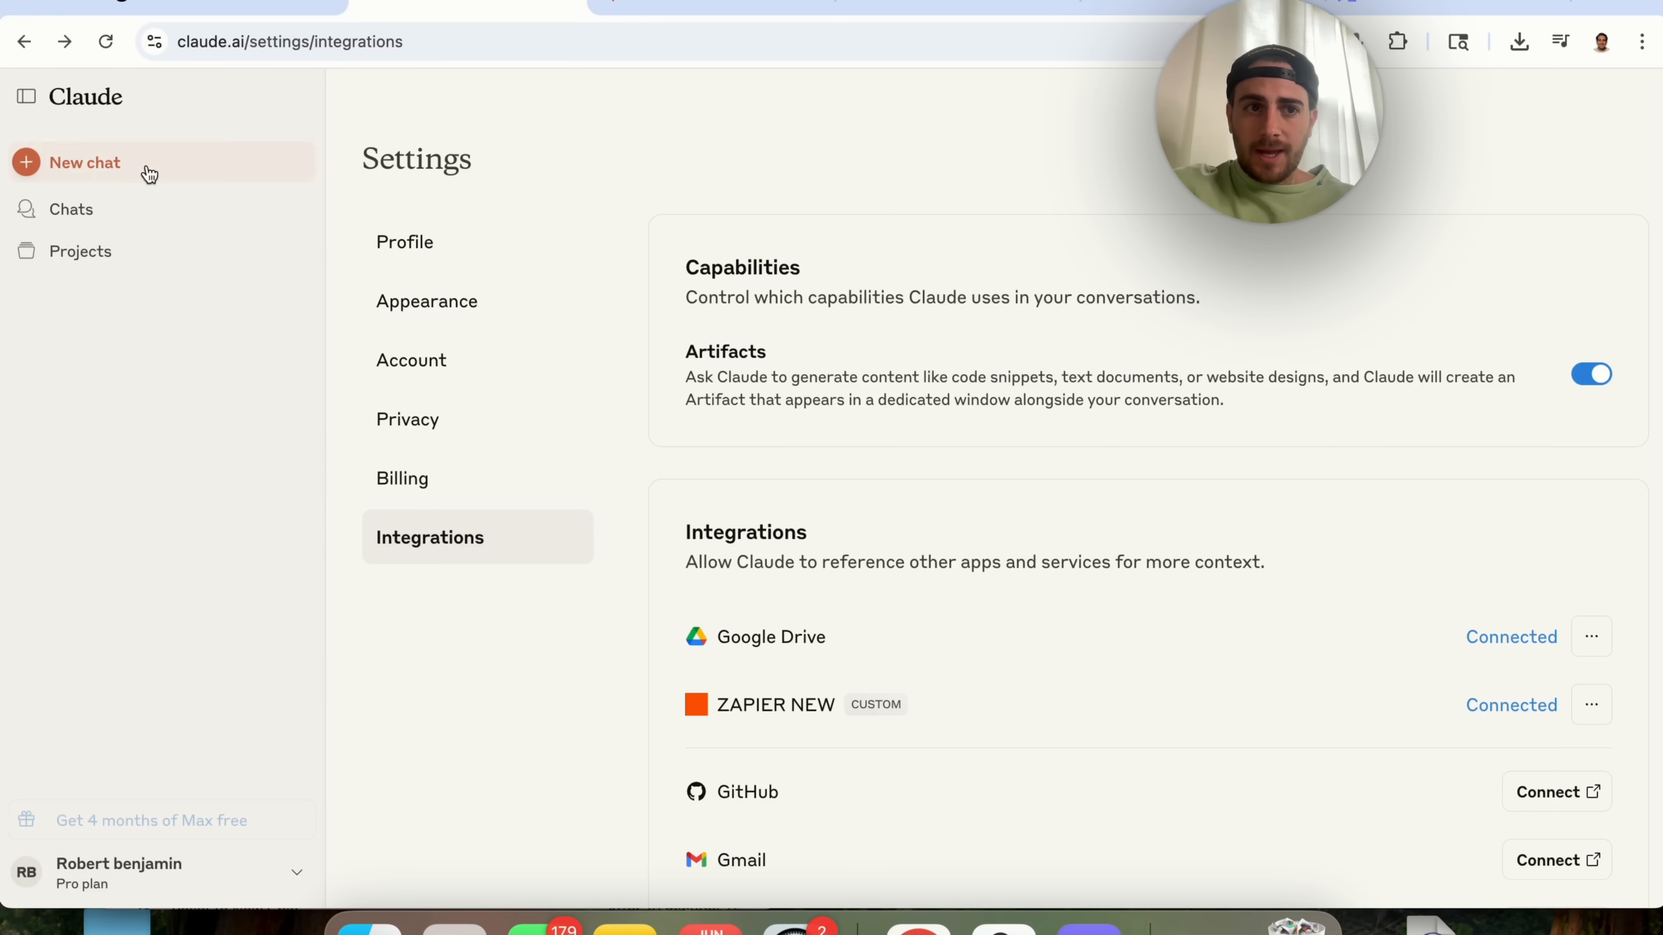
In a new Claude chat, send 'please summarize my last 5 emails in gmail'
left_click(84, 162)
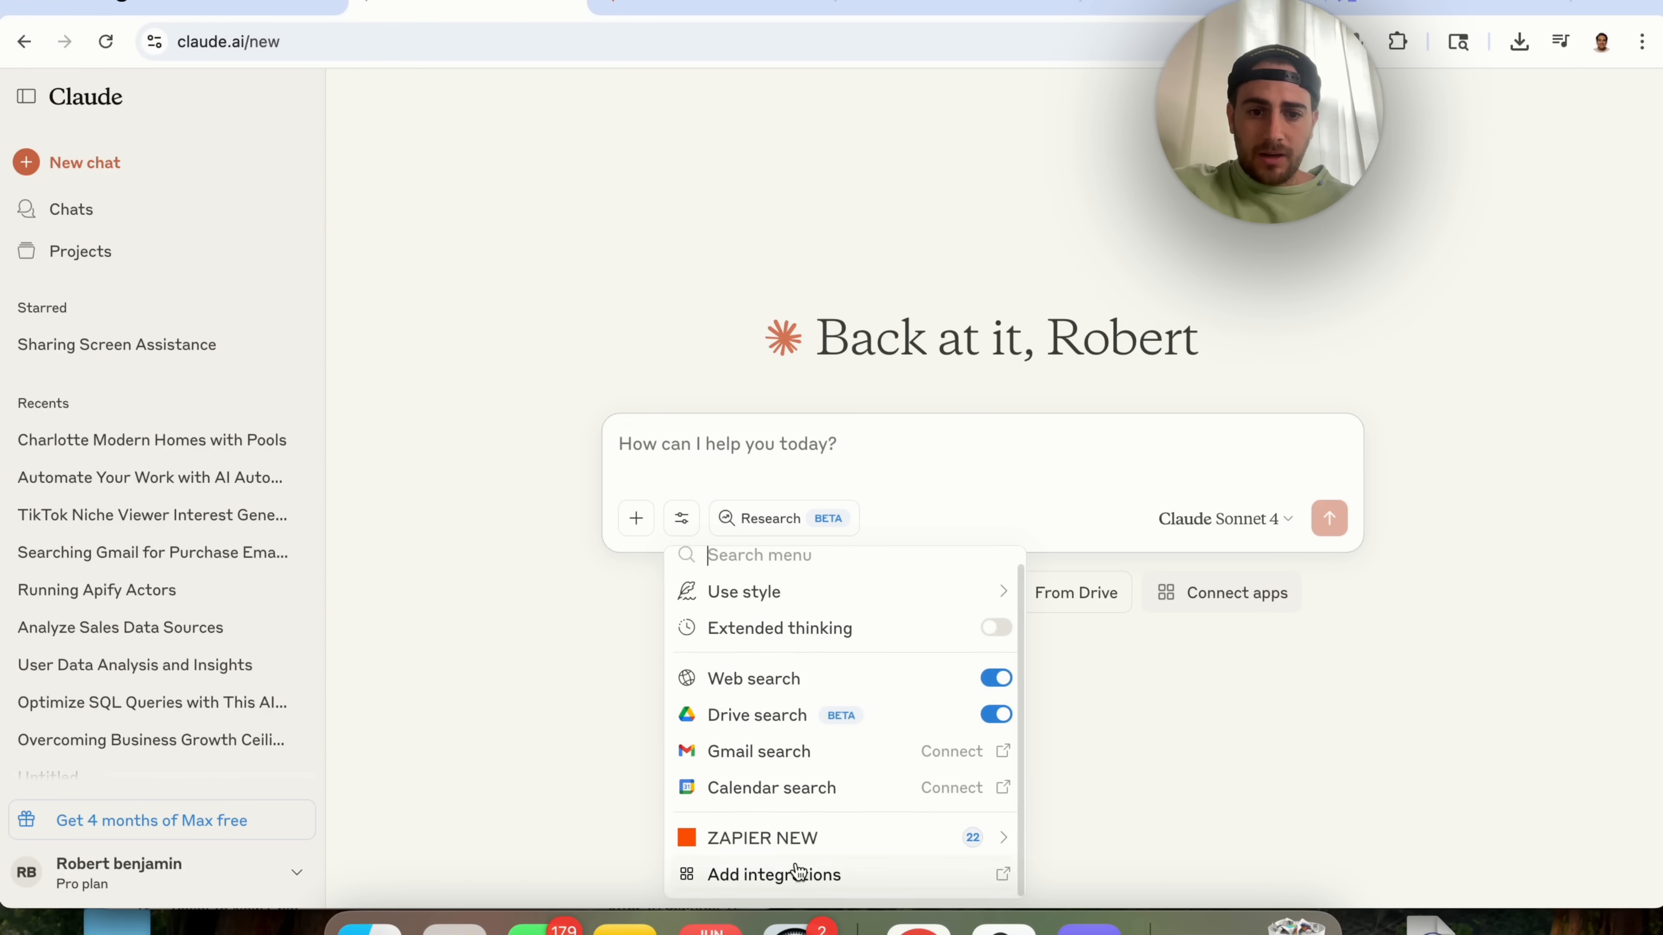
left_click(760, 837)
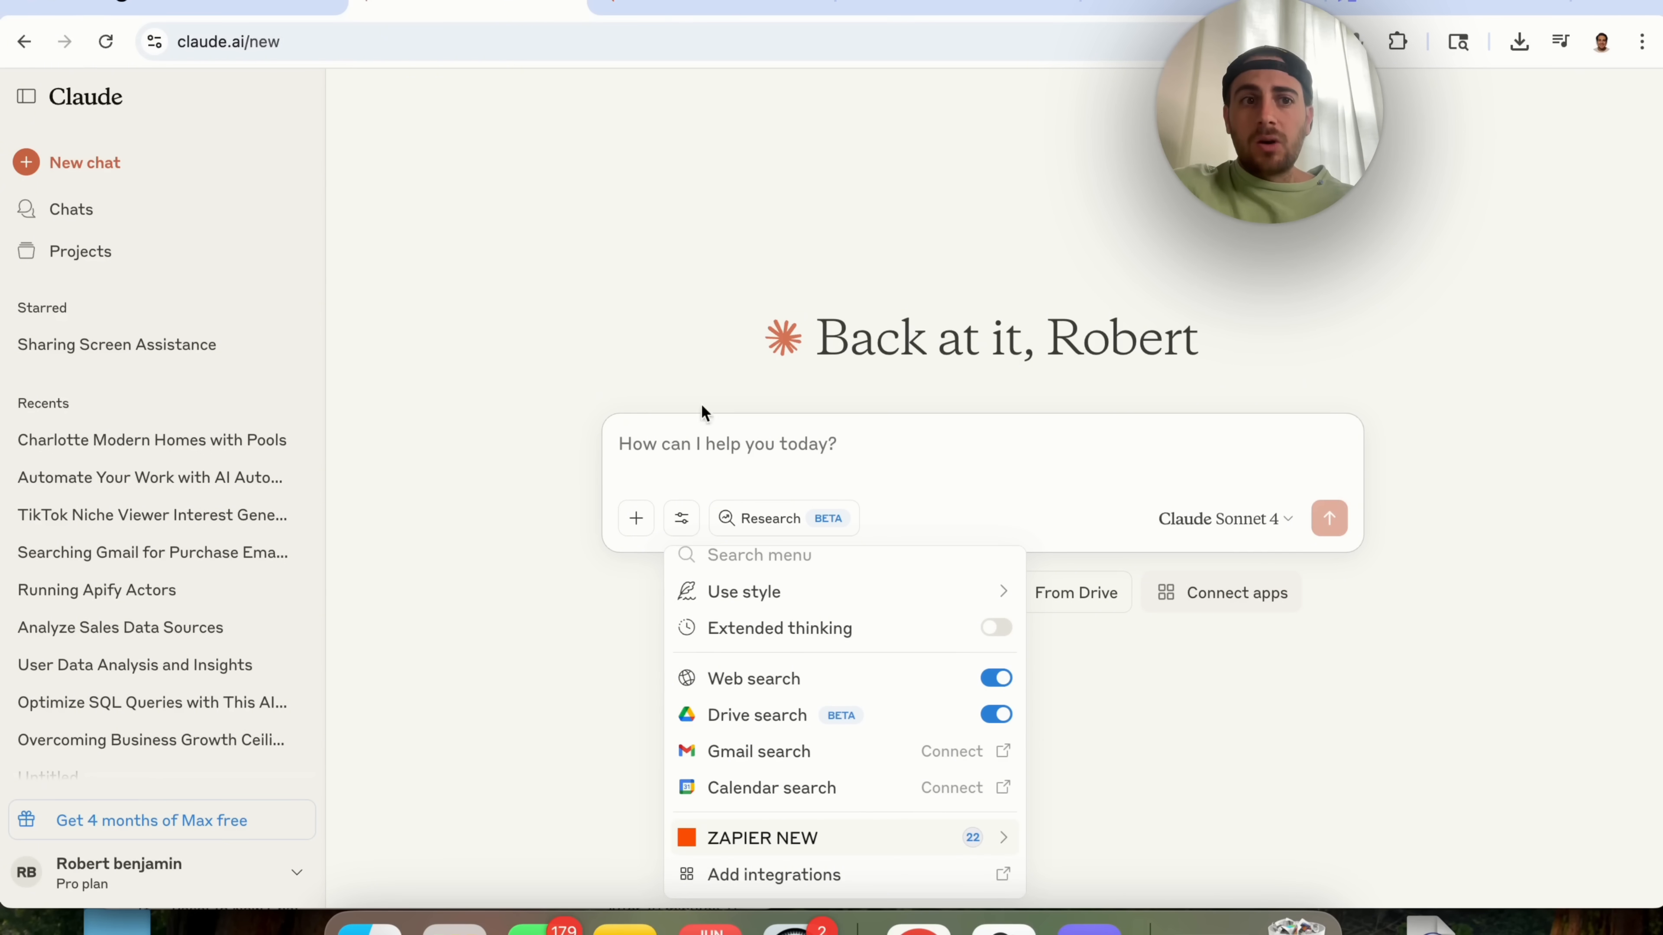
mouse_move(451, 161)
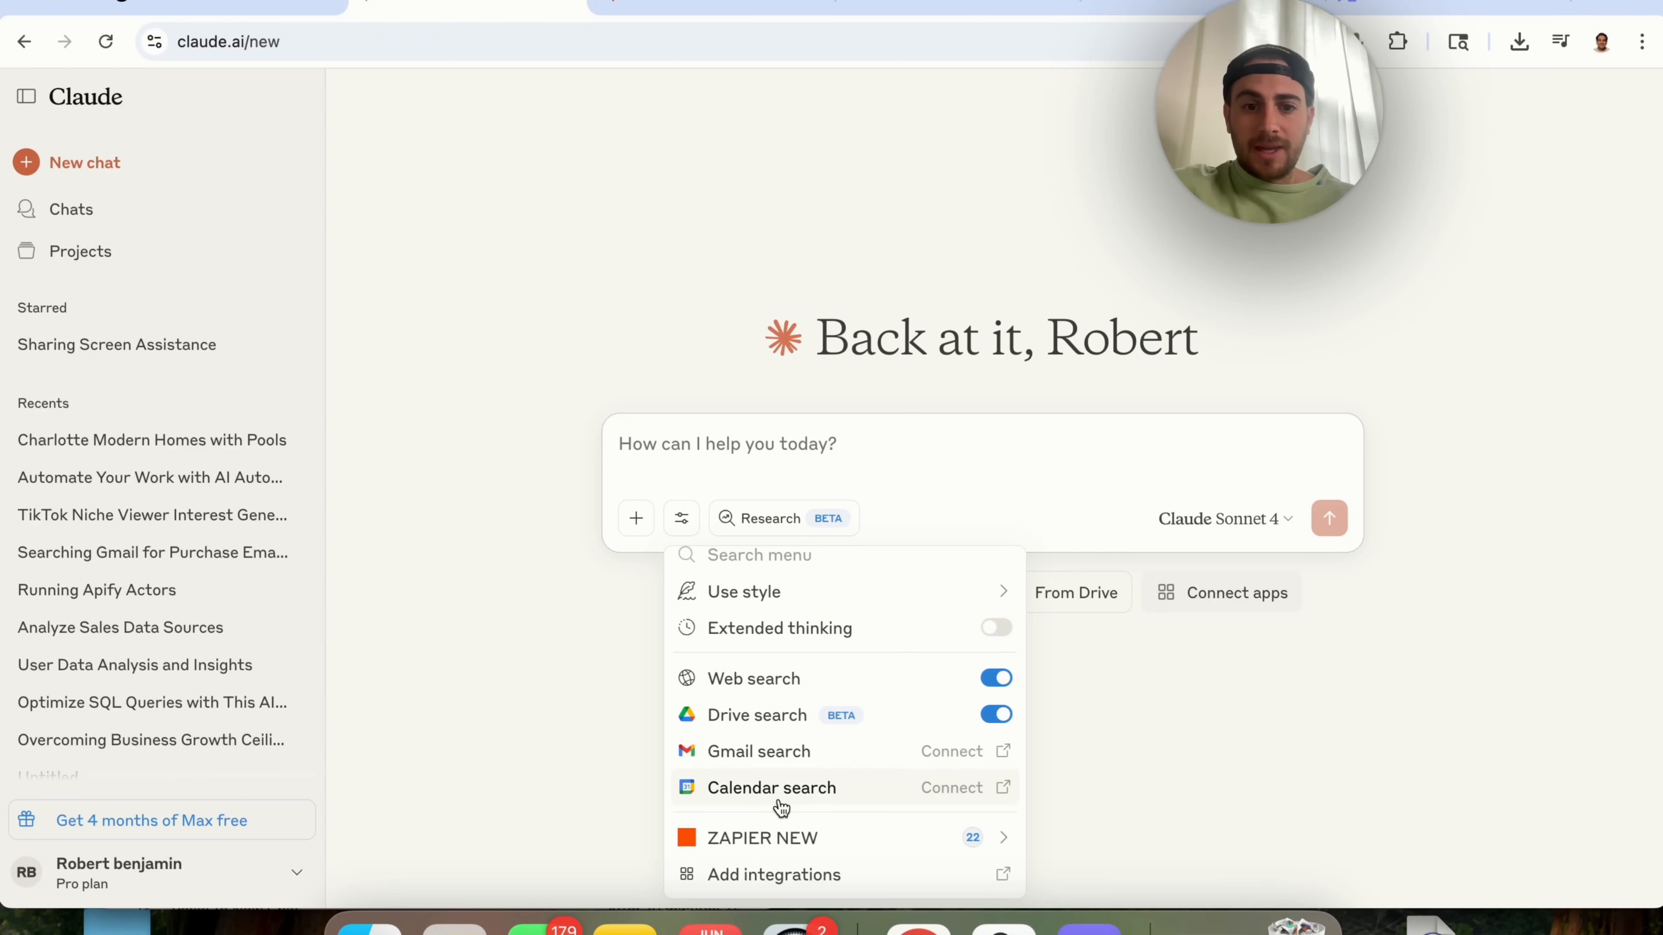
mouse_move(756, 715)
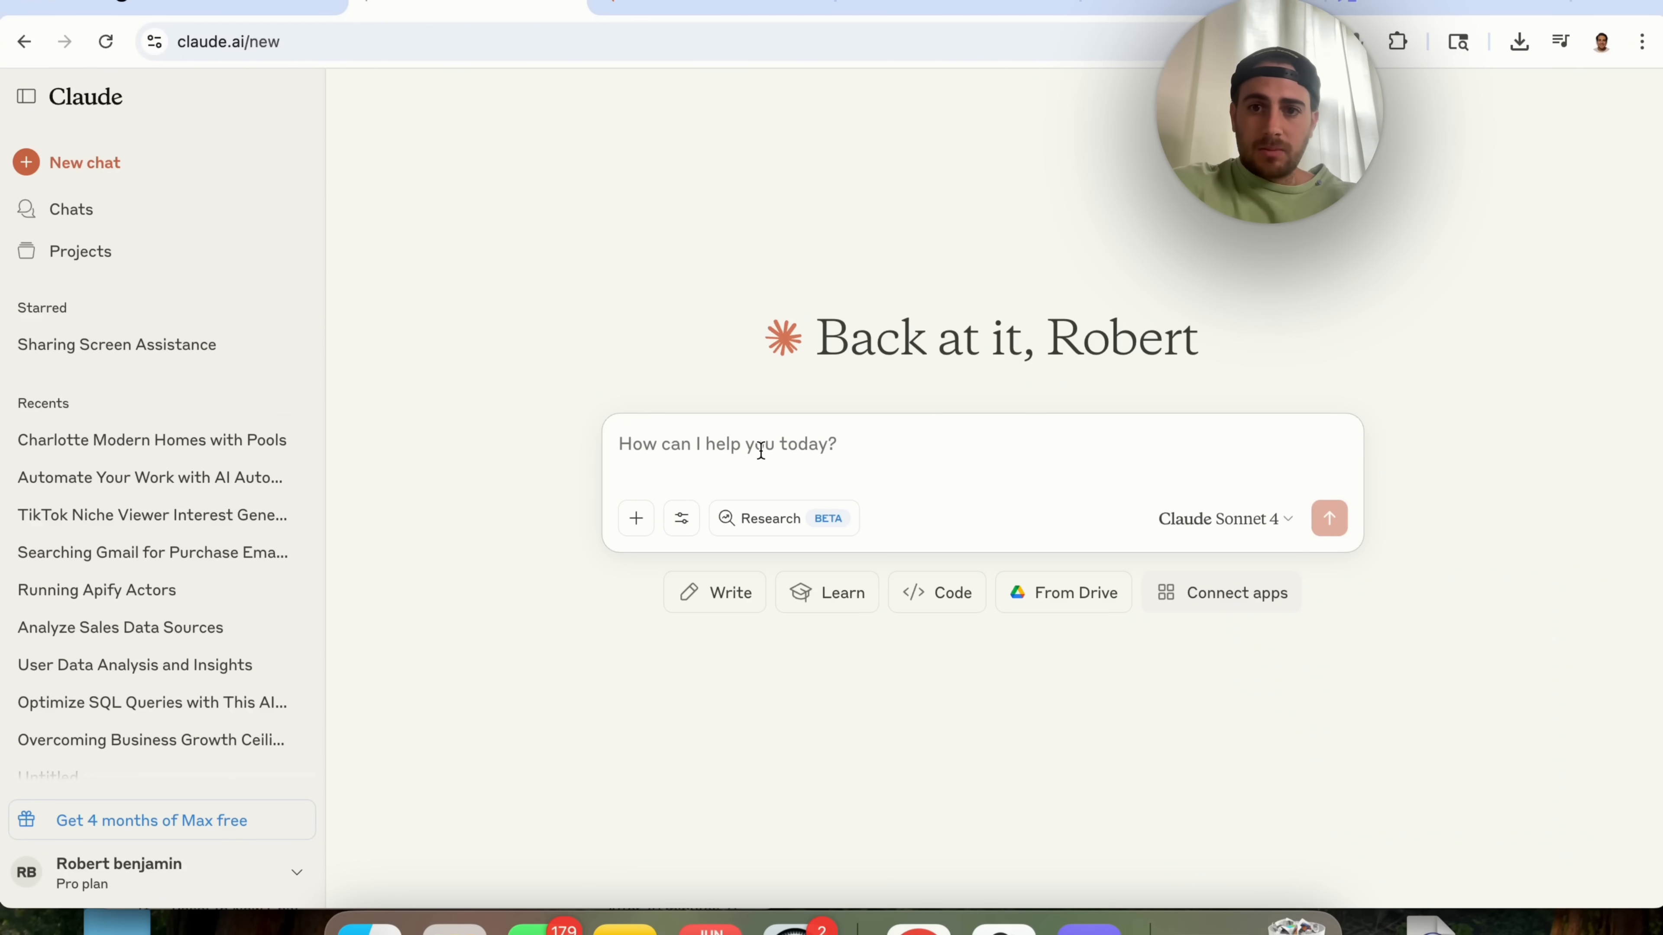
type("please summarize my")
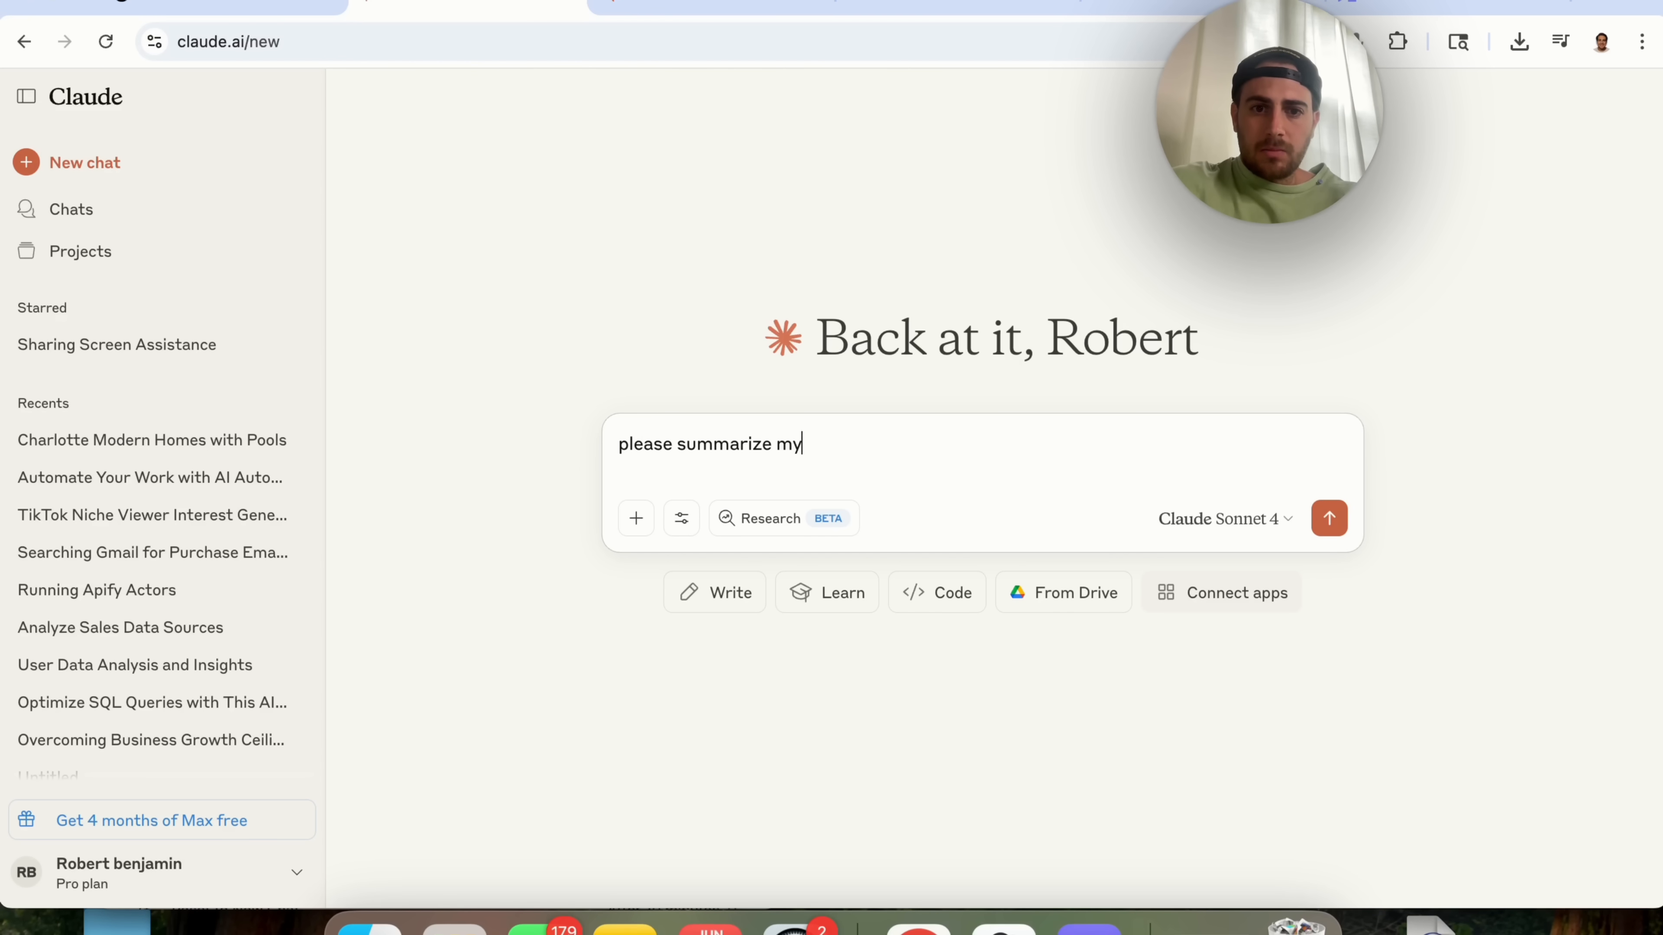
type("last 5 emails in gmail")
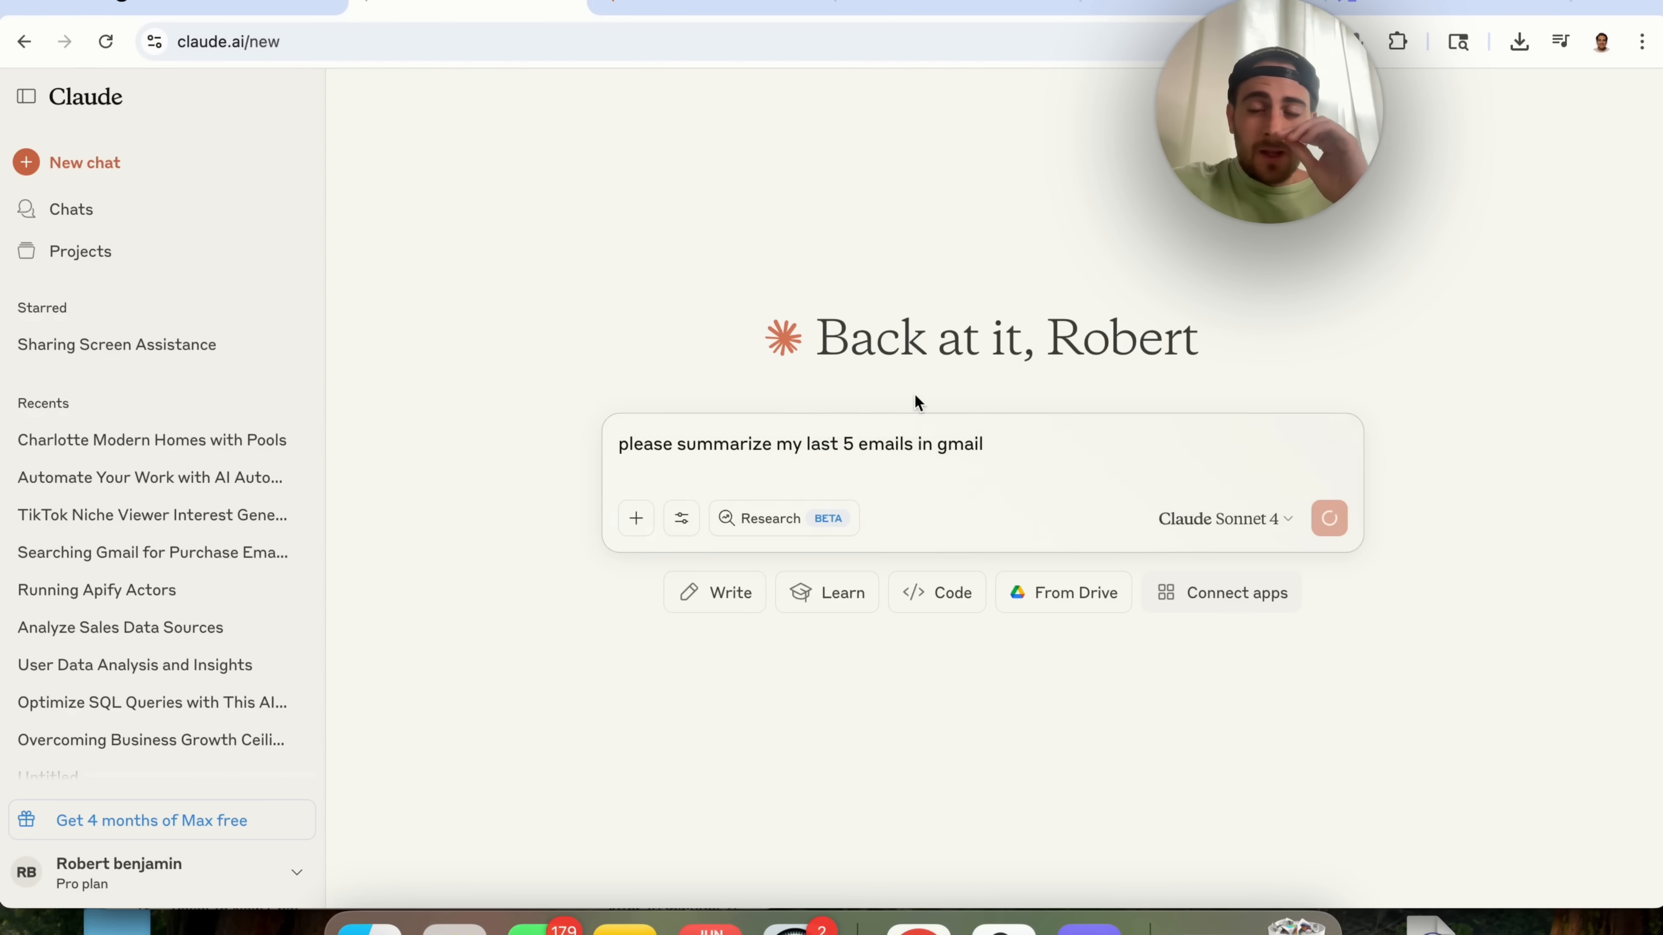
left_click(1327, 518)
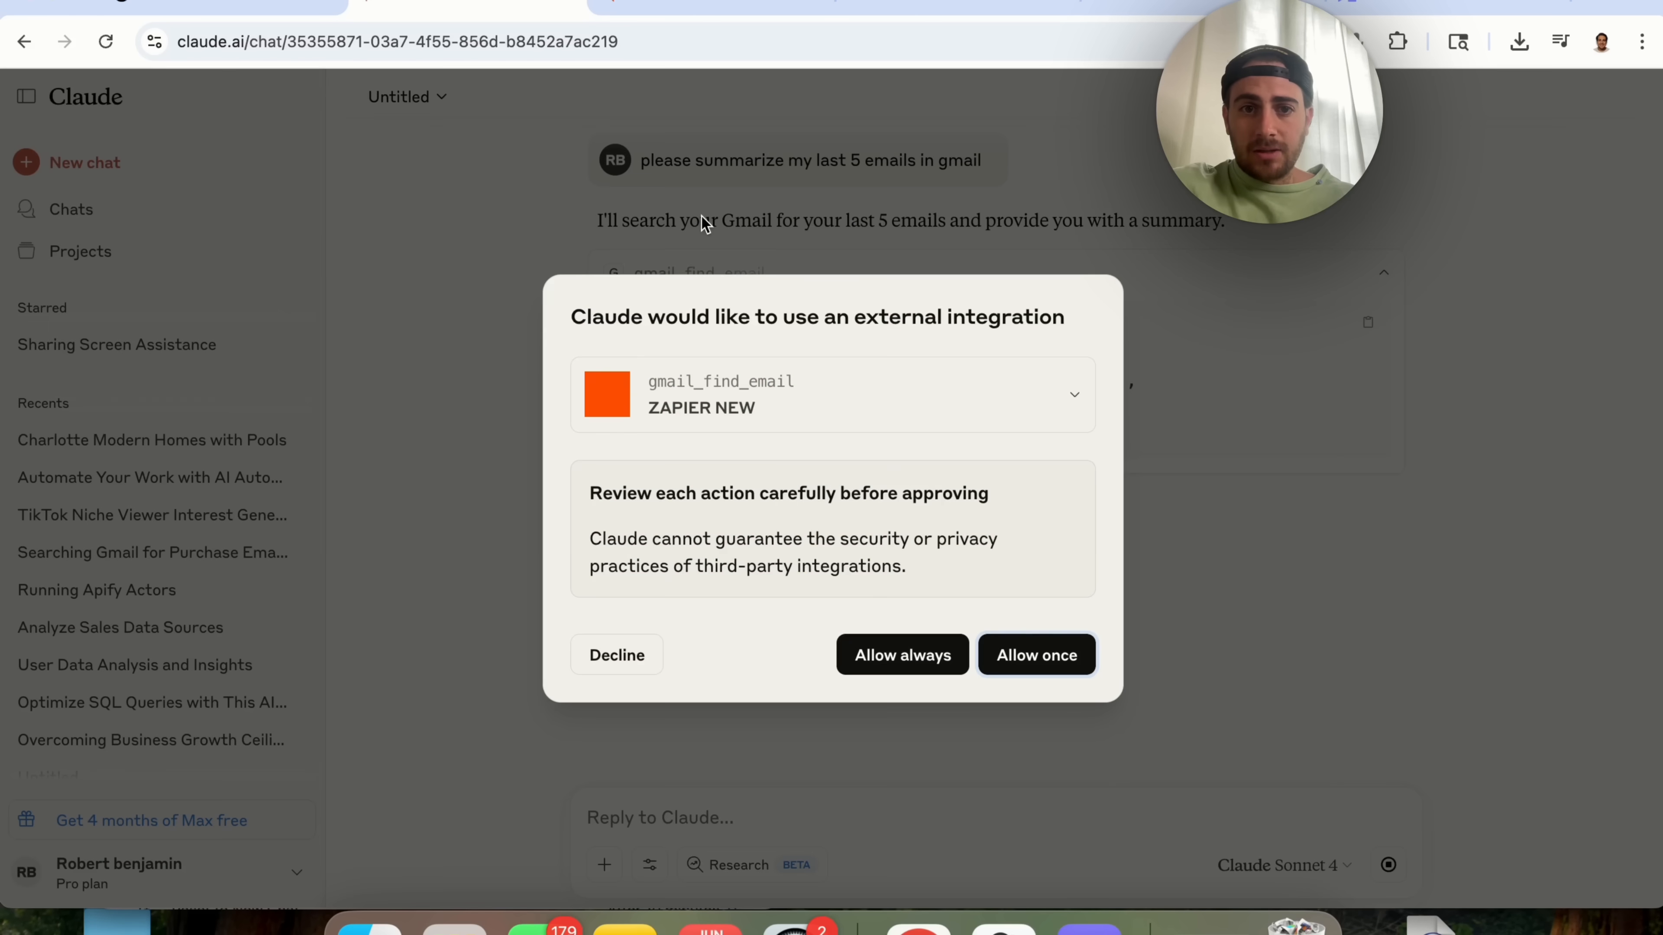
mouse_move(960, 534)
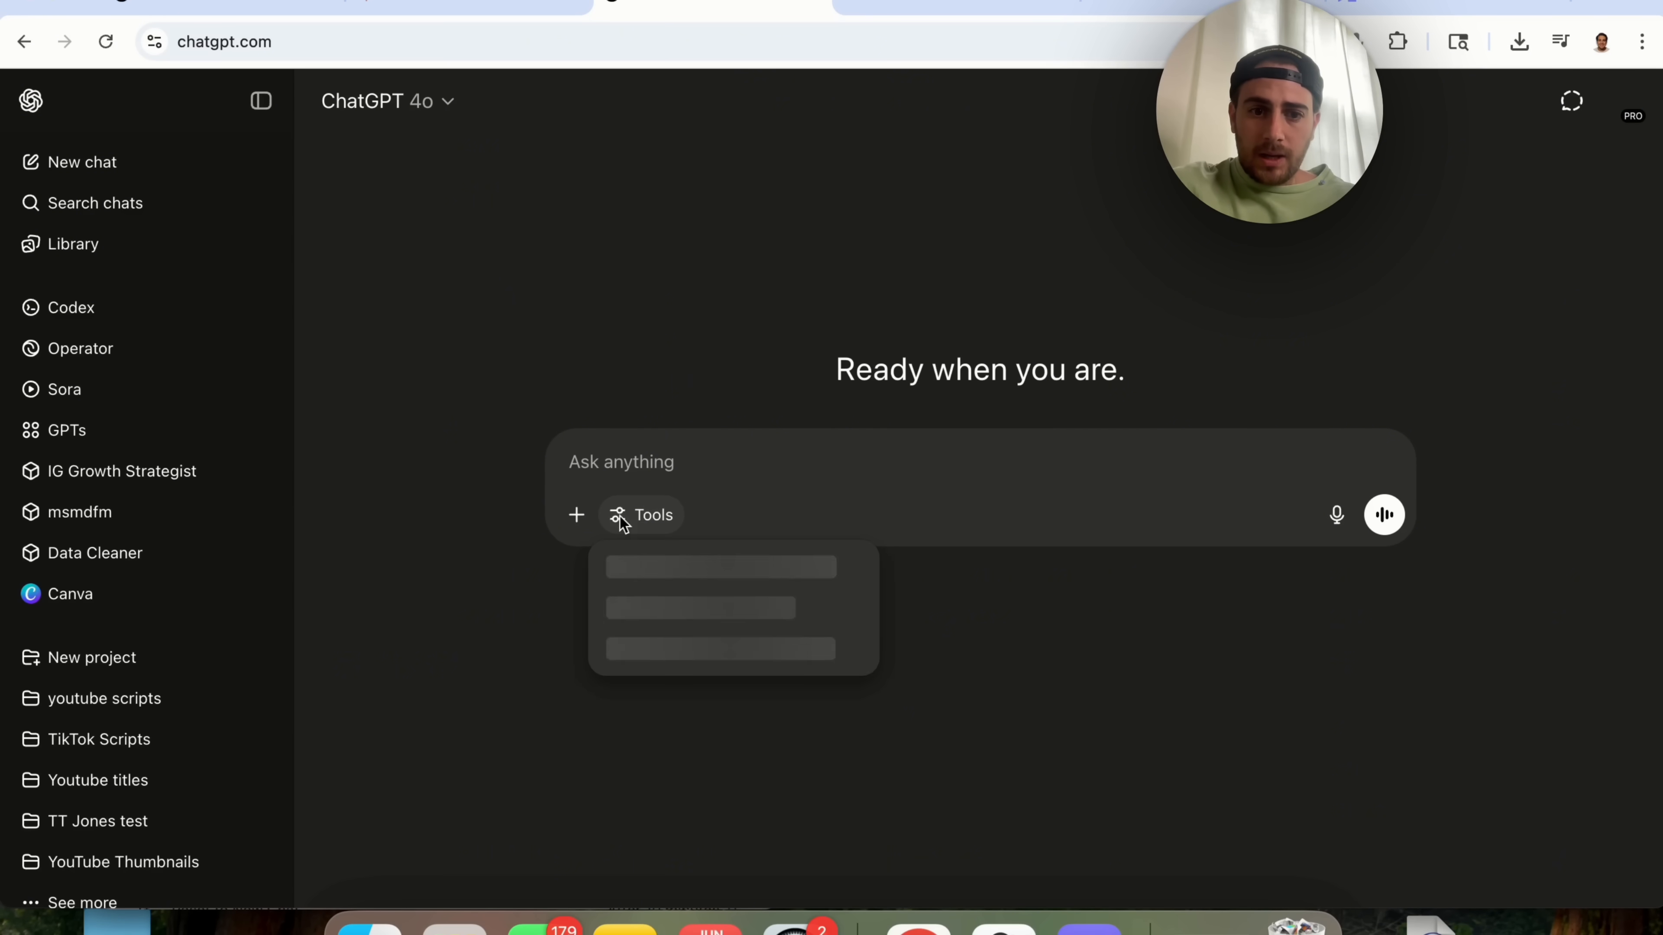
In ChatGPT with Research mode and Gmail as a source, send the same last-5-emails summary request
left_click(719, 566)
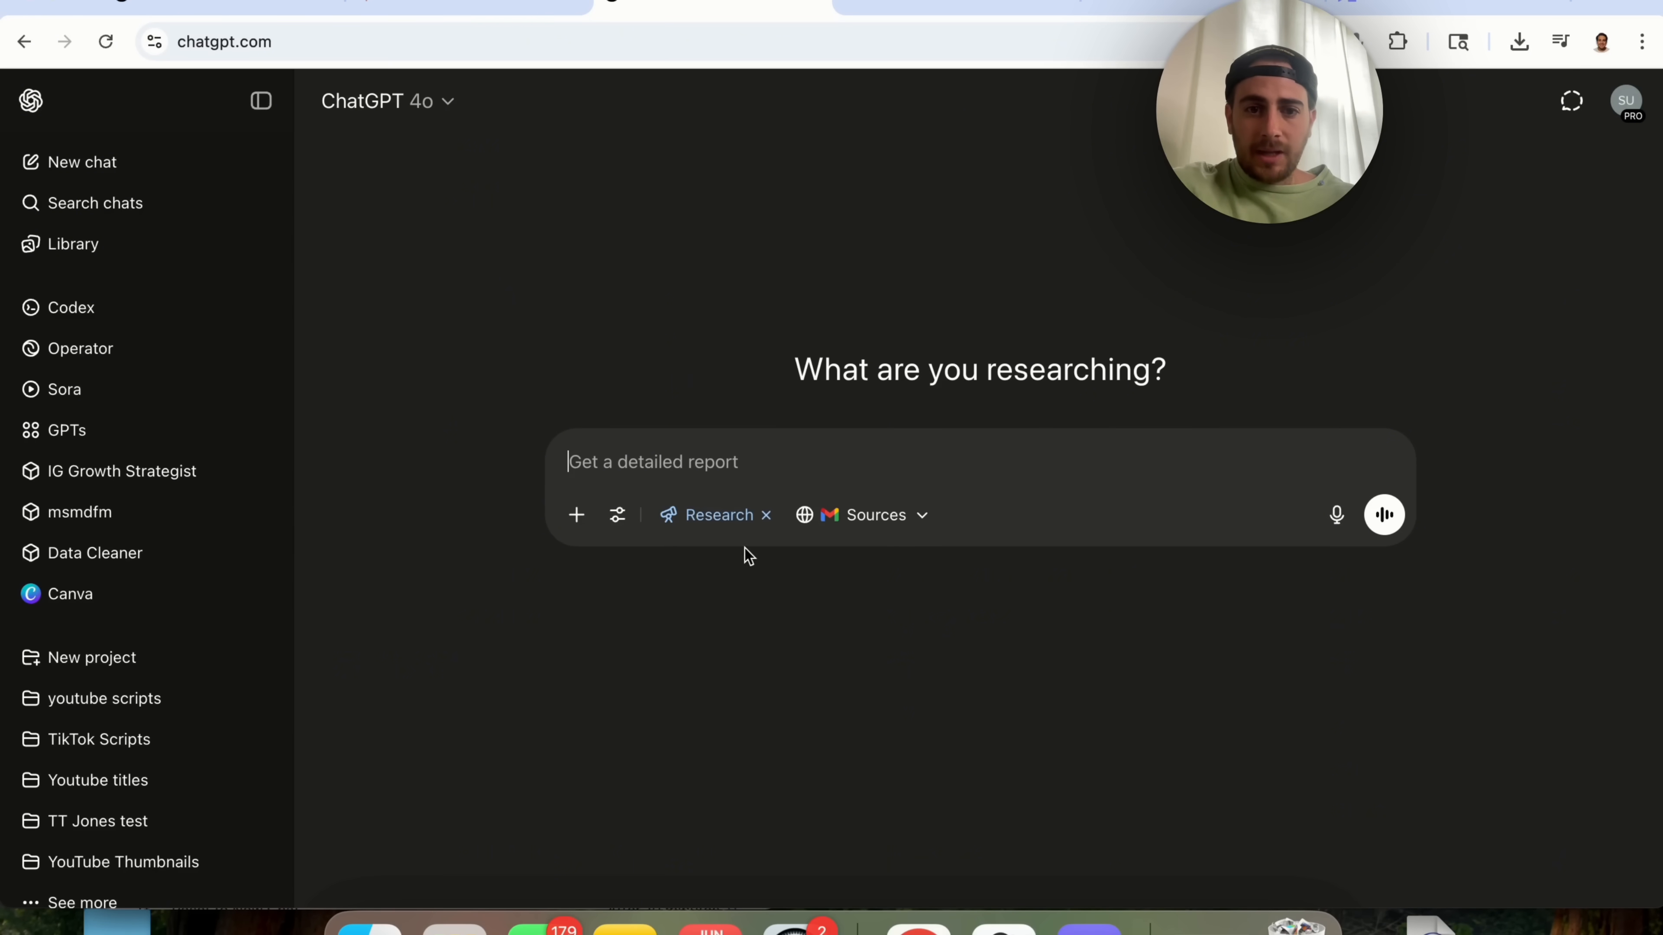
left_click(863, 515)
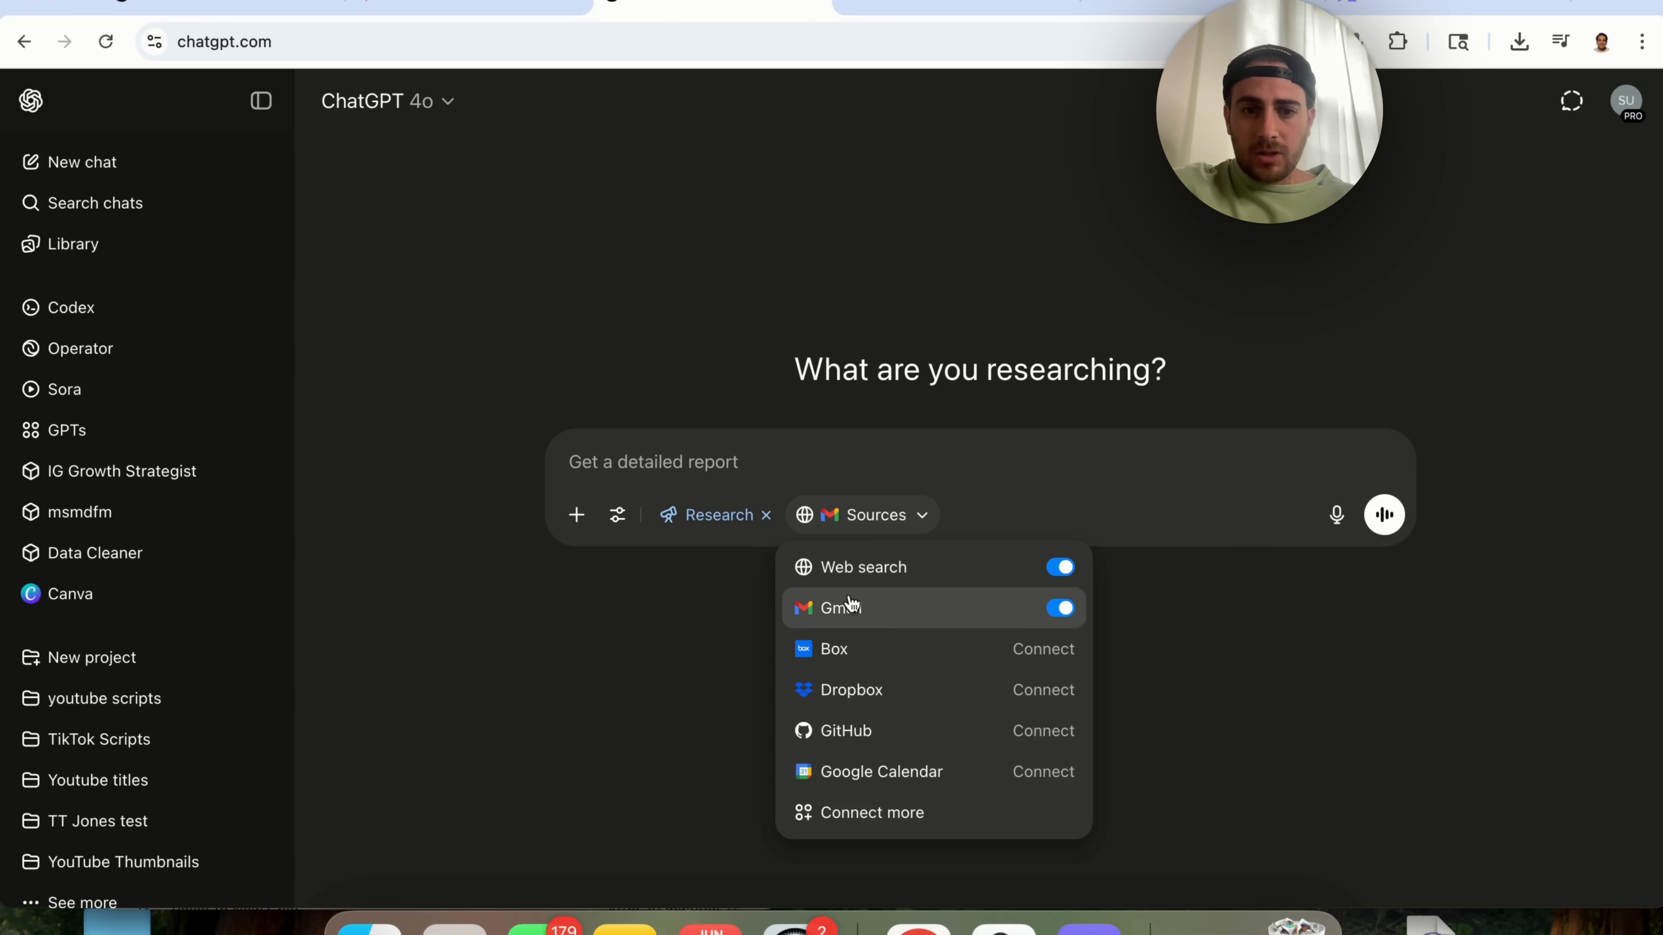
left_click(861, 514)
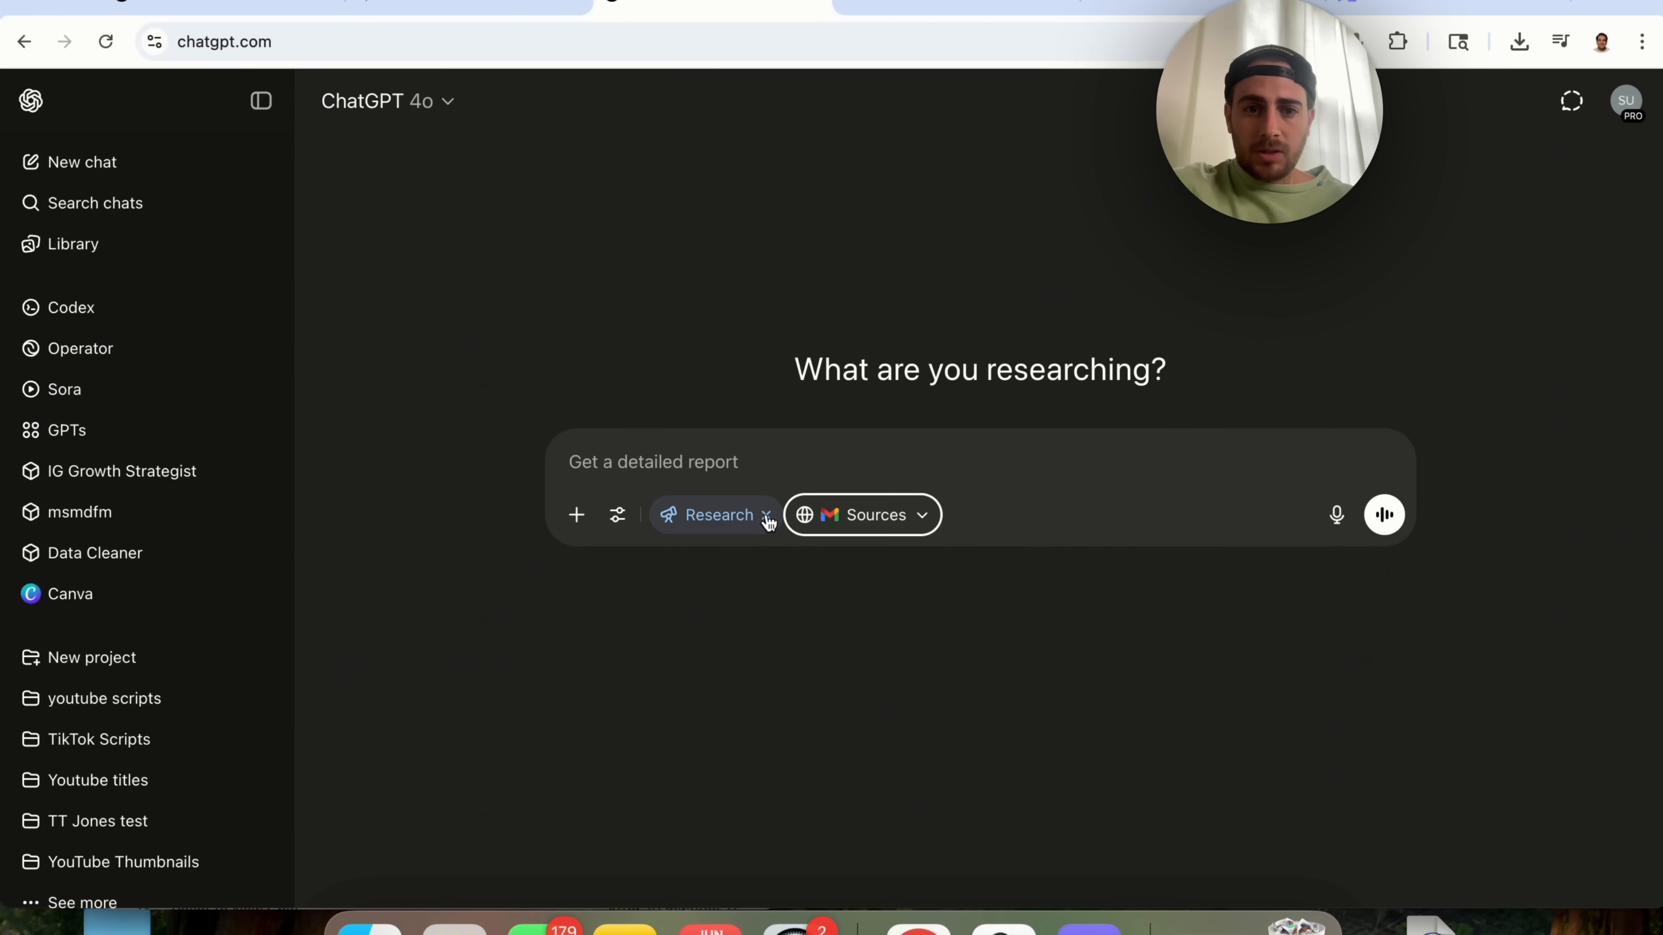
type("please s")
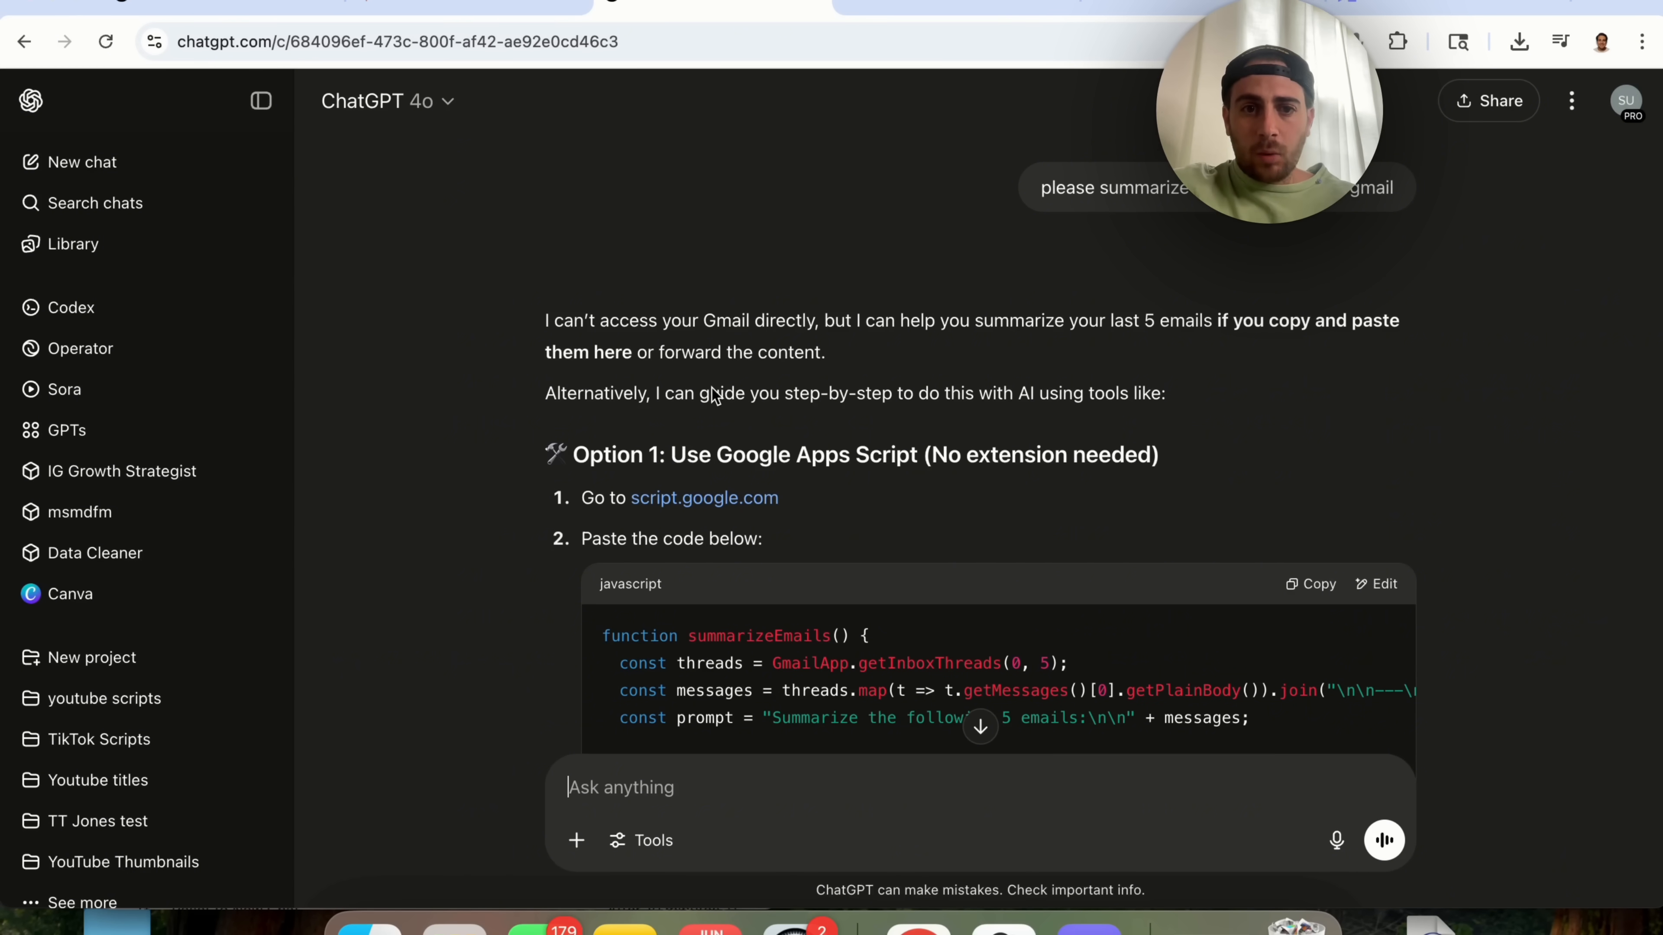
From ChatGPT's account menu, view the Gmail connector details under Settings > Connectors
scroll("down", 3)
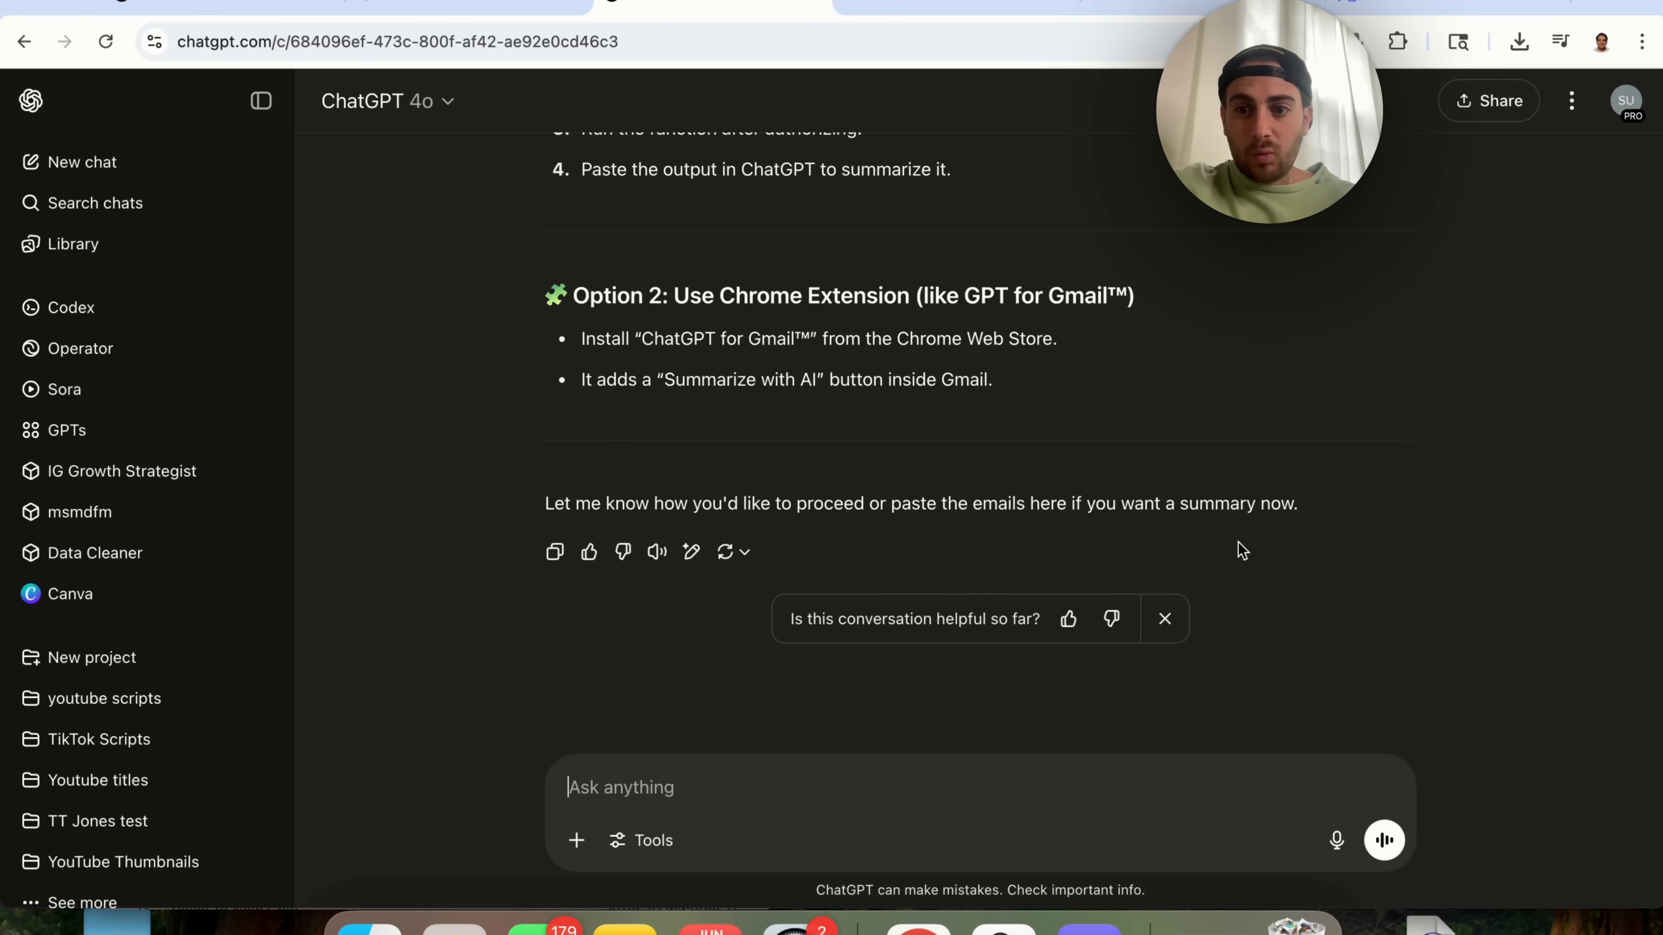
mouse_move(896, 212)
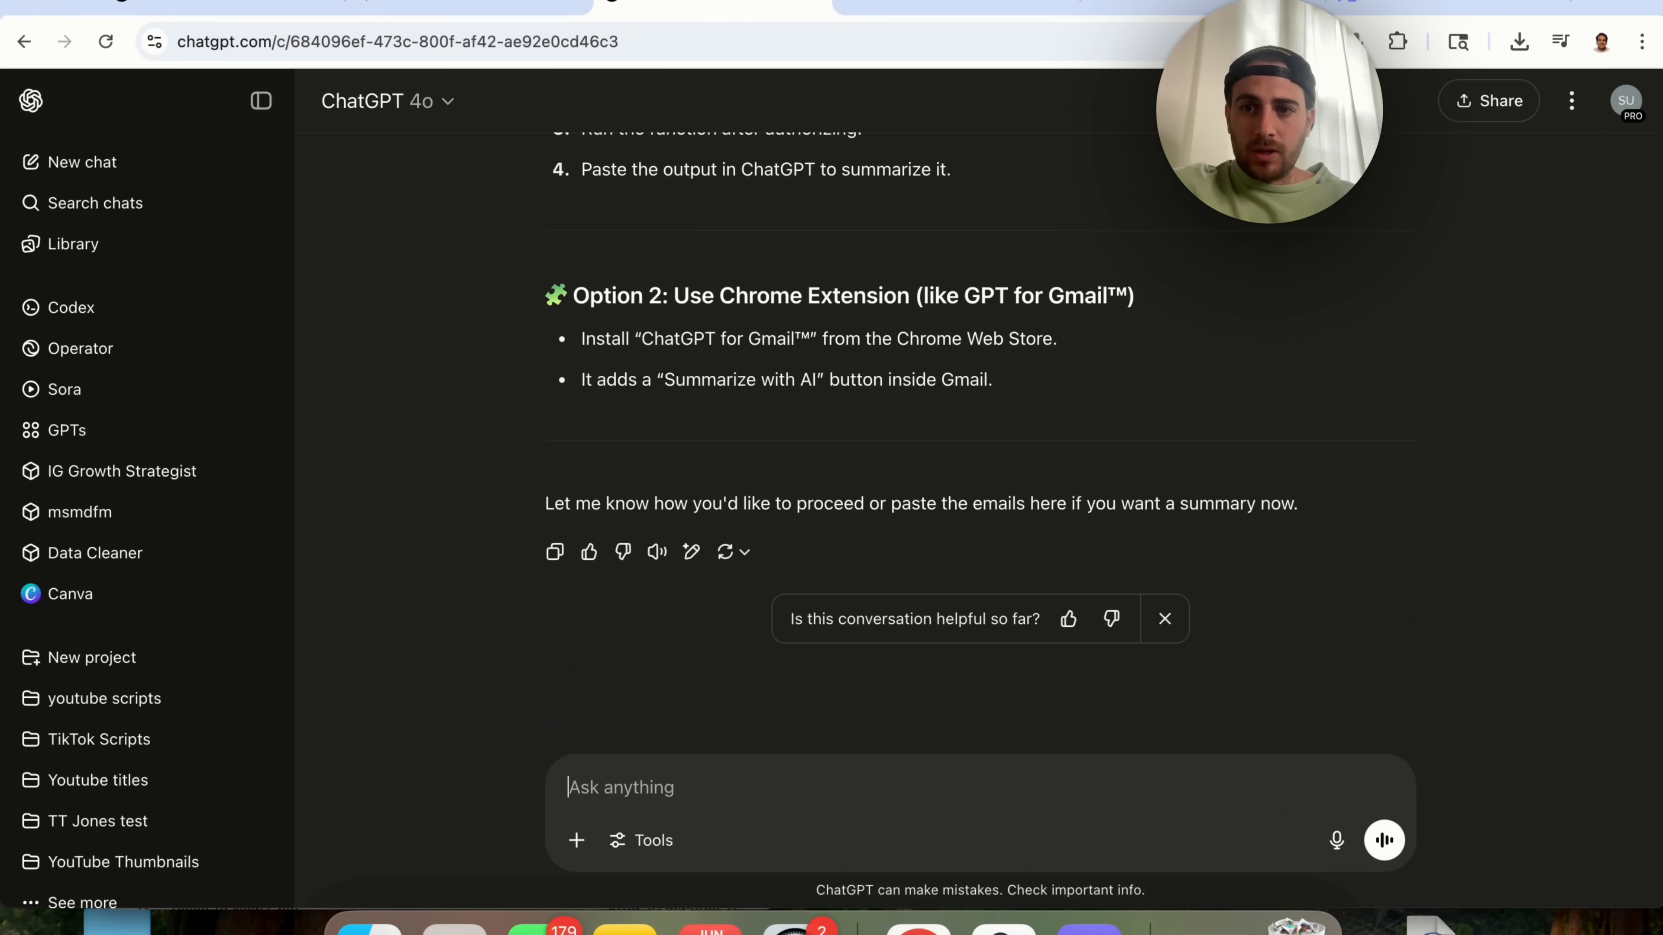
left_click(1624, 100)
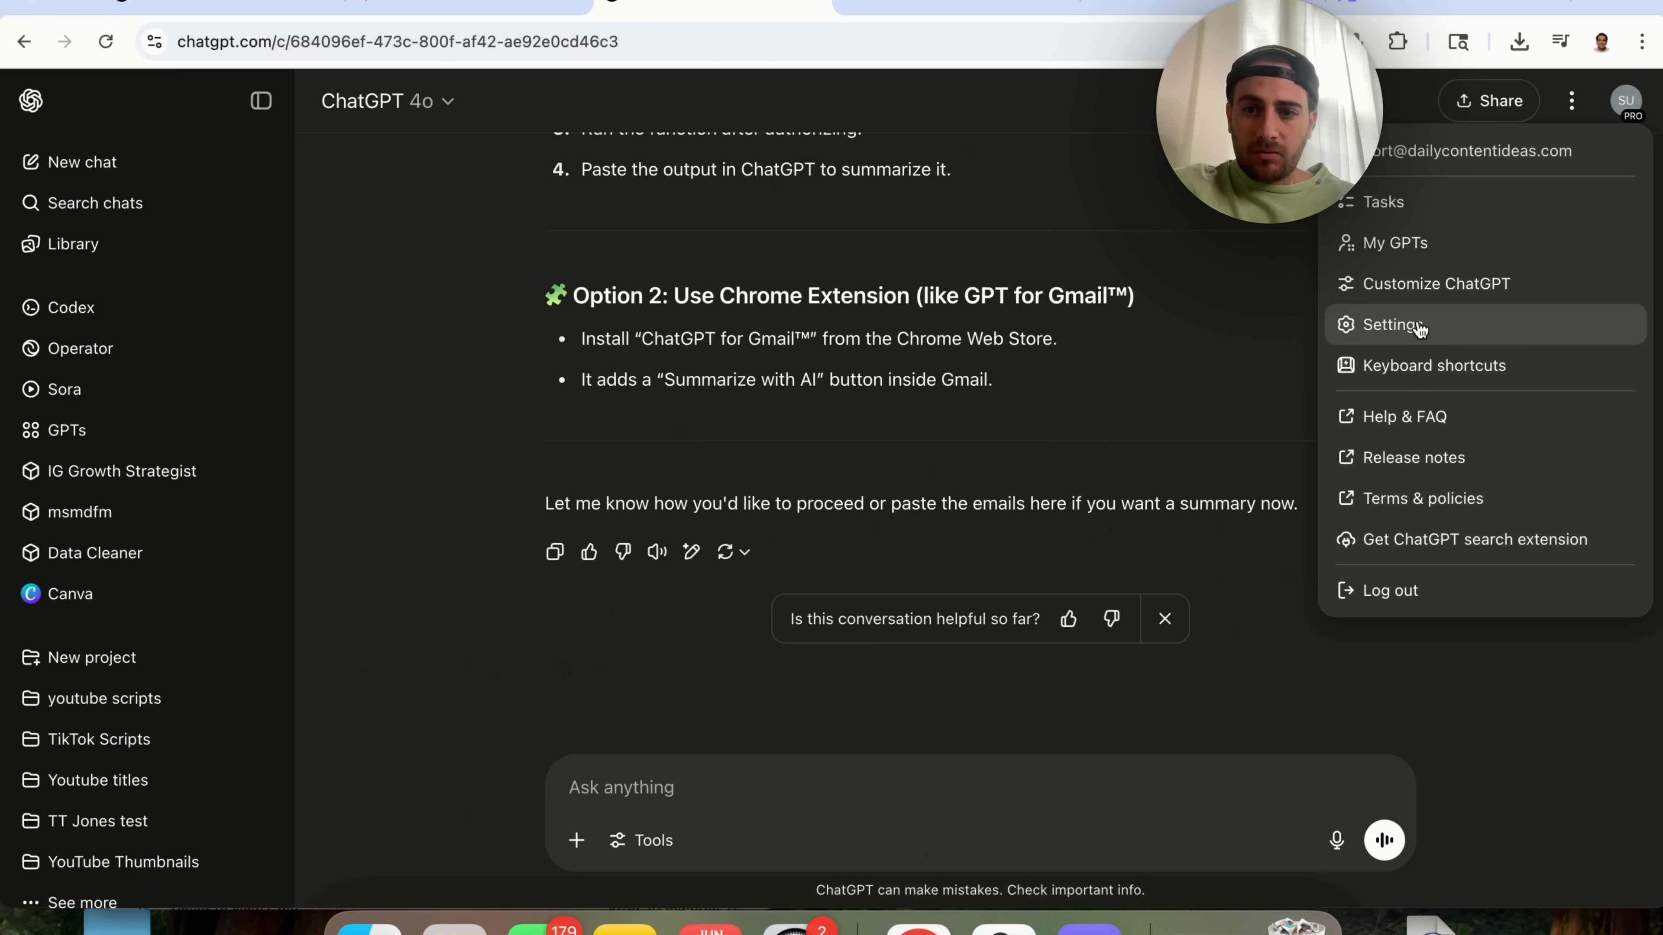
left_click(1394, 325)
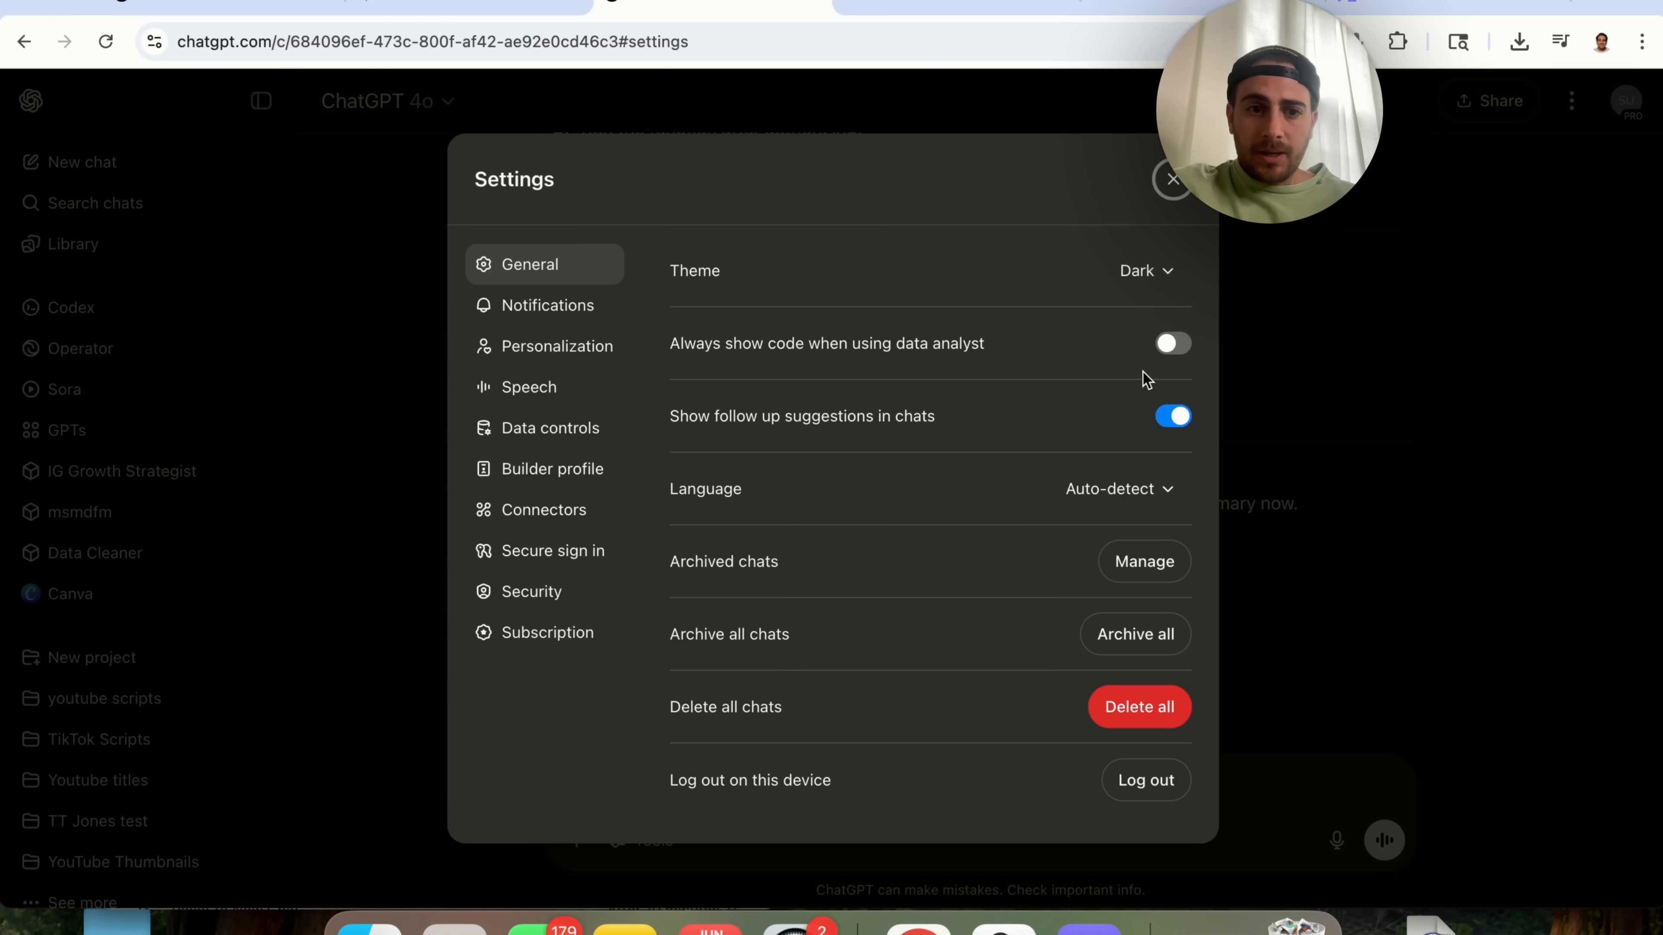
left_click(544, 509)
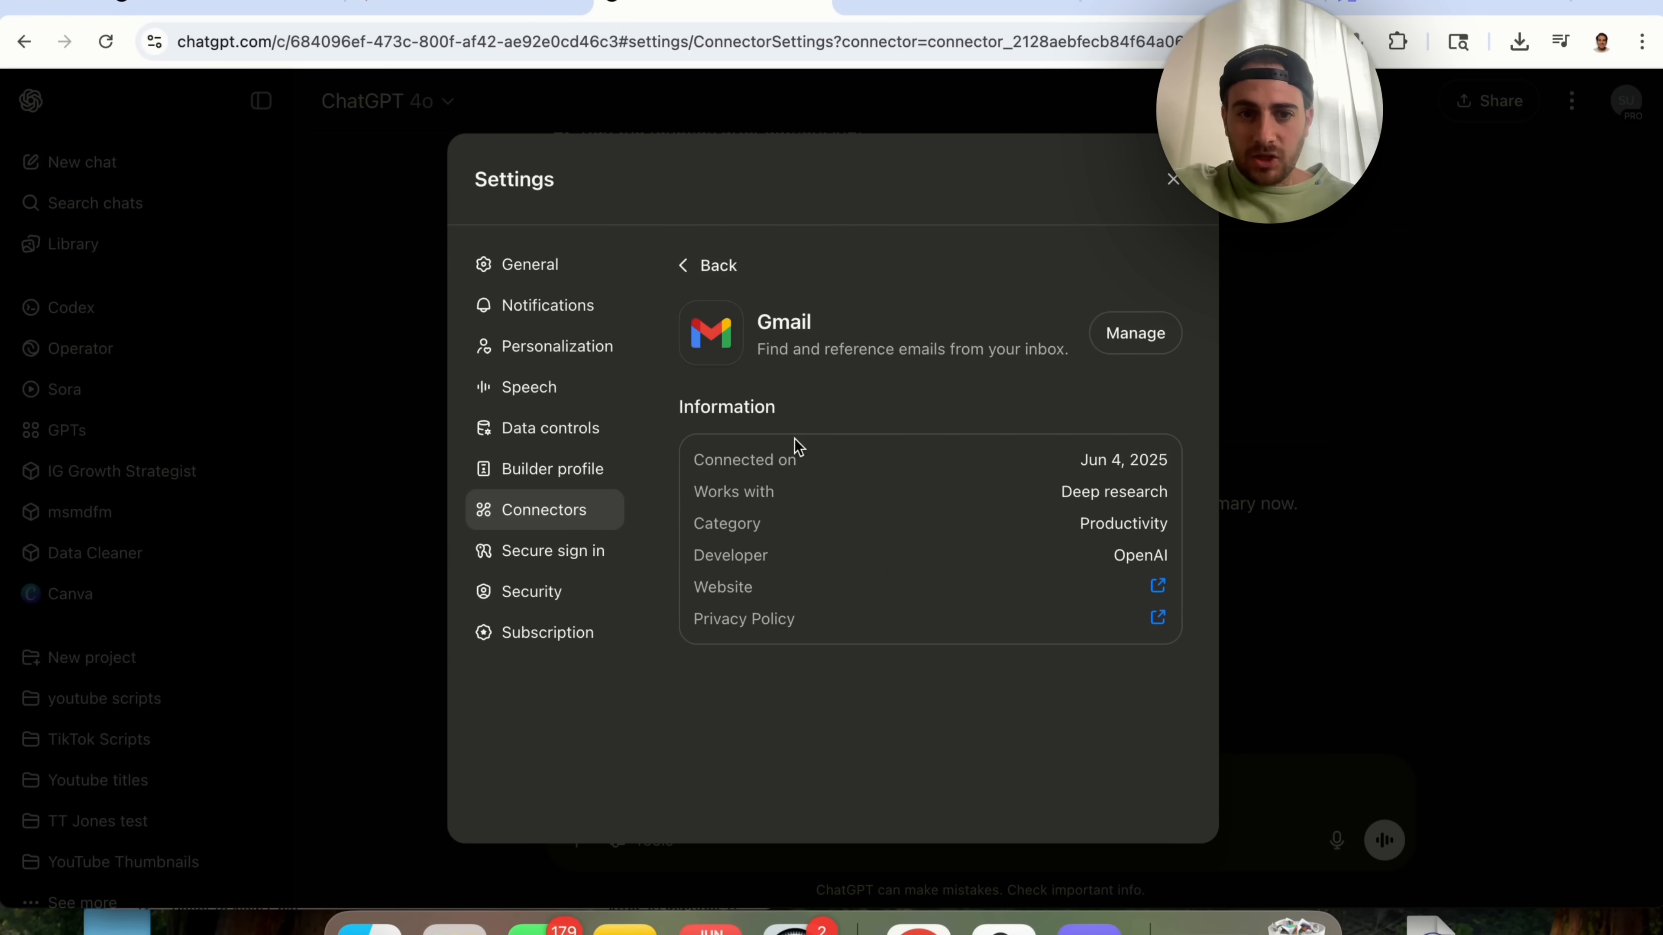
mouse_move(798, 457)
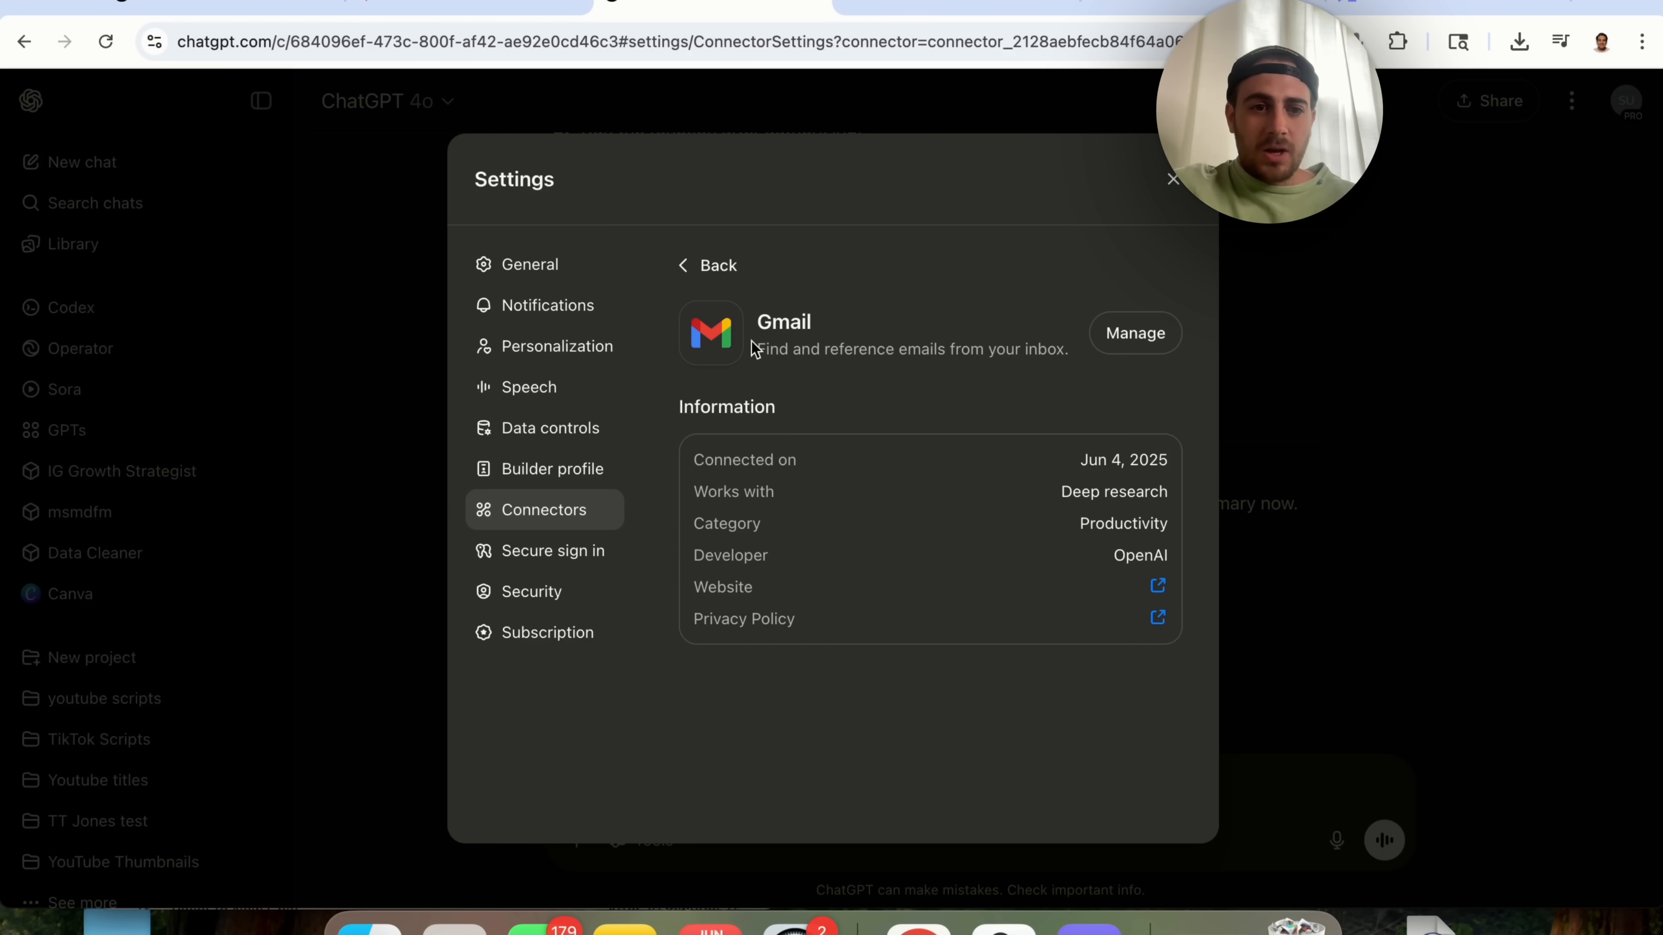
mouse_move(843, 416)
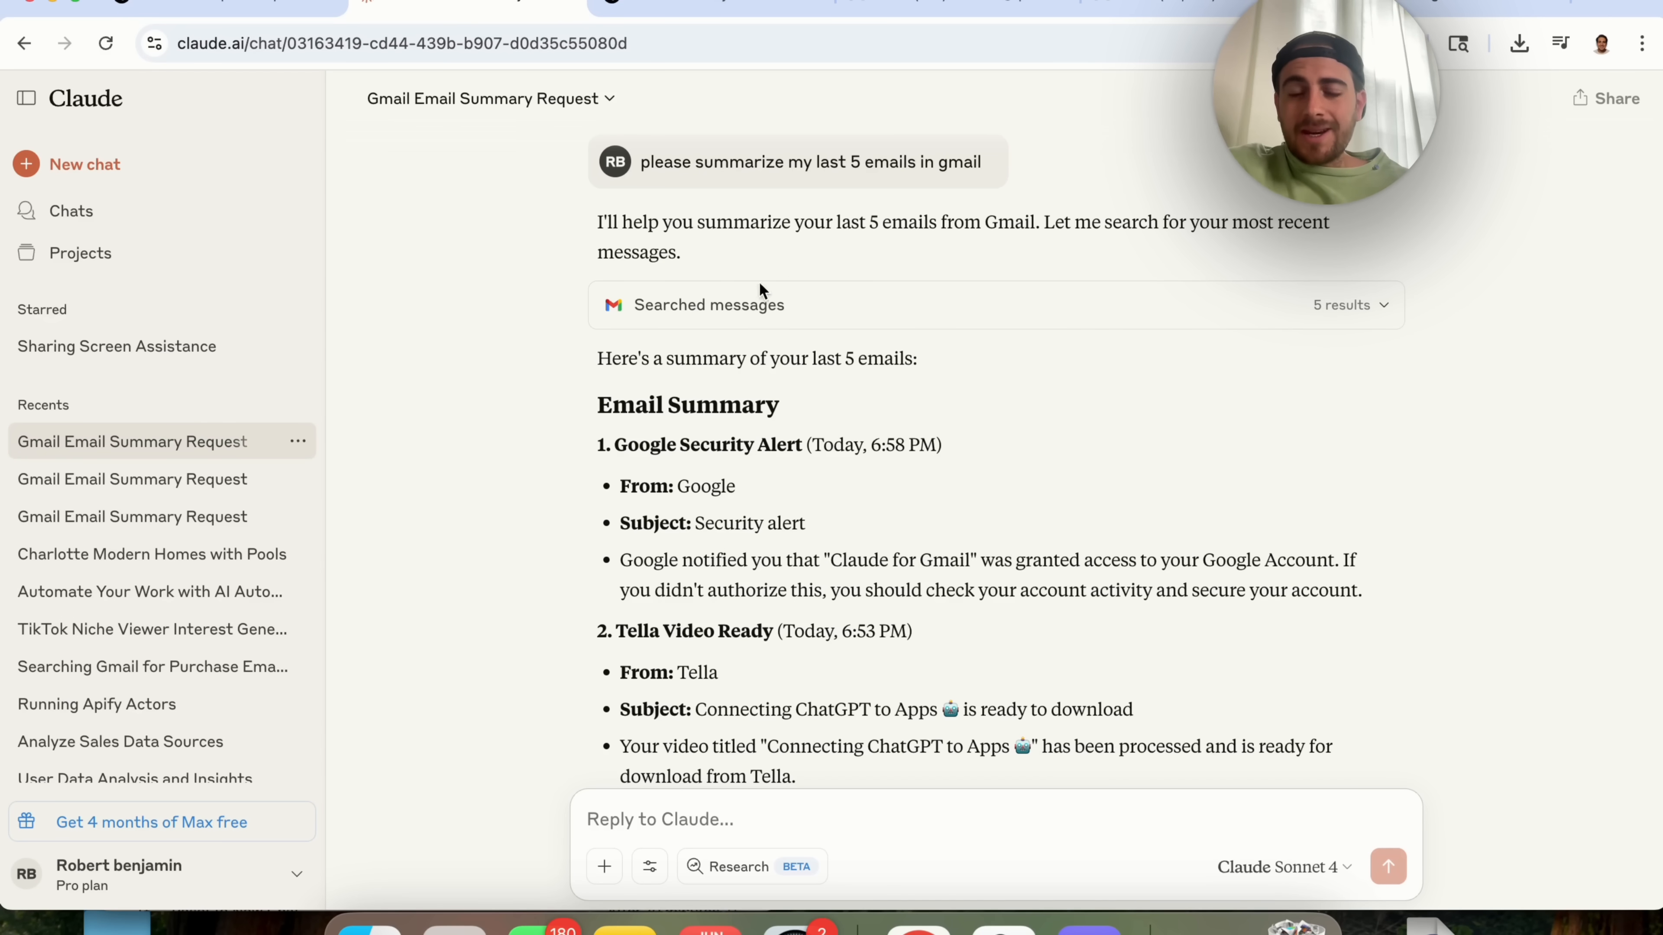
Read through Claude's five-email summary, then bring up the account menu from the profile name
scroll("down", 3)
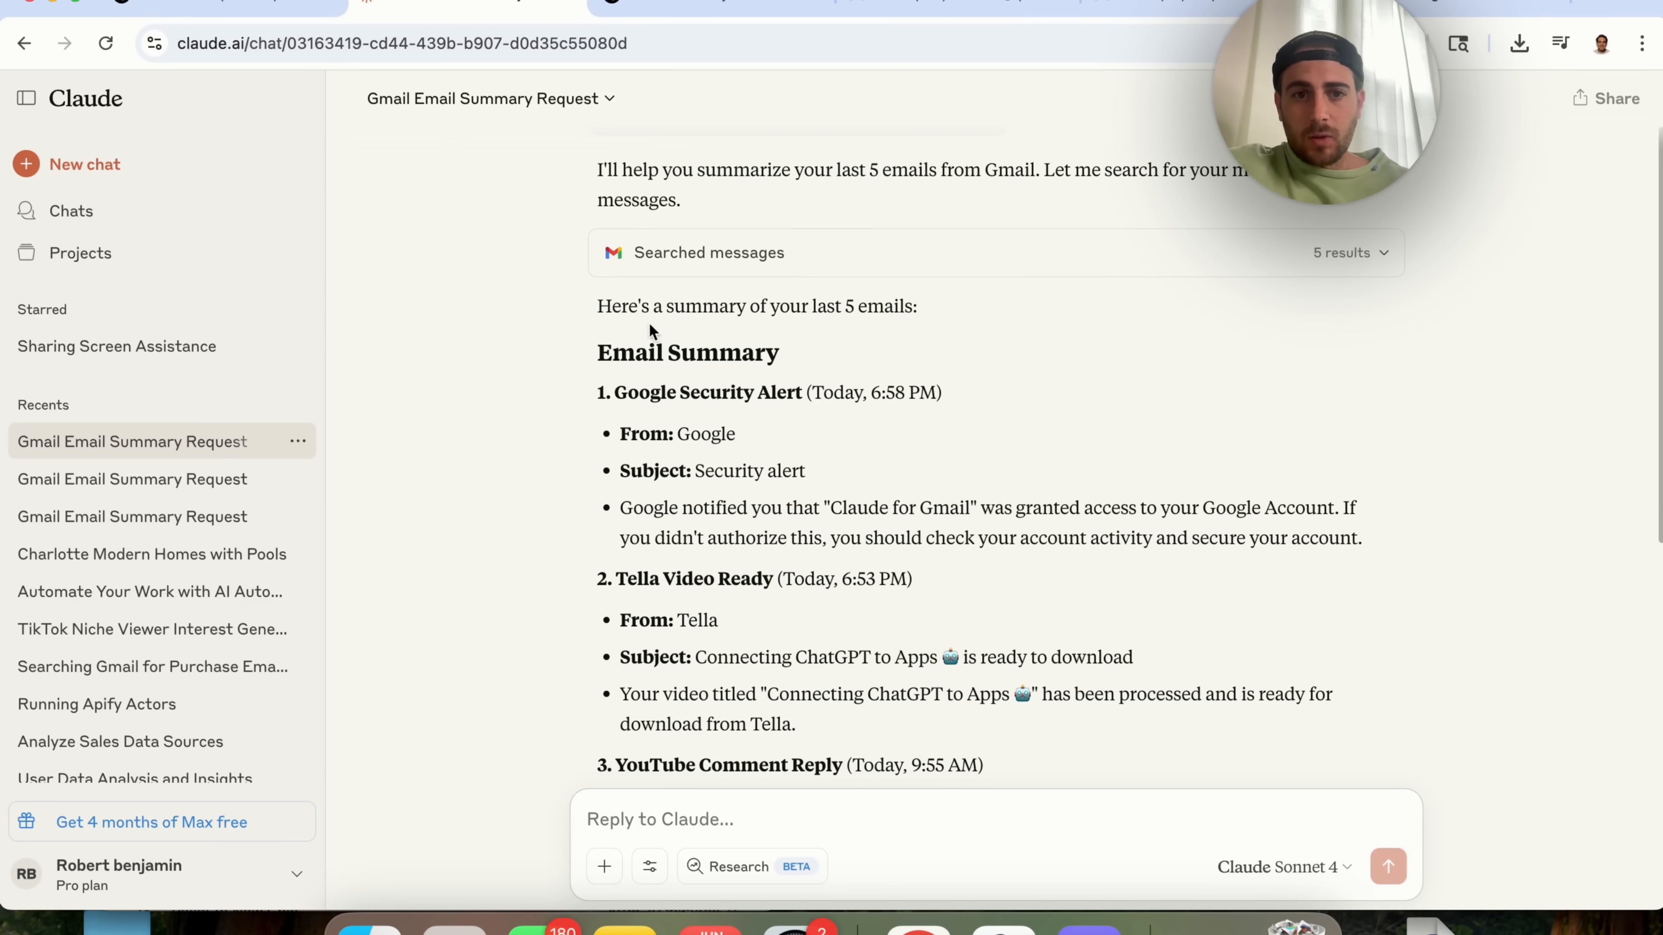
scroll("down", 3)
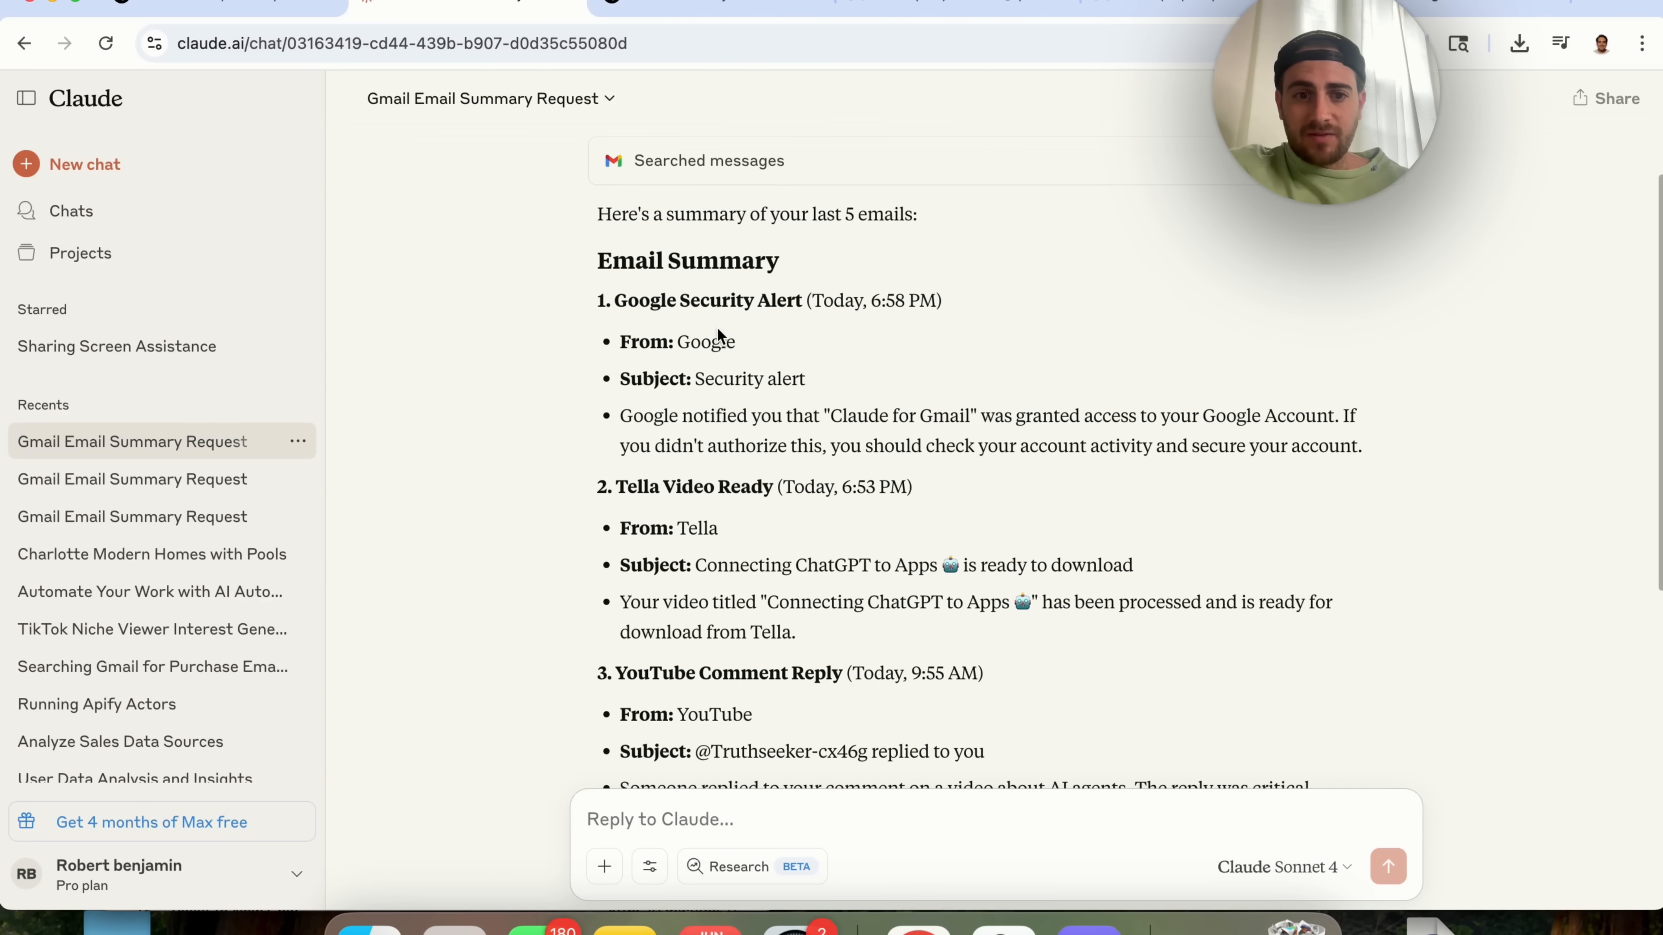
scroll("down", 3)
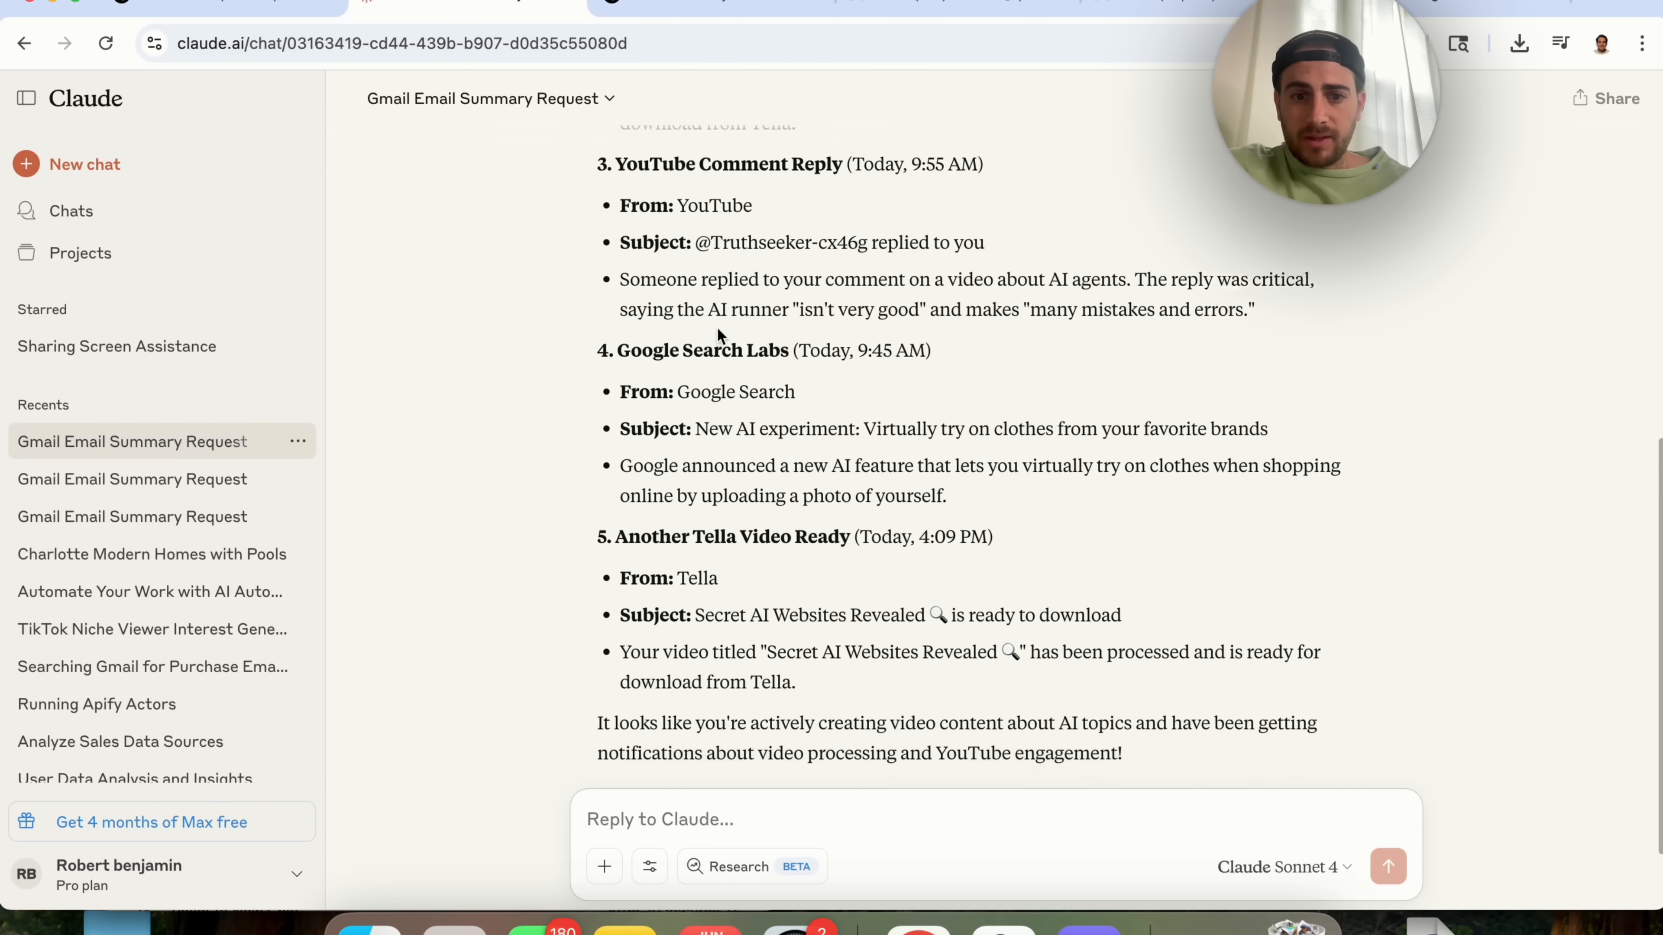
scroll("down", 3)
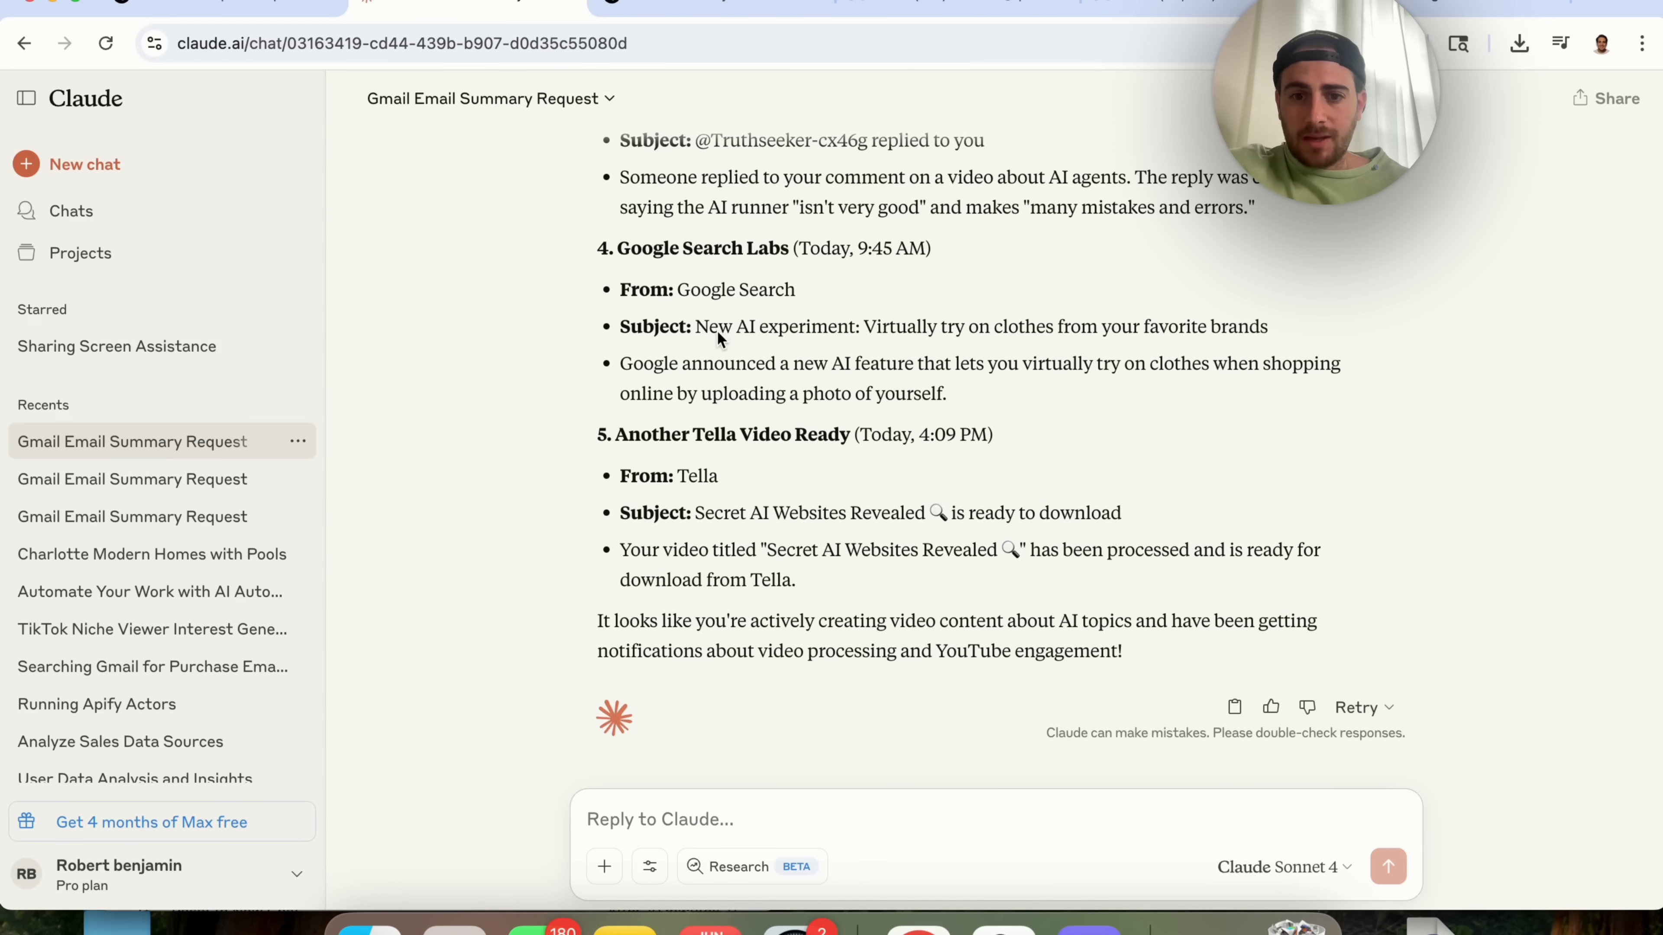
scroll("up", 3)
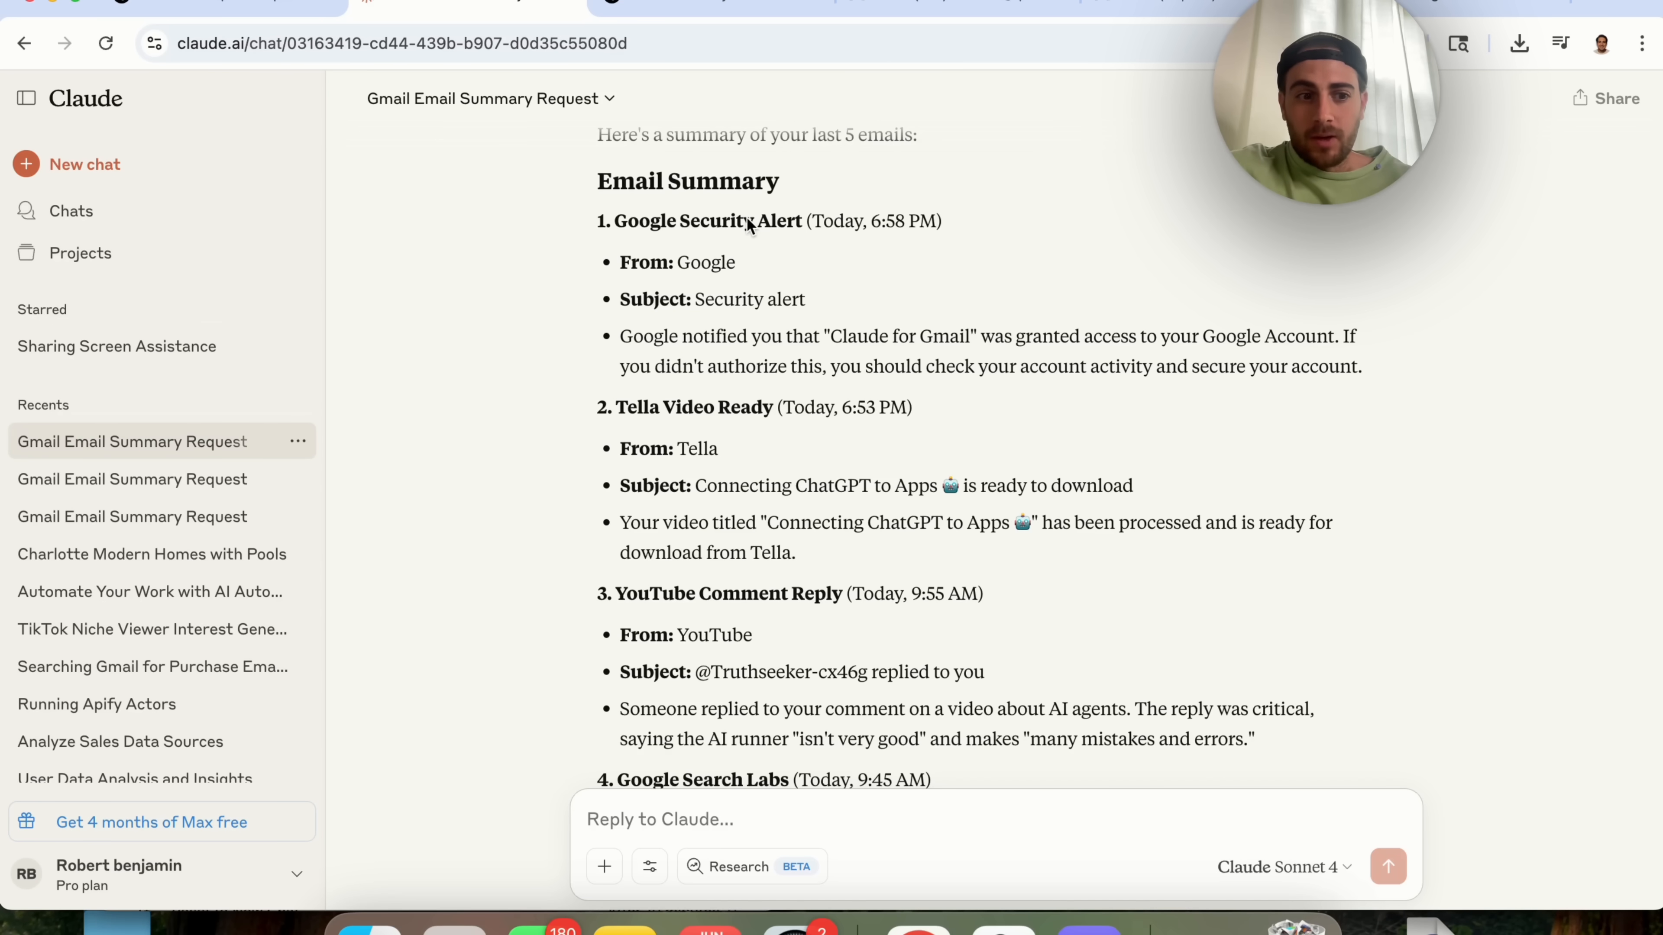
mouse_move(475, 299)
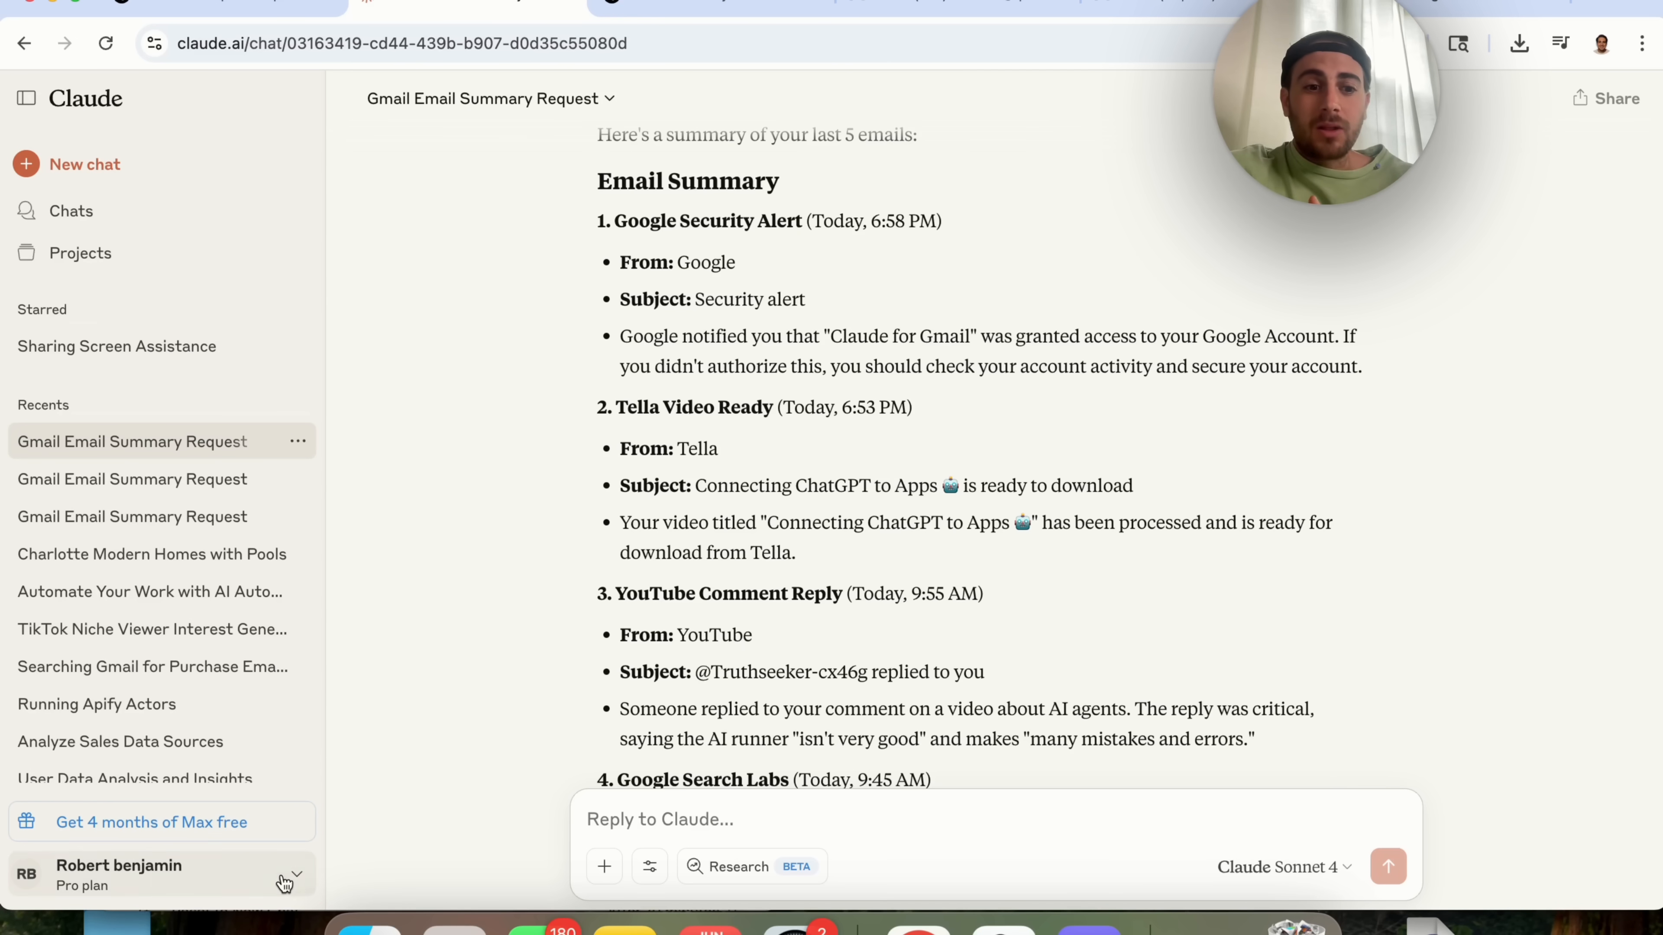
left_click(159, 876)
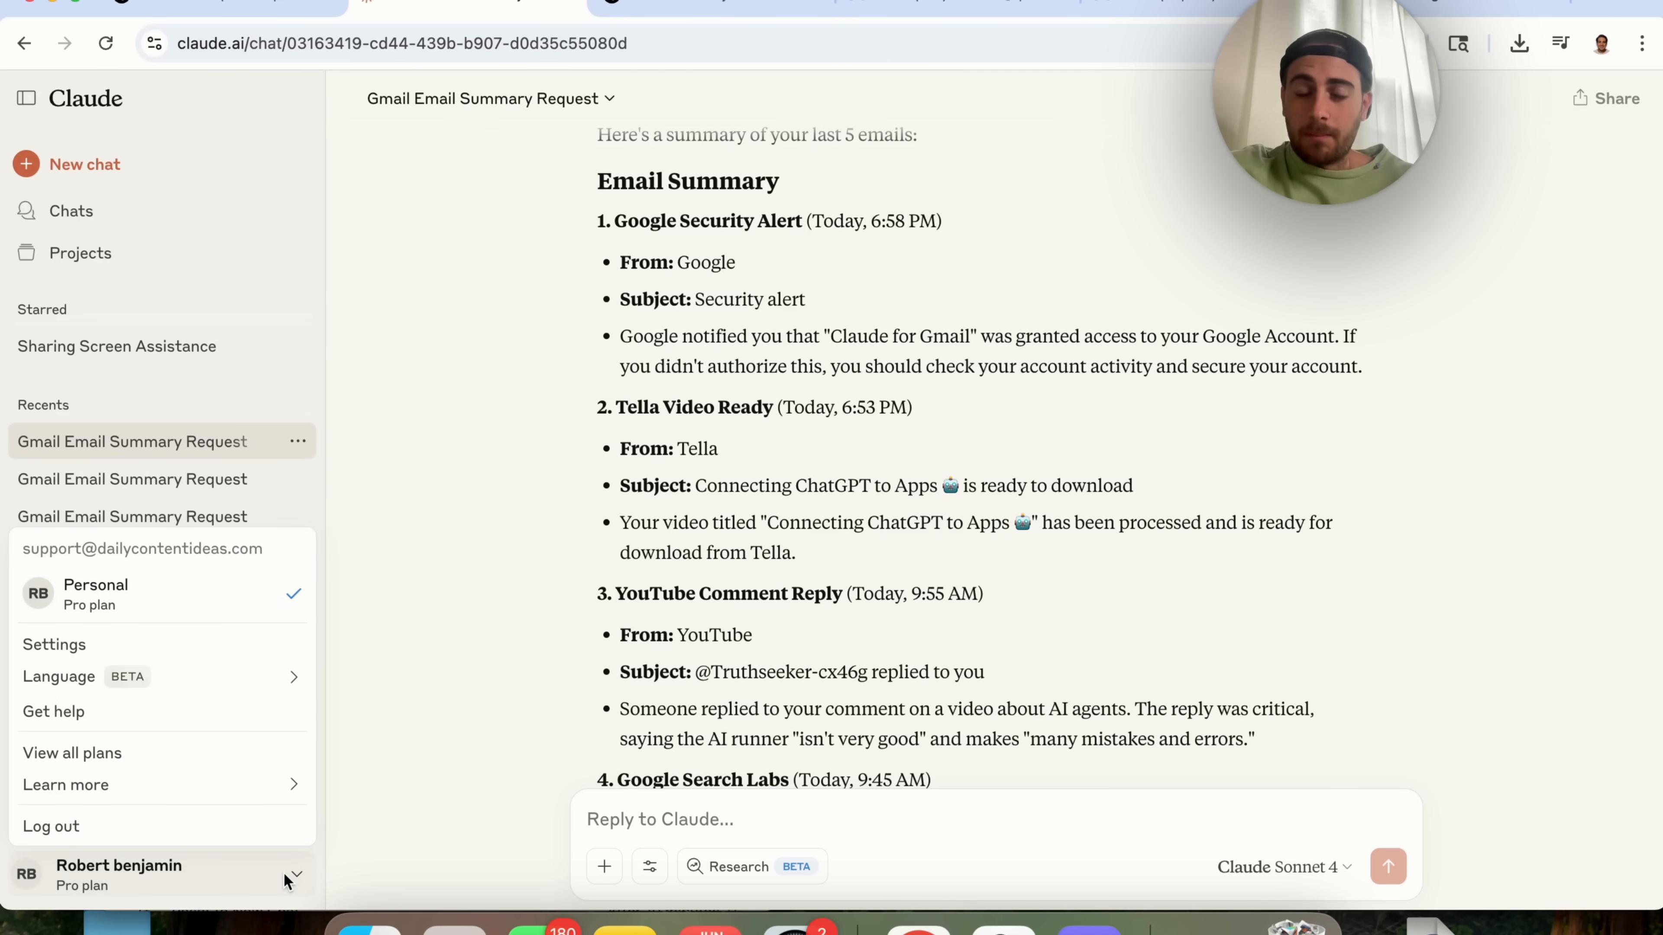